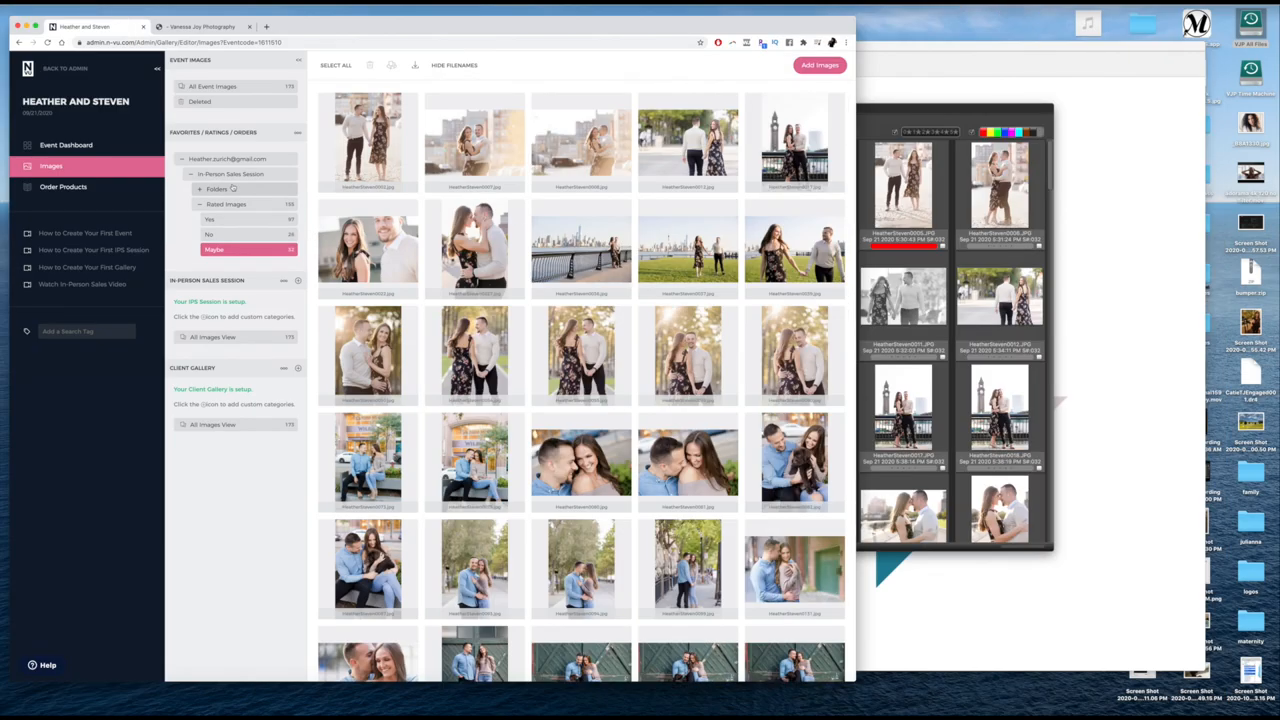
pyautogui.moveTo(232, 189)
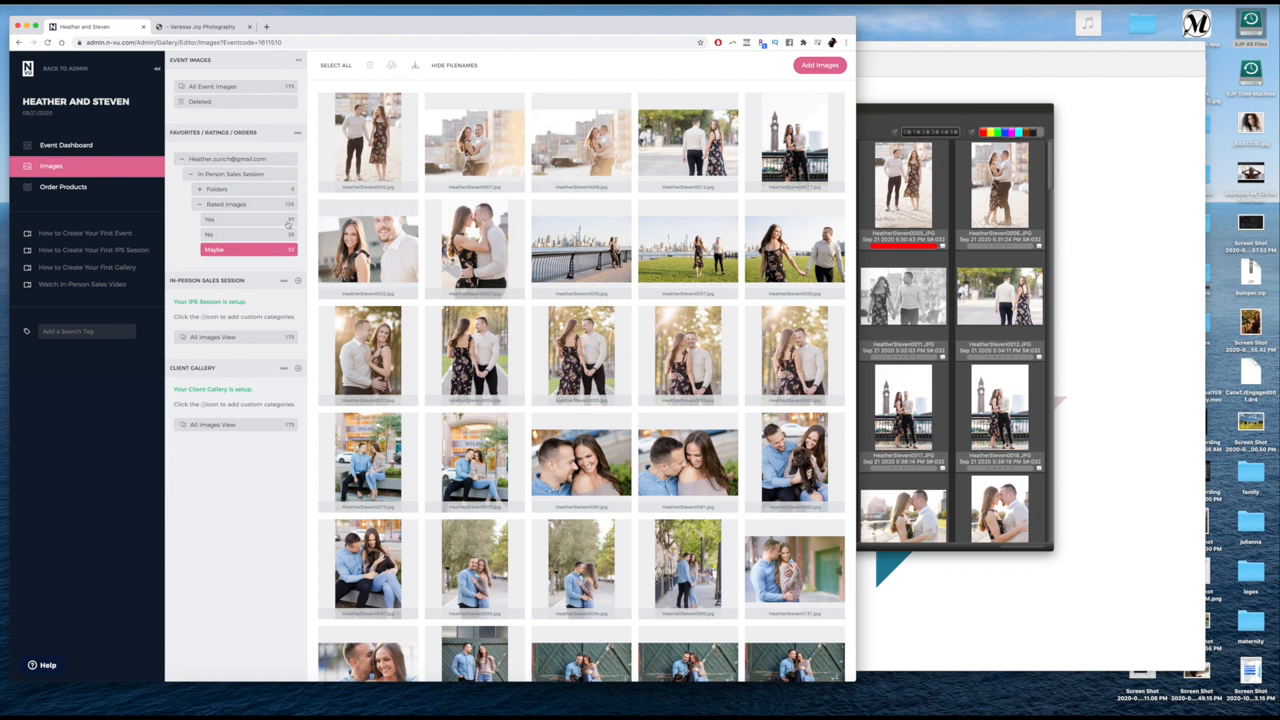
# Step: Browse the Yes-rated photos, collapse both folder groups, and show all 179 event images
pyautogui.click(231, 173)
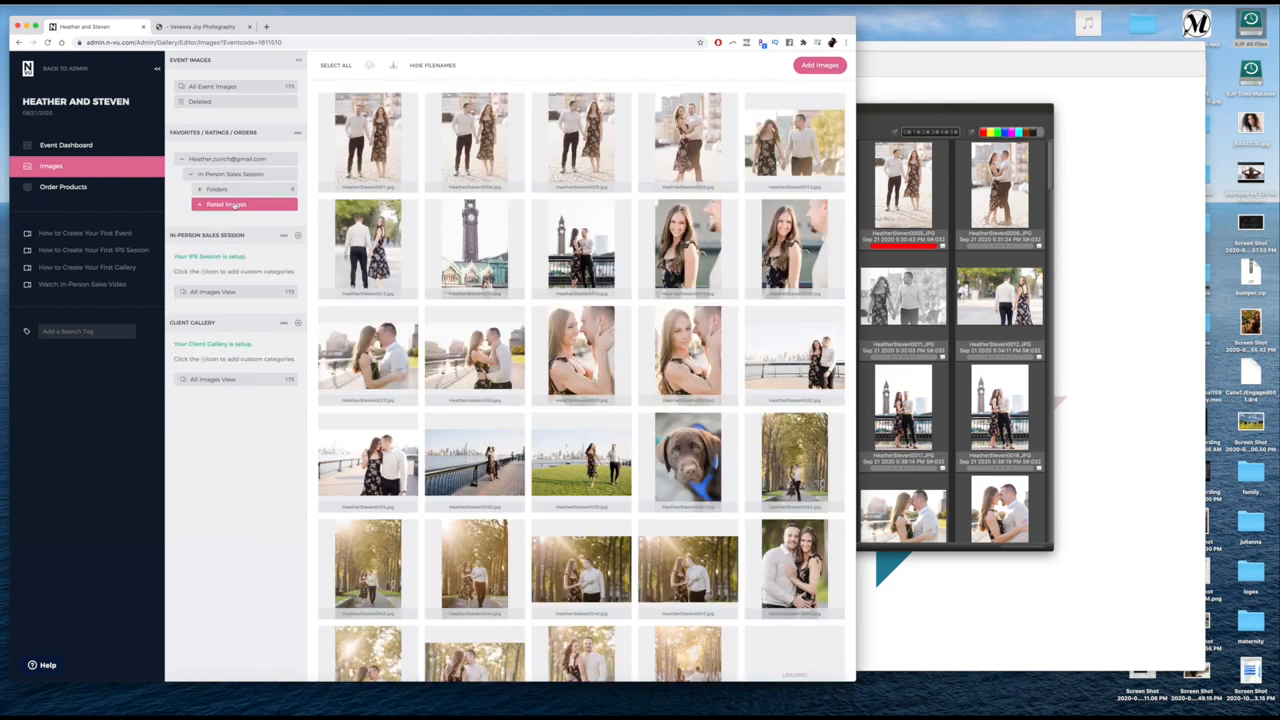
pyautogui.click(230, 173)
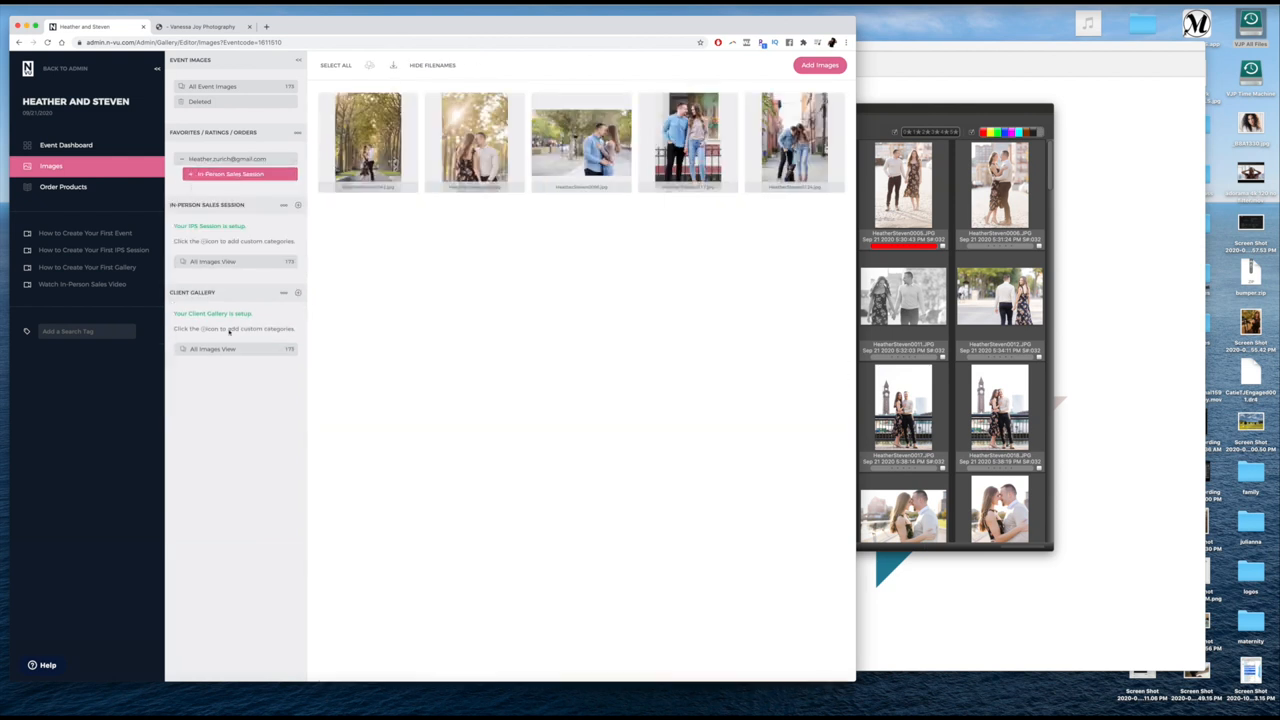
pyautogui.click(212, 261)
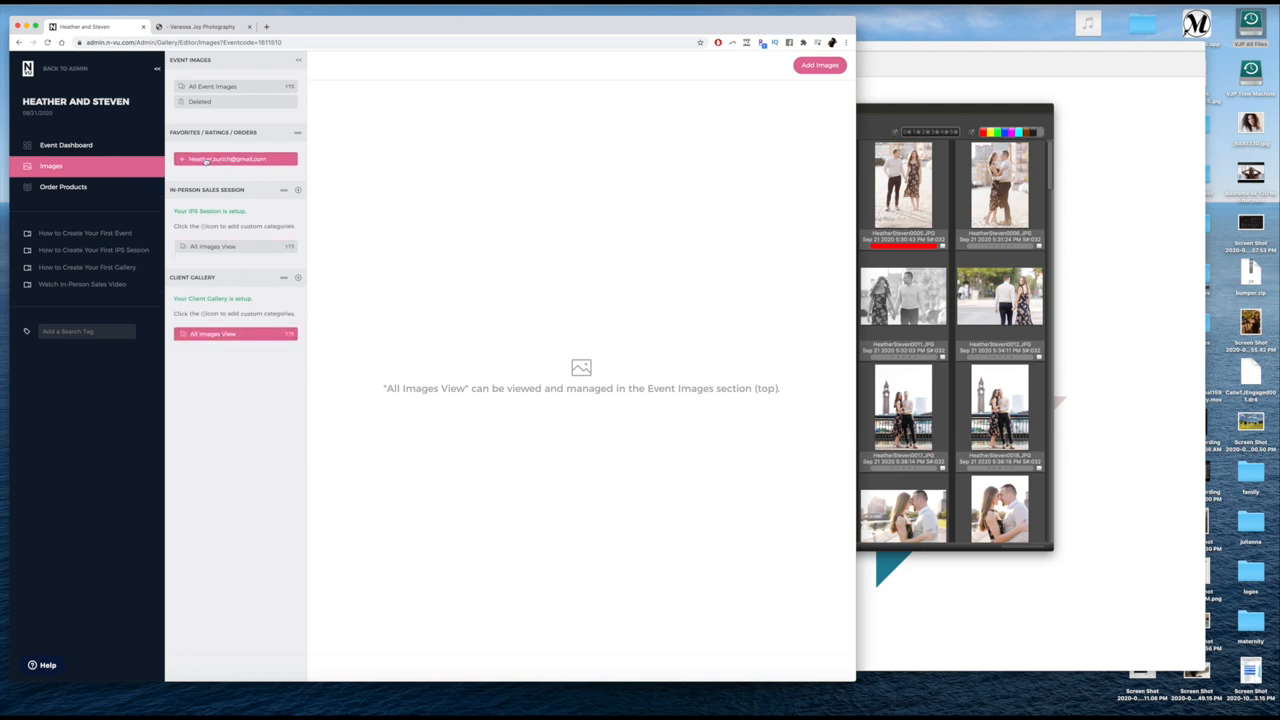
pyautogui.click(212, 86)
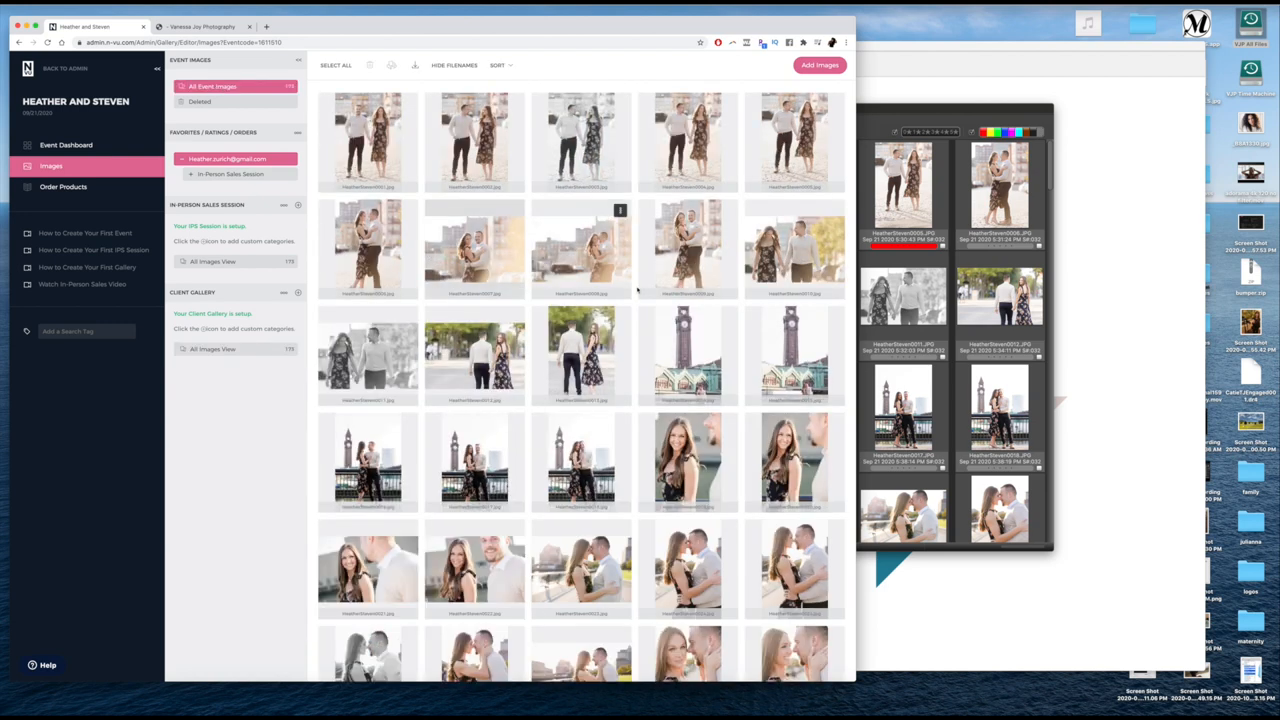
# Step: Scroll through the full set of event images
pyautogui.scroll(-3)
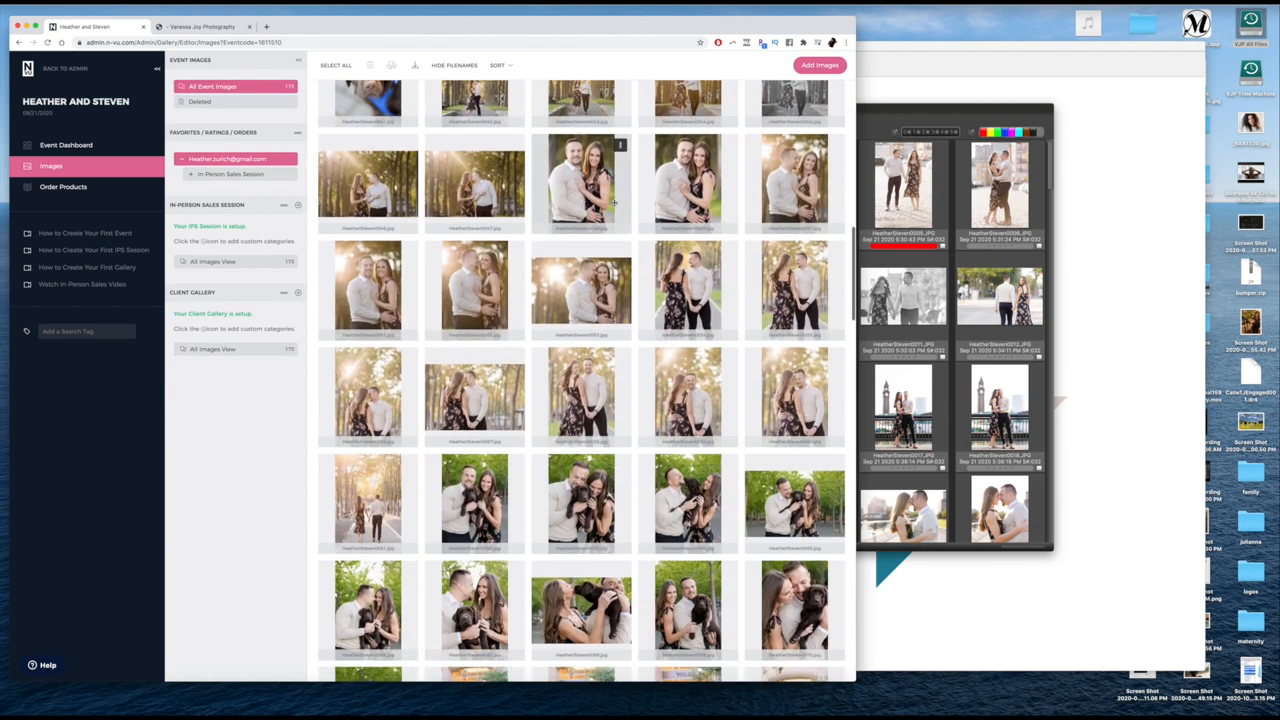
pyautogui.scroll(-3)
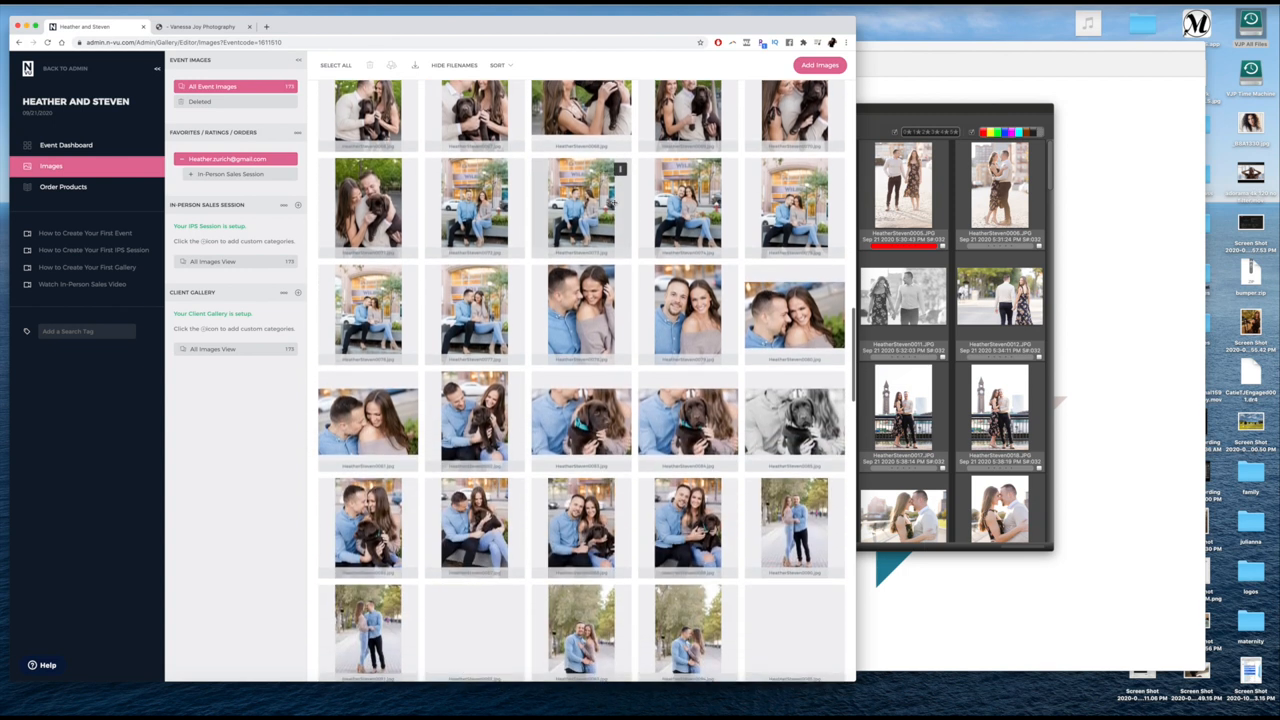
pyautogui.scroll(-3)
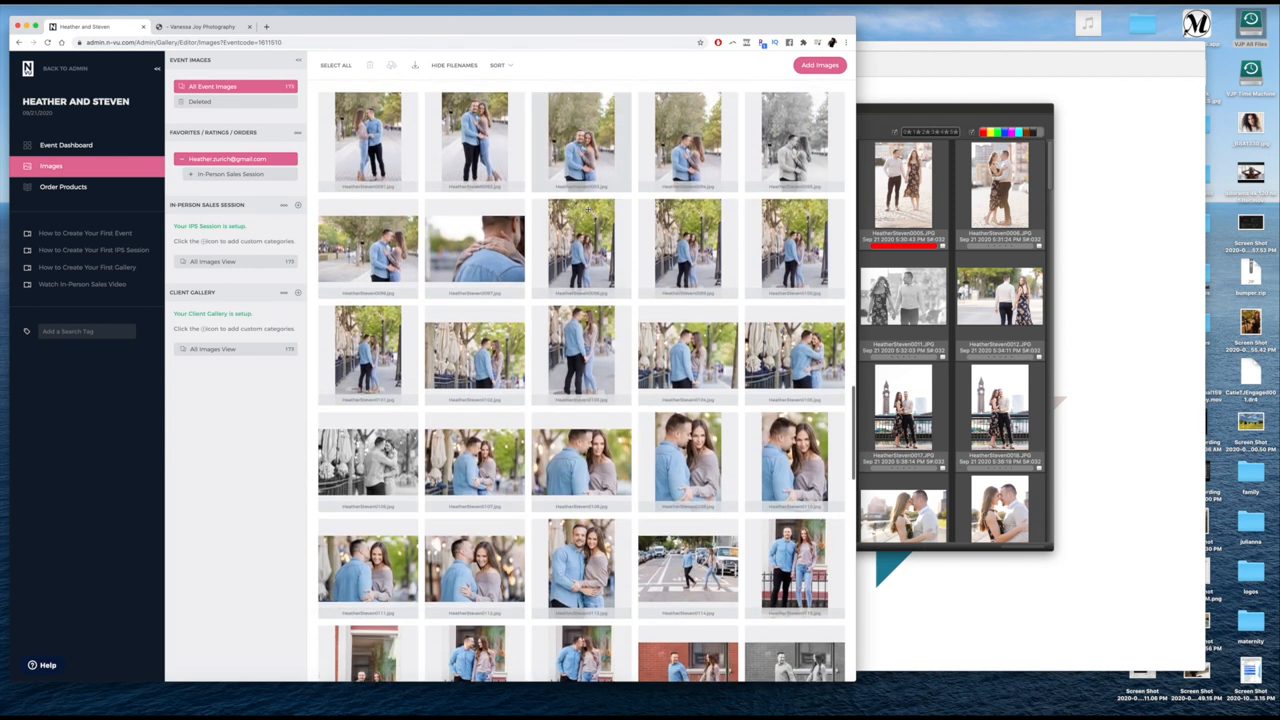
pyautogui.scroll(-3)
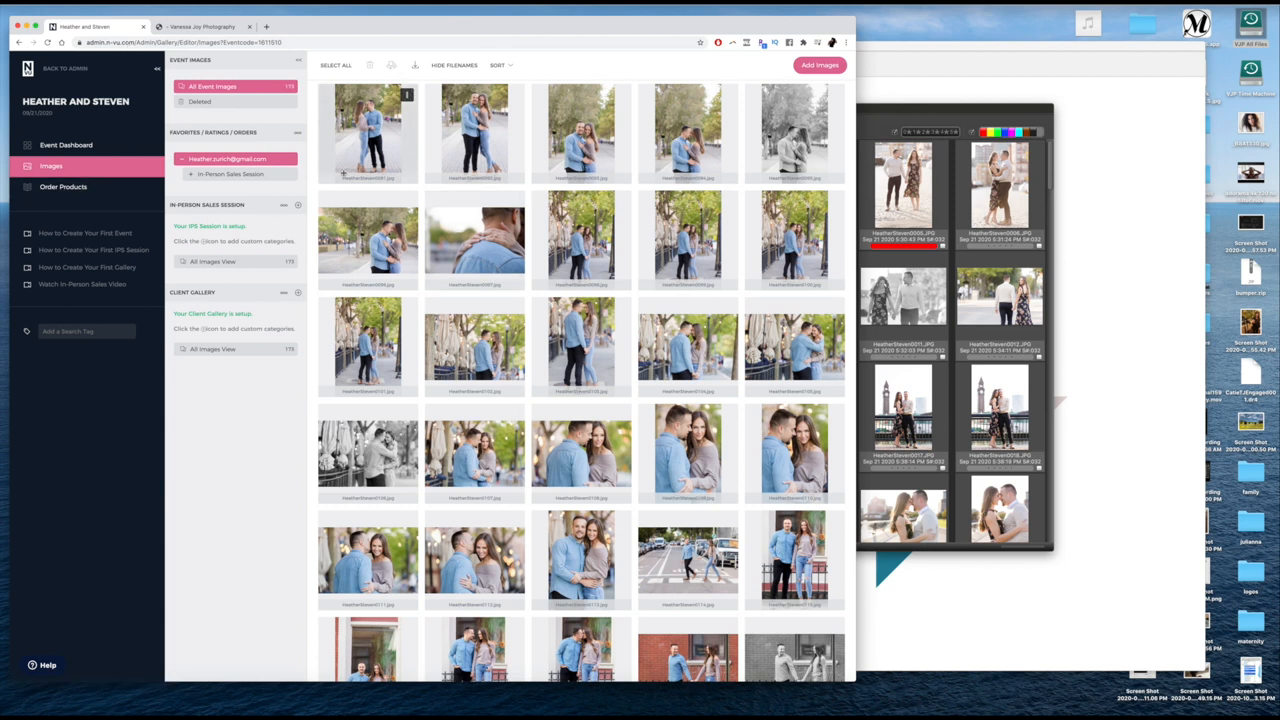
# Step: View the client's My Favorites, then show their 57 Yes-rated photos
pyautogui.click(231, 173)
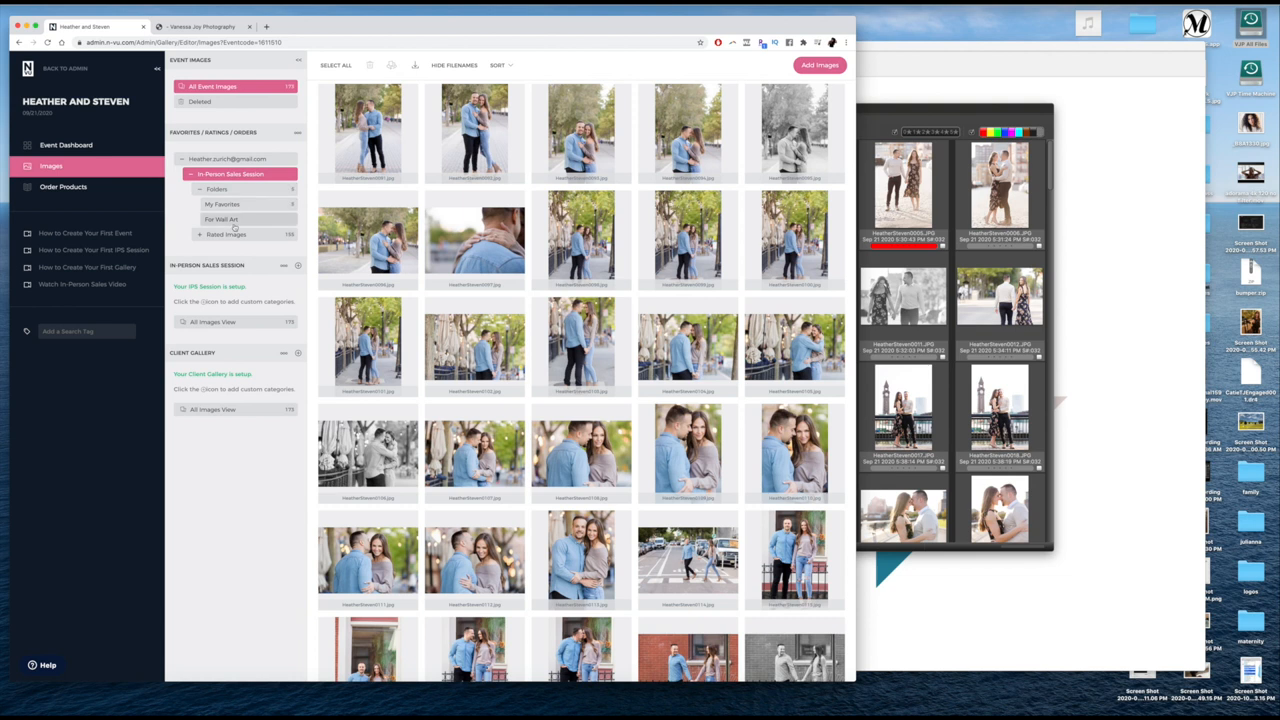
pyautogui.click(222, 204)
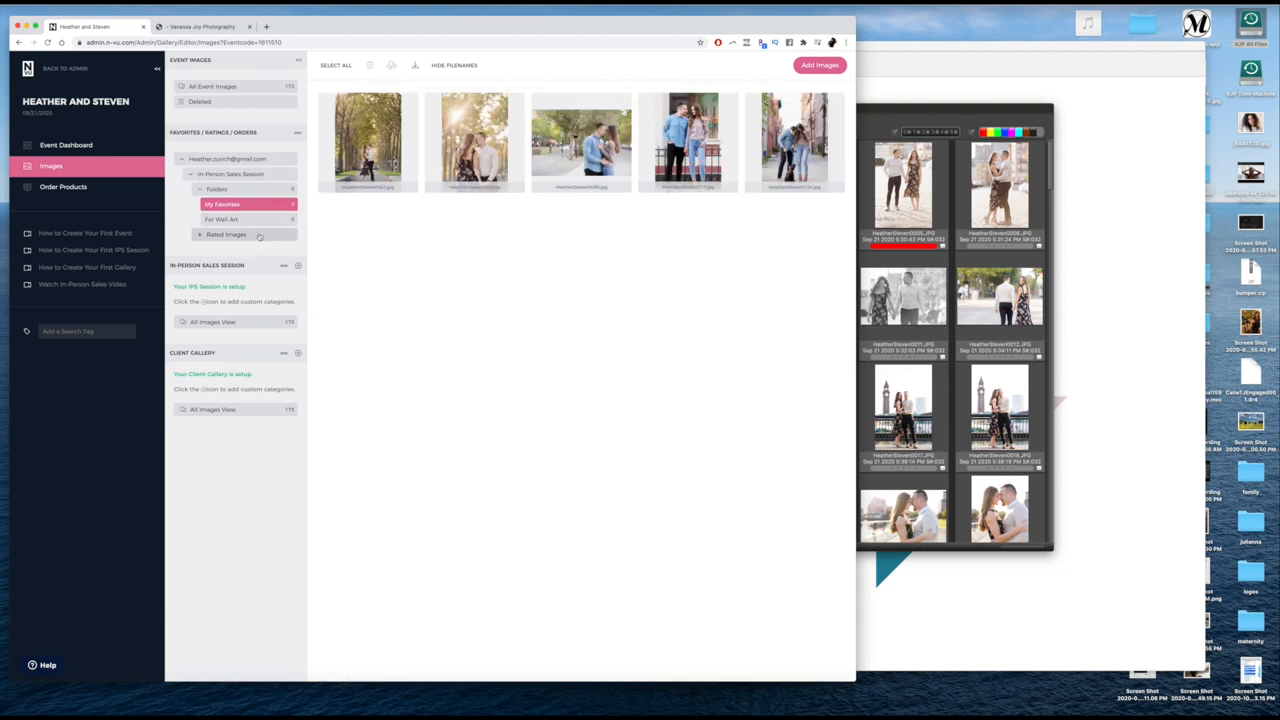
pyautogui.click(227, 234)
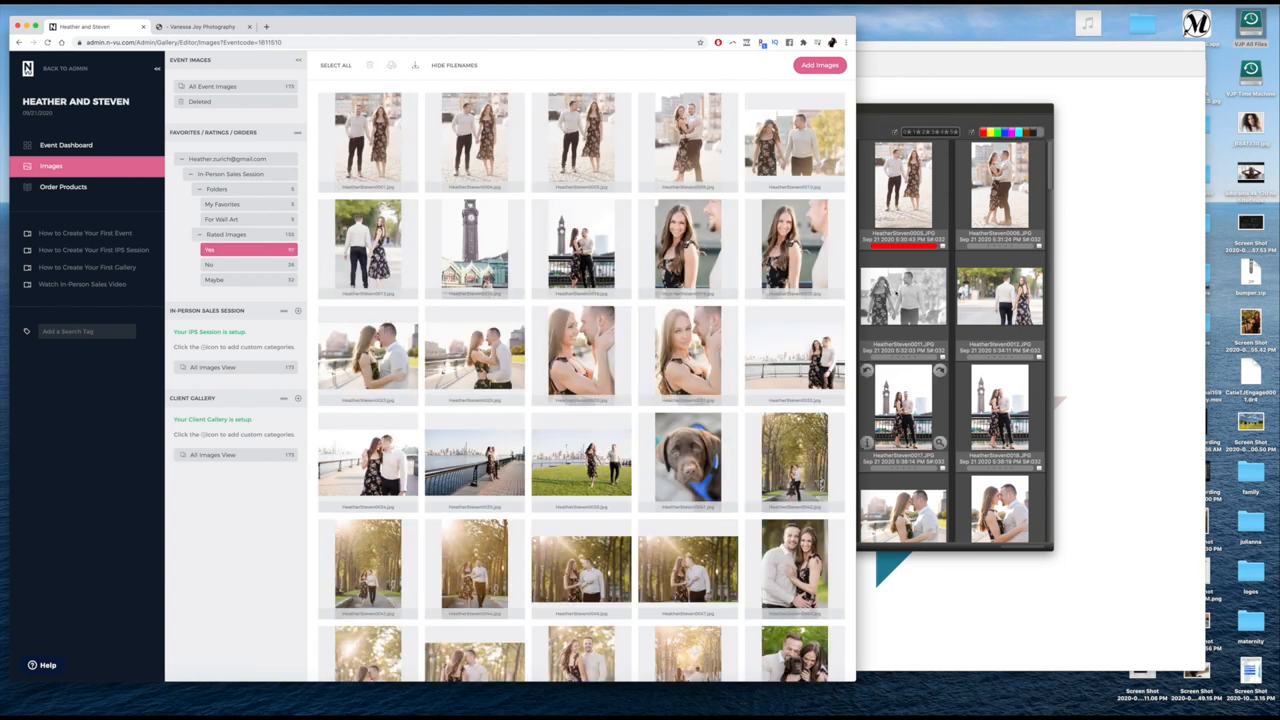
pyautogui.click(415, 65)
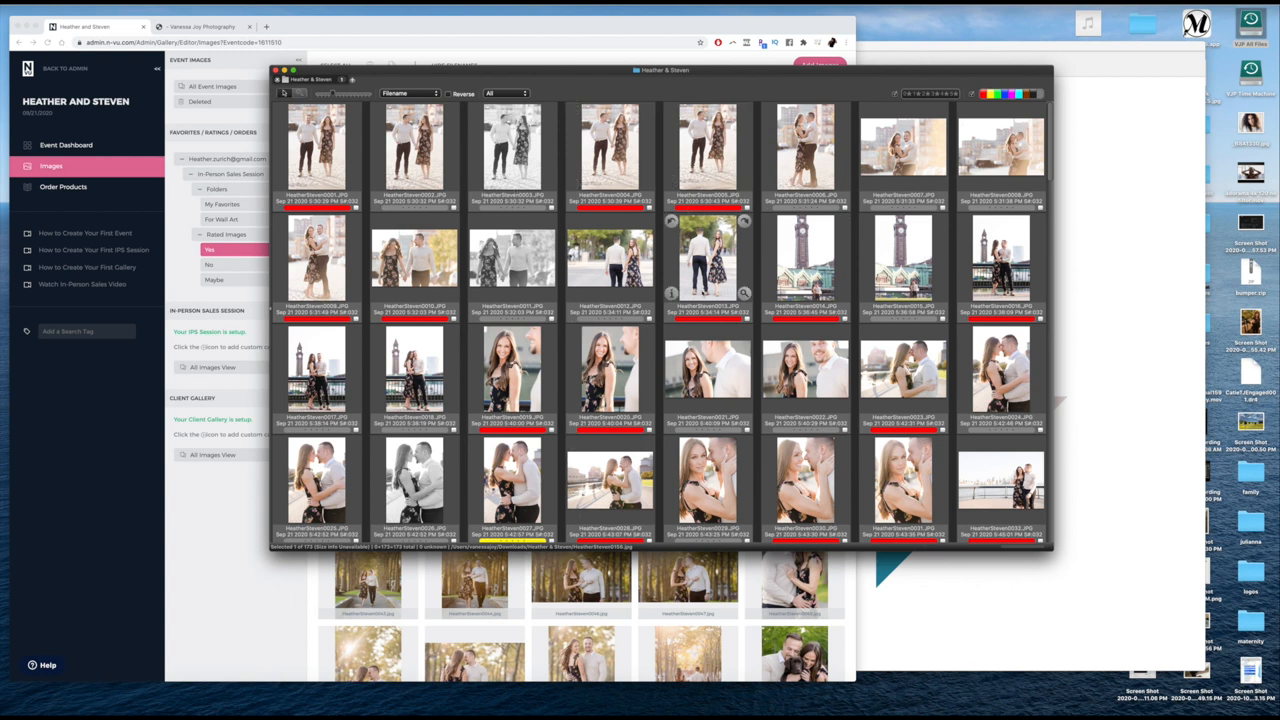
# Step: Scroll the contact sheet and compare it with the client's No and Maybe rated photos
pyautogui.scroll(-3)
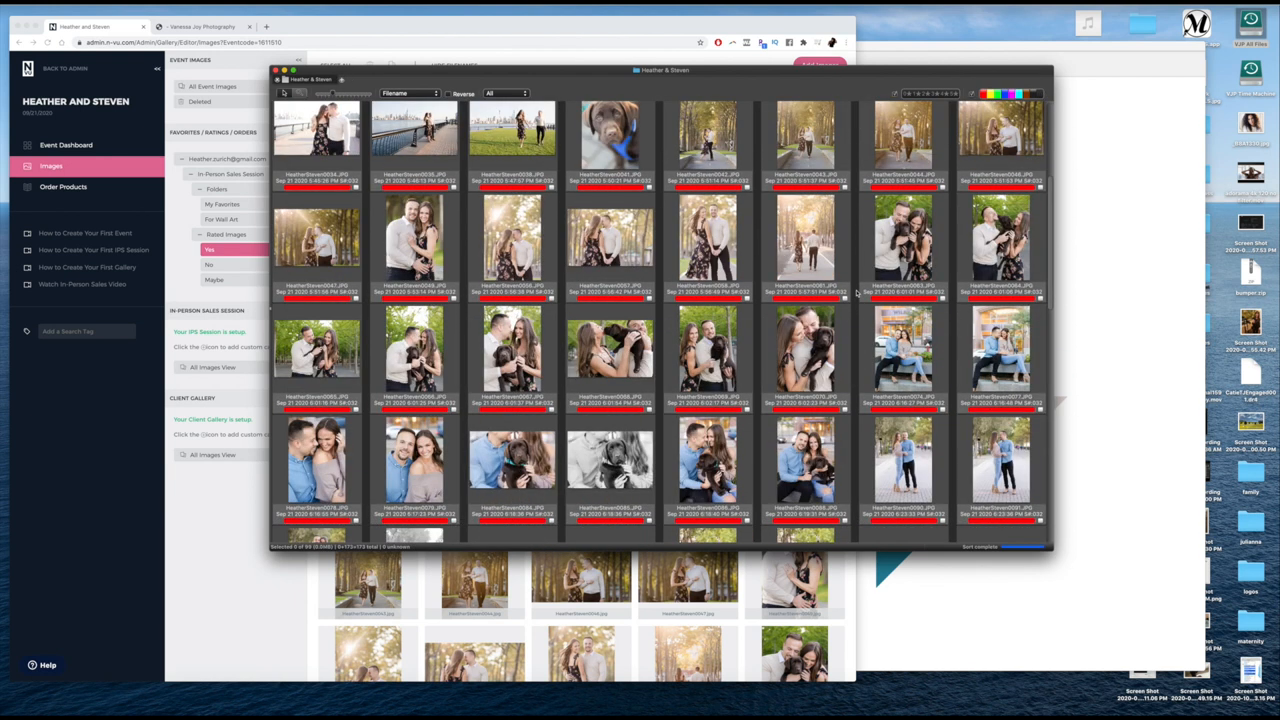
pyautogui.scroll(-3)
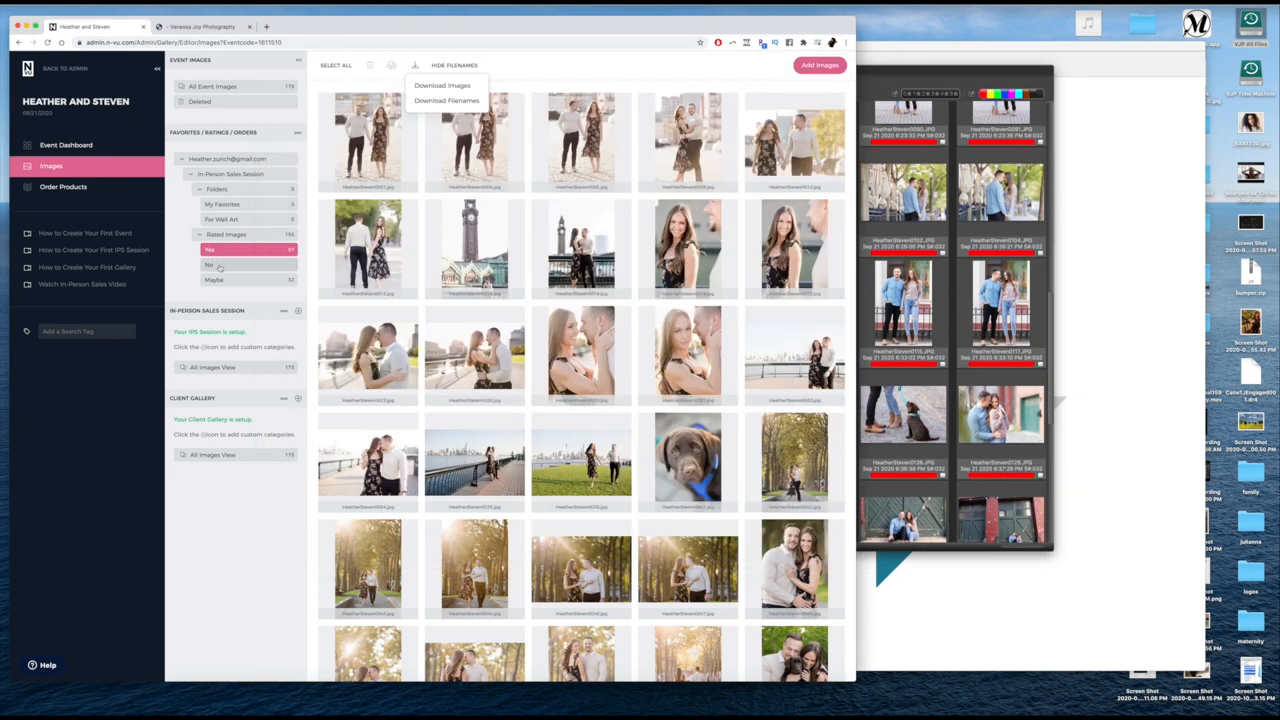
pyautogui.click(210, 264)
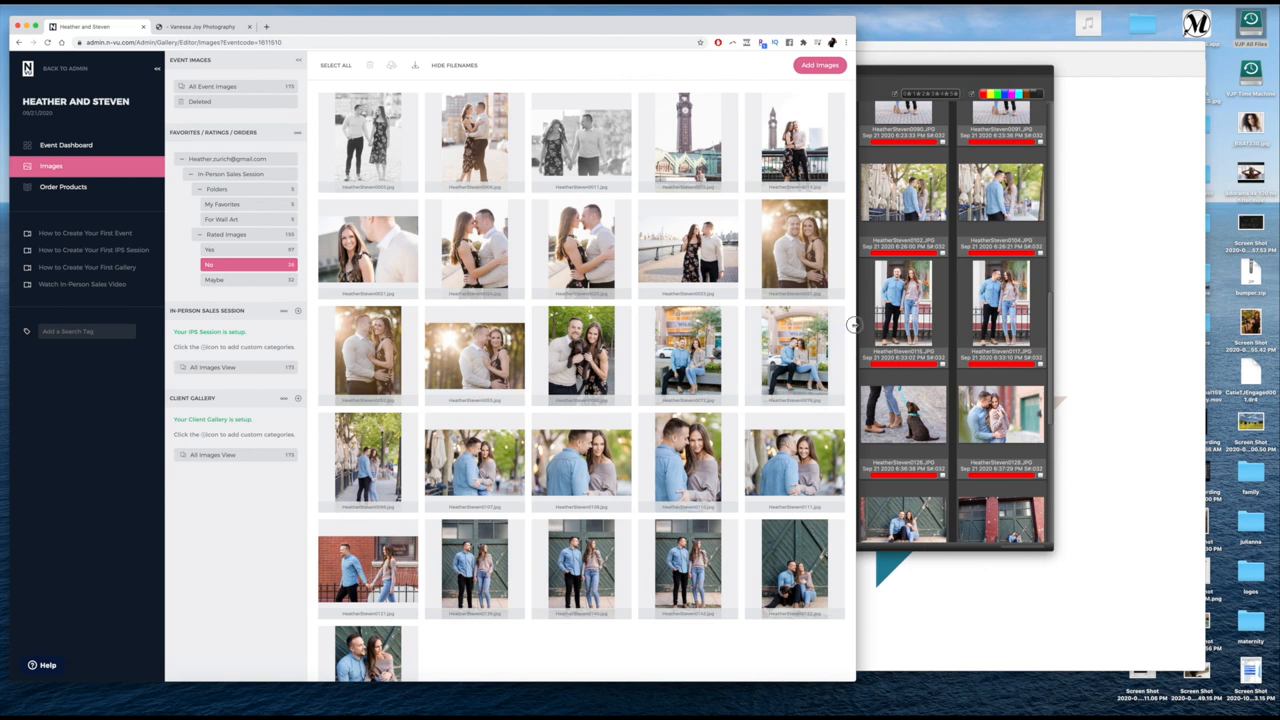
pyautogui.click(215, 279)
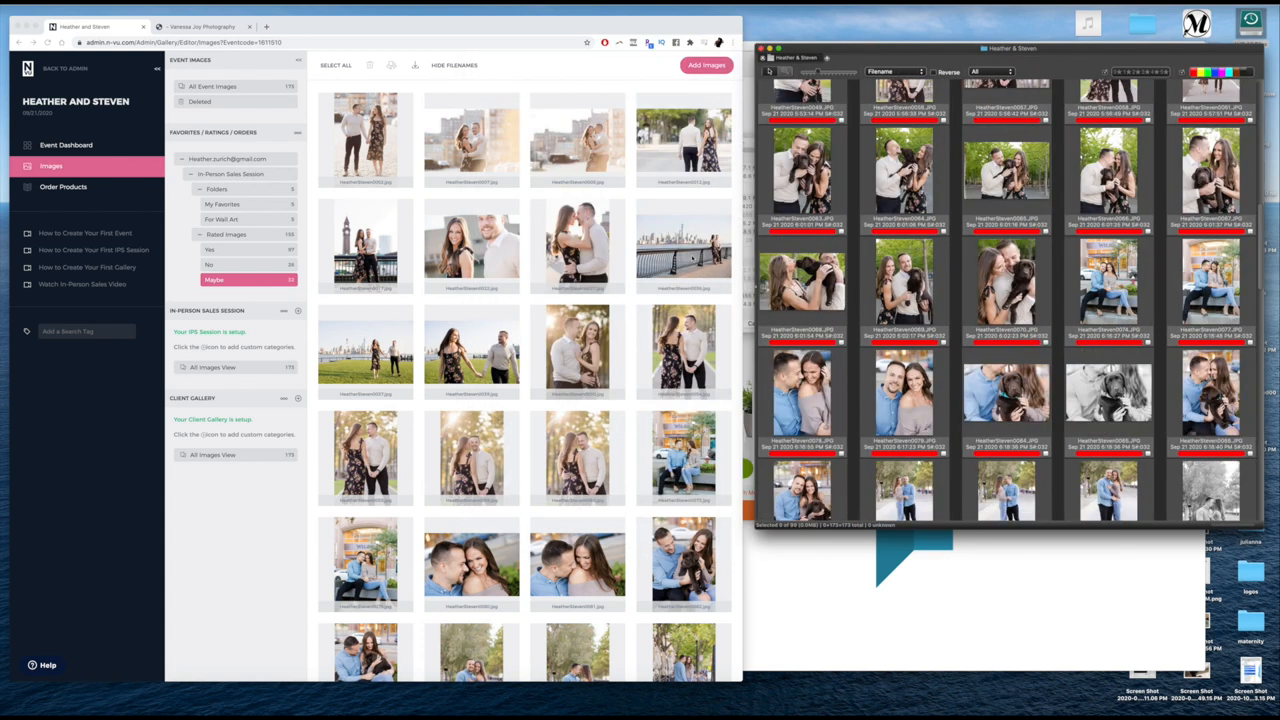
# Step: Review the embracing and waterfront couple photos, leaving one with a yellow label
pyautogui.scroll(-3)
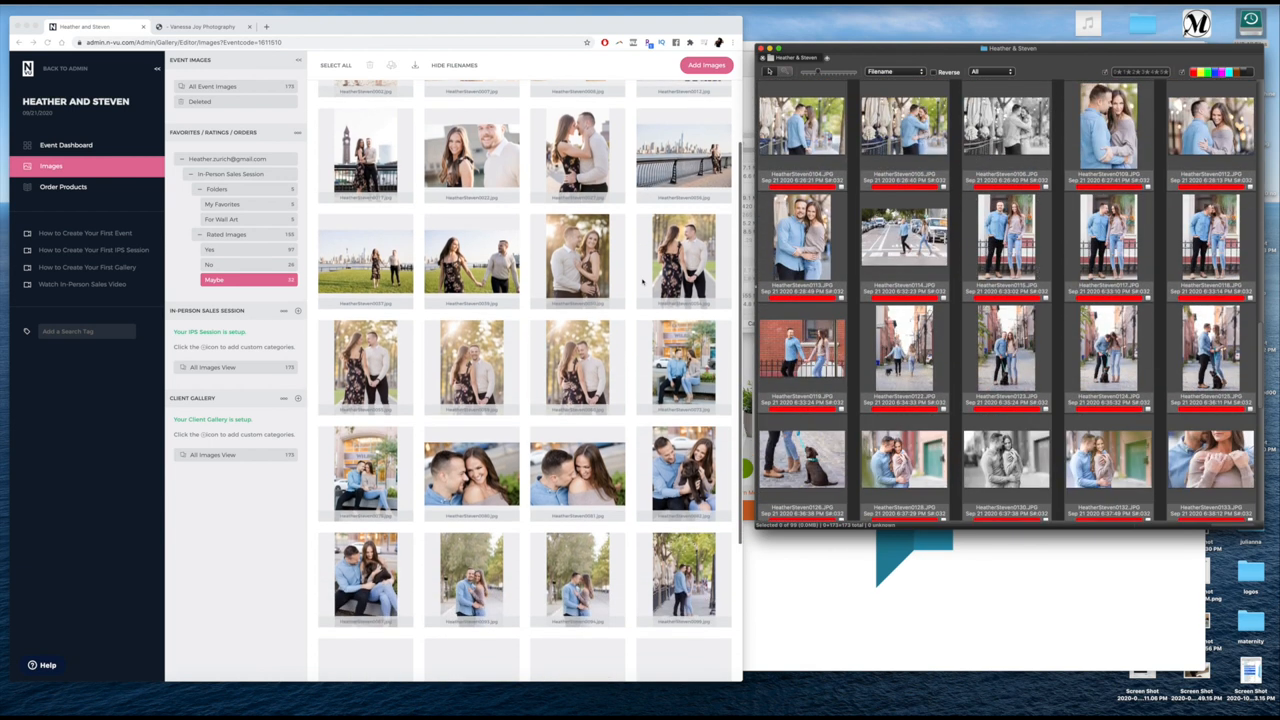
pyautogui.scroll(-3)
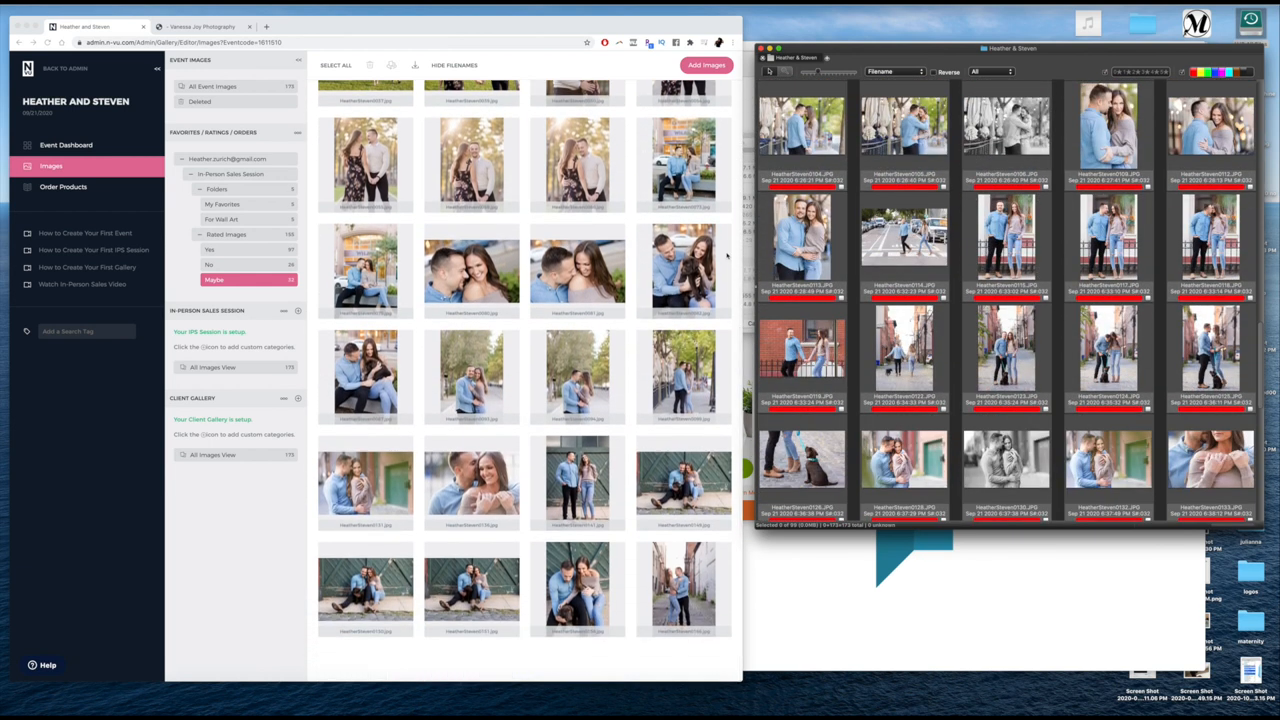
pyautogui.moveTo(1005, 350)
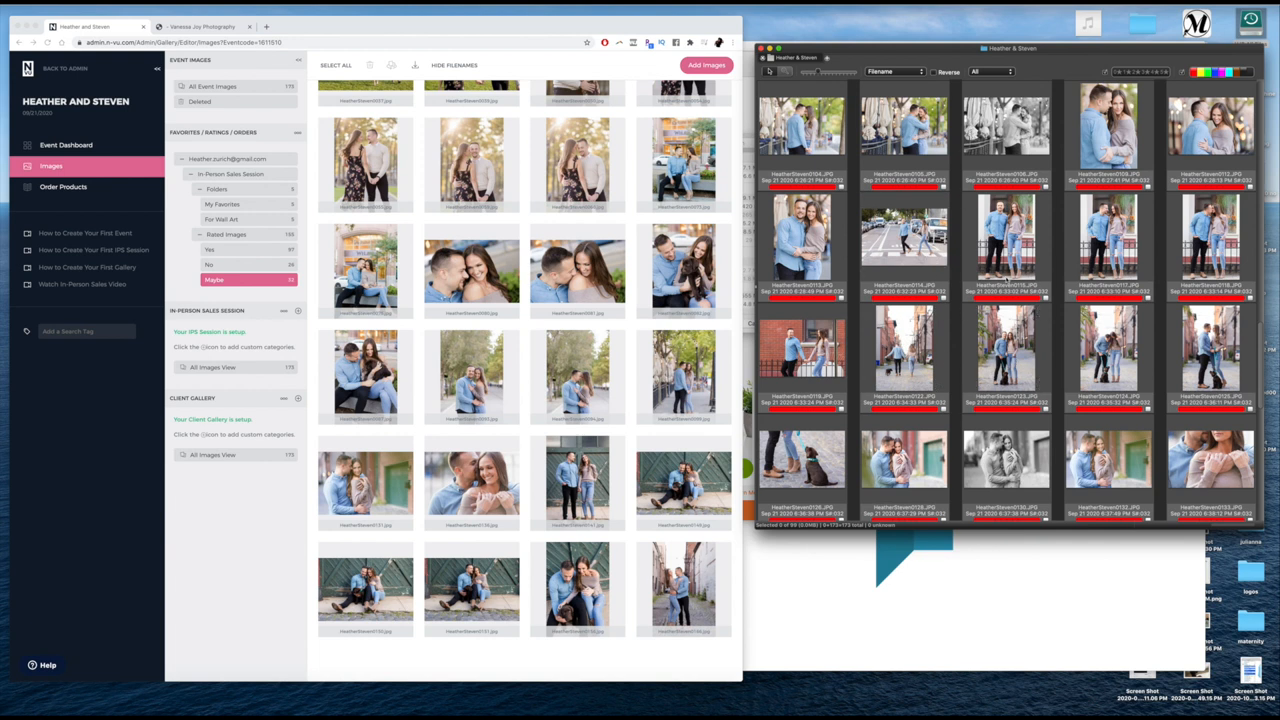
pyautogui.moveTo(1005, 235)
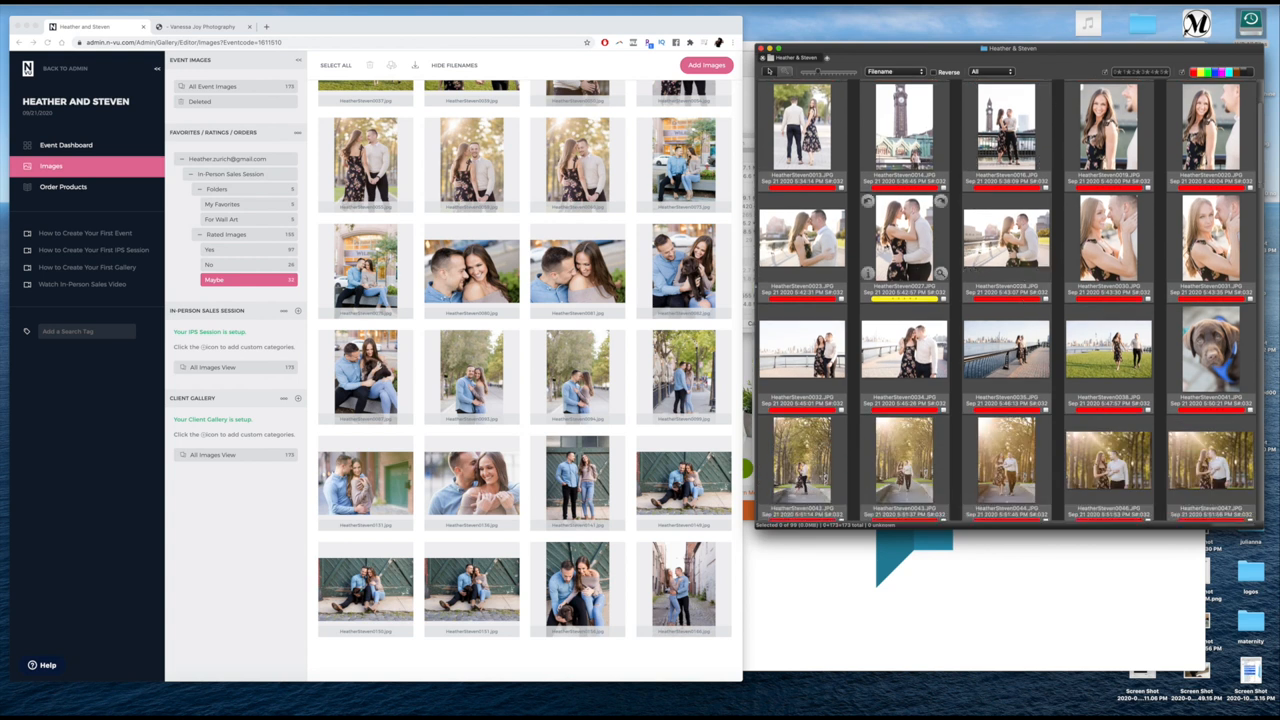
pyautogui.click(903, 245)
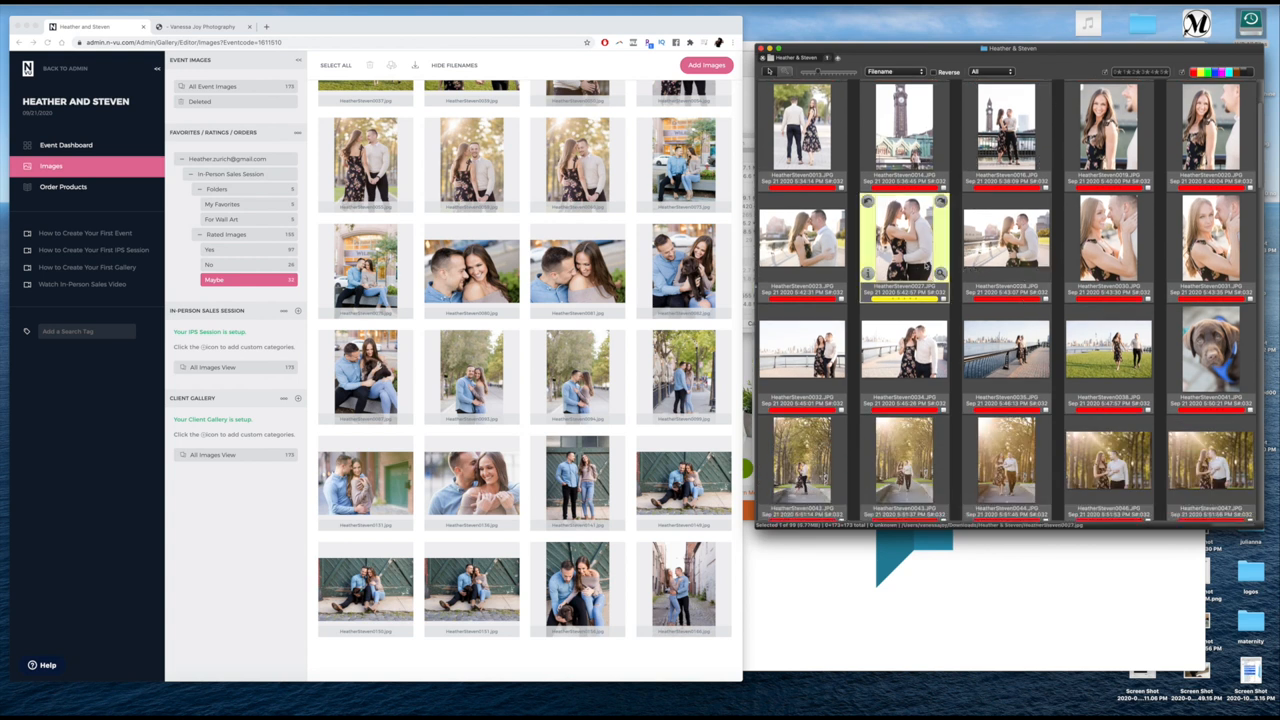
pyautogui.click(1005, 245)
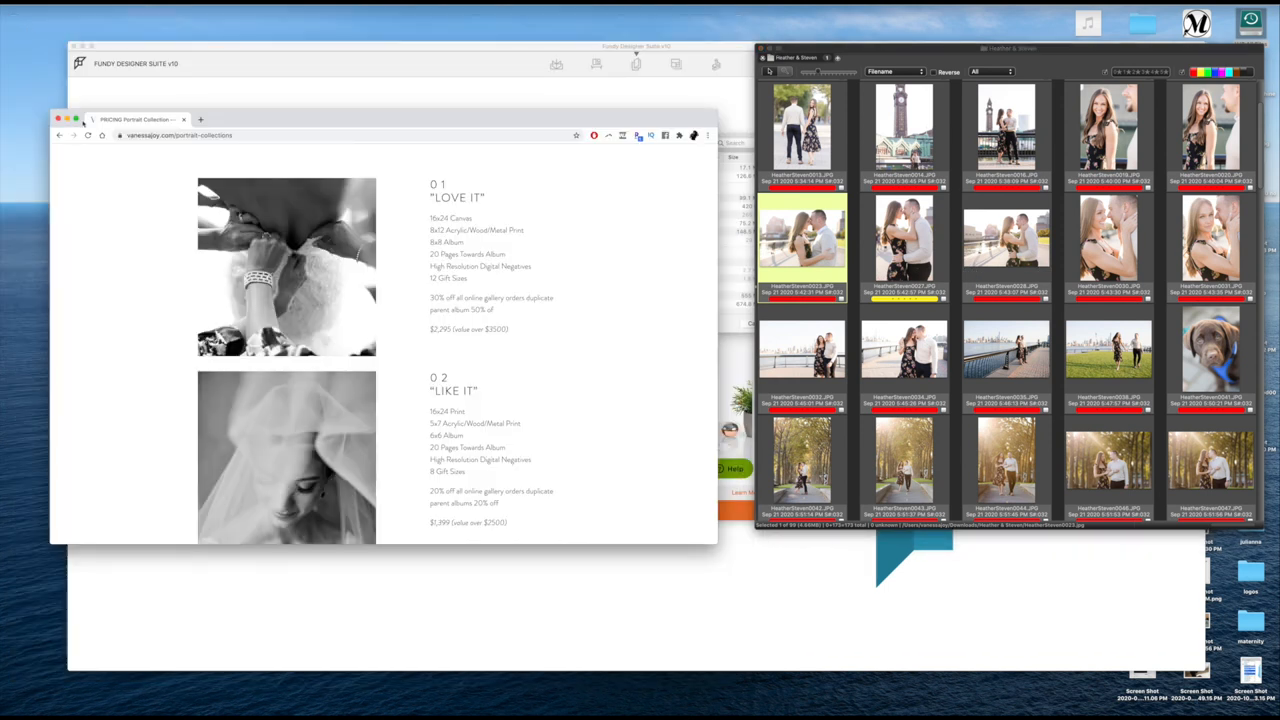
# Step: Scroll through the portrait collection packages on the pricing page
pyautogui.scroll(-3)
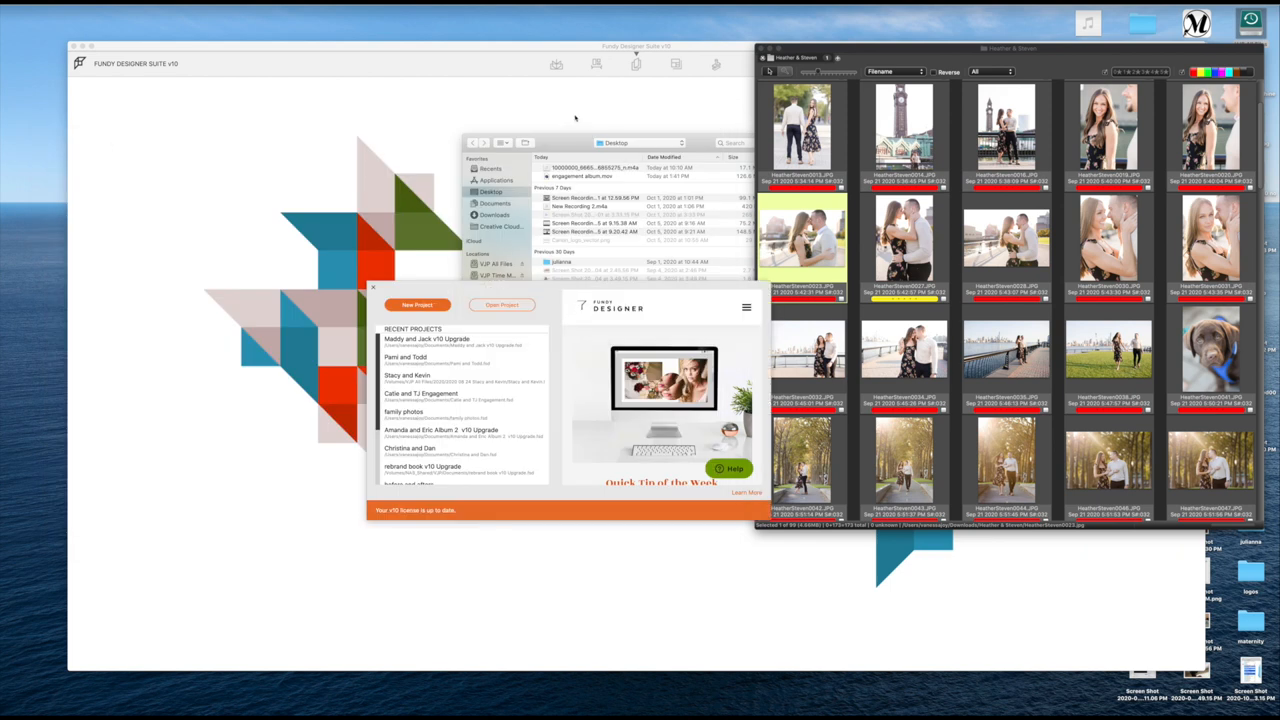
# Step: Start a new Fundy Designer project with the selected couple photos
pyautogui.click(418, 305)
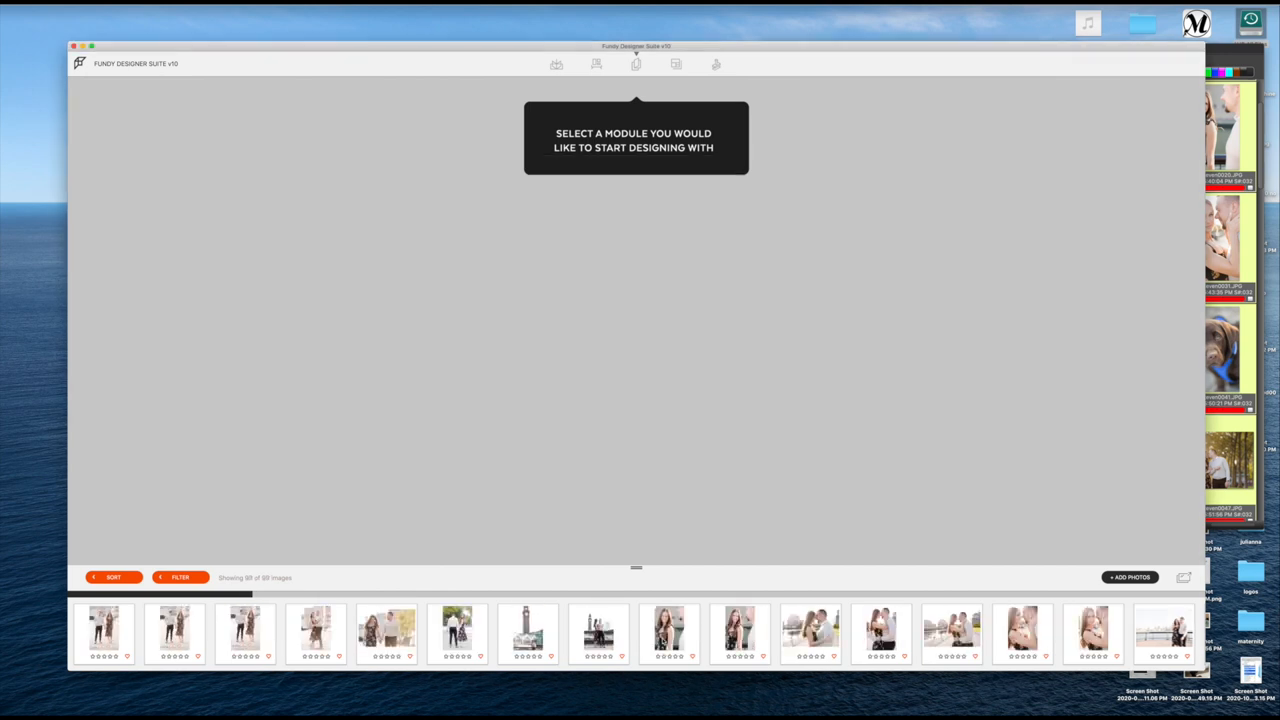
pyautogui.moveTo(870, 597)
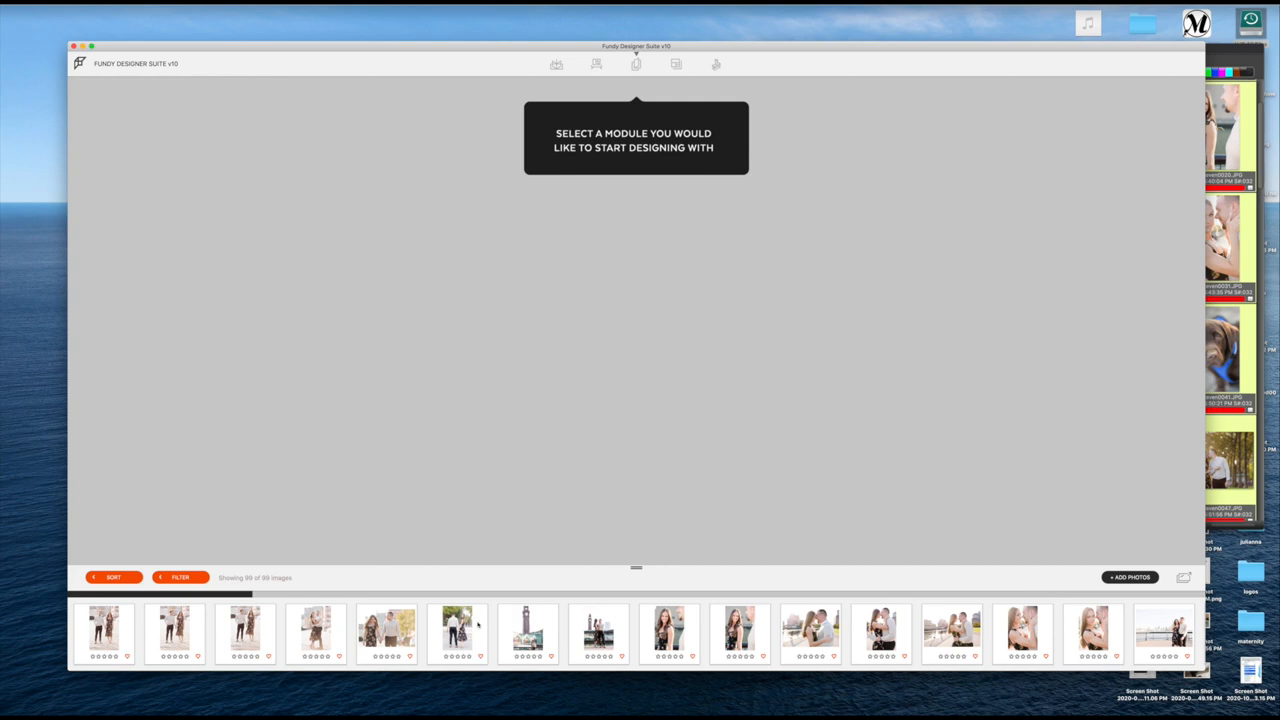
pyautogui.moveTo(683, 622)
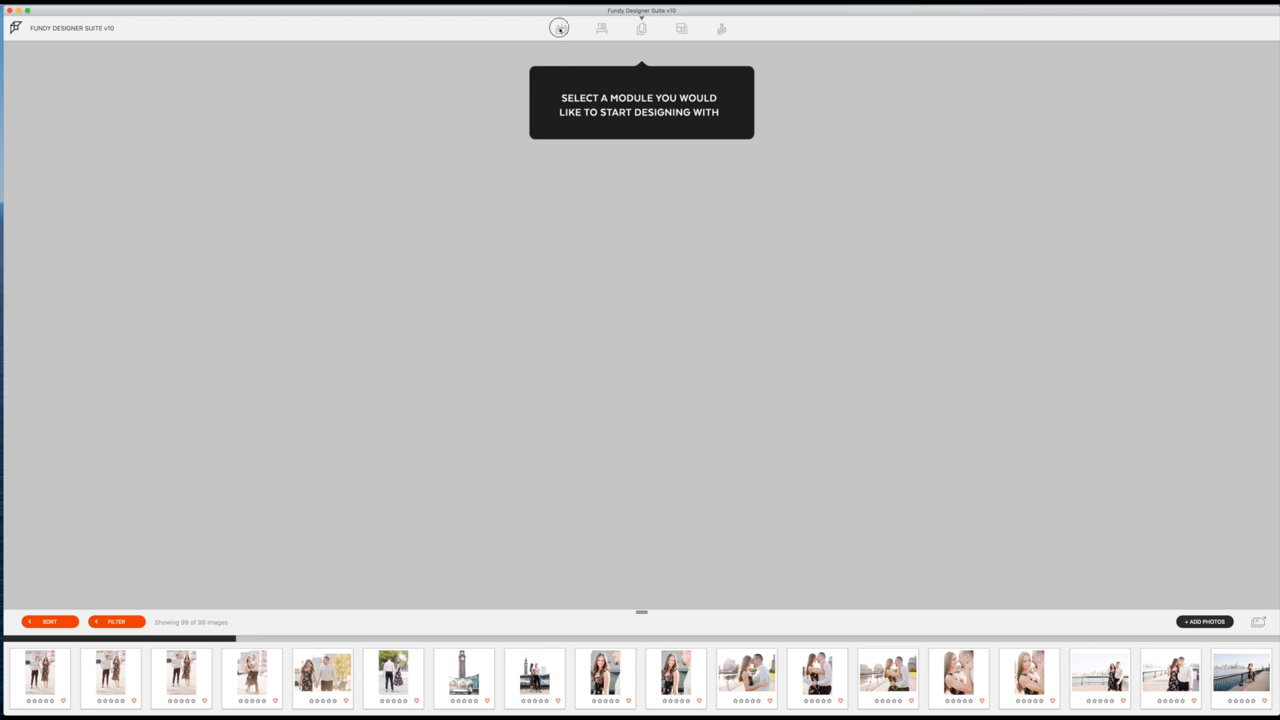
# Step: Begin a new Signature Album Thin Pages album in Album Options
pyautogui.click(561, 28)
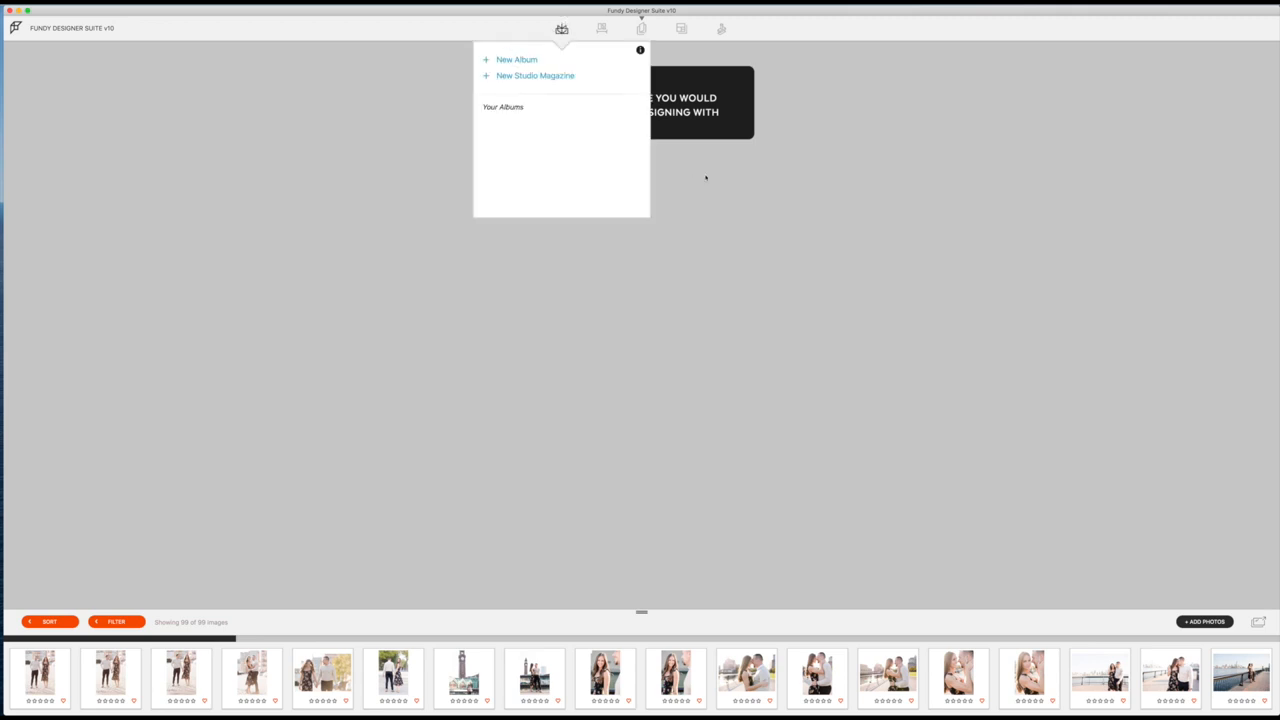
pyautogui.click(517, 59)
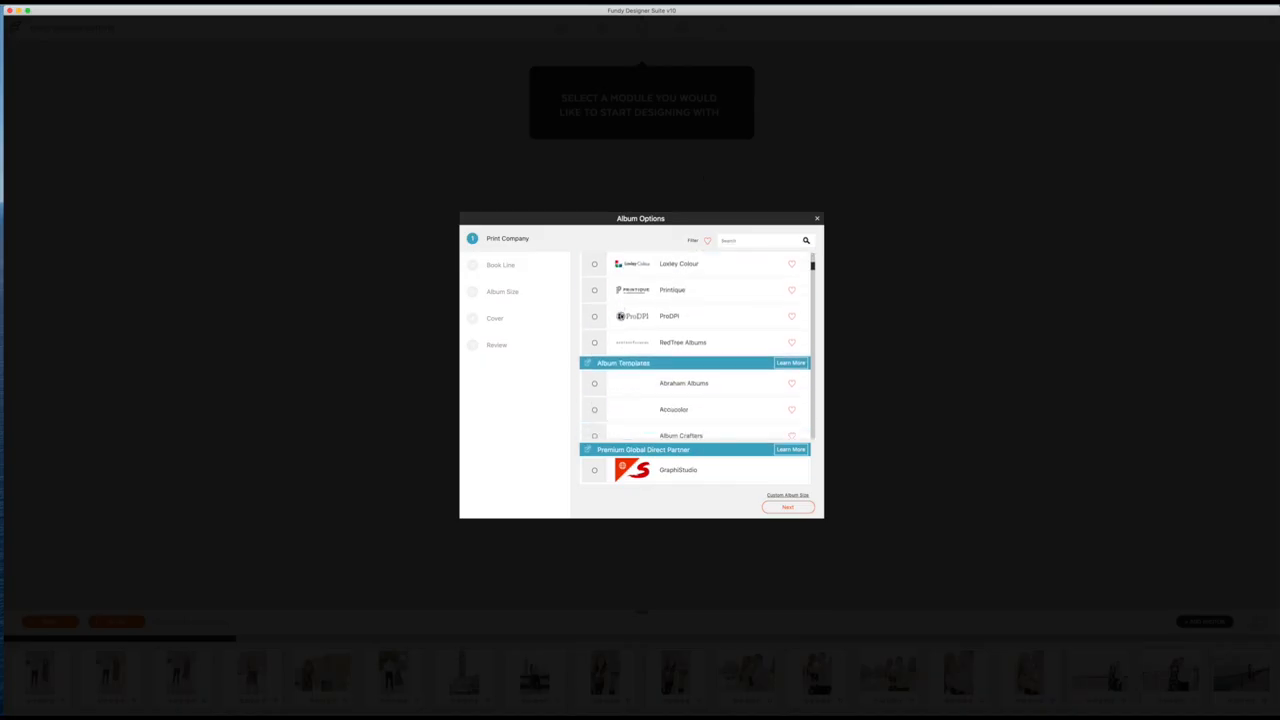
pyautogui.scroll(-3)
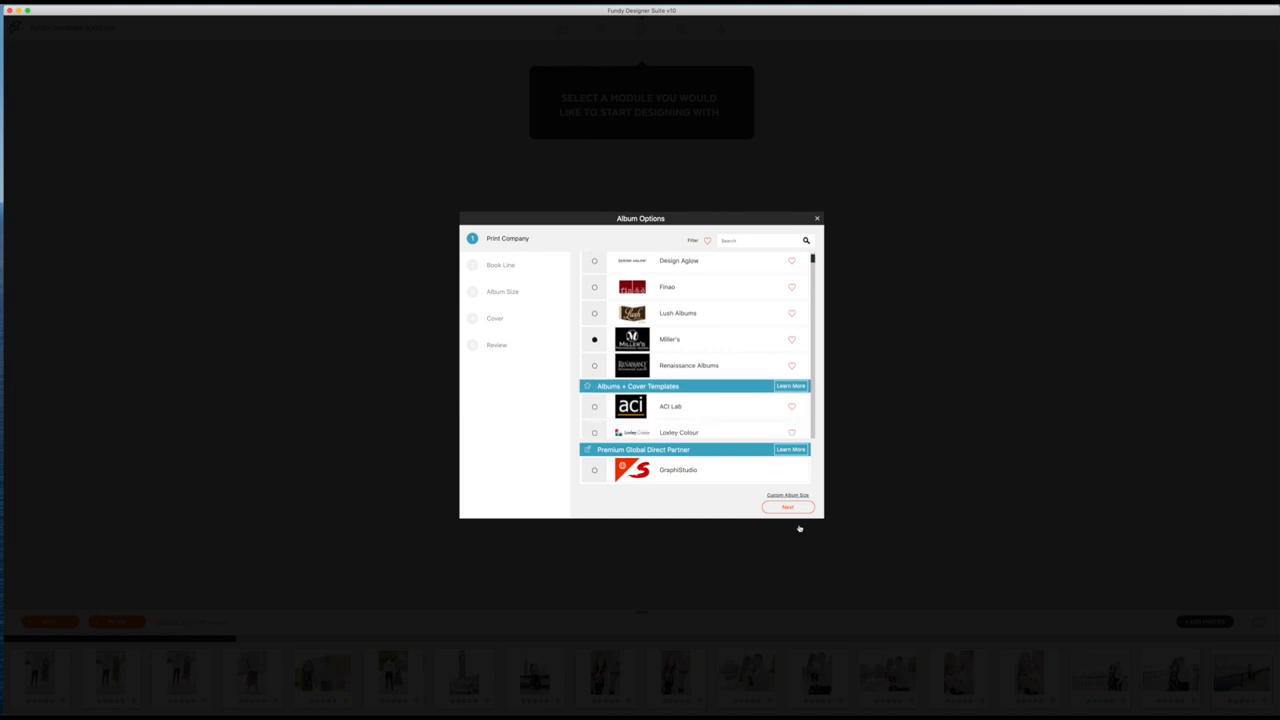
pyautogui.click(788, 507)
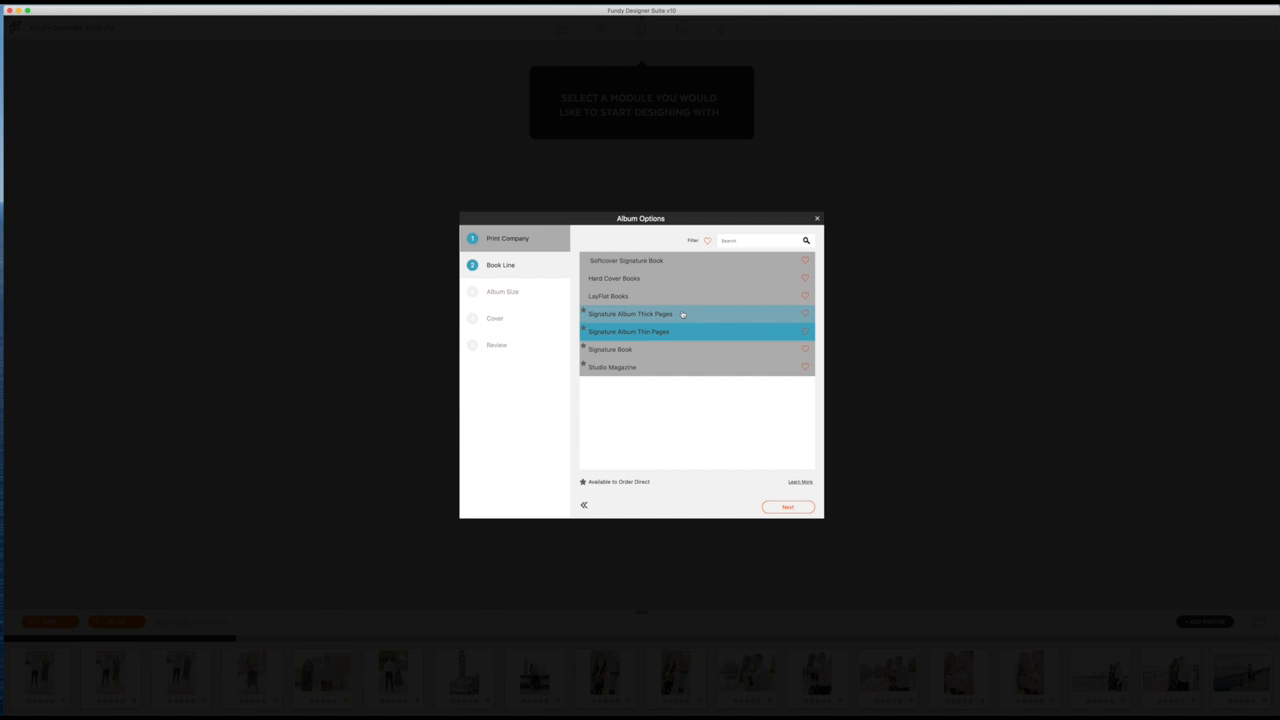
pyautogui.click(628, 331)
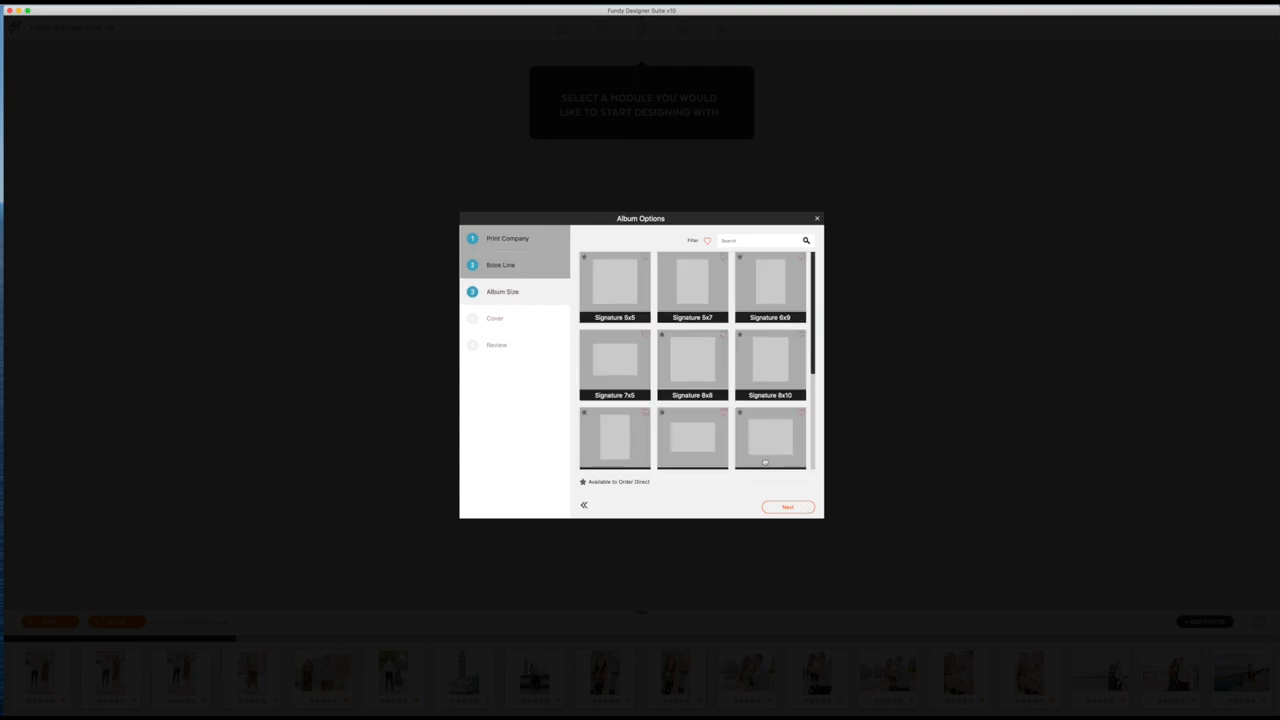
# Step: Choose the Signature 8x8 album size
pyautogui.scroll(-3)
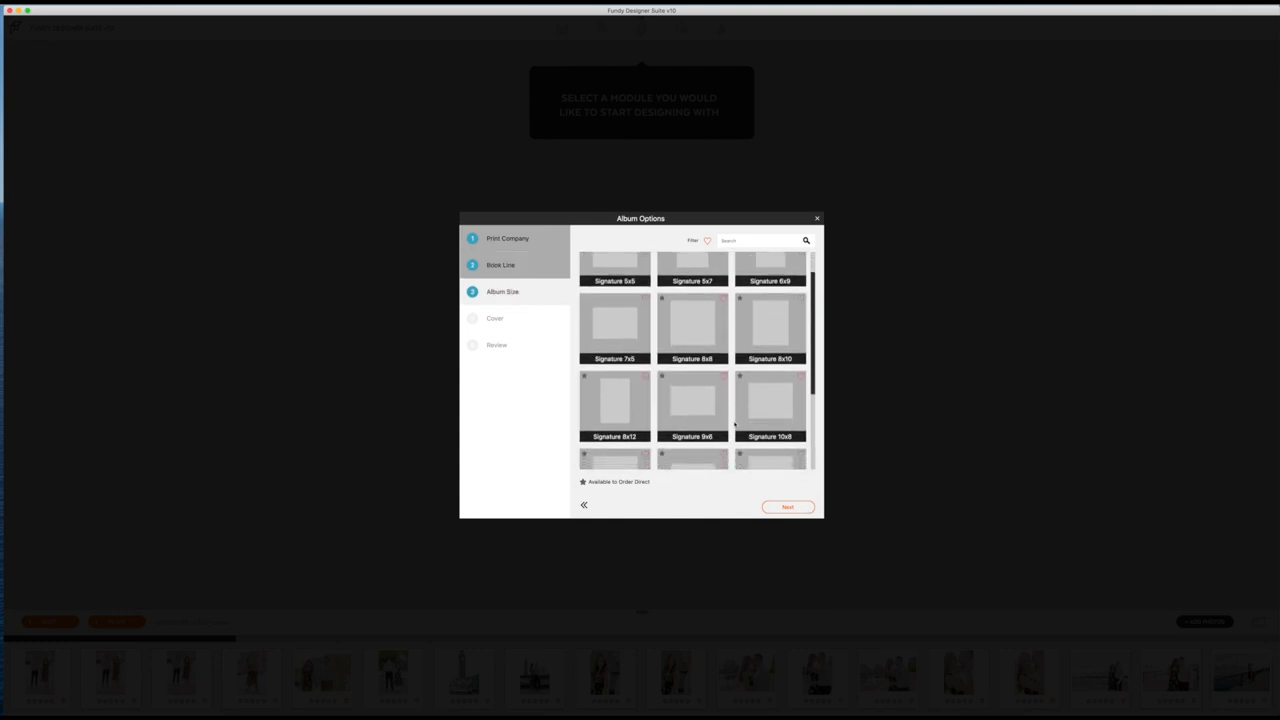
pyautogui.scroll(-3)
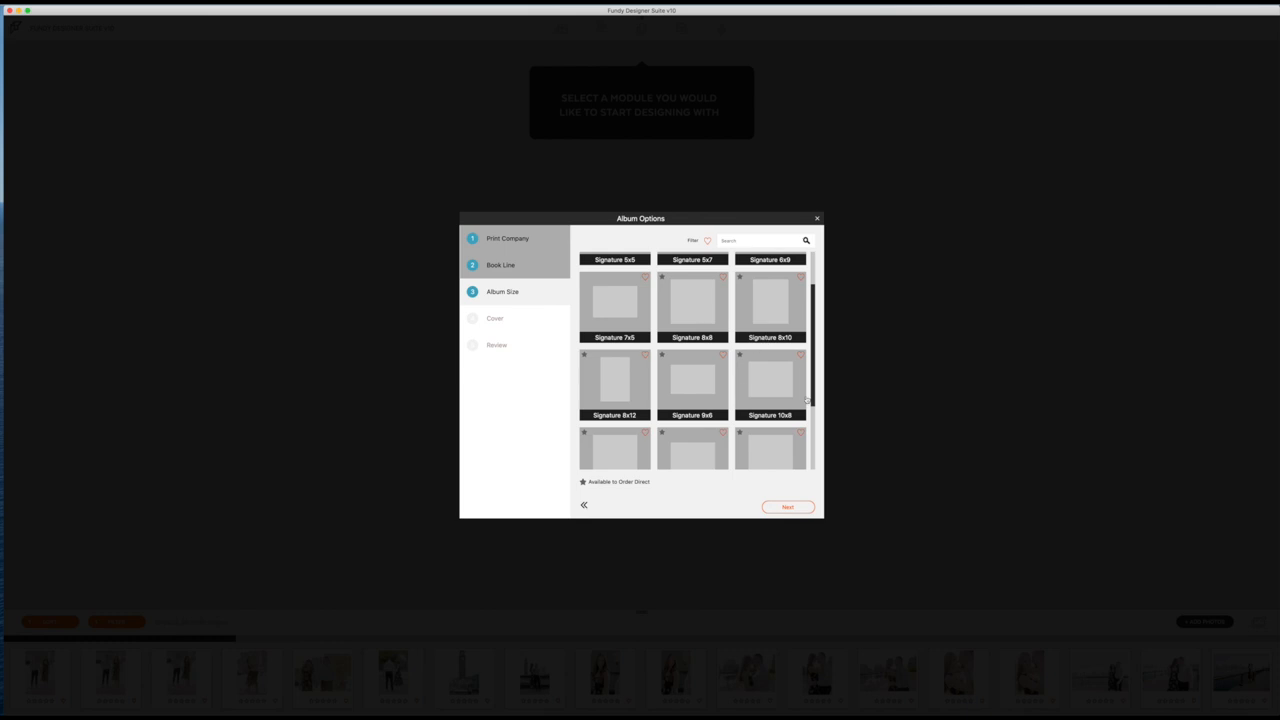
pyautogui.click(692, 300)
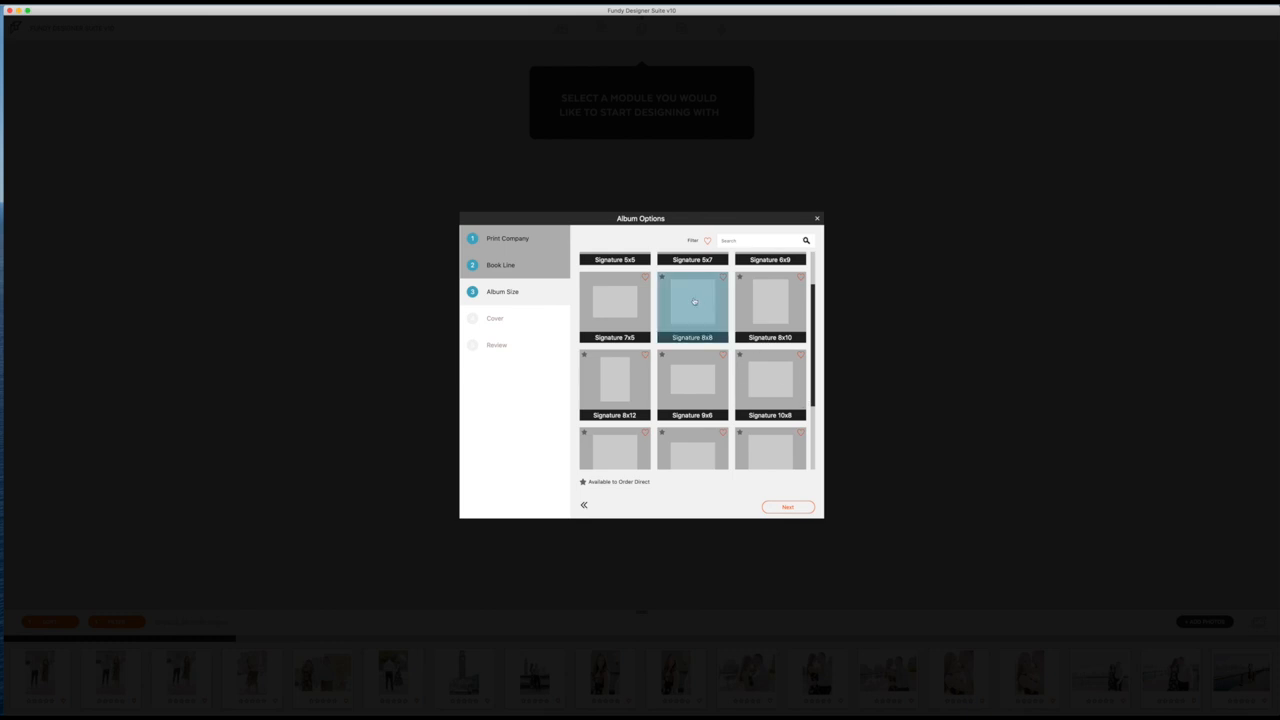
pyautogui.moveTo(703, 347)
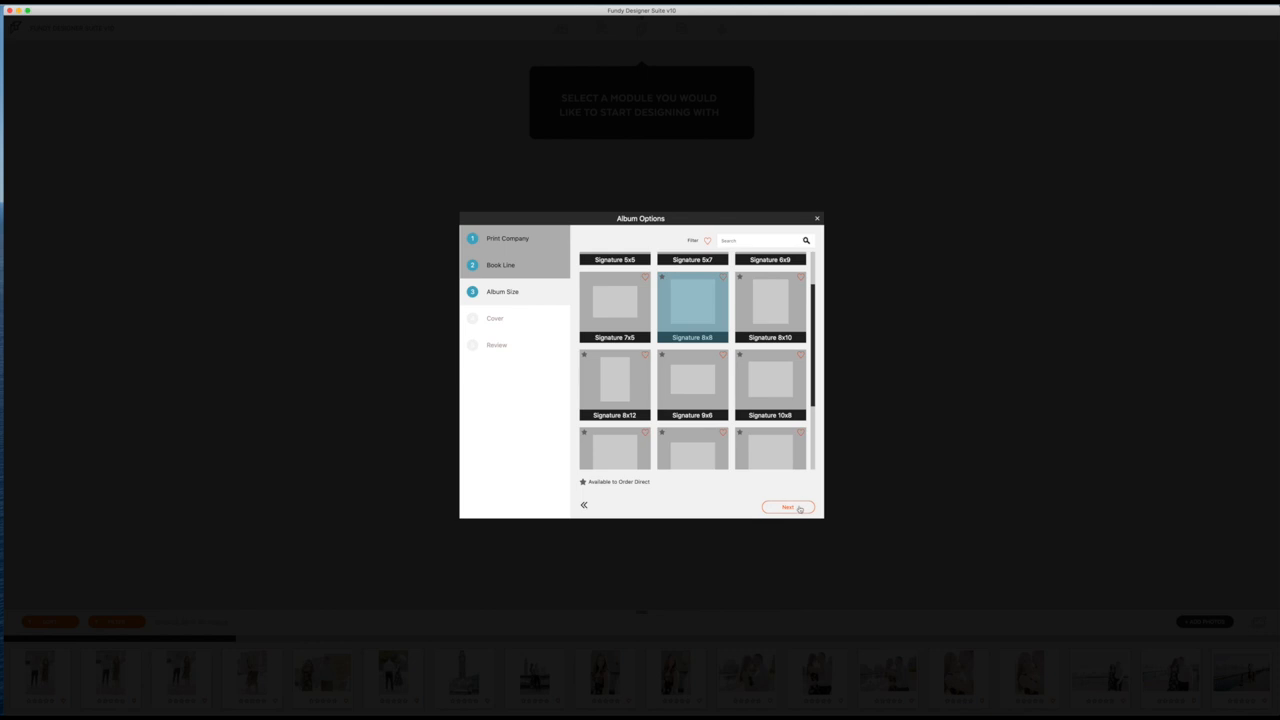
pyautogui.click(787, 507)
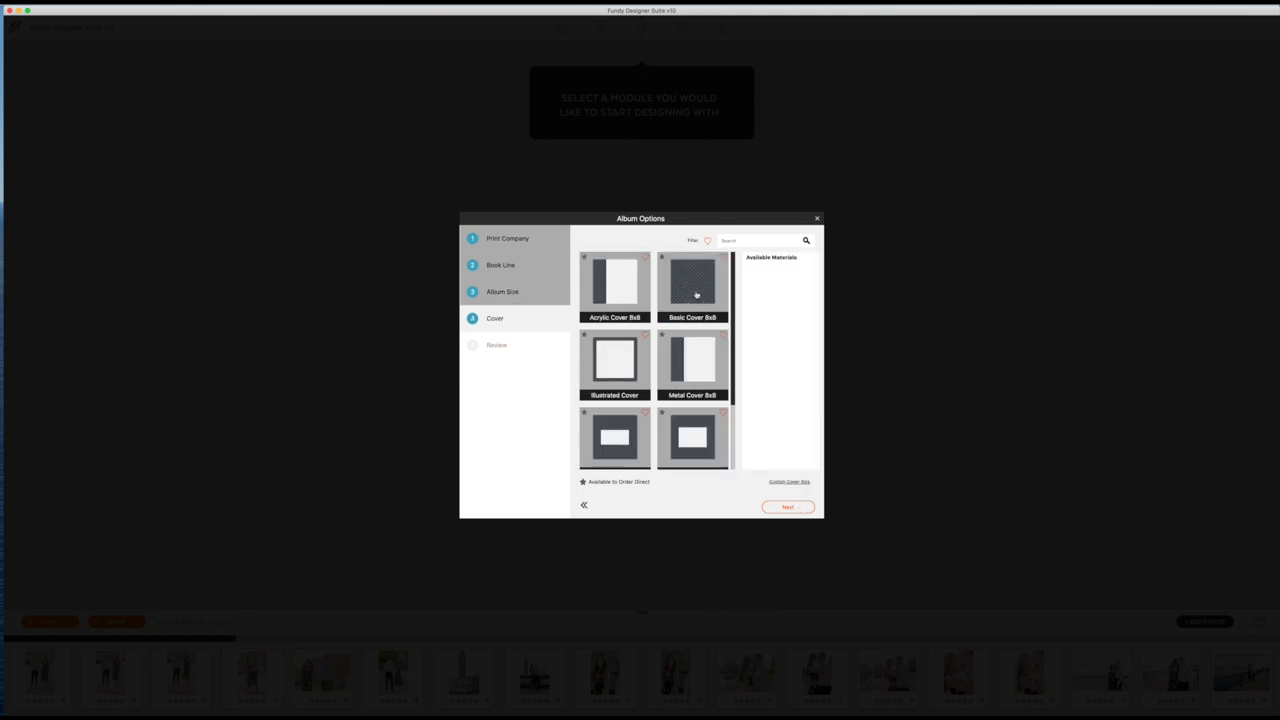
# Step: Choose the Acrylic Cover 8x8 and confirm the album review
pyautogui.click(692, 285)
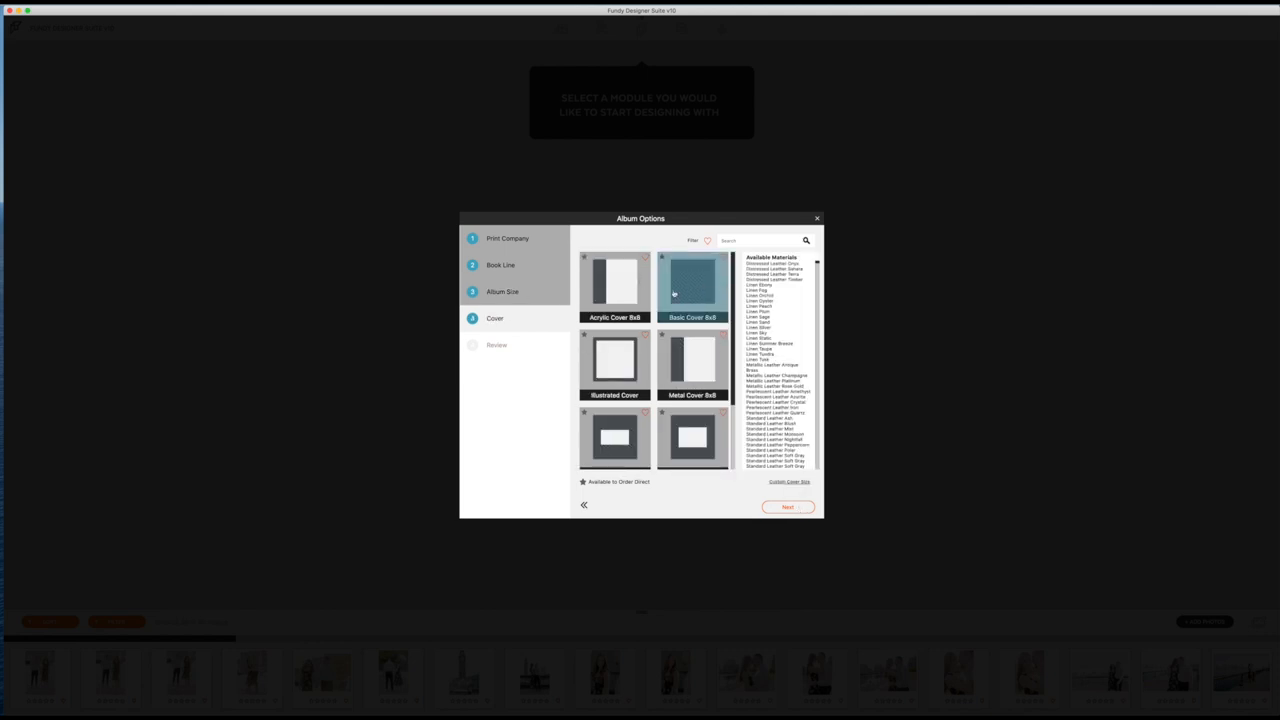
pyautogui.click(614, 287)
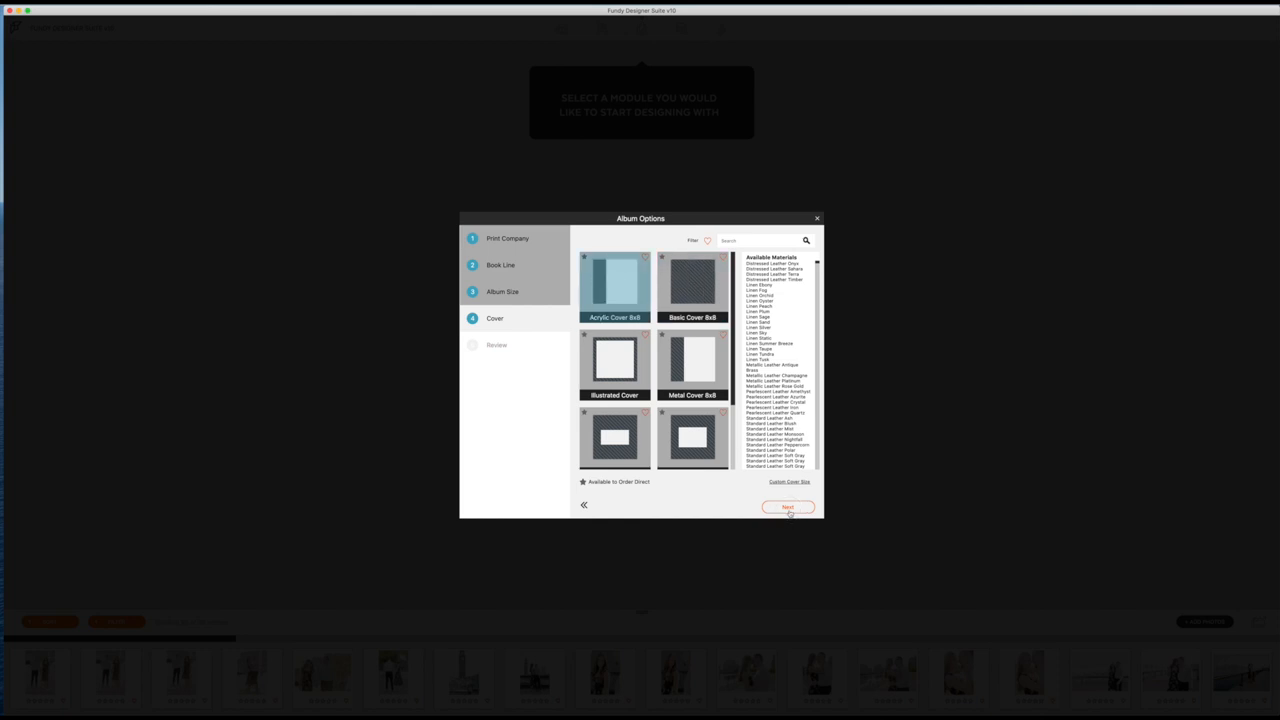
pyautogui.click(788, 507)
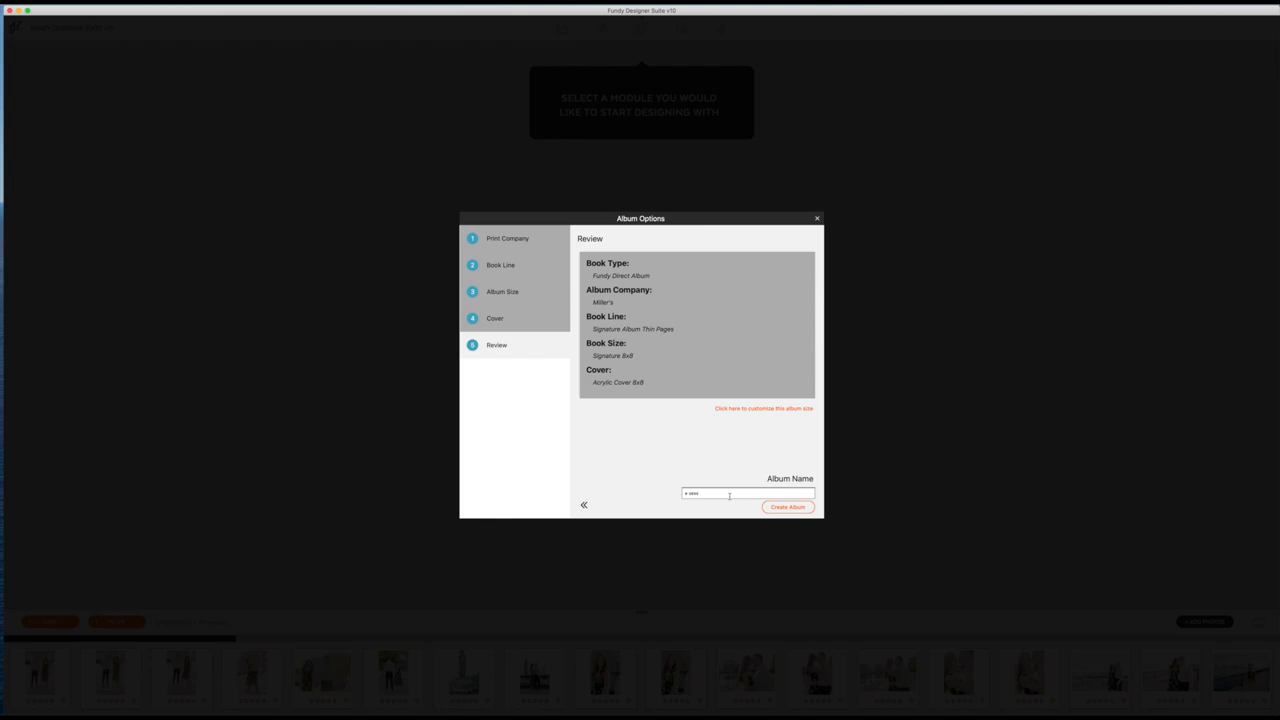
pyautogui.click(788, 507)
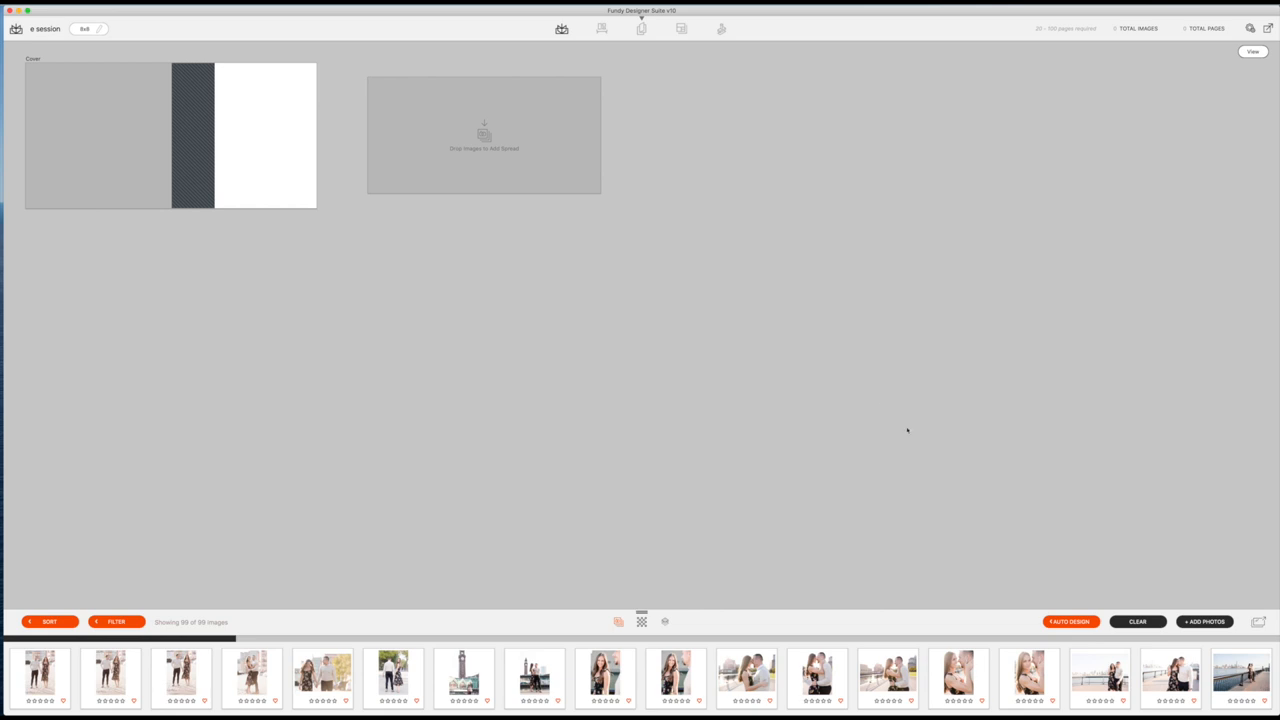
pyautogui.click(1070, 621)
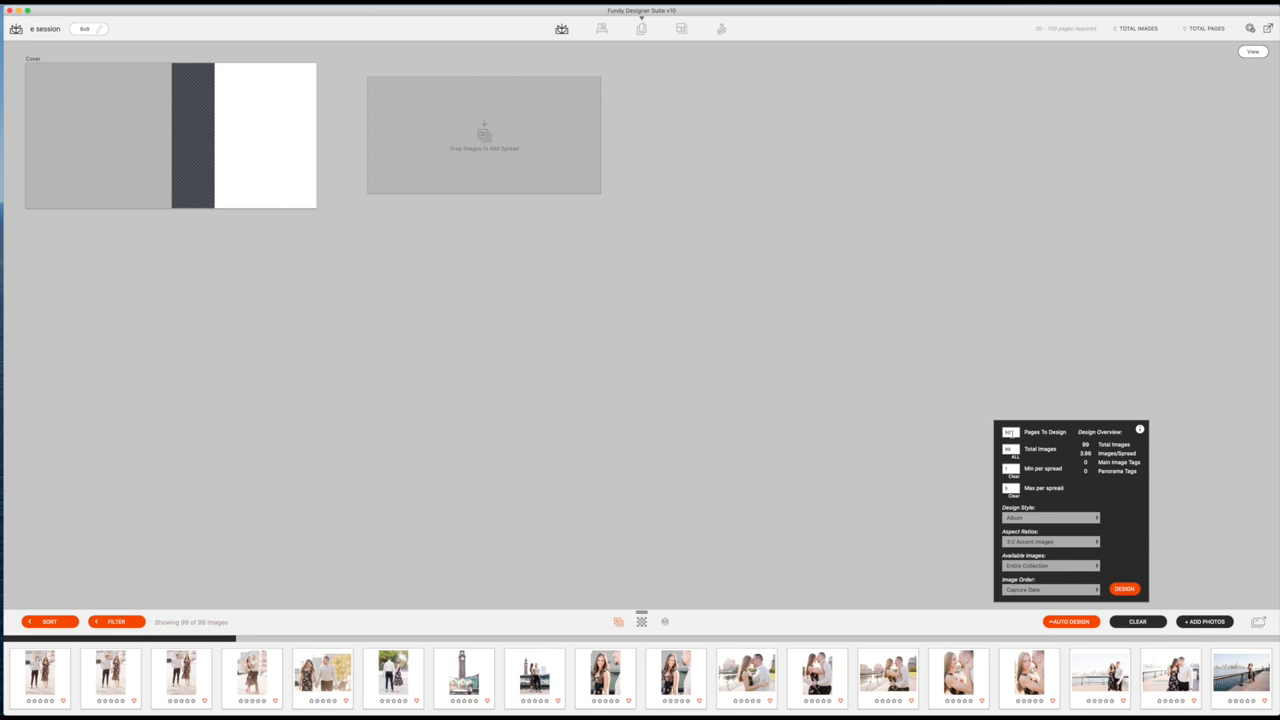
pyautogui.click(1050, 517)
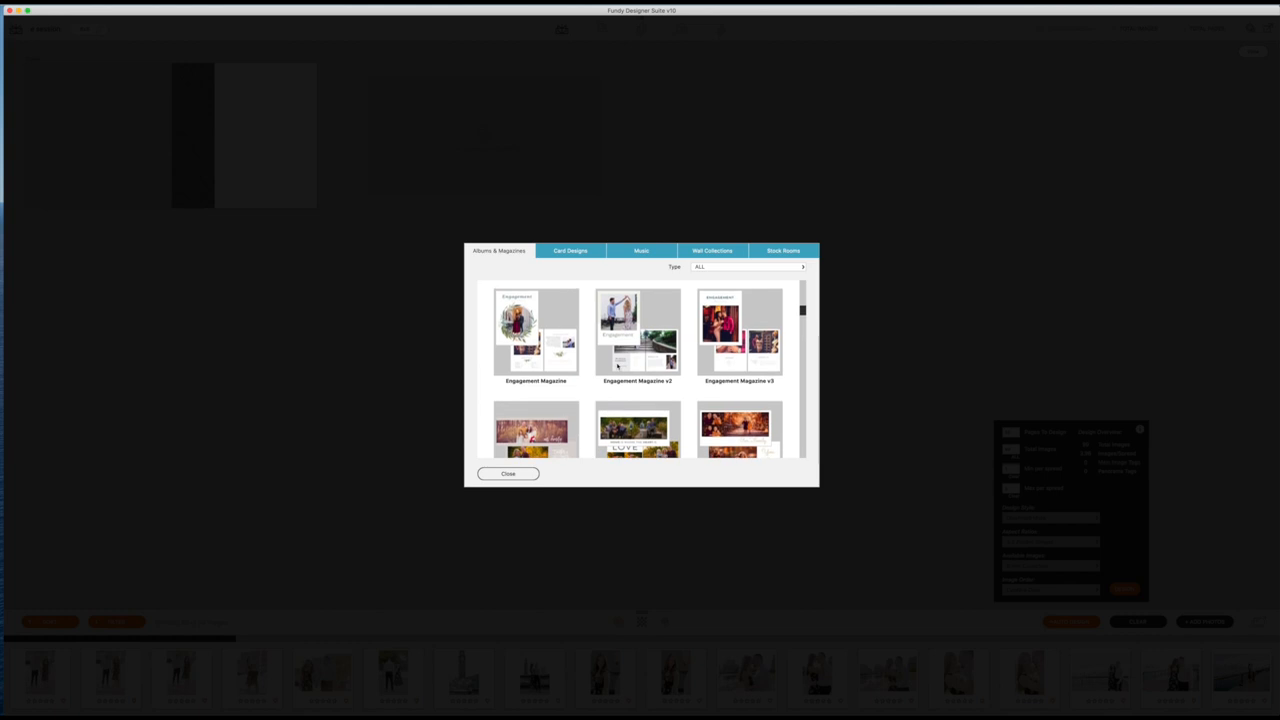
pyautogui.scroll(-3)
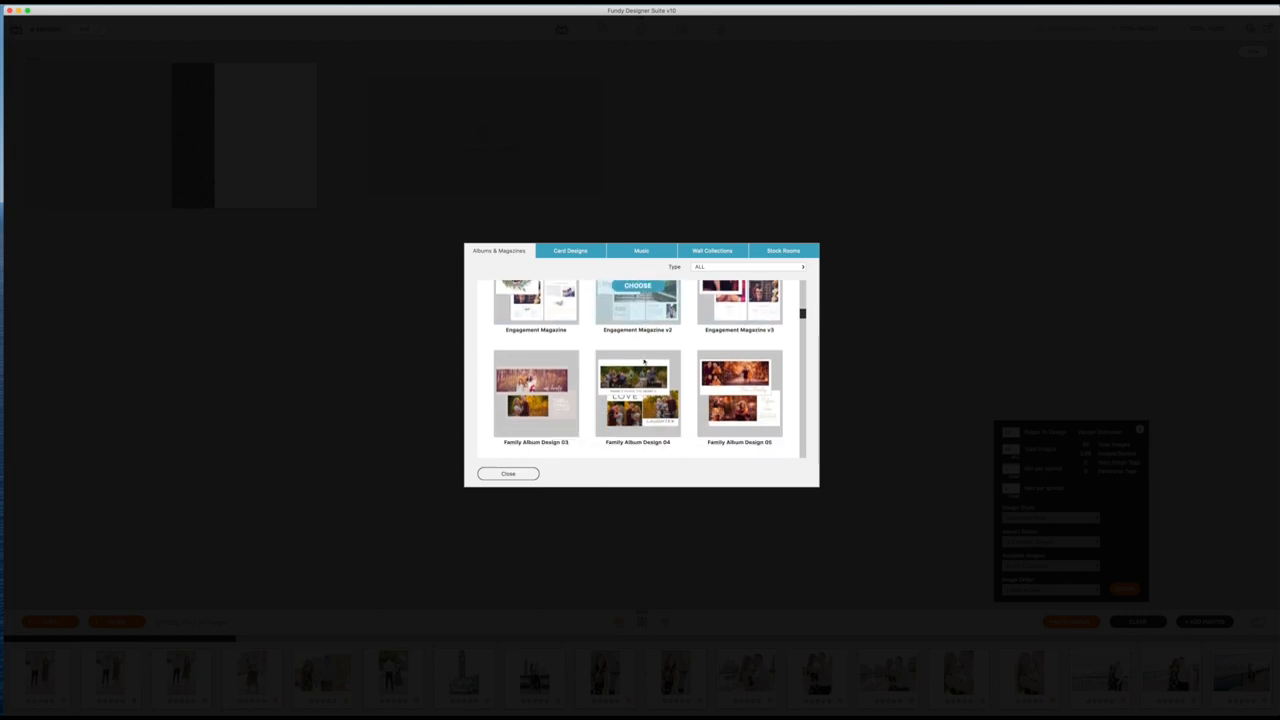
pyautogui.scroll(-3)
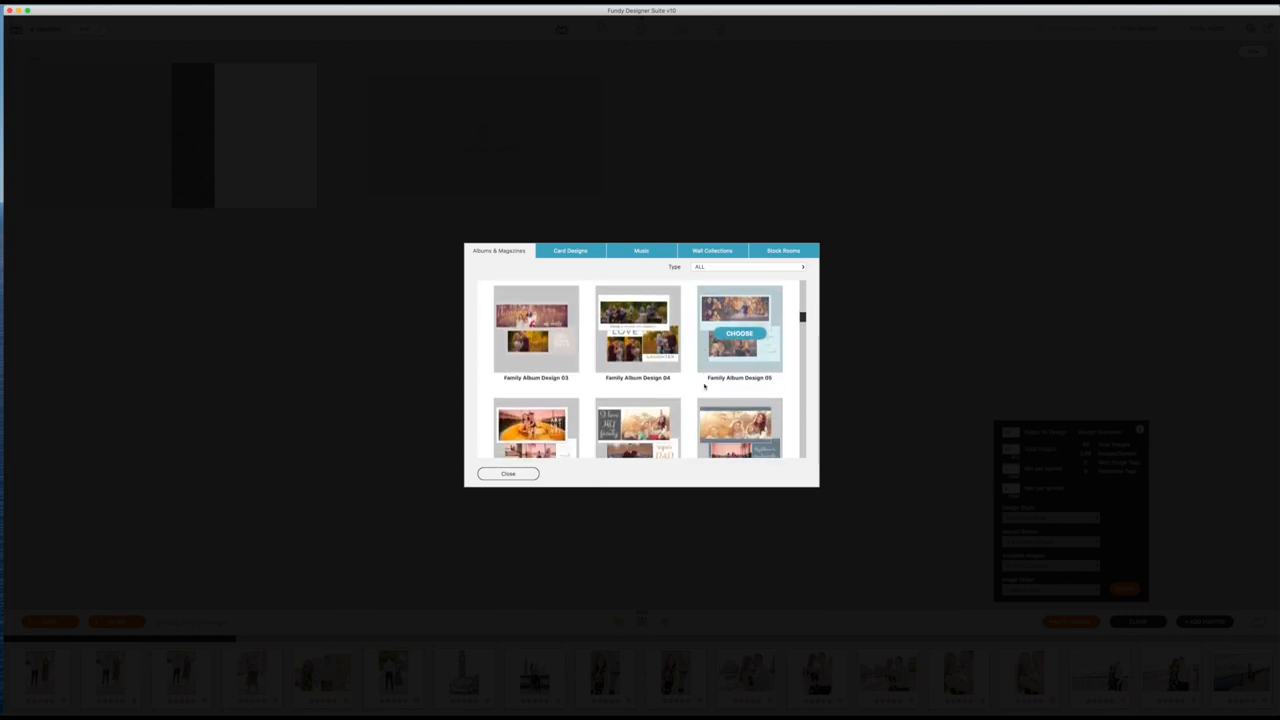
pyautogui.scroll(-3)
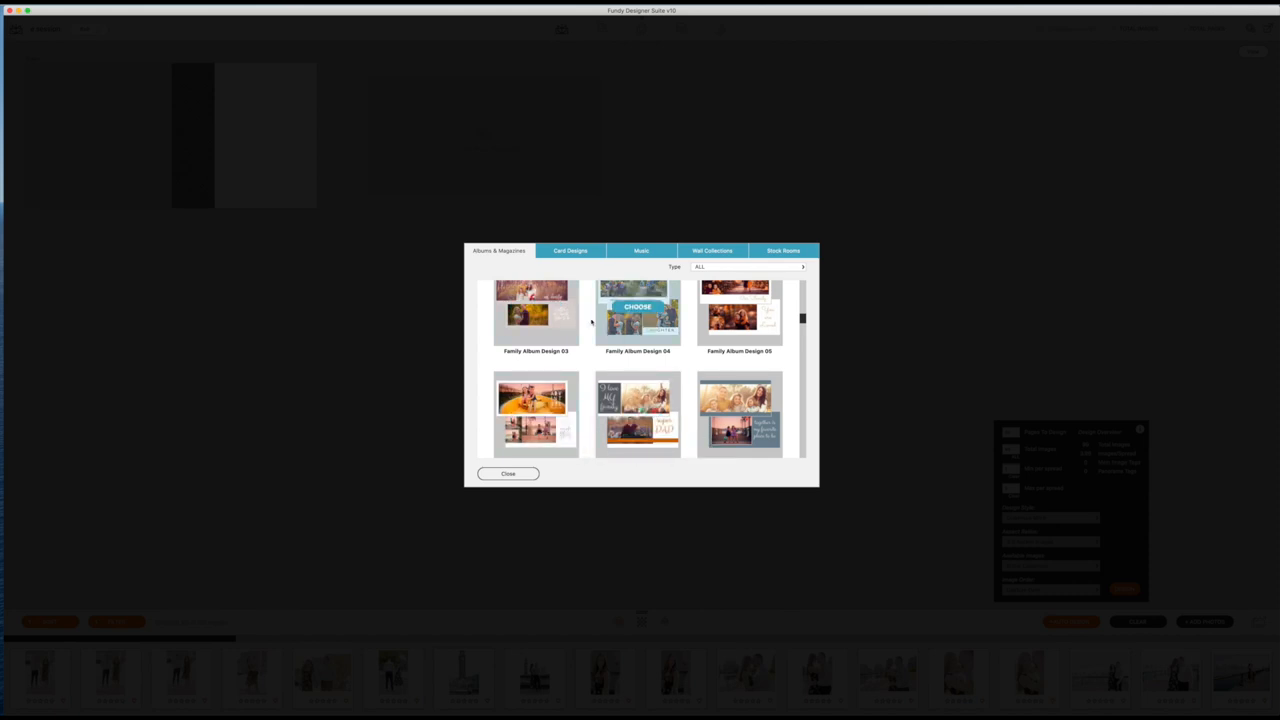
pyautogui.scroll(-3)
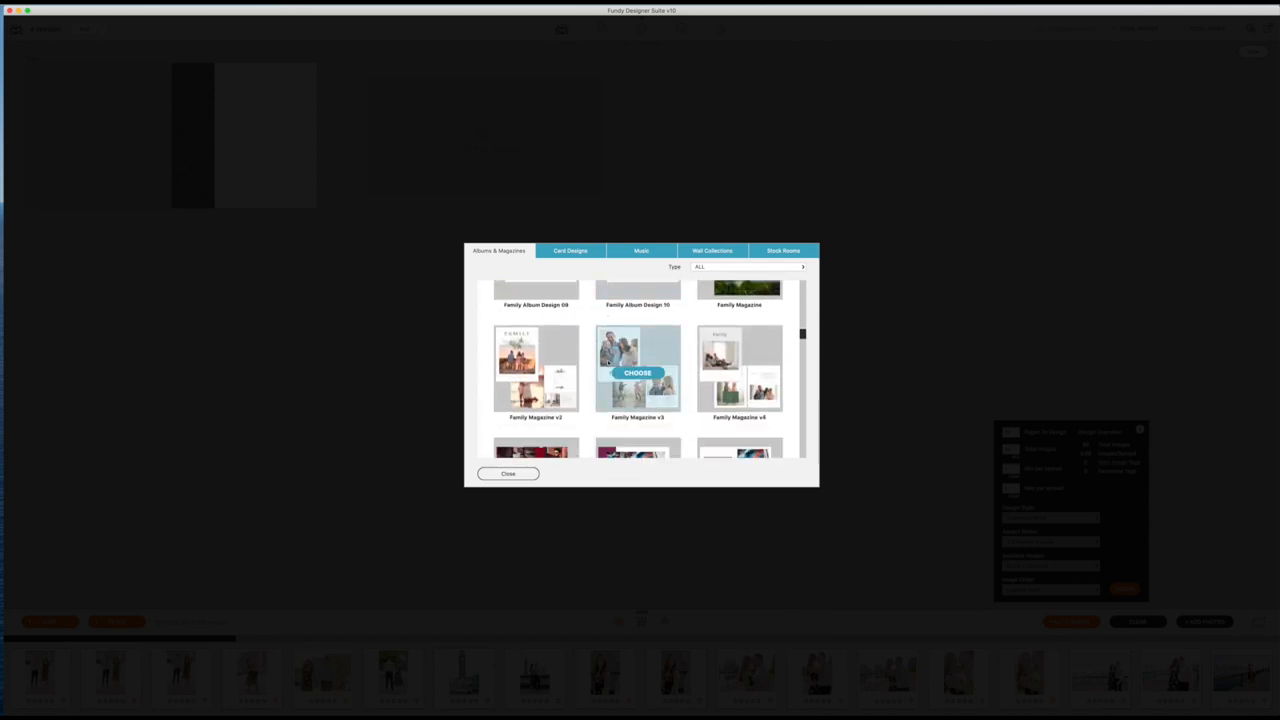
pyautogui.scroll(-3)
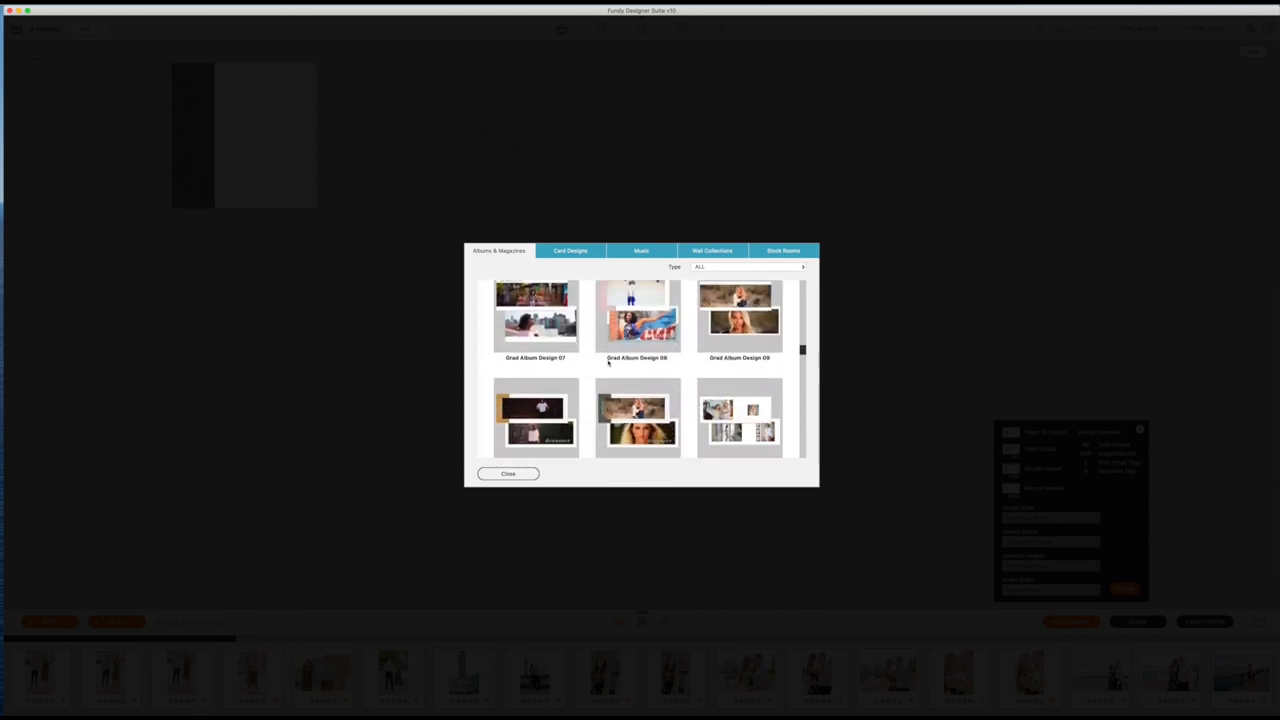
pyautogui.scroll(-3)
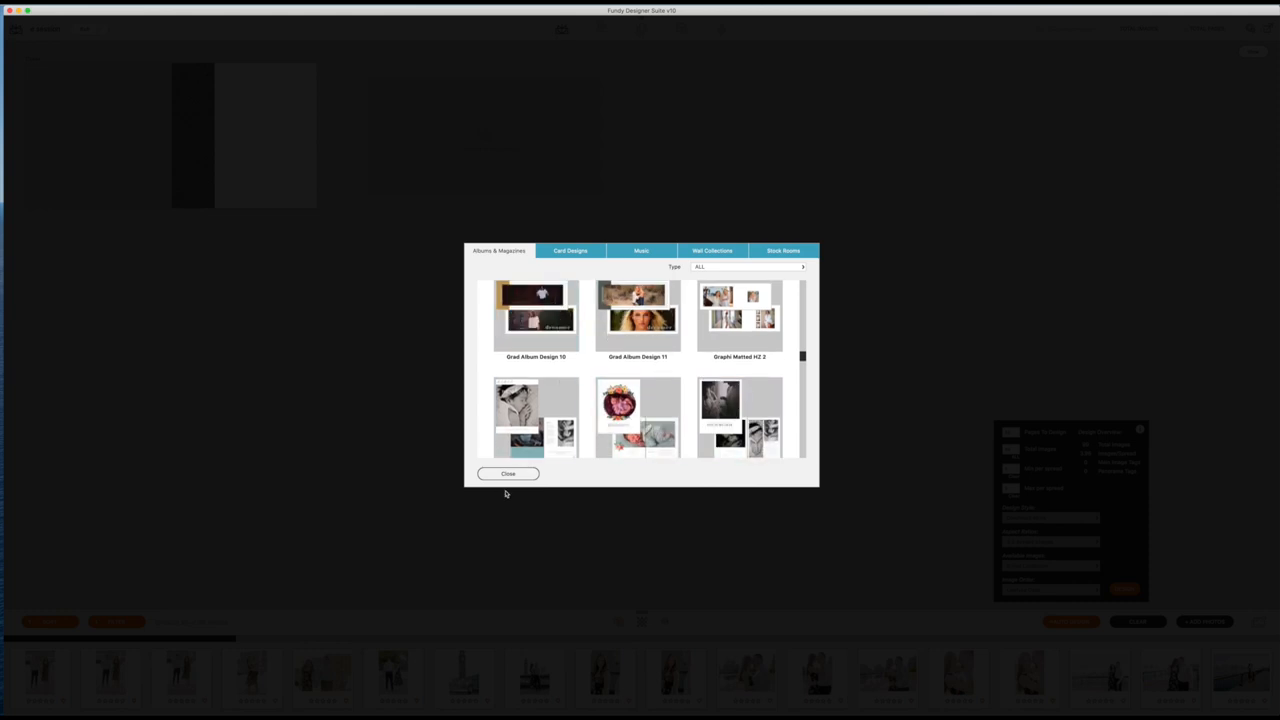
pyautogui.click(508, 473)
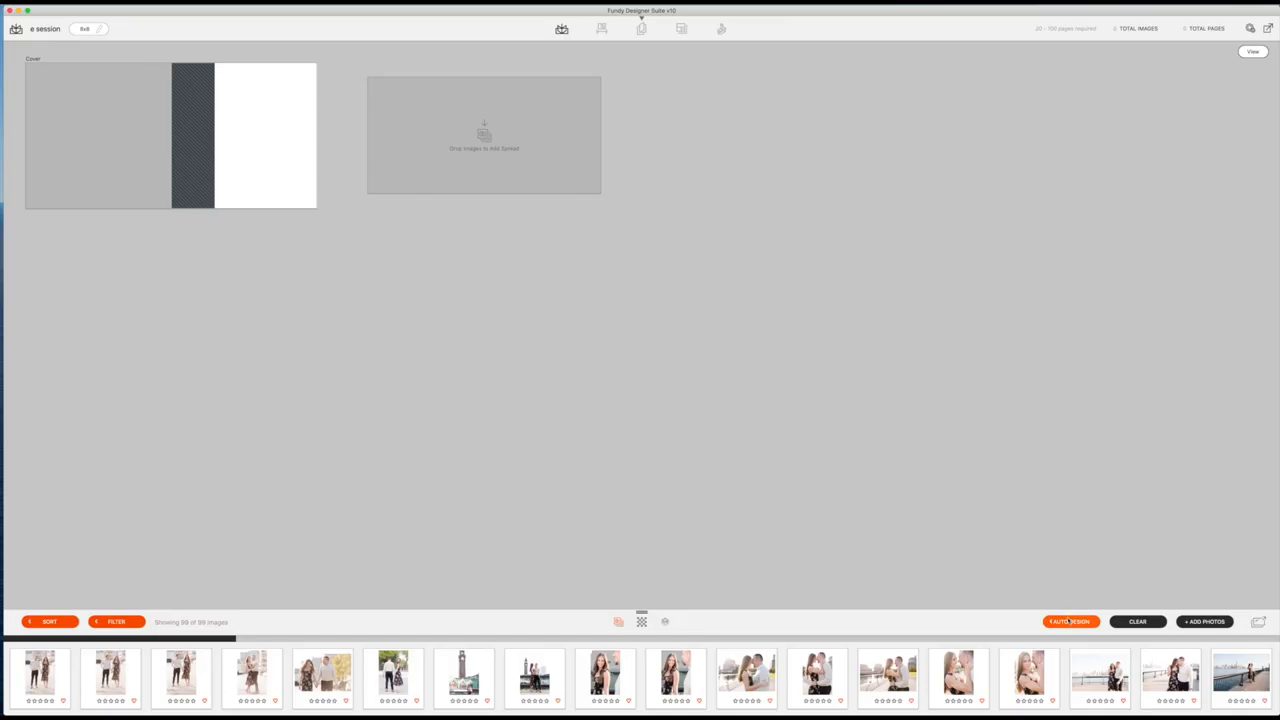
# Step: Auto design the album with 3:2 accent images, Entire Collection and Capture Date
pyautogui.click(1070, 621)
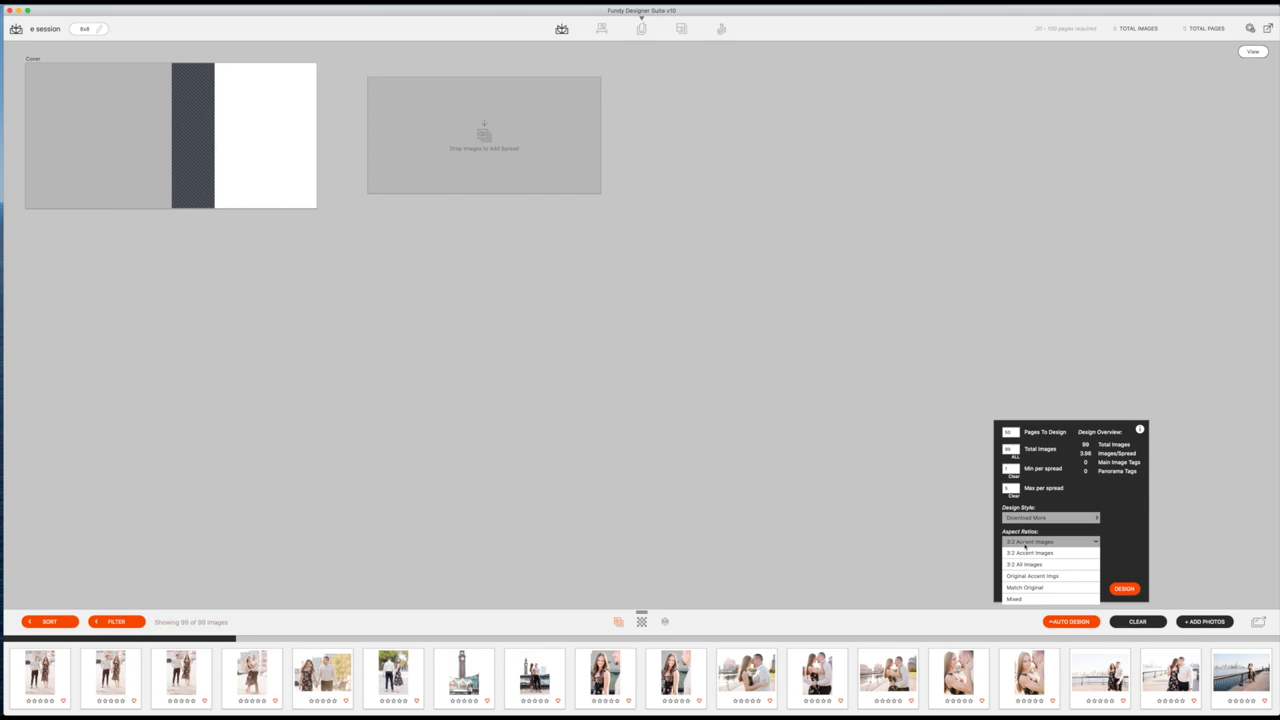
pyautogui.moveTo(1088, 548)
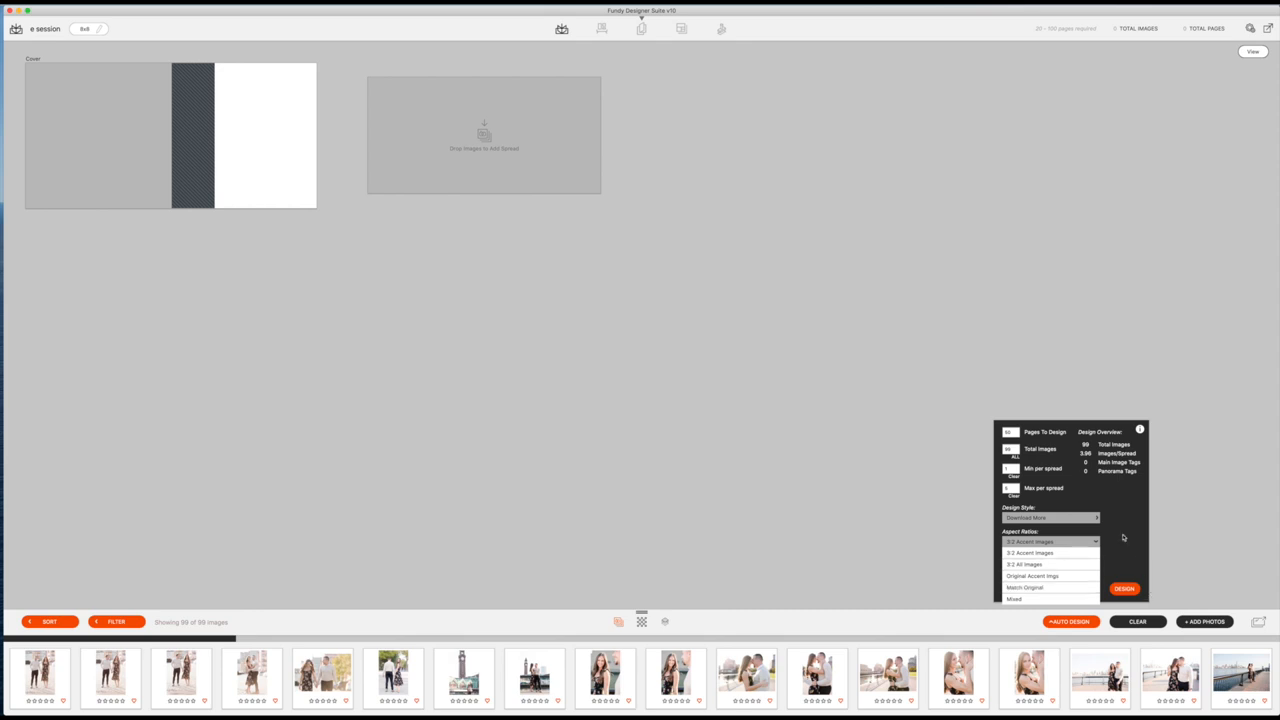
pyautogui.click(1050, 541)
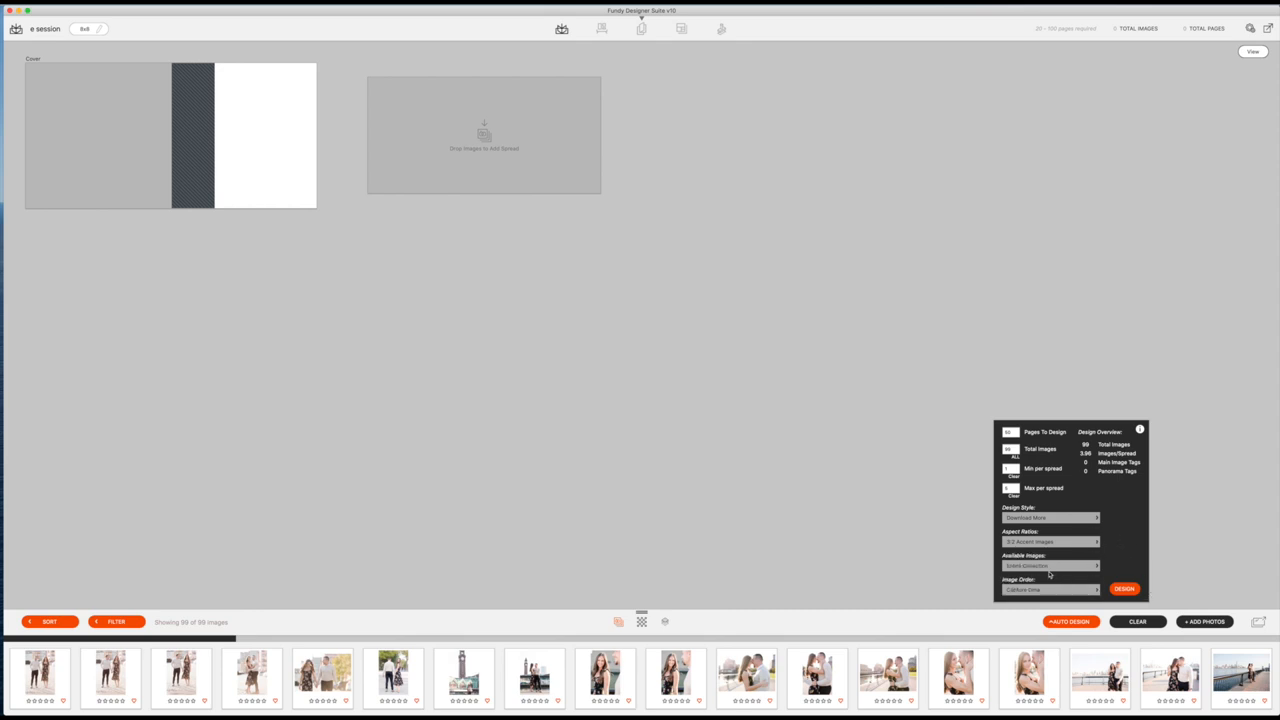
pyautogui.click(1050, 589)
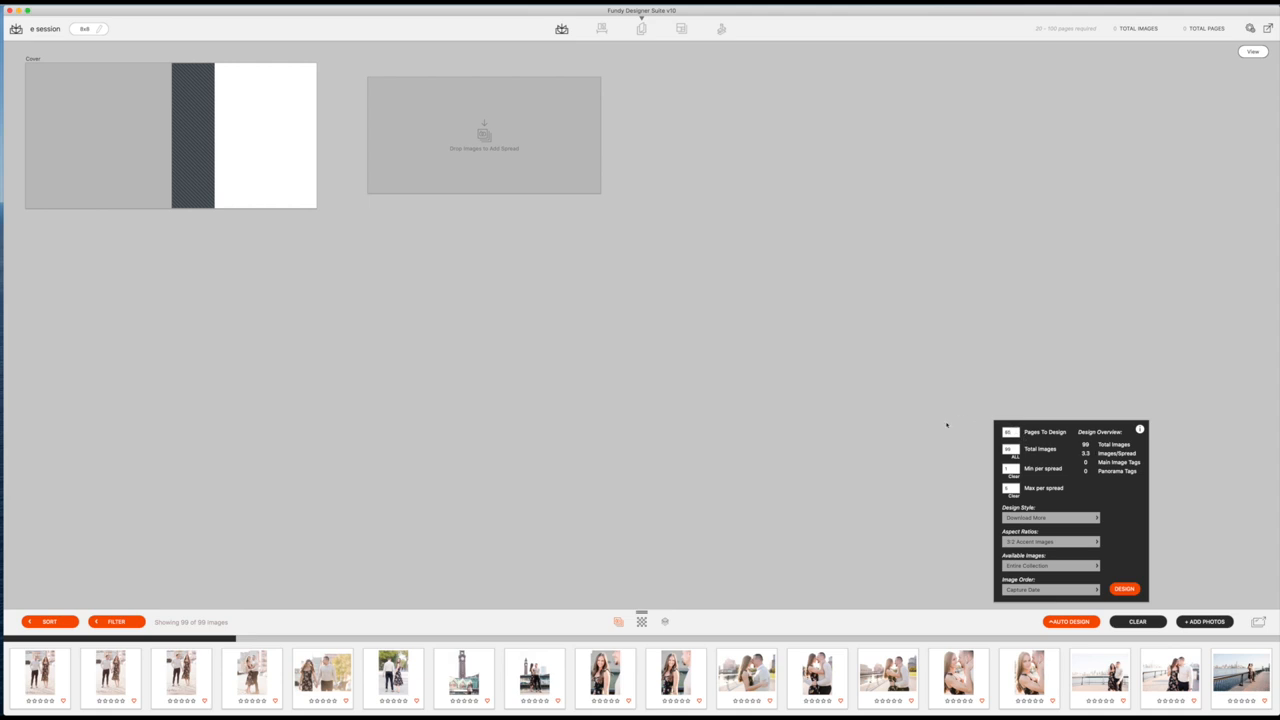
pyautogui.moveTo(1126, 530)
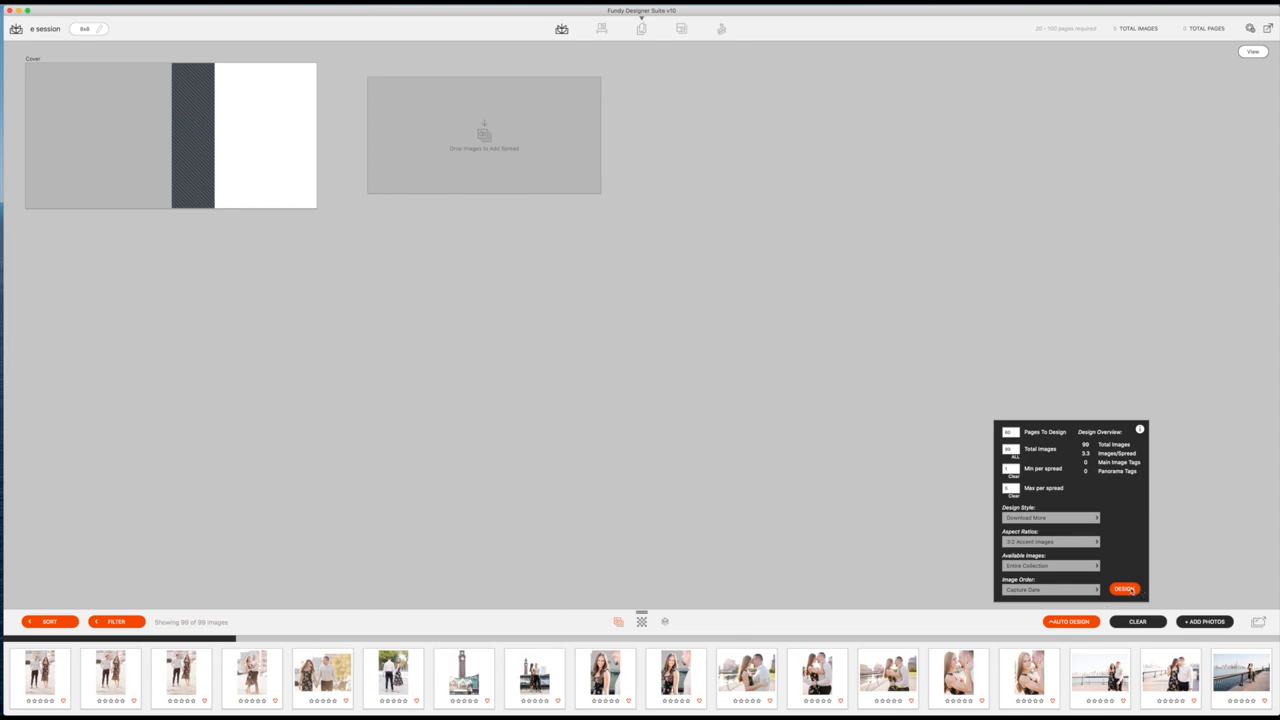
pyautogui.click(1124, 588)
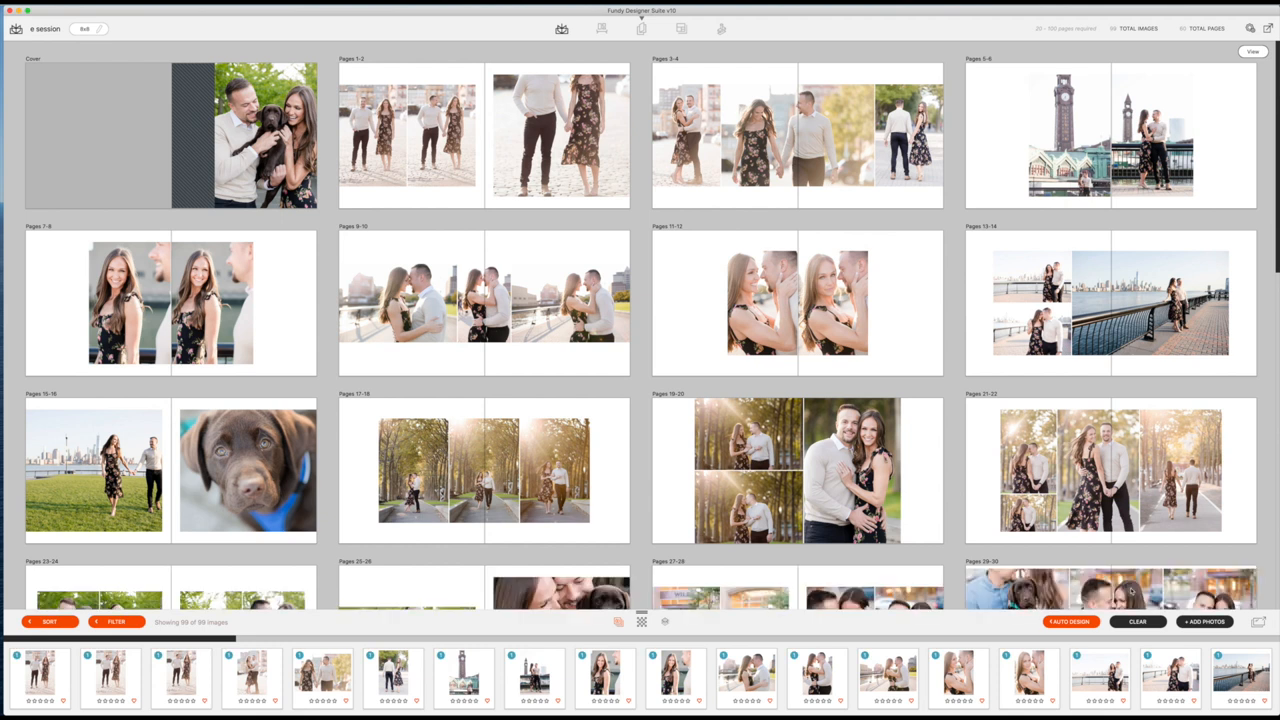
# Step: Shuffle pages 1-2 to three small photos beside the large couple photo
pyautogui.scroll(-3)
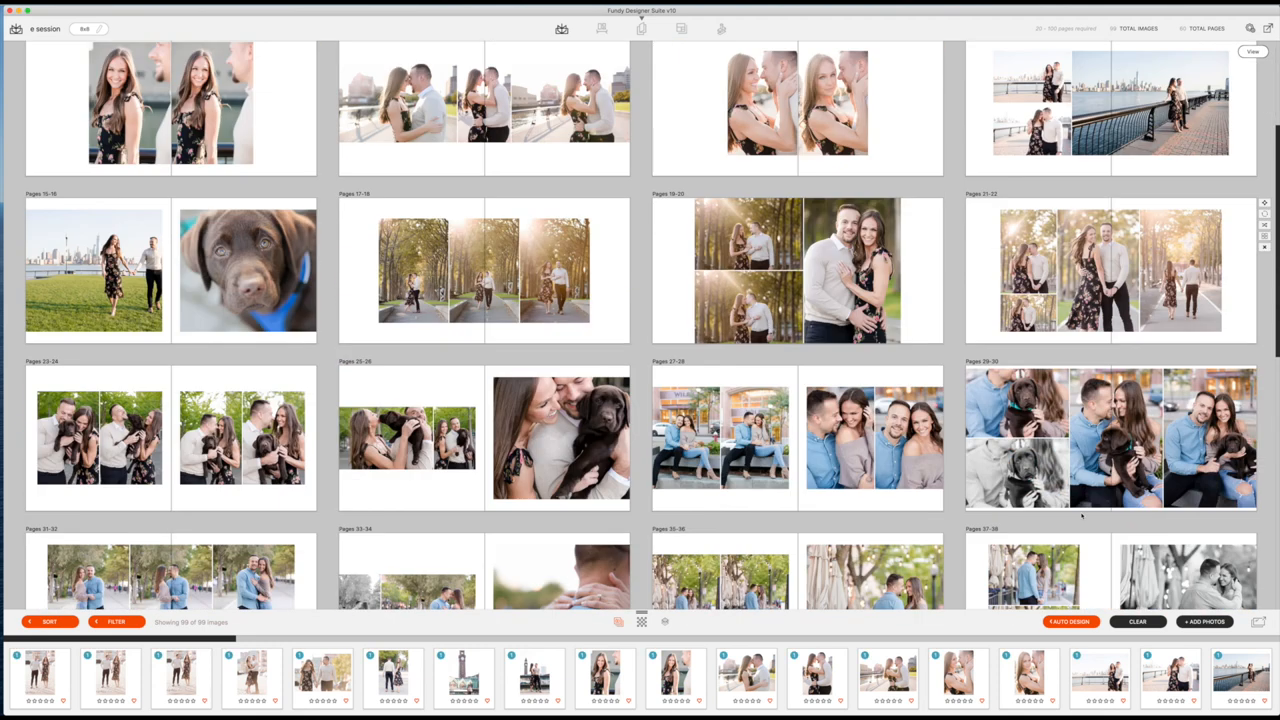
pyautogui.scroll(-3)
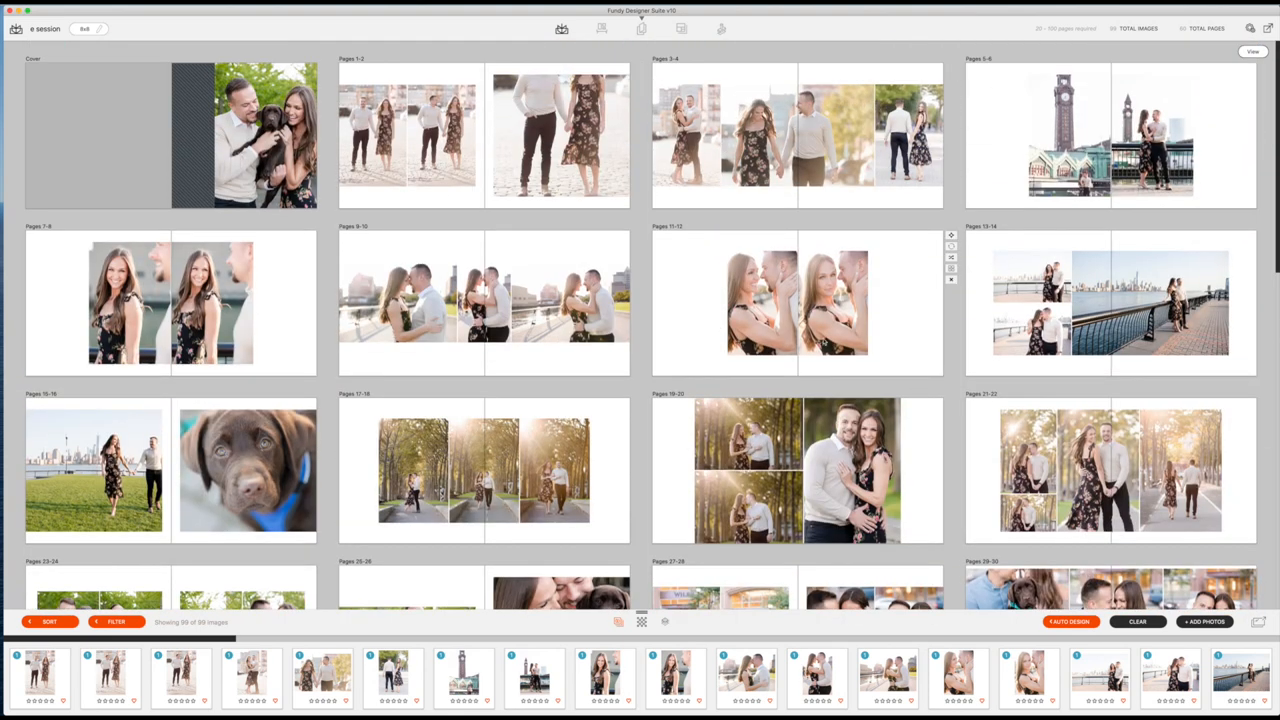
pyautogui.click(1251, 28)
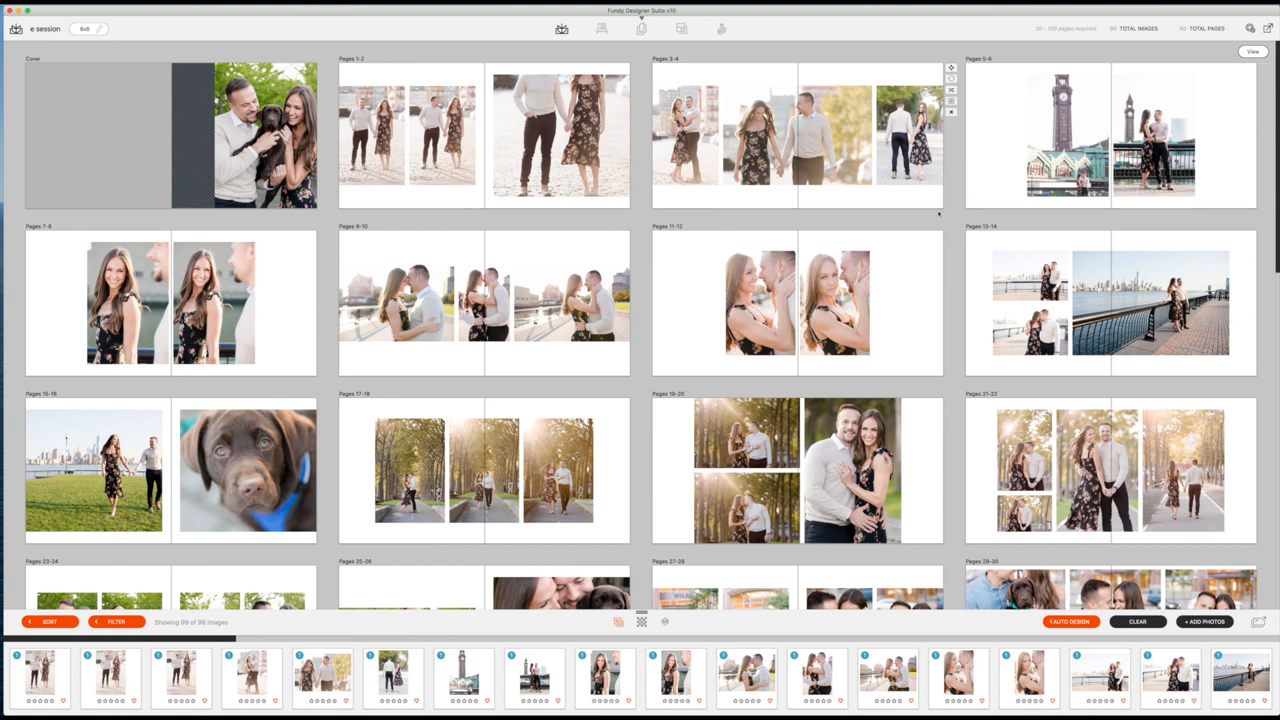
pyautogui.moveTo(655, 197)
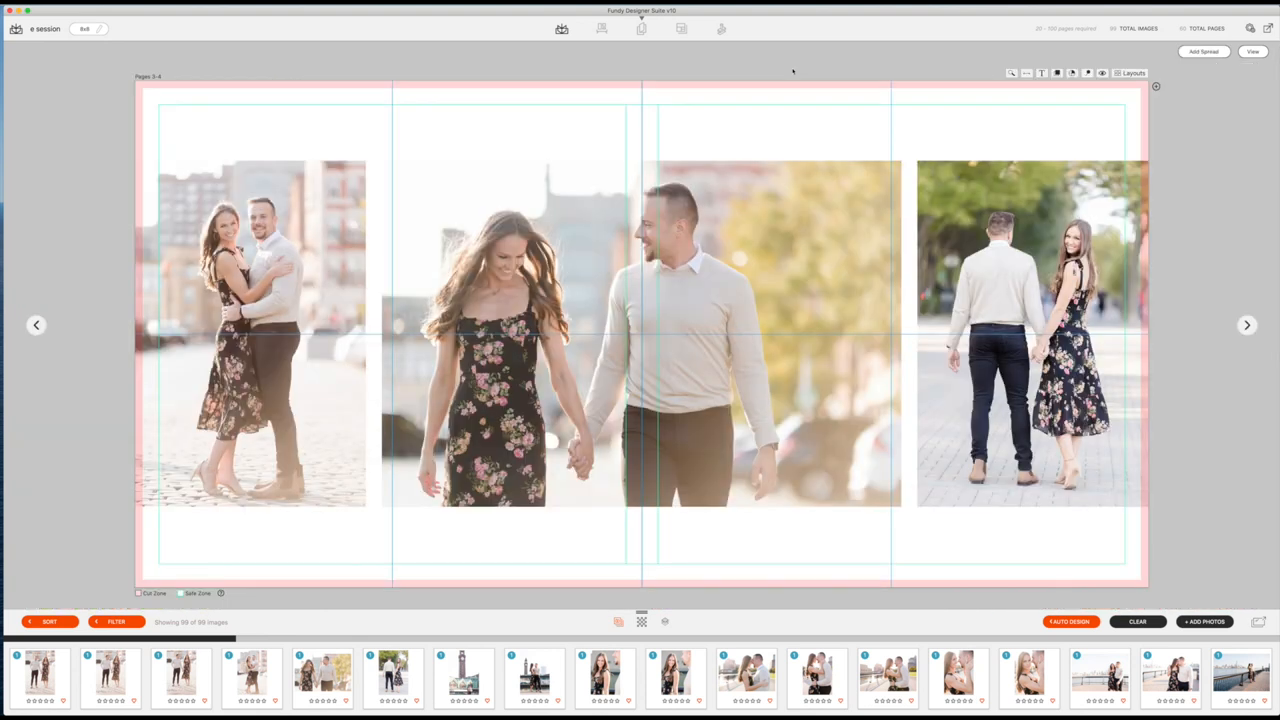
pyautogui.moveTo(663, 206)
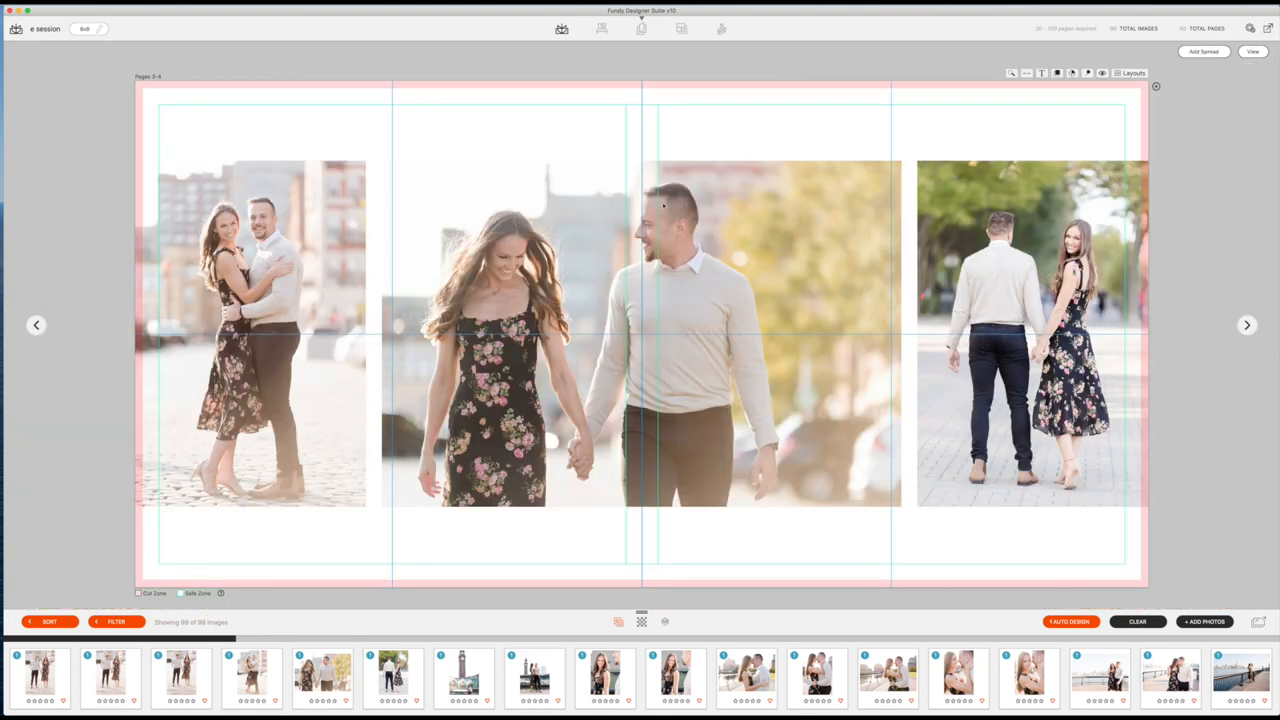
pyautogui.click(1252, 51)
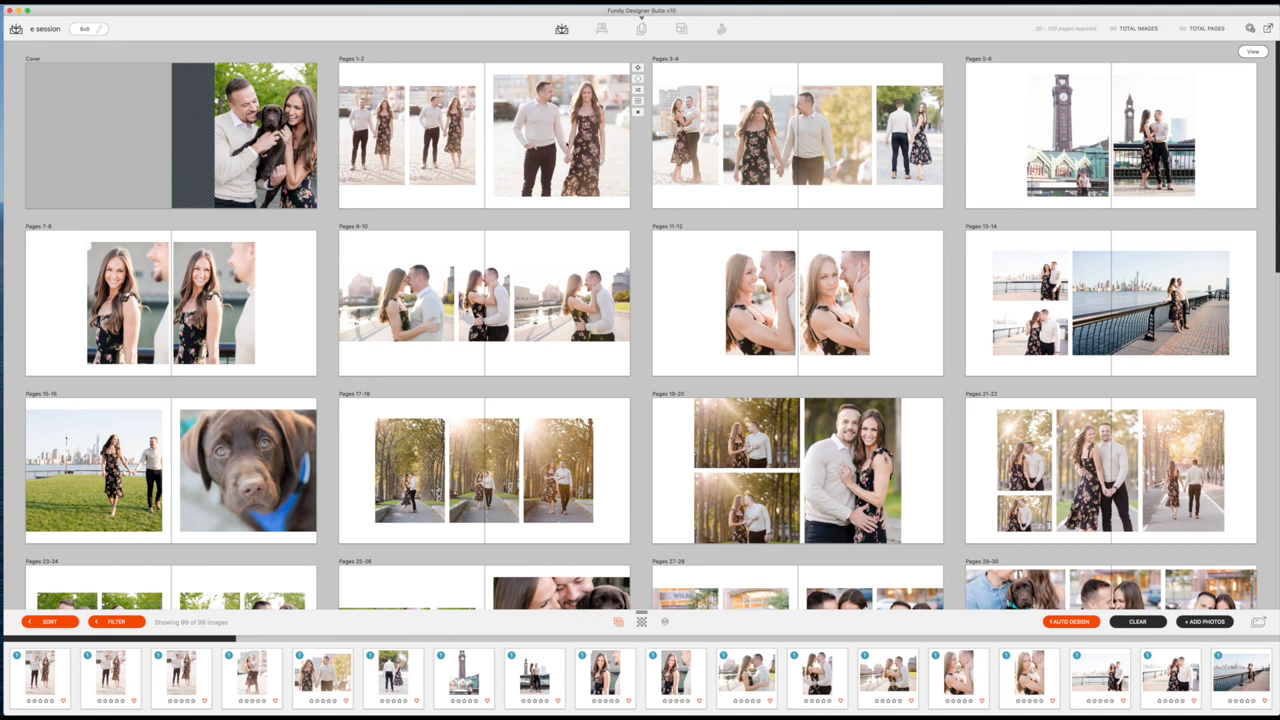
pyautogui.click(560, 145)
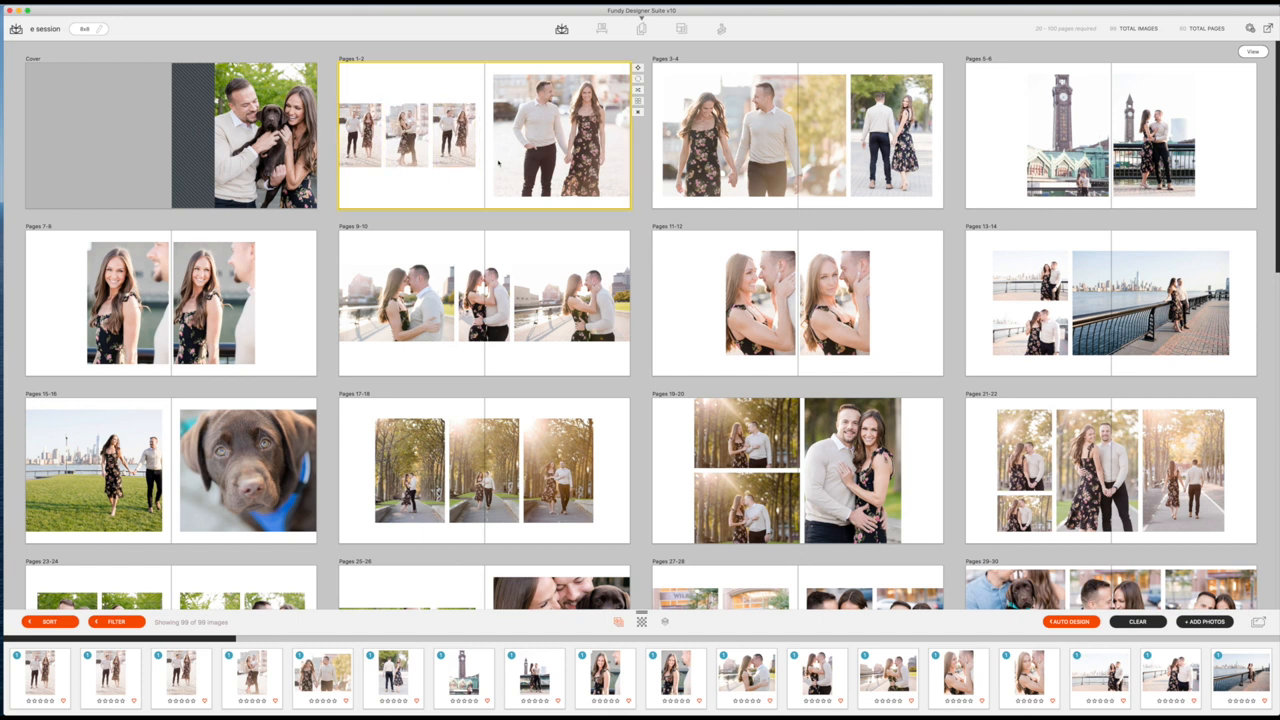
# Step: Move the three small photos and large couple photo on pages 1-2 inside the margins
pyautogui.doubleClick(483, 135)
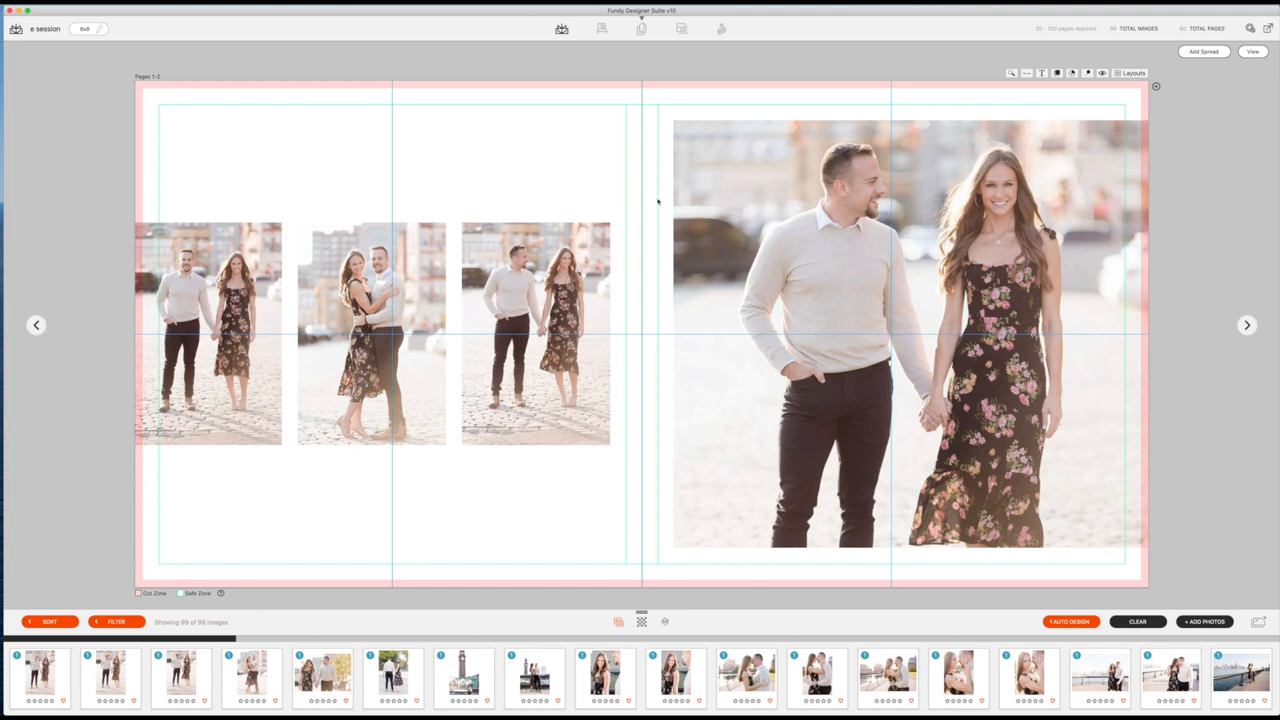
pyautogui.moveTo(334, 214)
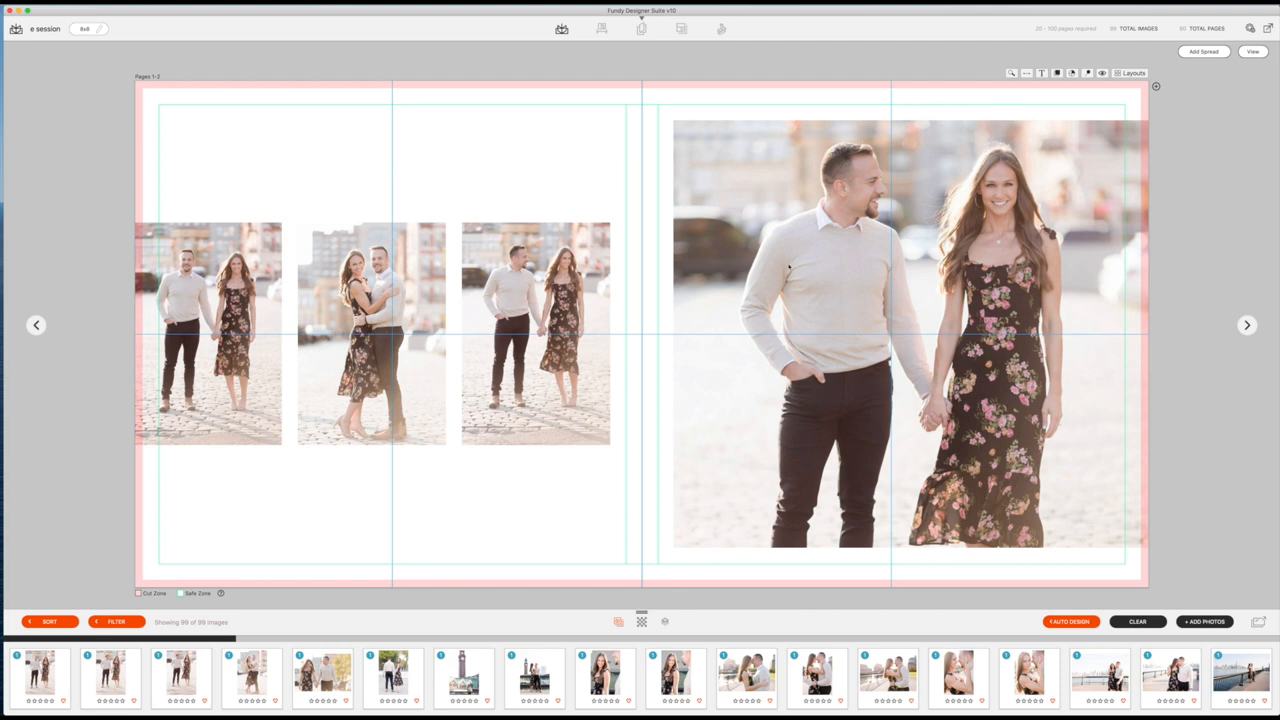
pyautogui.moveTo(913, 232)
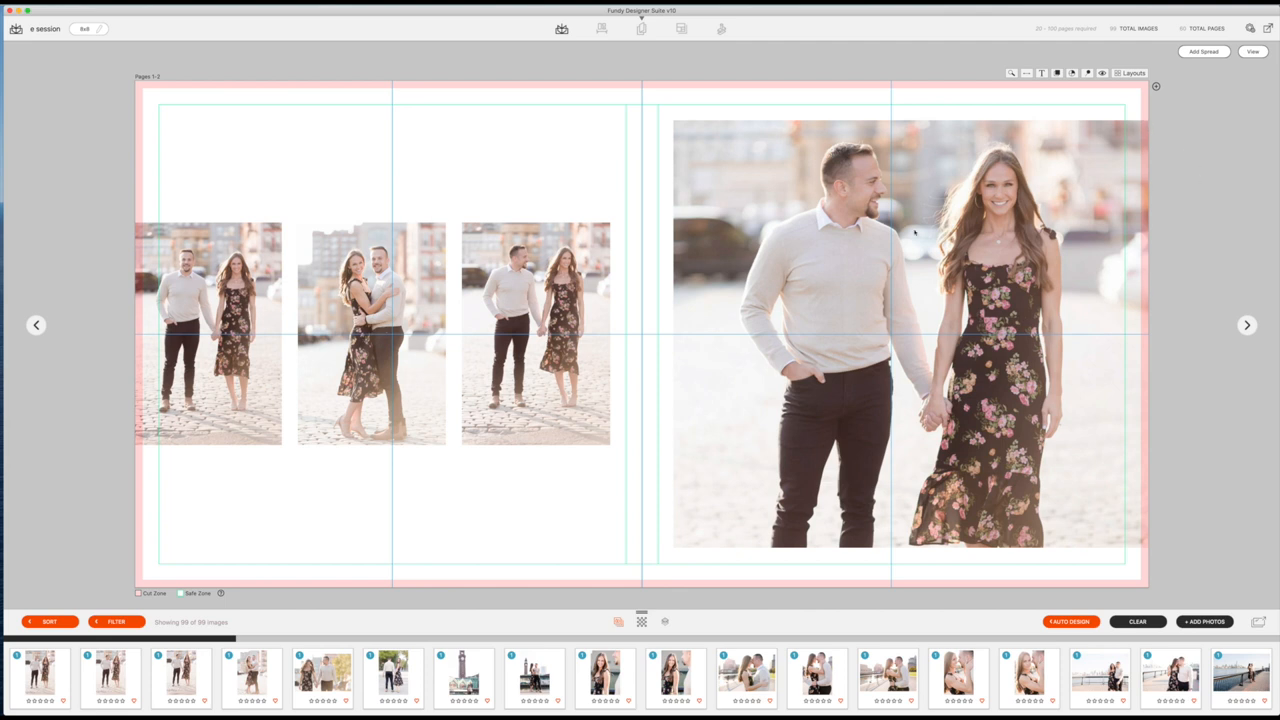
pyautogui.click(208, 333)
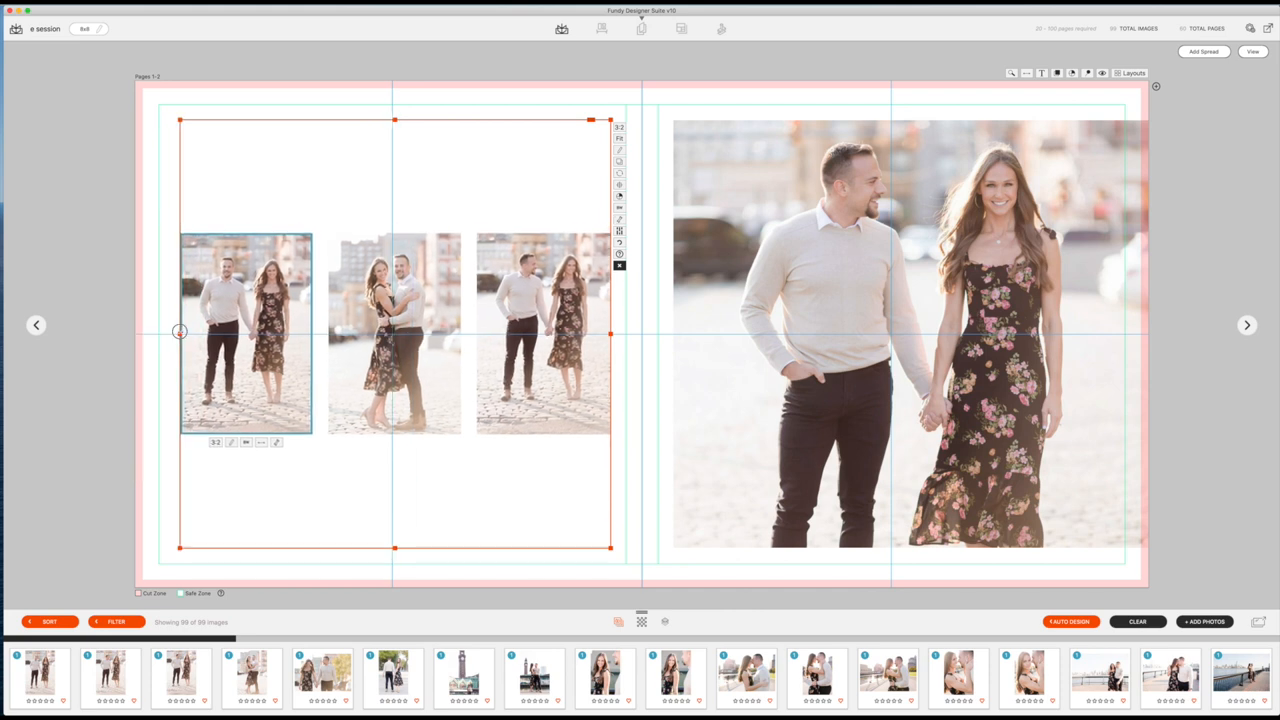
pyautogui.click(908, 335)
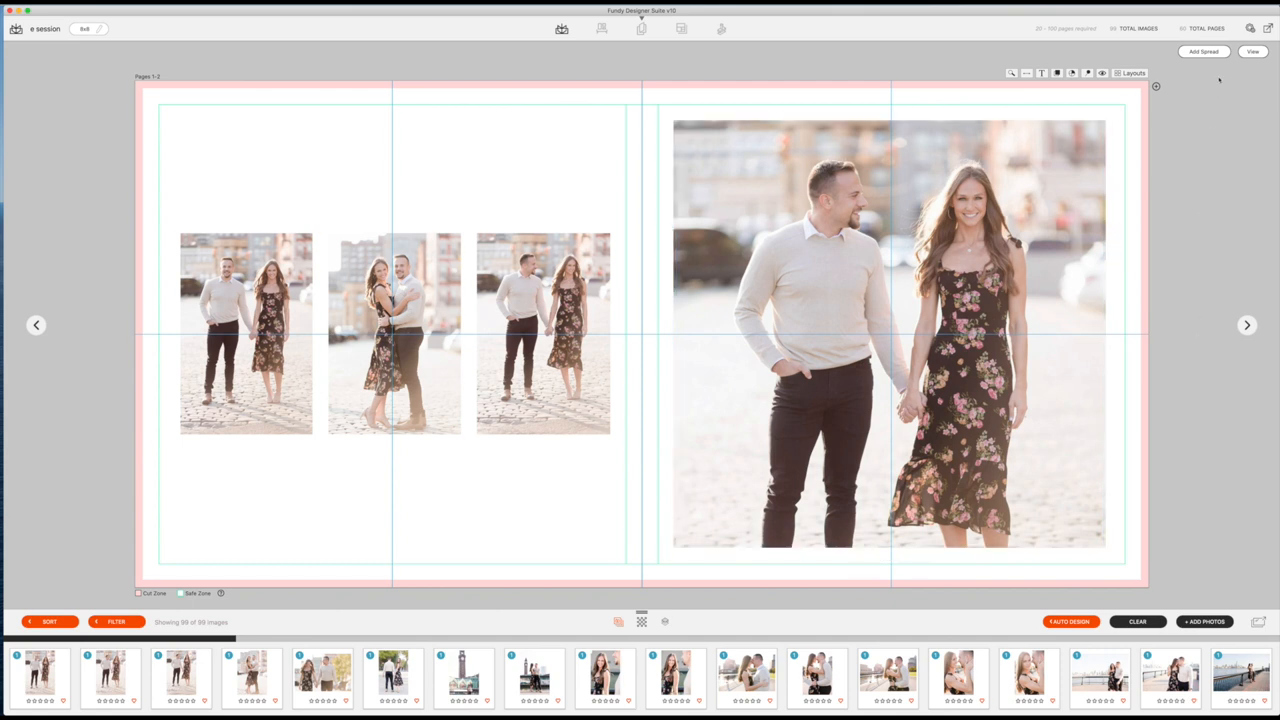
pyautogui.click(1252, 51)
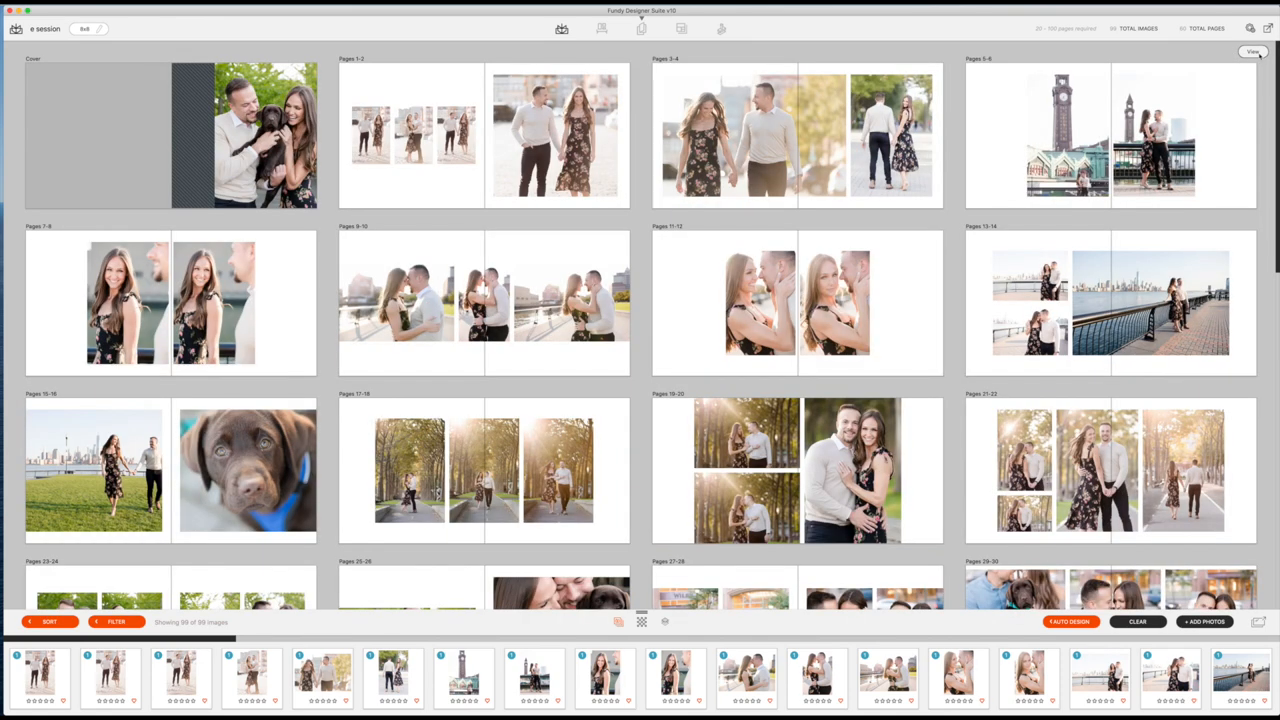
# Step: Browse the later spreads toward pages 63-64, switching a spread to a full-spread photo
pyautogui.scroll(-3)
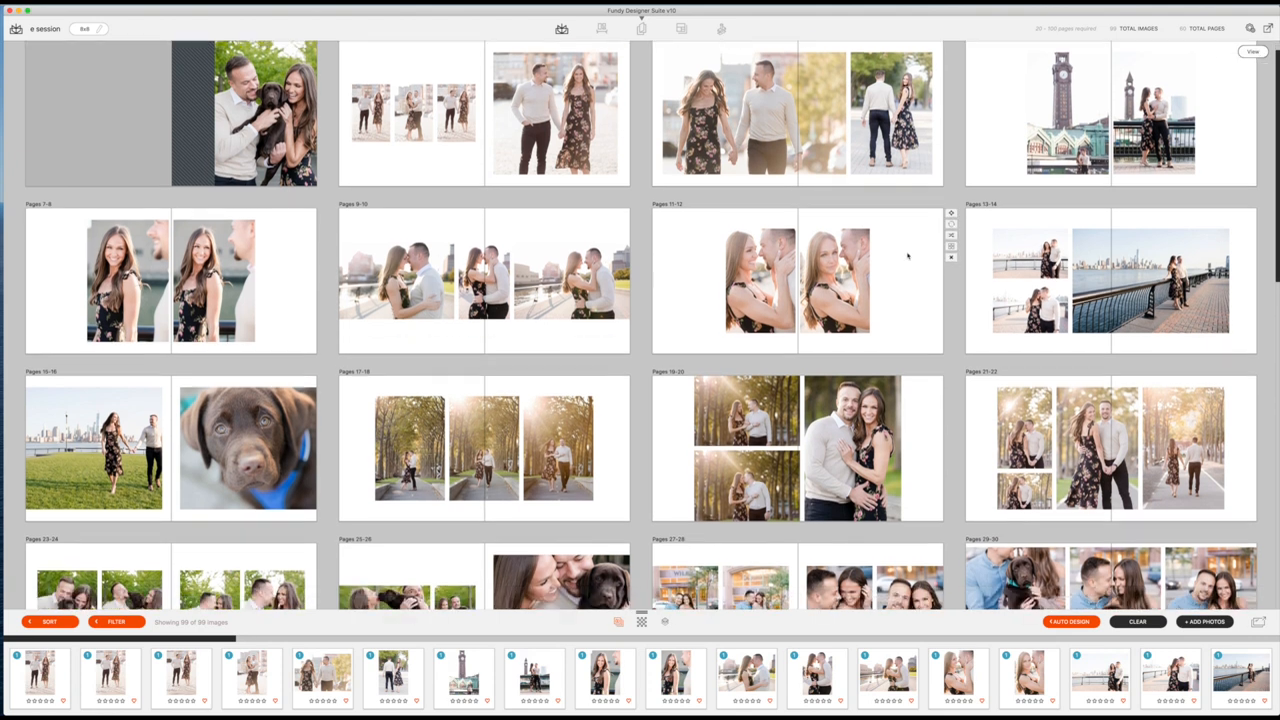
pyautogui.scroll(-3)
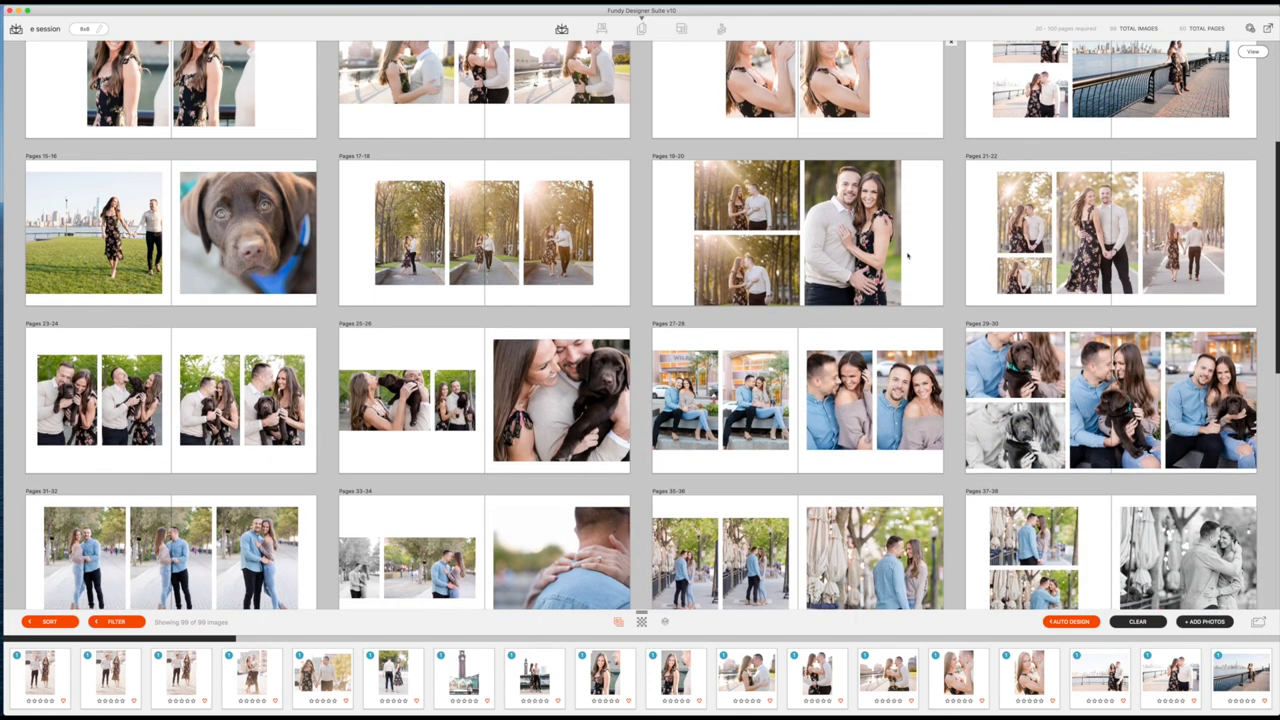
pyautogui.scroll(-3)
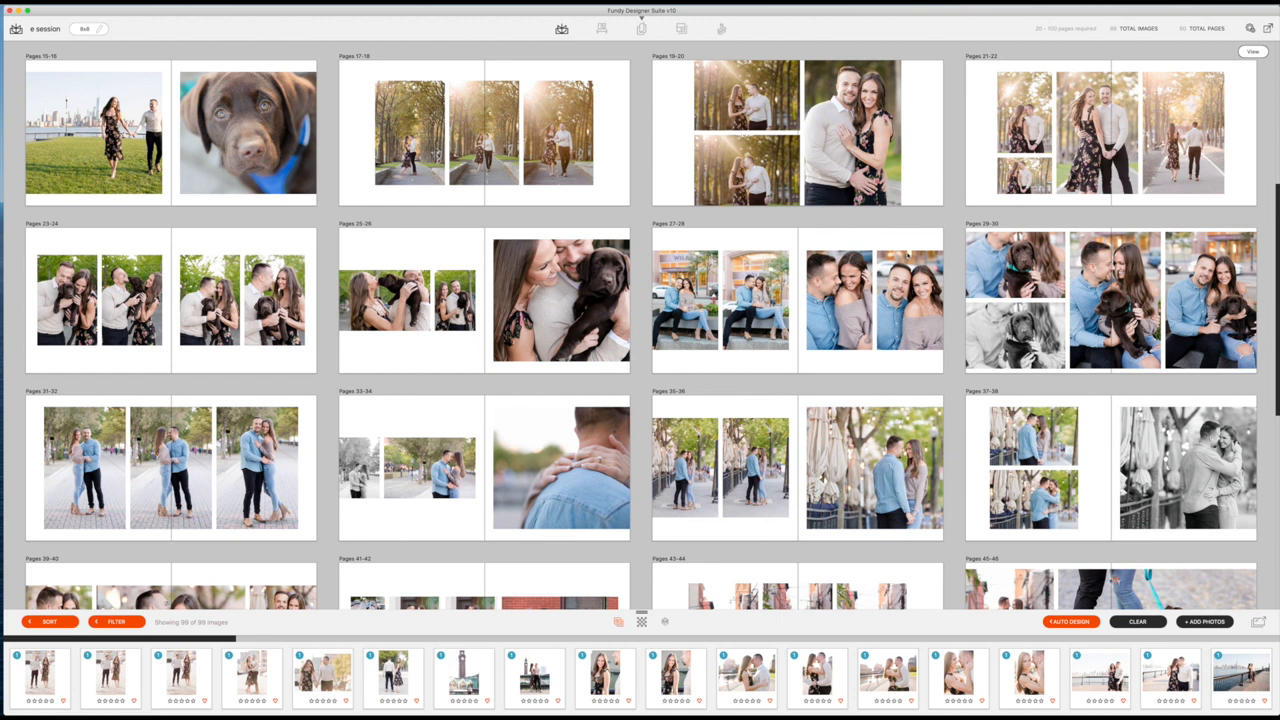
pyautogui.scroll(-3)
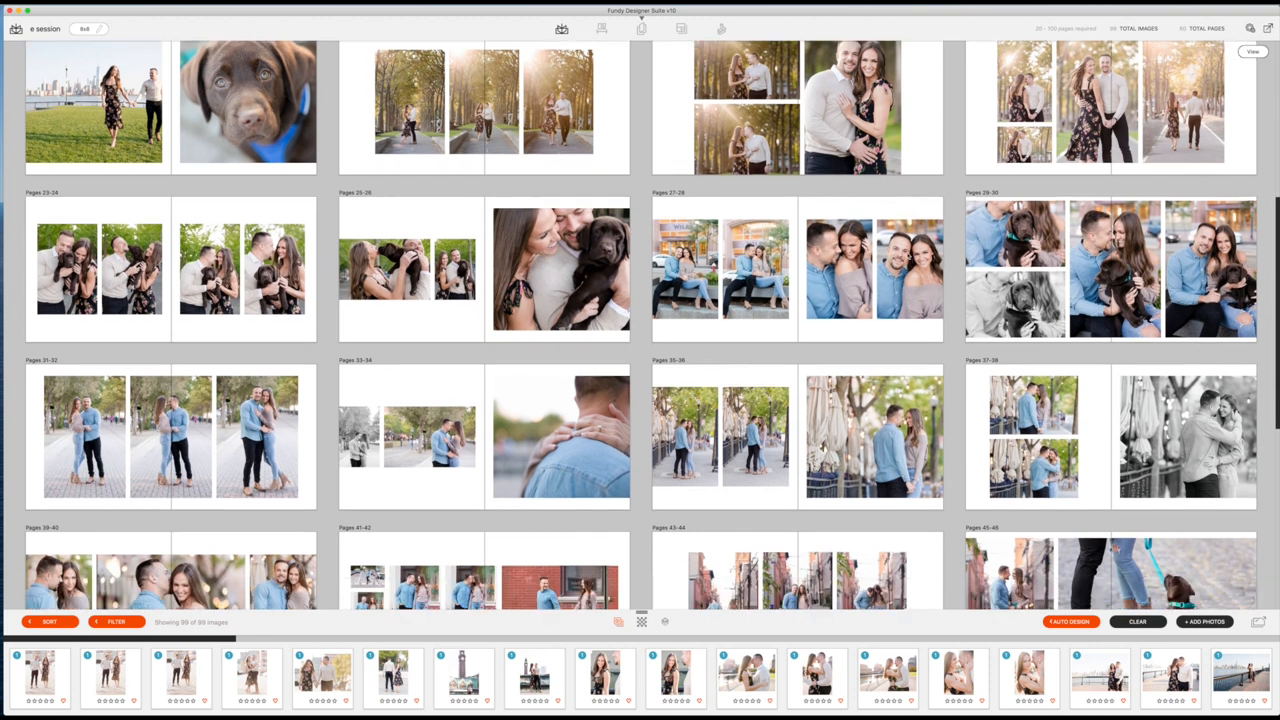
pyautogui.scroll(-3)
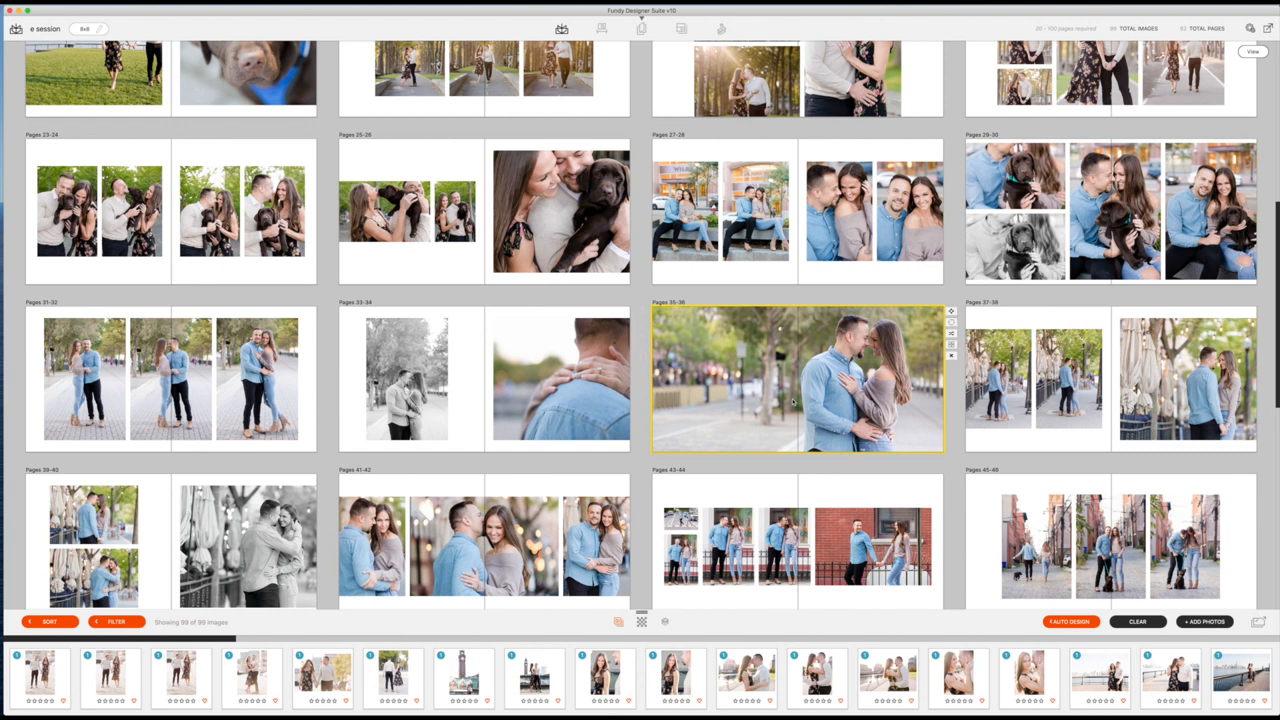
pyautogui.scroll(-3)
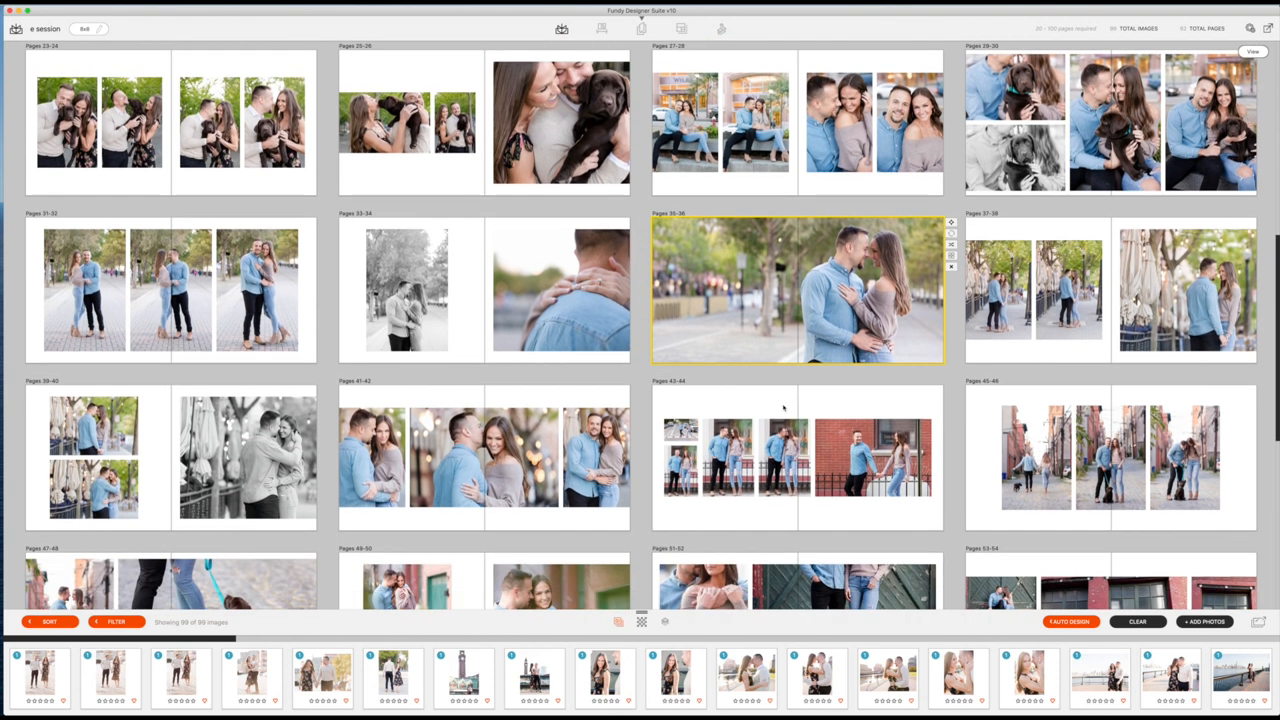
pyautogui.scroll(-3)
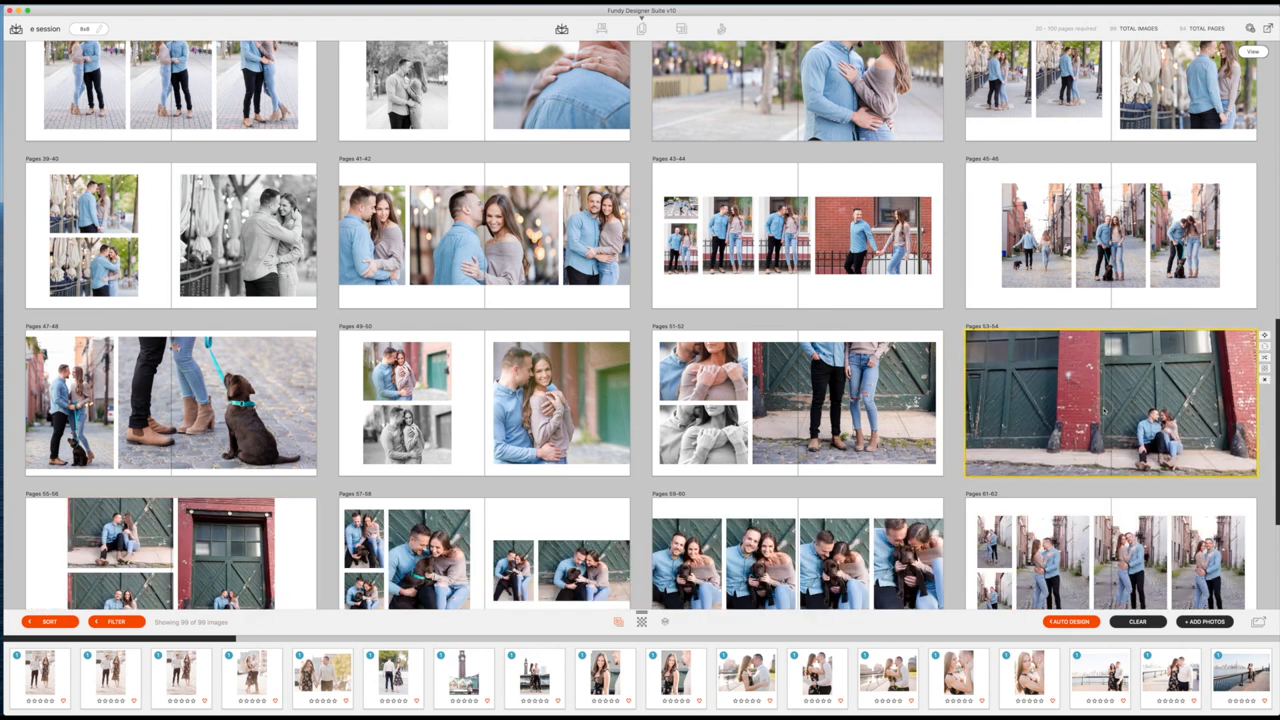
pyautogui.scroll(-3)
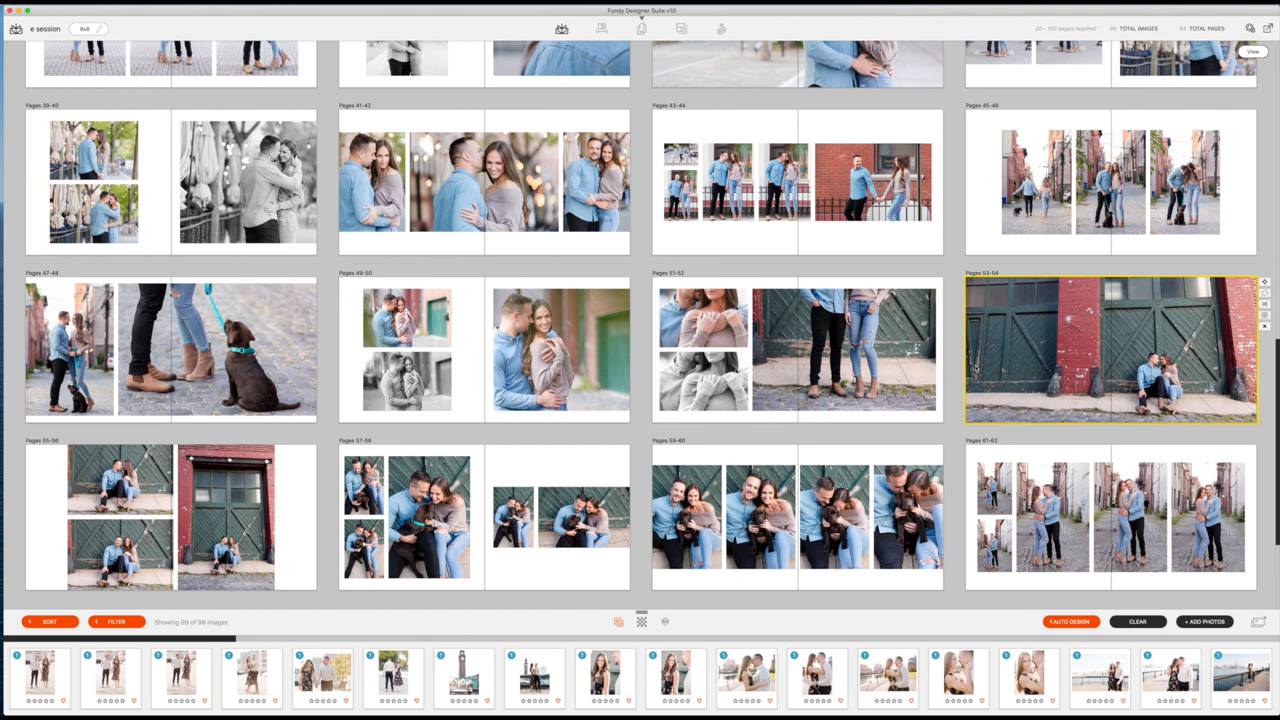
pyautogui.scroll(-3)
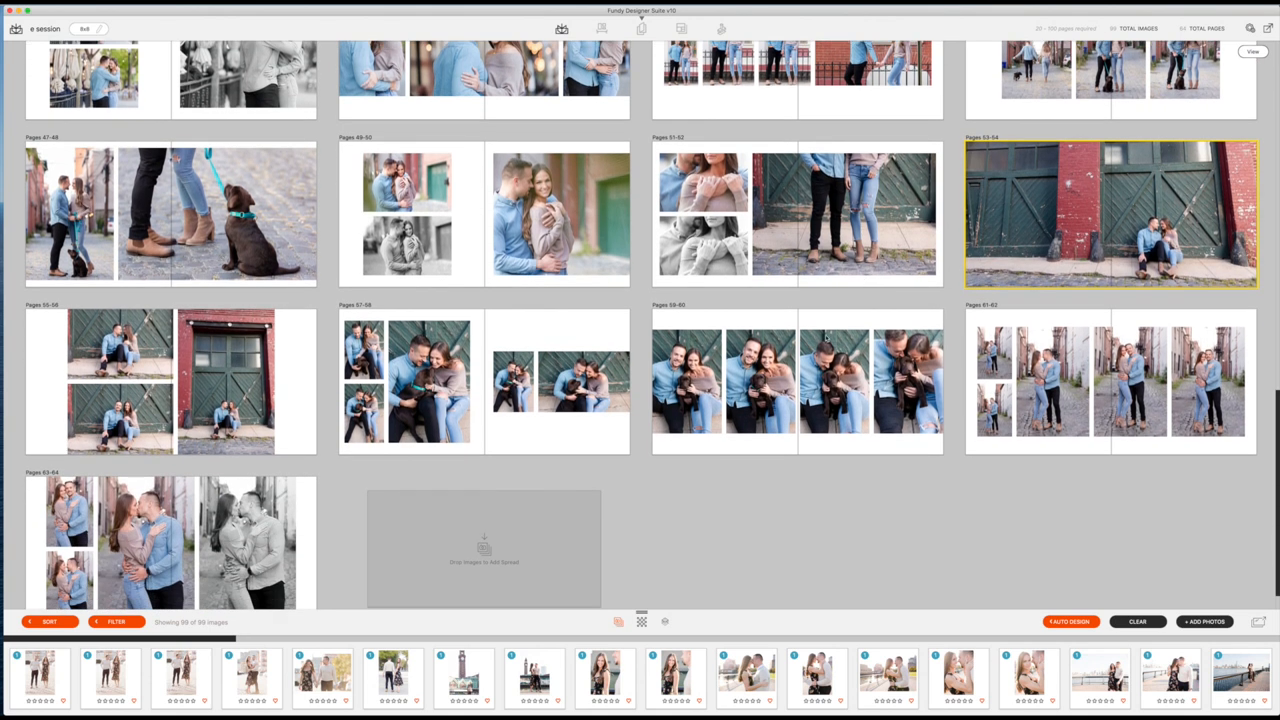
pyautogui.click(797, 380)
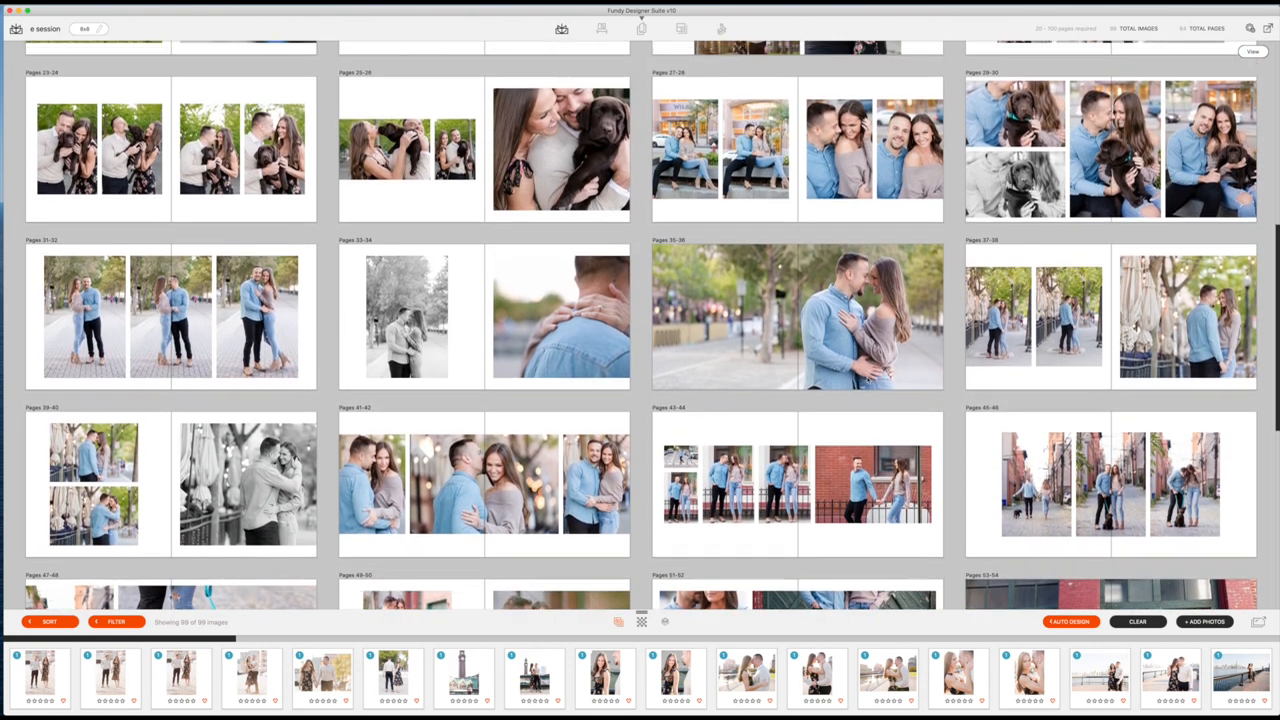
pyautogui.scroll(-3)
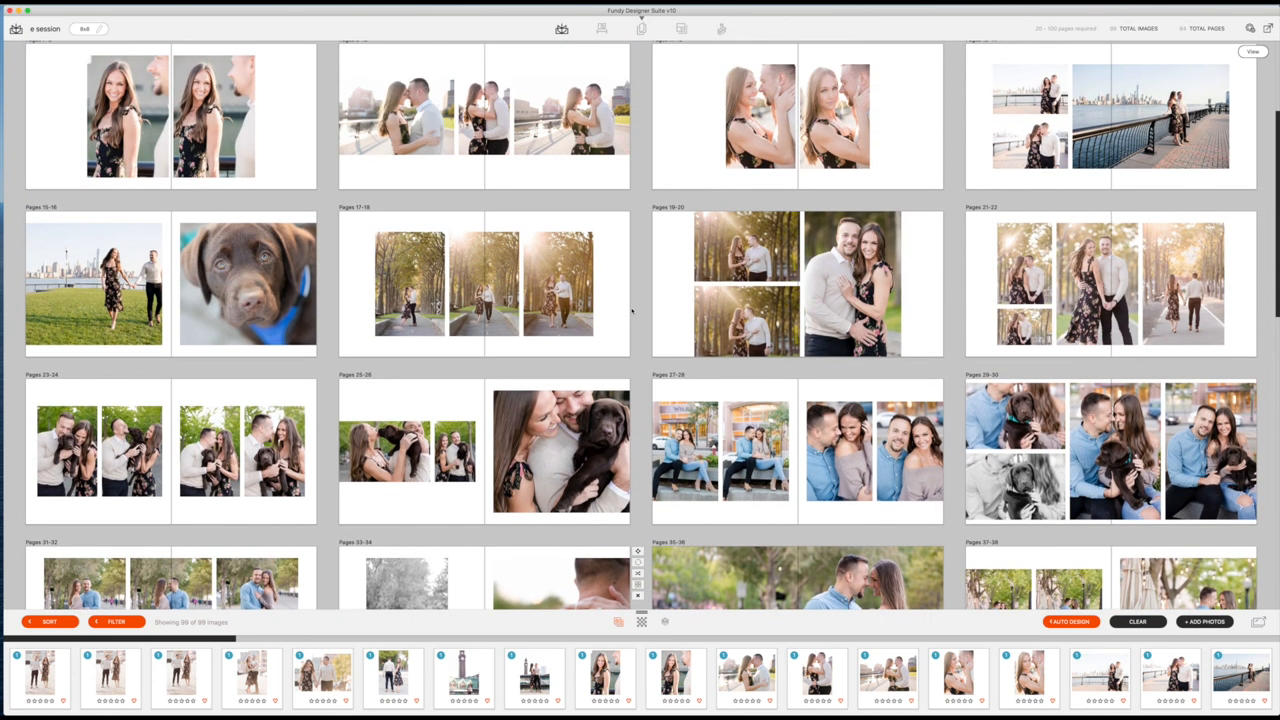
pyautogui.scroll(-3)
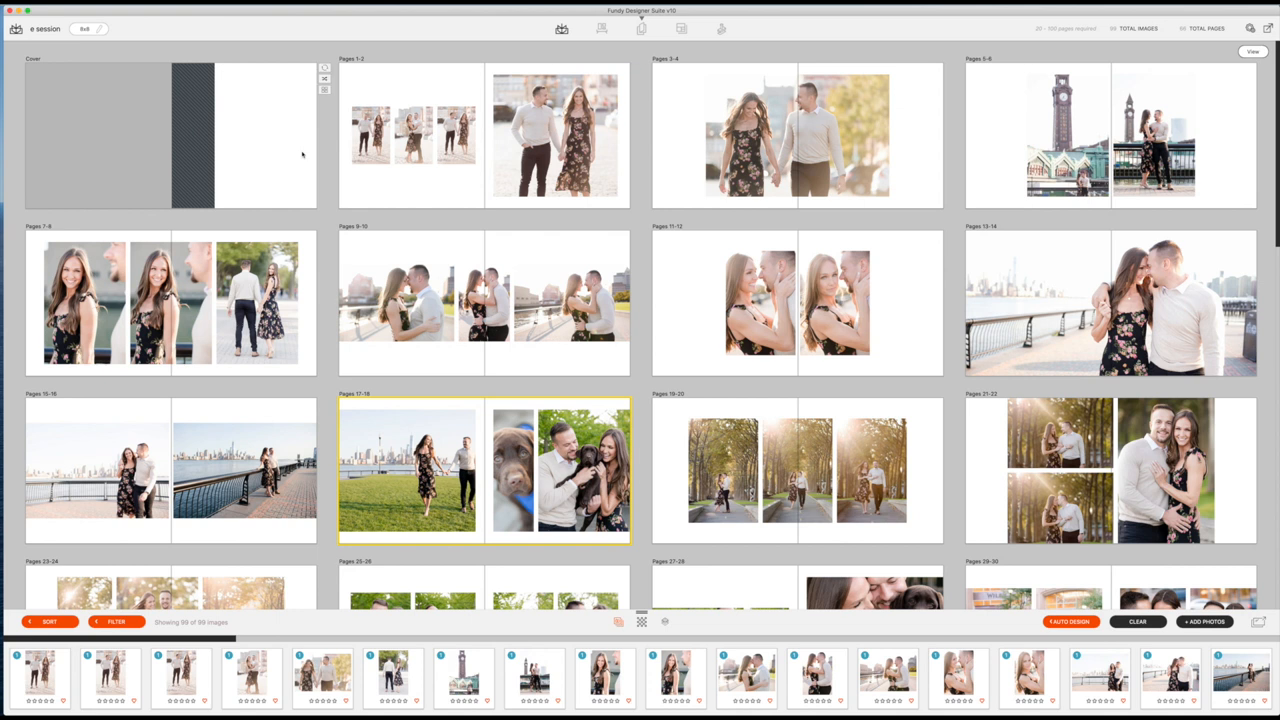
pyautogui.moveTo(320, 438)
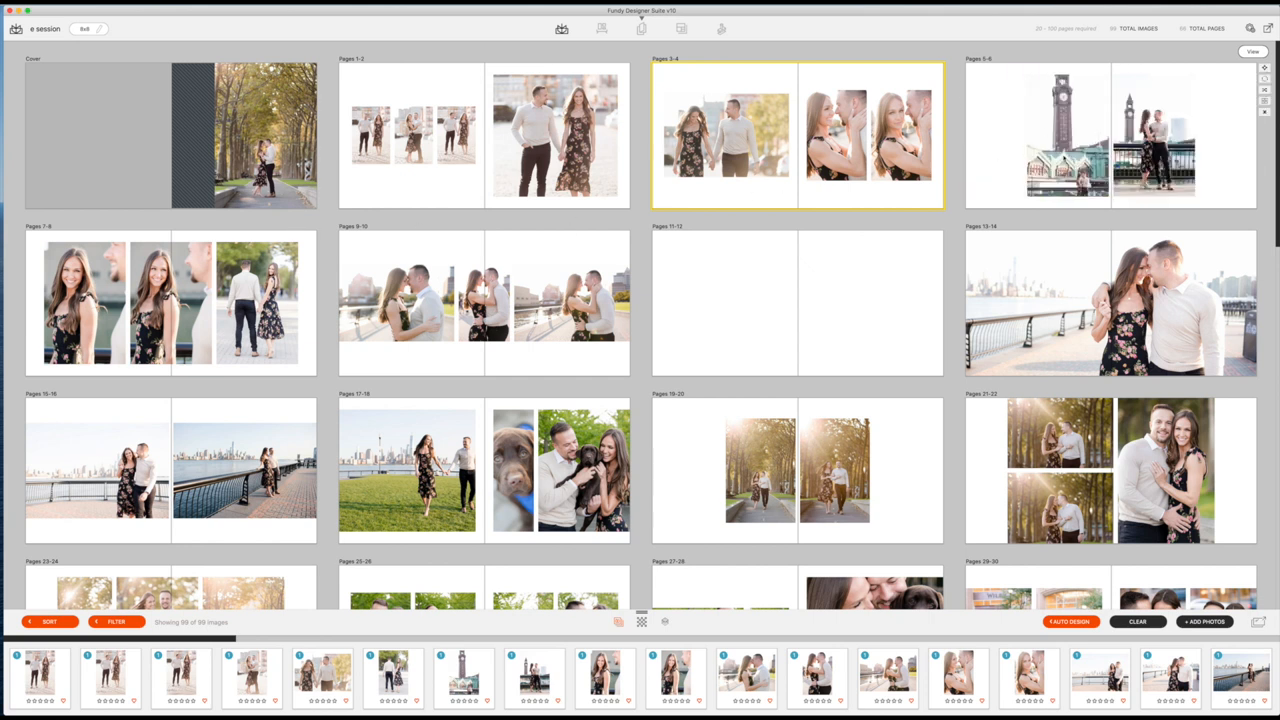
# Step: Put the tree-lined path photo on the cover and the clock tower photo on pages 7–8
pyautogui.click(1110, 135)
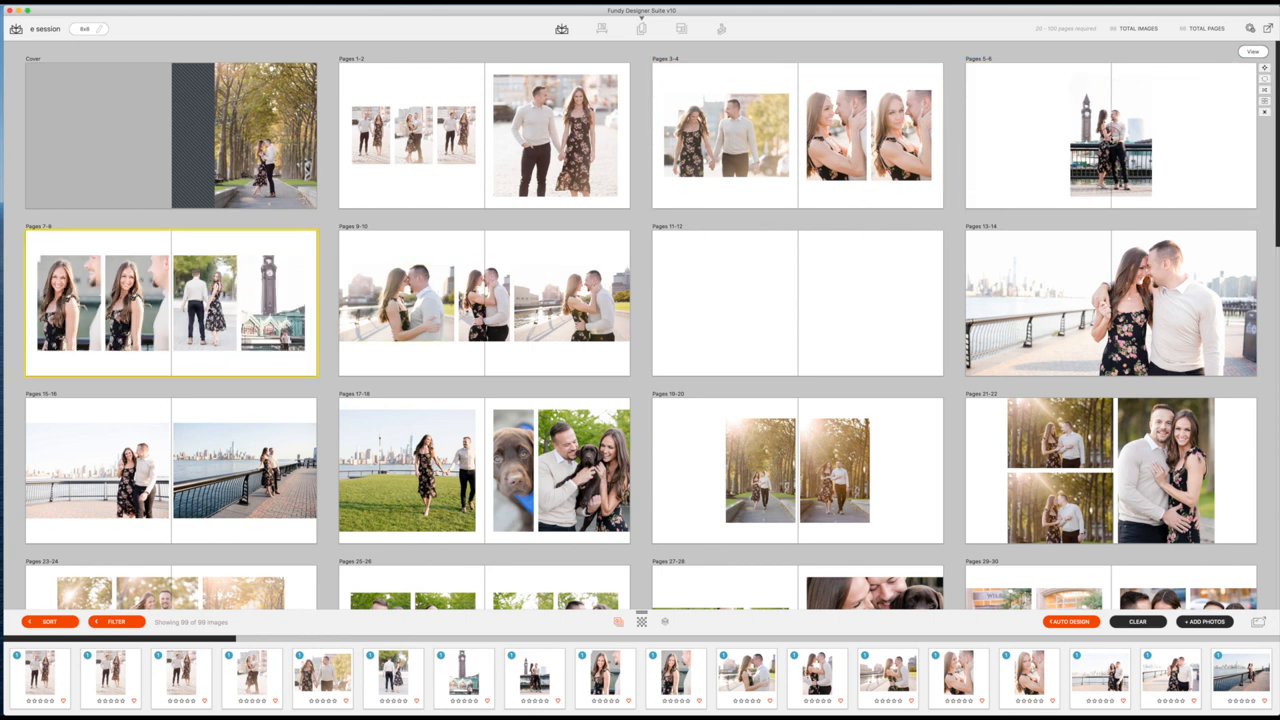
pyautogui.click(1110, 135)
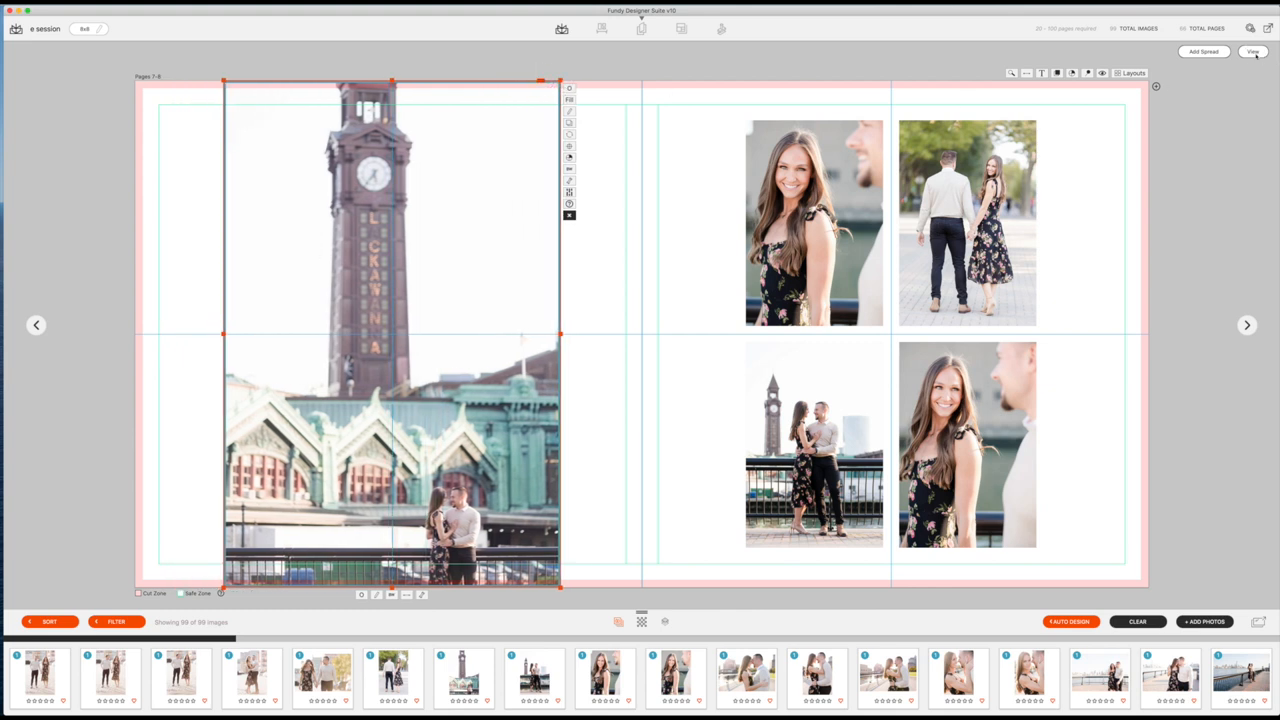
# Step: Shuffle layouts on pages 7–8, 13–14 and 19–20 so each has one dominant photo
pyautogui.click(1253, 51)
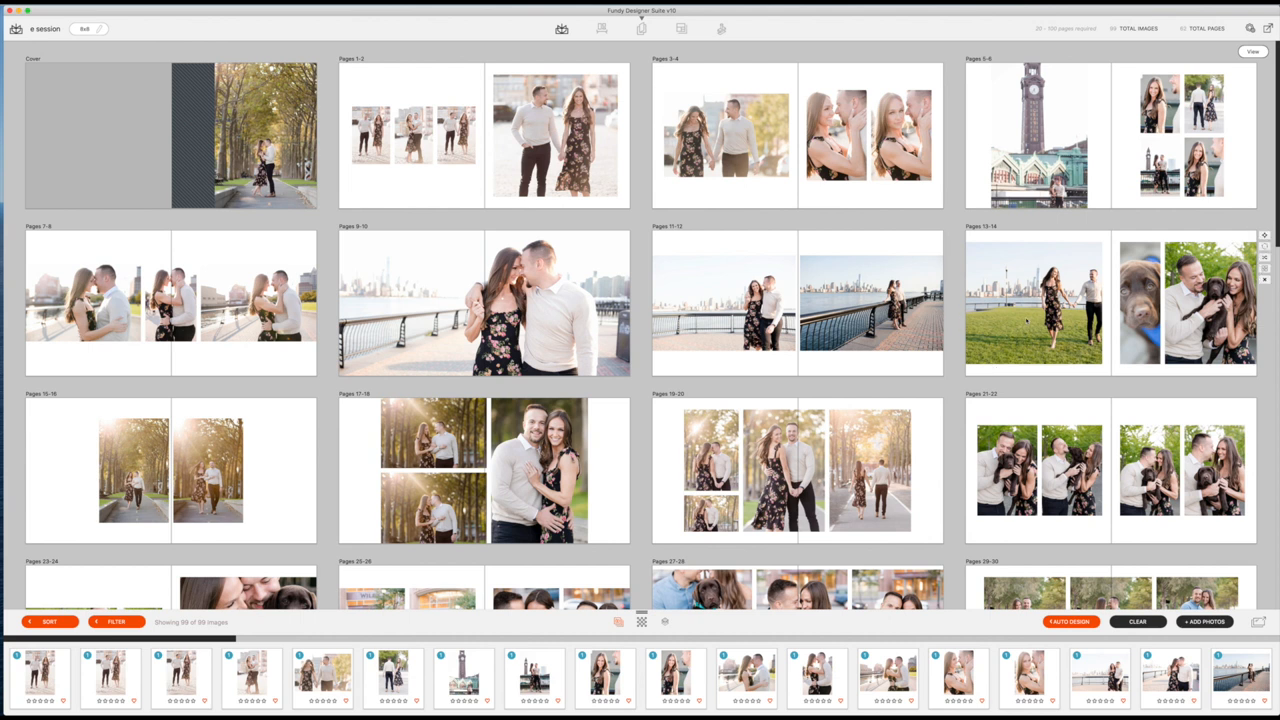
pyautogui.click(1110, 300)
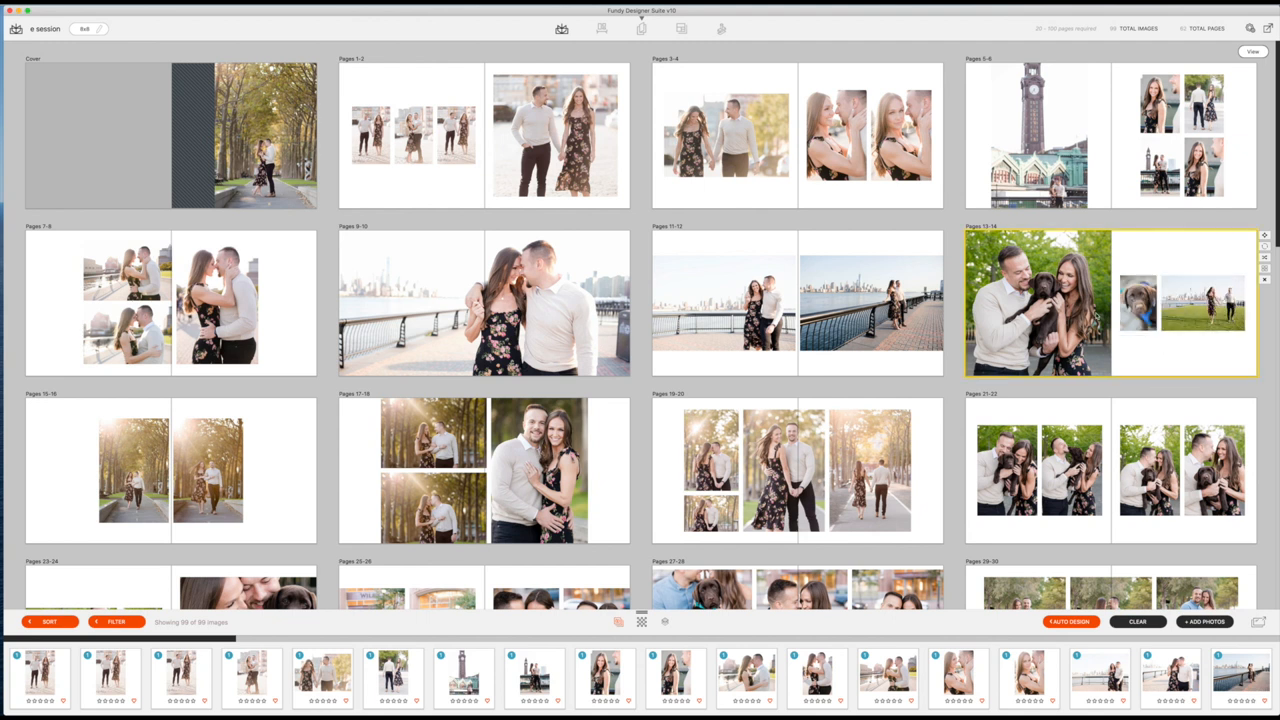
pyautogui.scroll(-3)
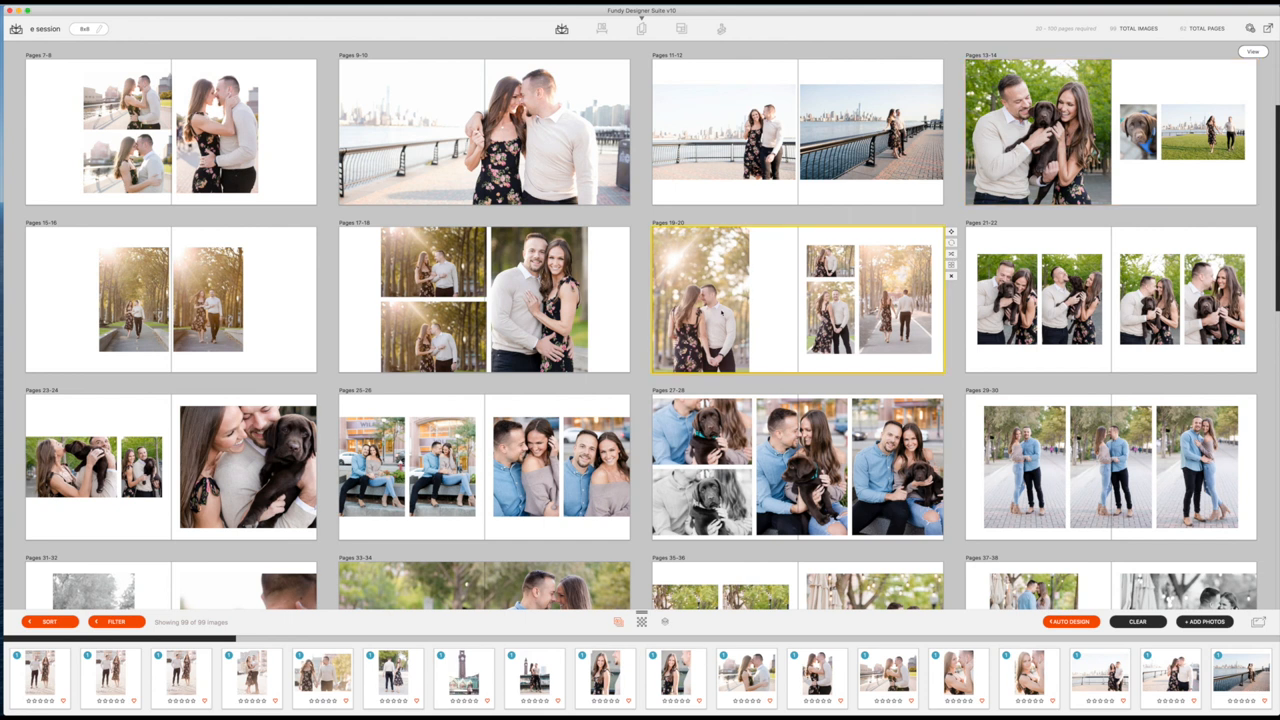
# Step: Narrow the large couple photo on pages 19–20 to fit its own page beside three smaller photos
pyautogui.doubleClick(797, 298)
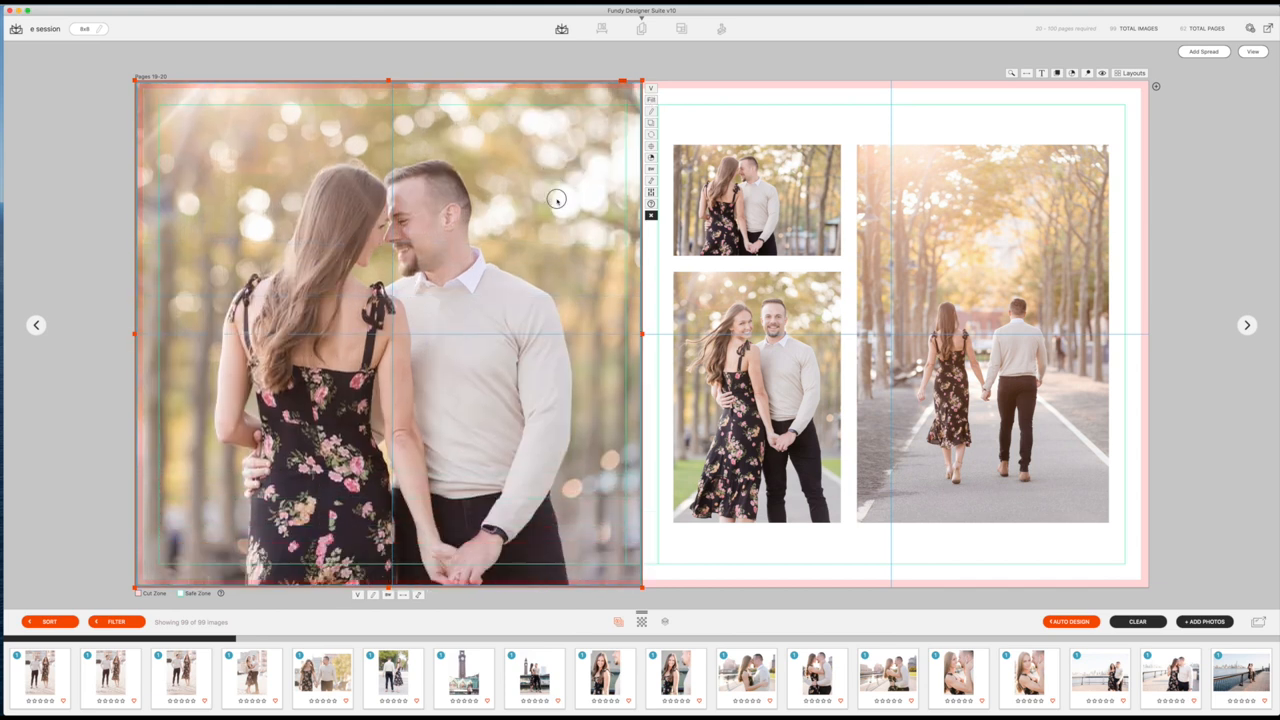
pyautogui.moveTo(646, 340)
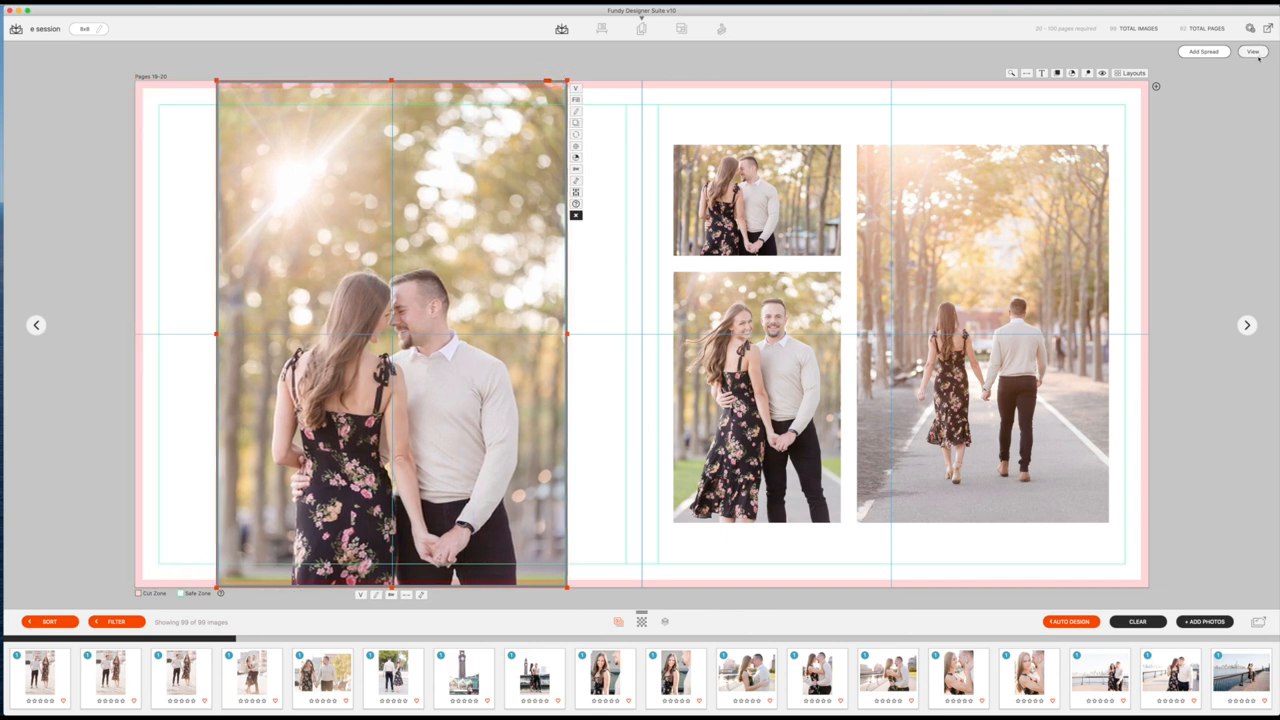
pyautogui.click(1253, 51)
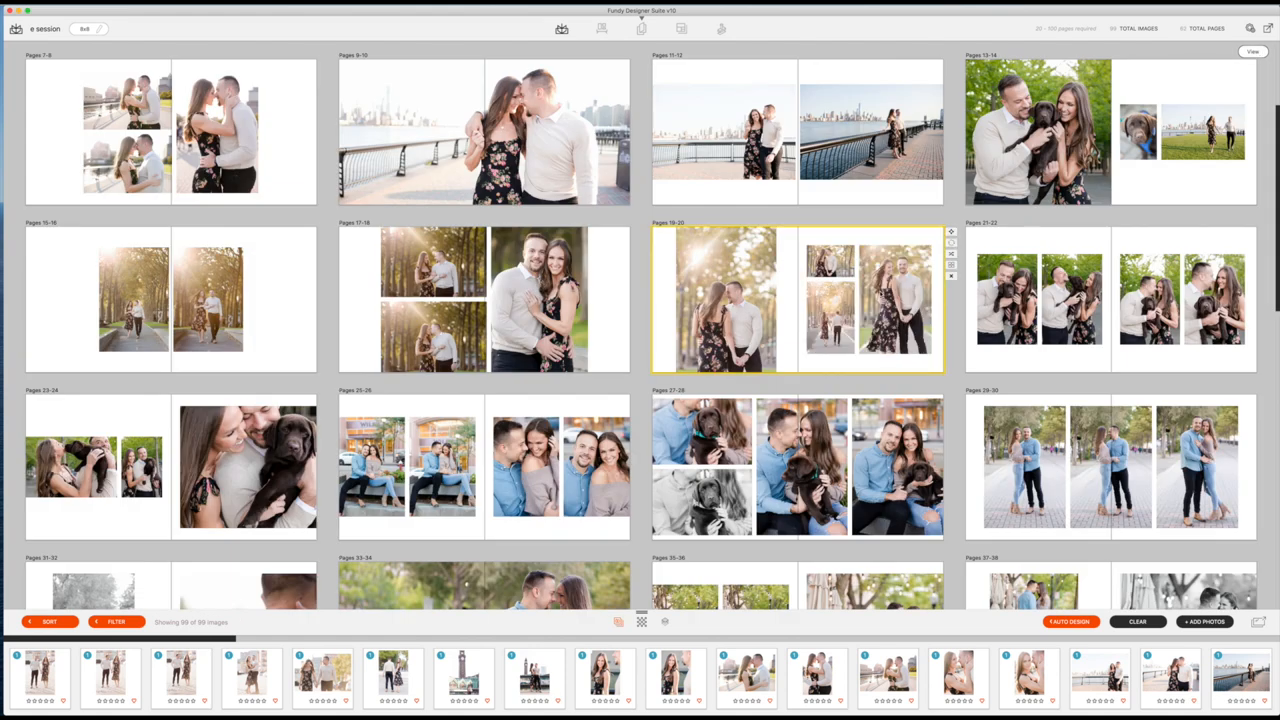
pyautogui.moveTo(935, 298)
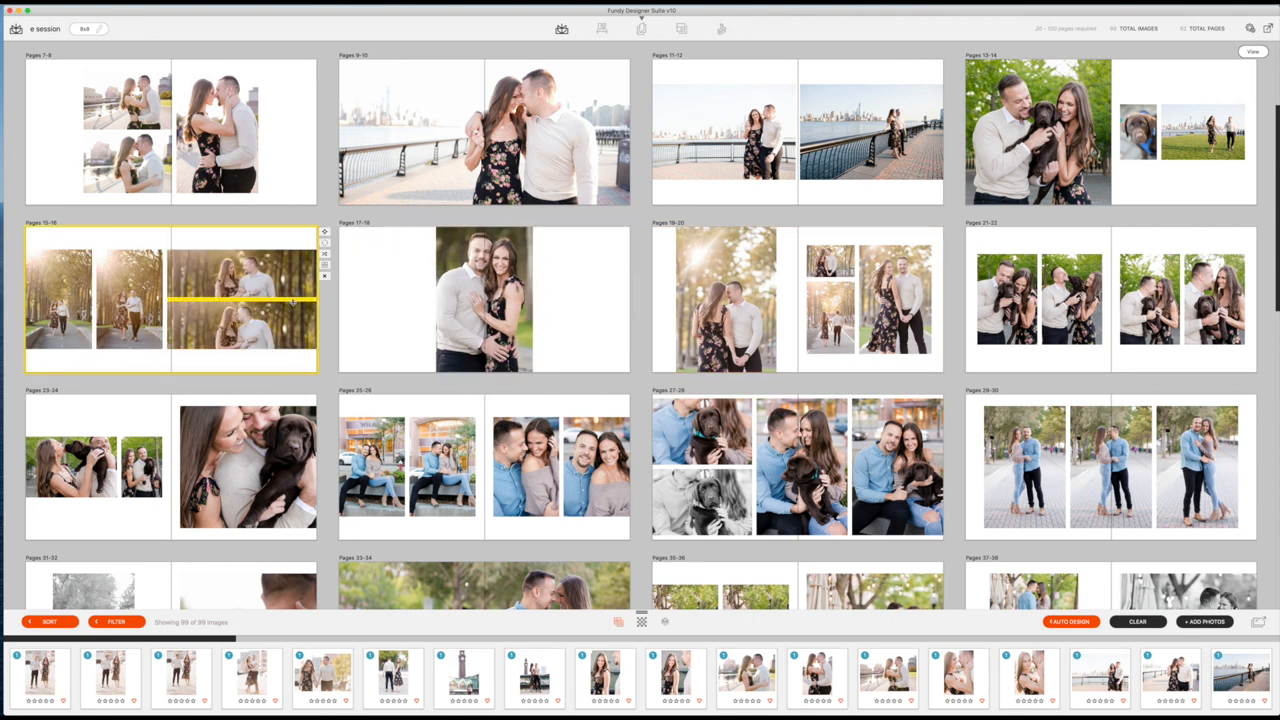
# Step: Lay out pages 15–16 with a wide couple photo left and three path photos right
pyautogui.doubleClick(170, 300)
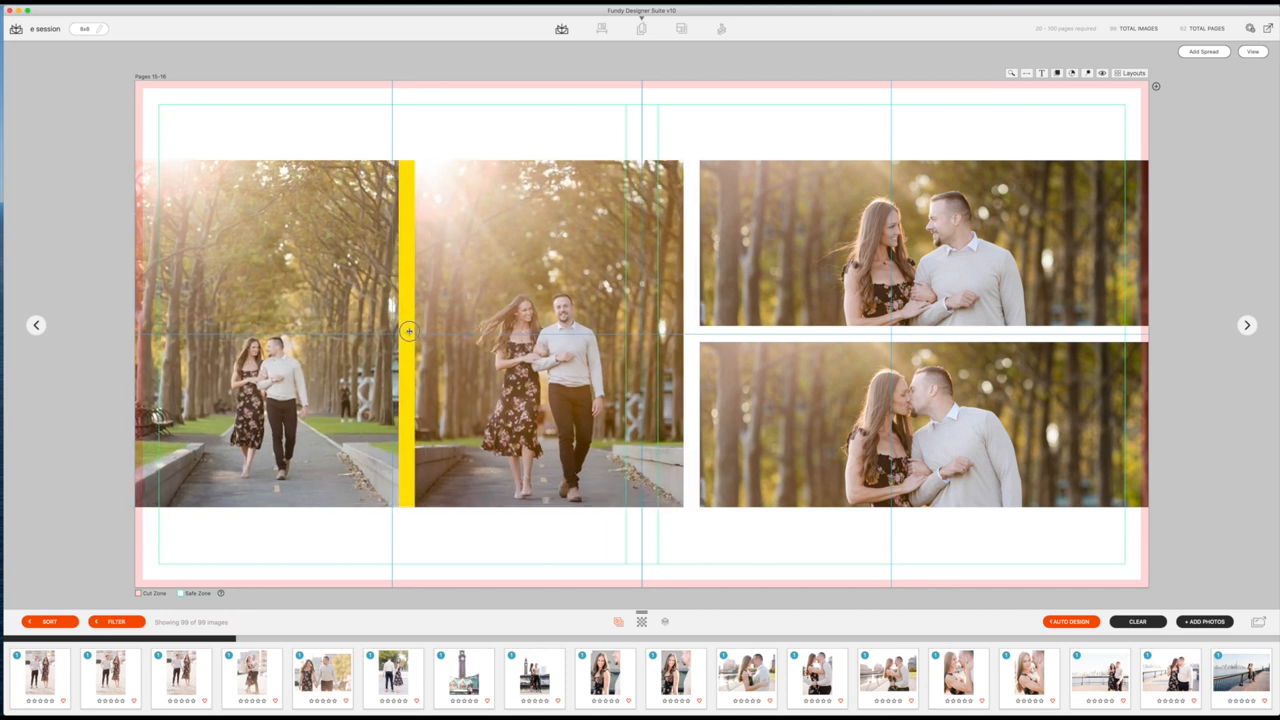
pyautogui.click(265, 335)
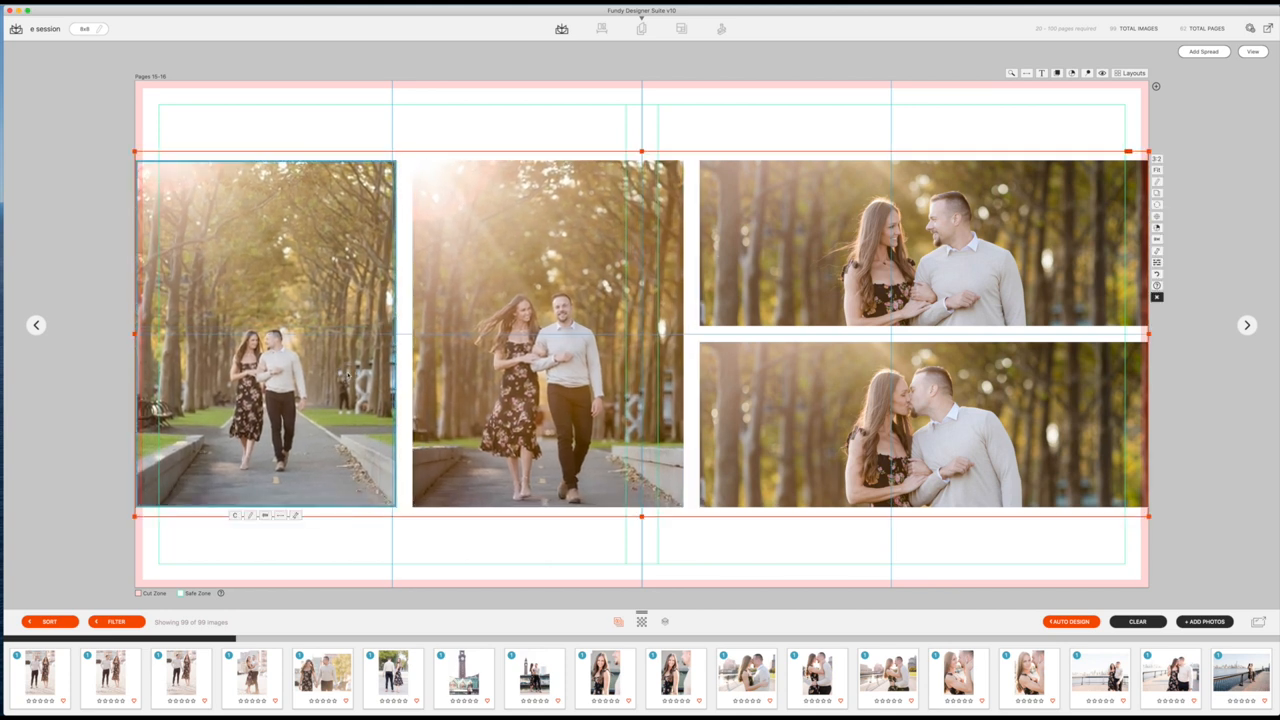
pyautogui.click(547, 333)
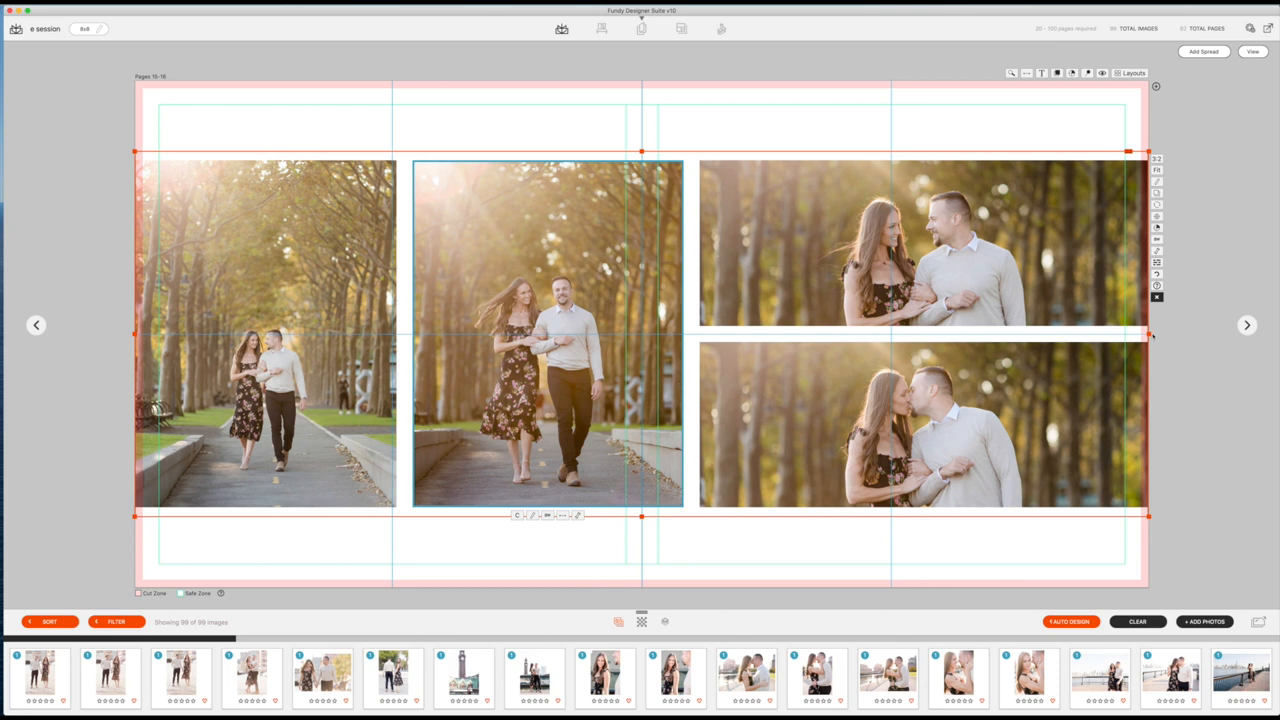
pyautogui.moveTo(1192, 208)
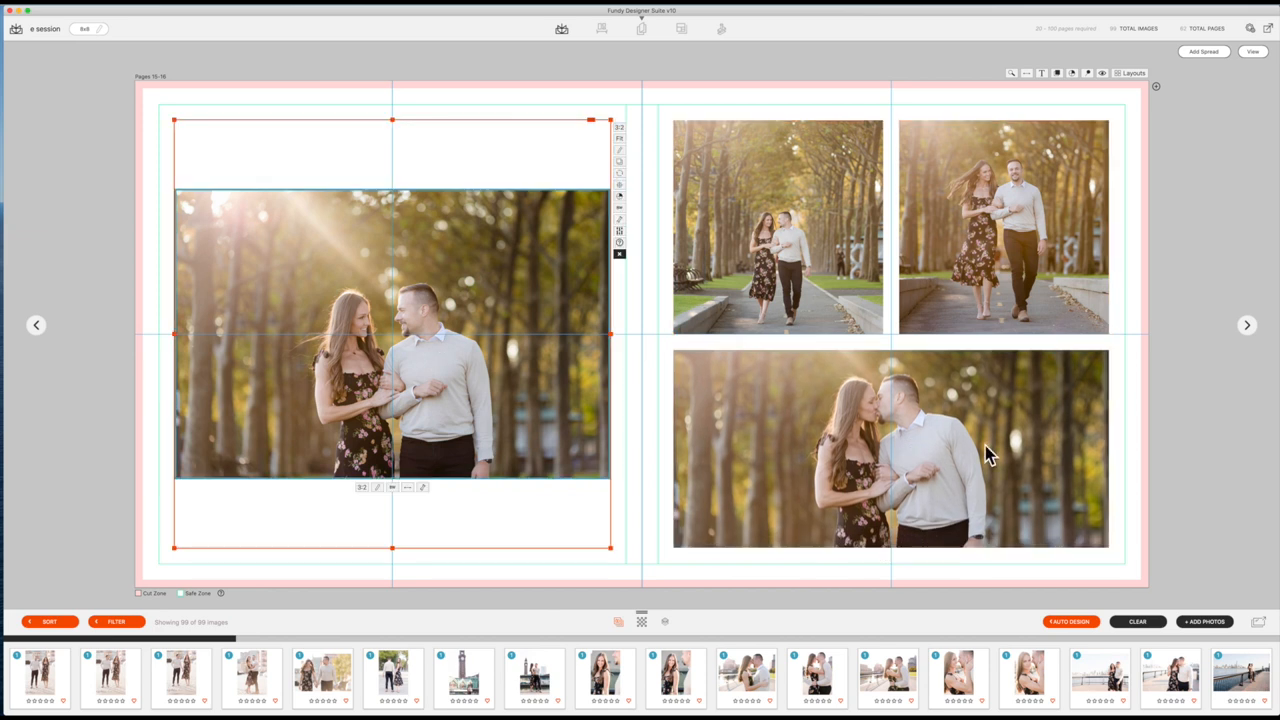
pyautogui.click(1252, 51)
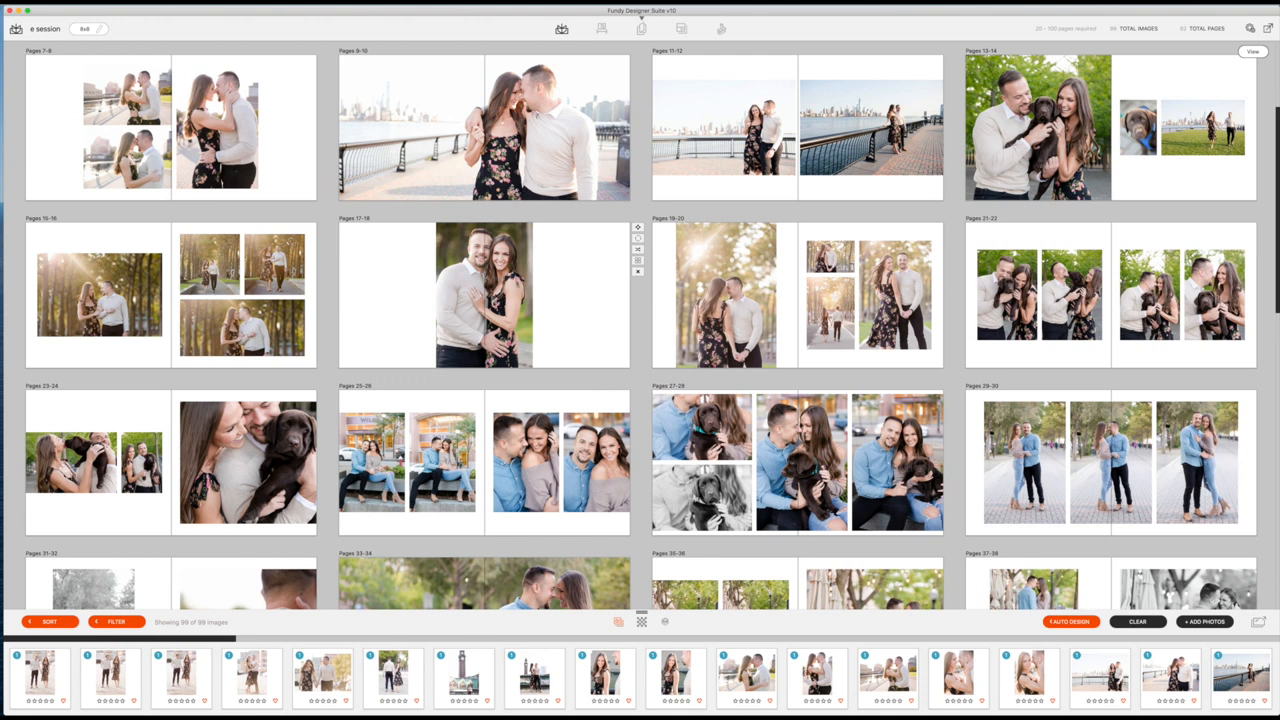
# Step: Cycle spread layouts in the overview and open pages 13–14 for editing
pyautogui.click(484, 294)
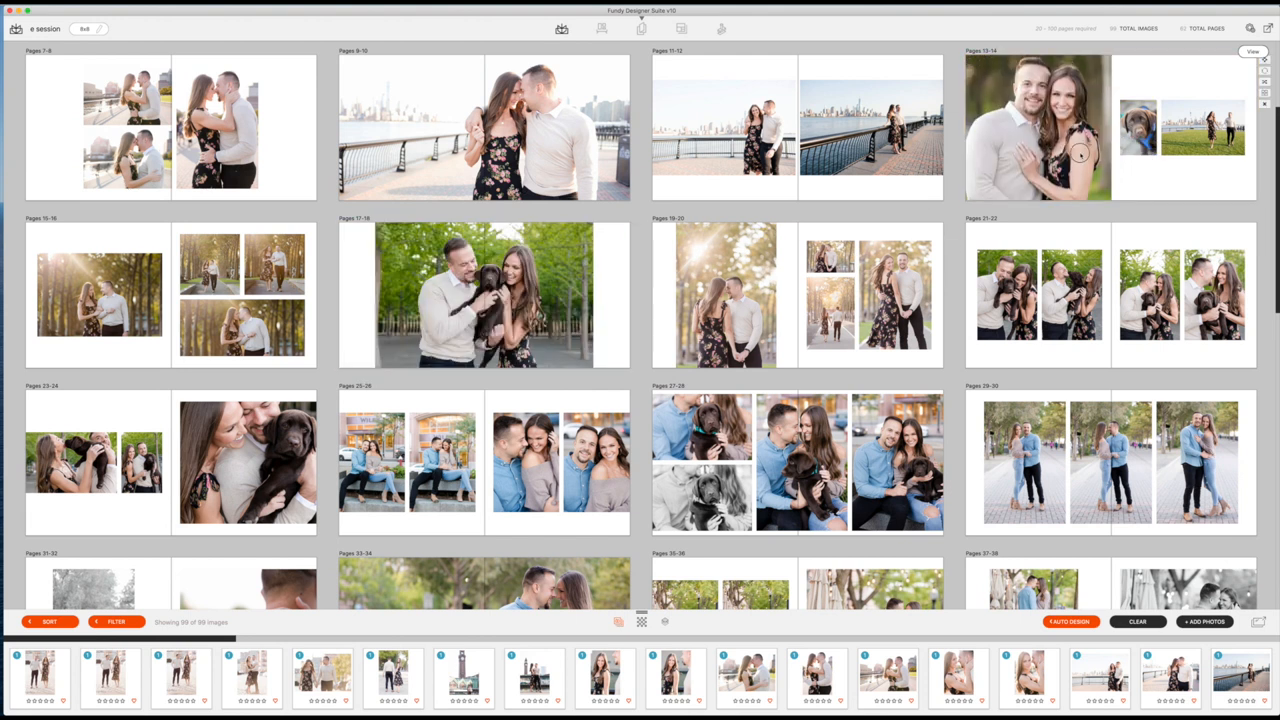
pyautogui.click(484, 294)
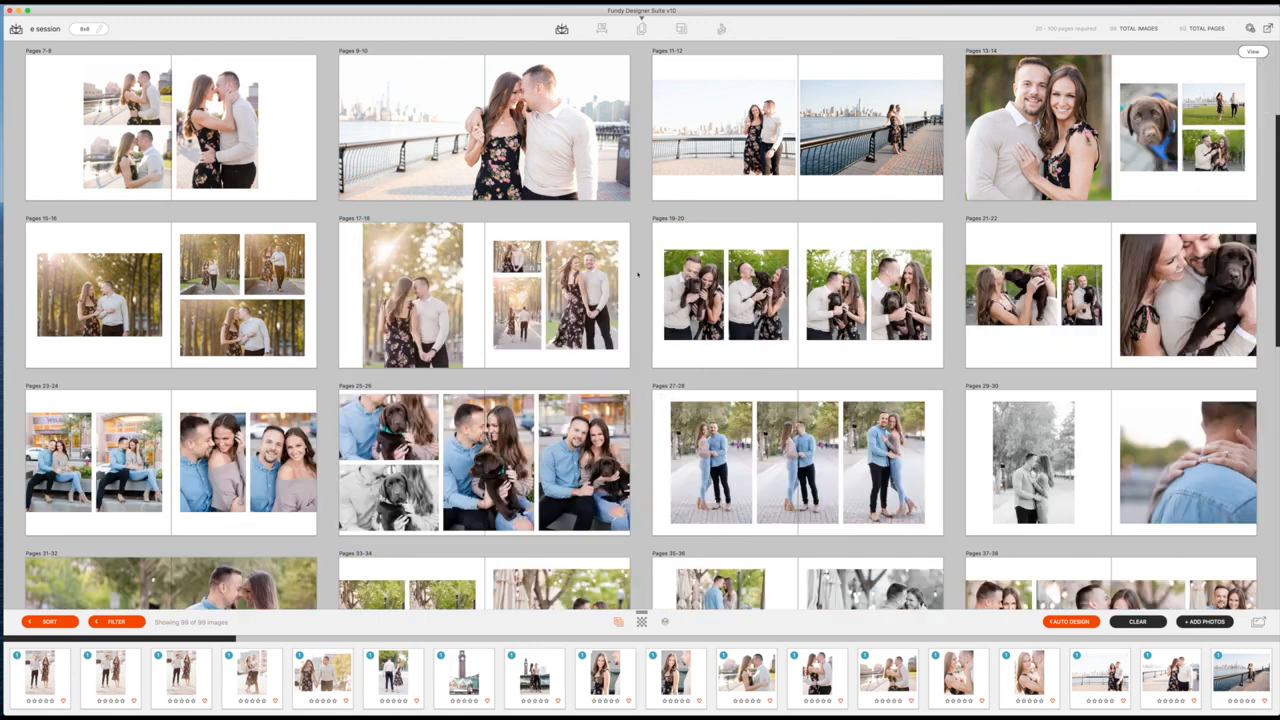
pyautogui.doubleClick(1035, 127)
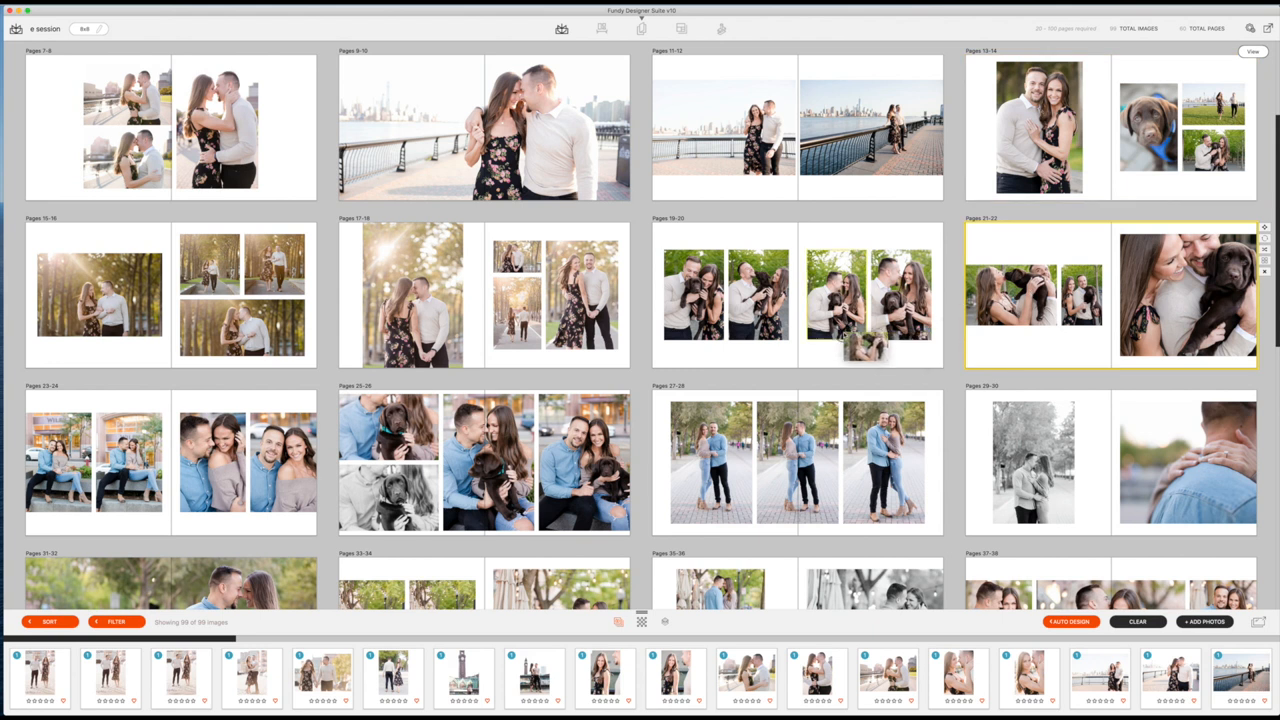
# Step: Give pages 21–22 two couple-and-dog portraits and pages 25–26 a three-photo dog layout
pyautogui.click(797, 293)
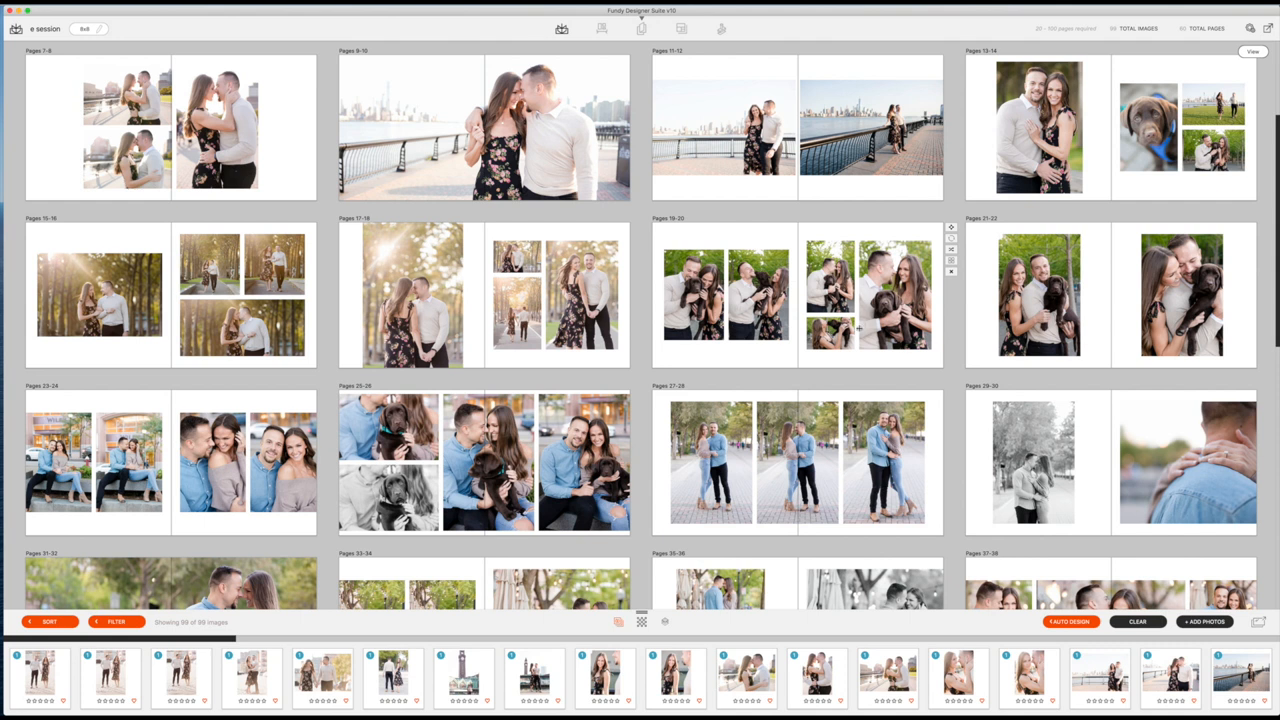
pyautogui.scroll(-3)
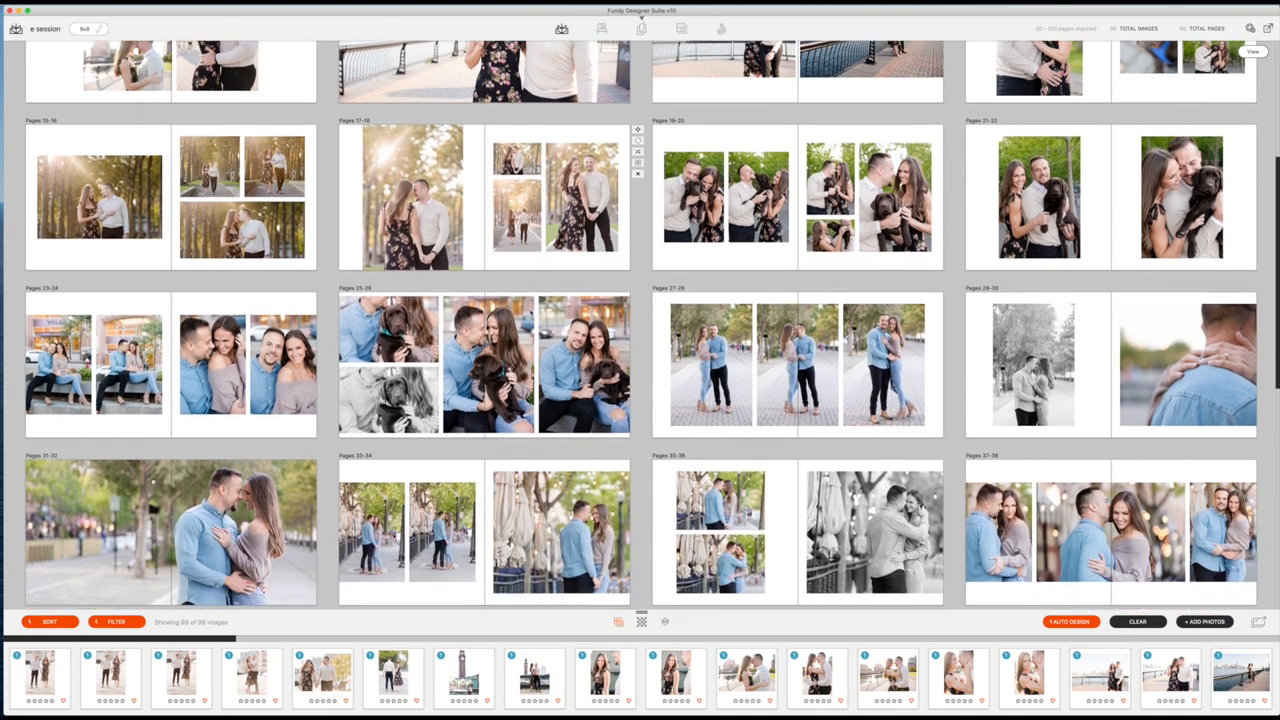
pyautogui.scroll(-3)
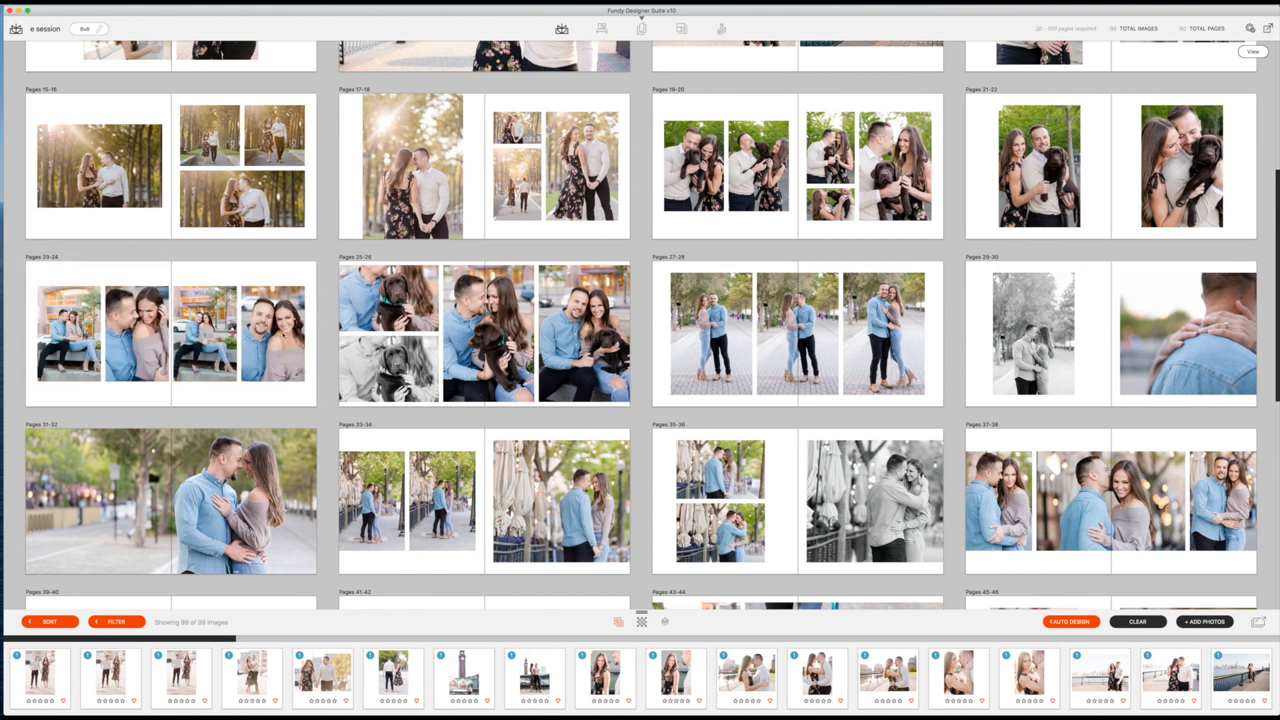
pyautogui.click(170, 333)
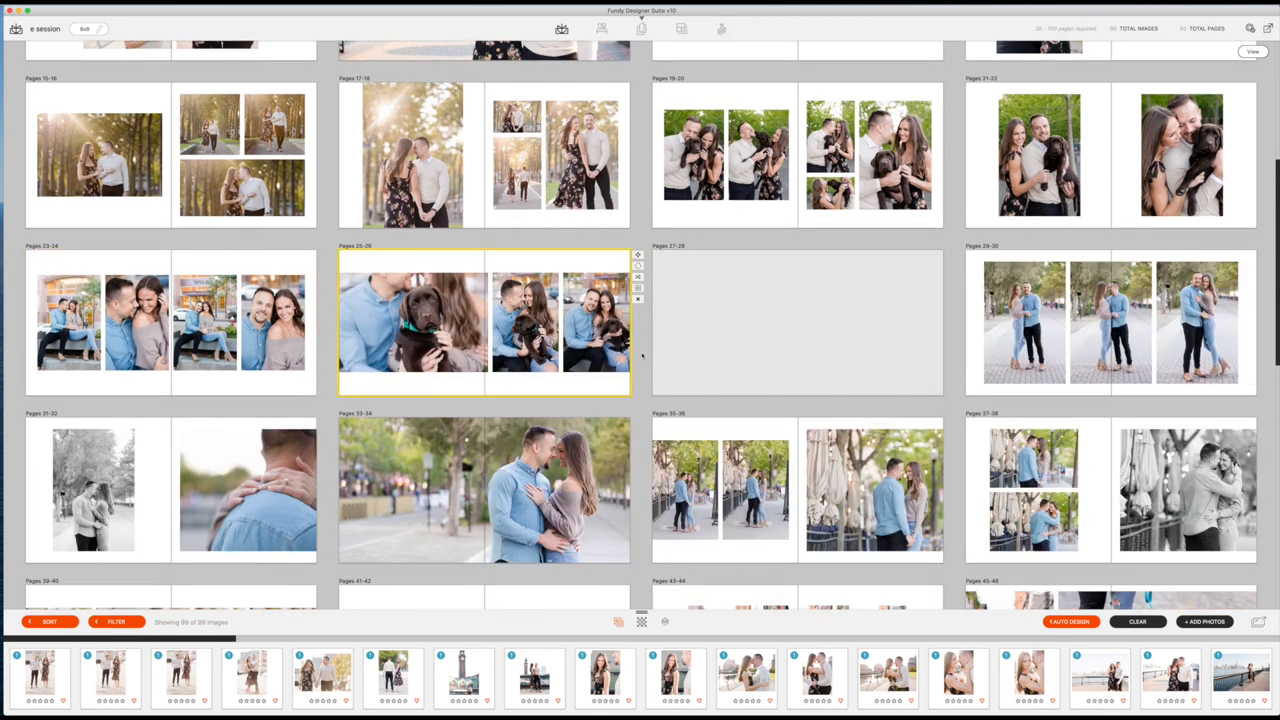
# Step: Enlarge the black-and-white dog close-up on pages 27–28 and make pages 31–32 black and white
pyautogui.doubleClick(484, 321)
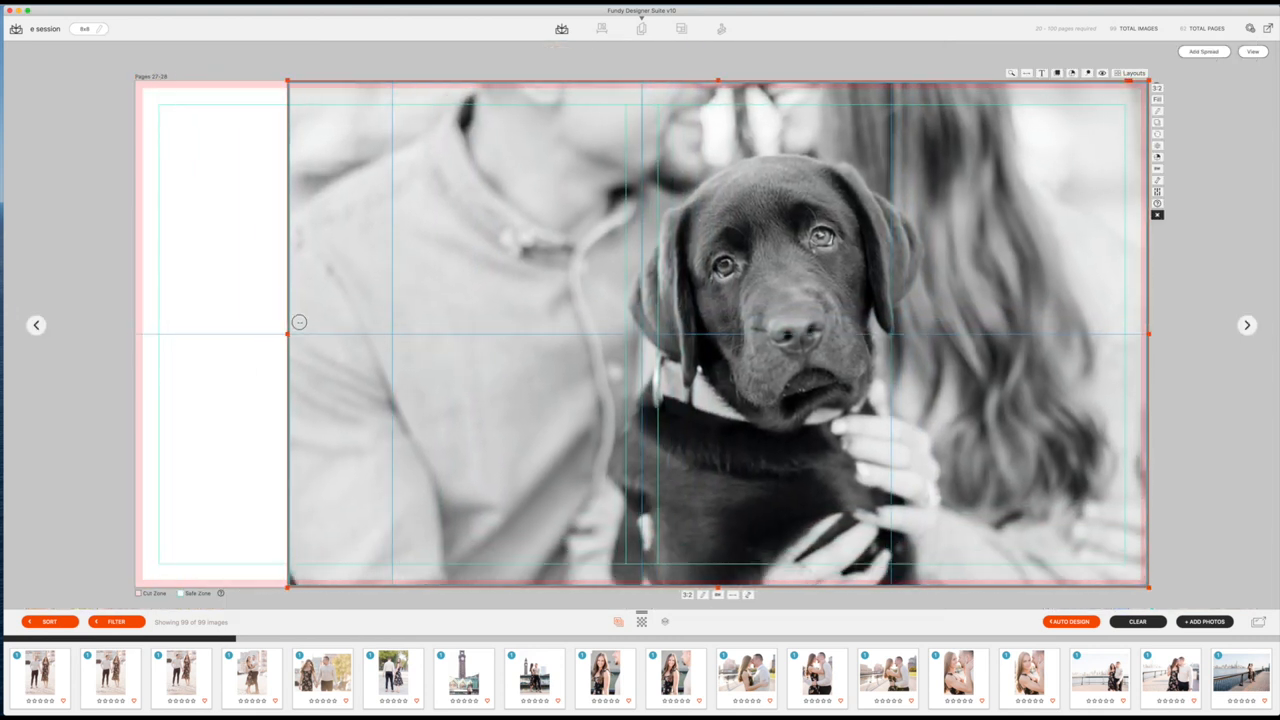
pyautogui.moveTo(299, 322); pyautogui.dragTo(388, 305)
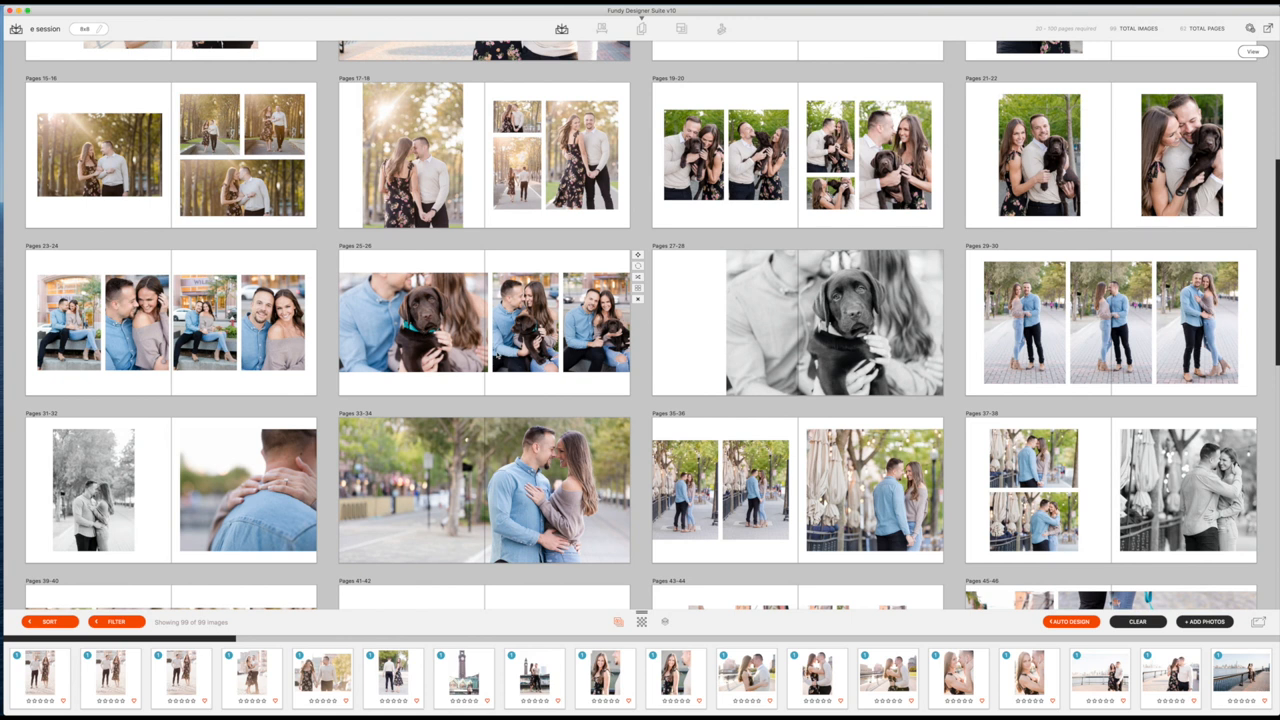
pyautogui.moveTo(260, 500)
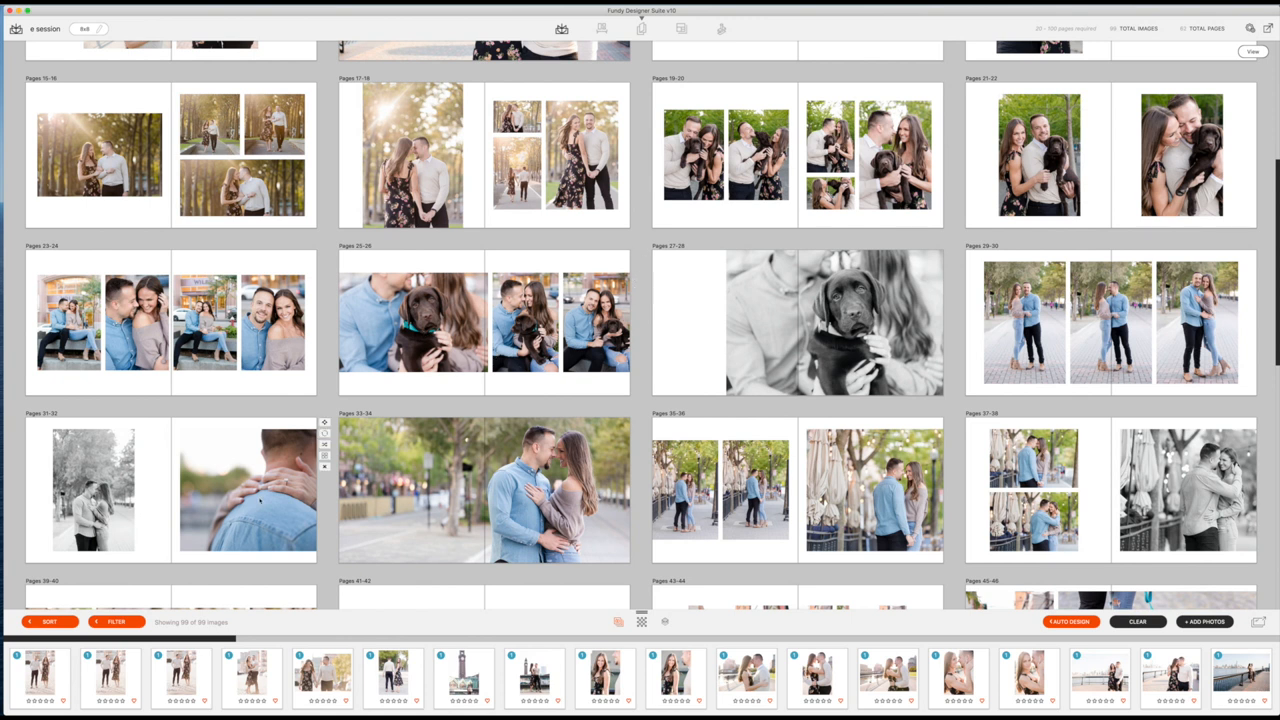
pyautogui.doubleClick(247, 489)
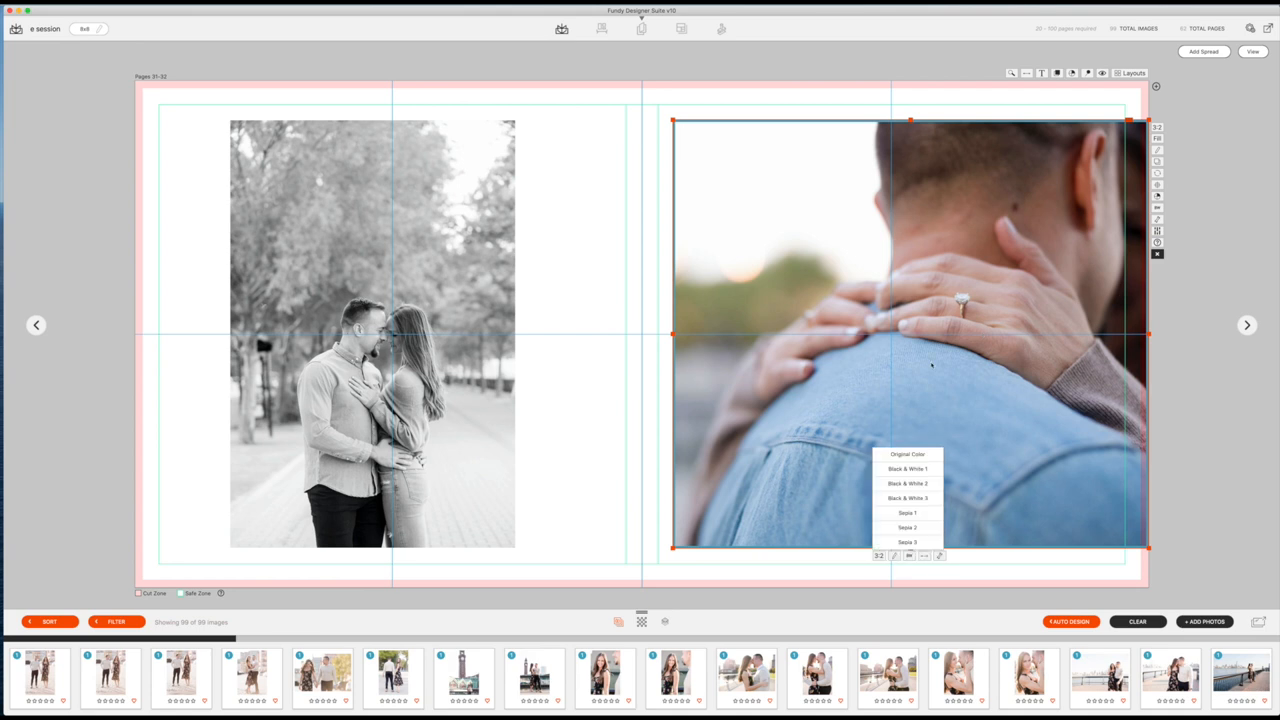
pyautogui.click(907, 468)
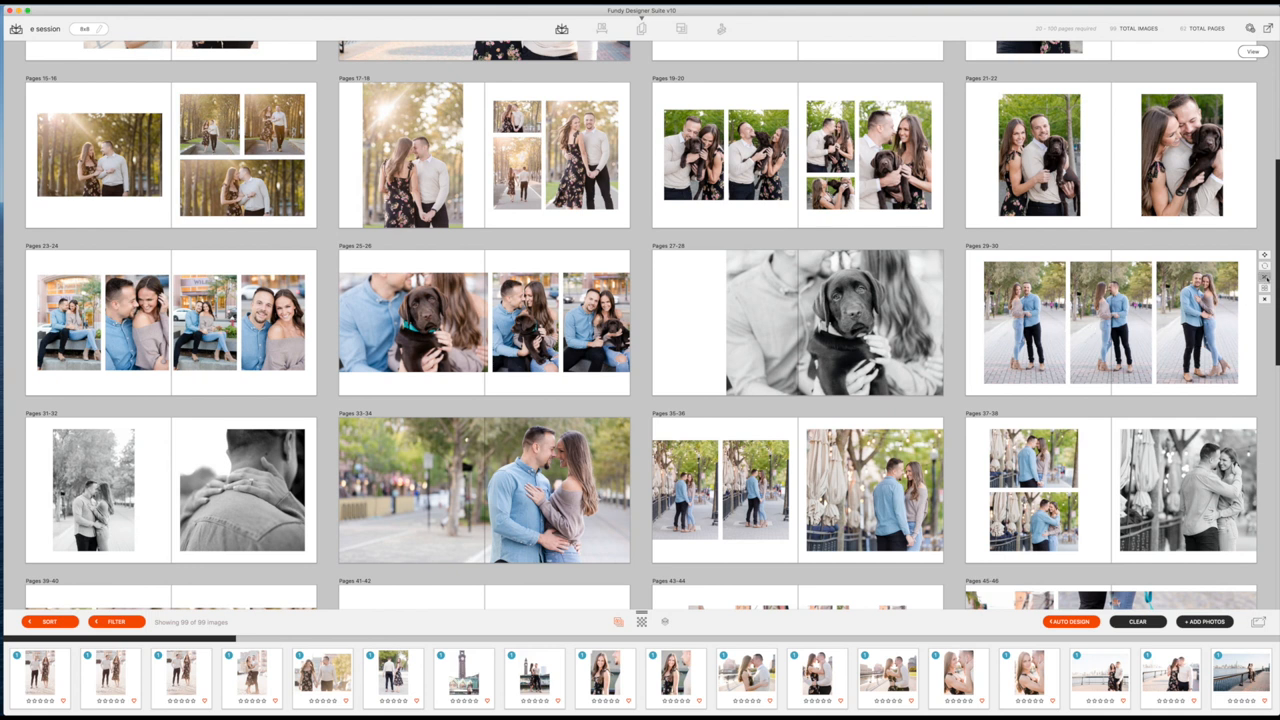
# Step: Switch pages 29–30 to two small couple photos plus one large portrait, swapping the poses
pyautogui.click(1110, 322)
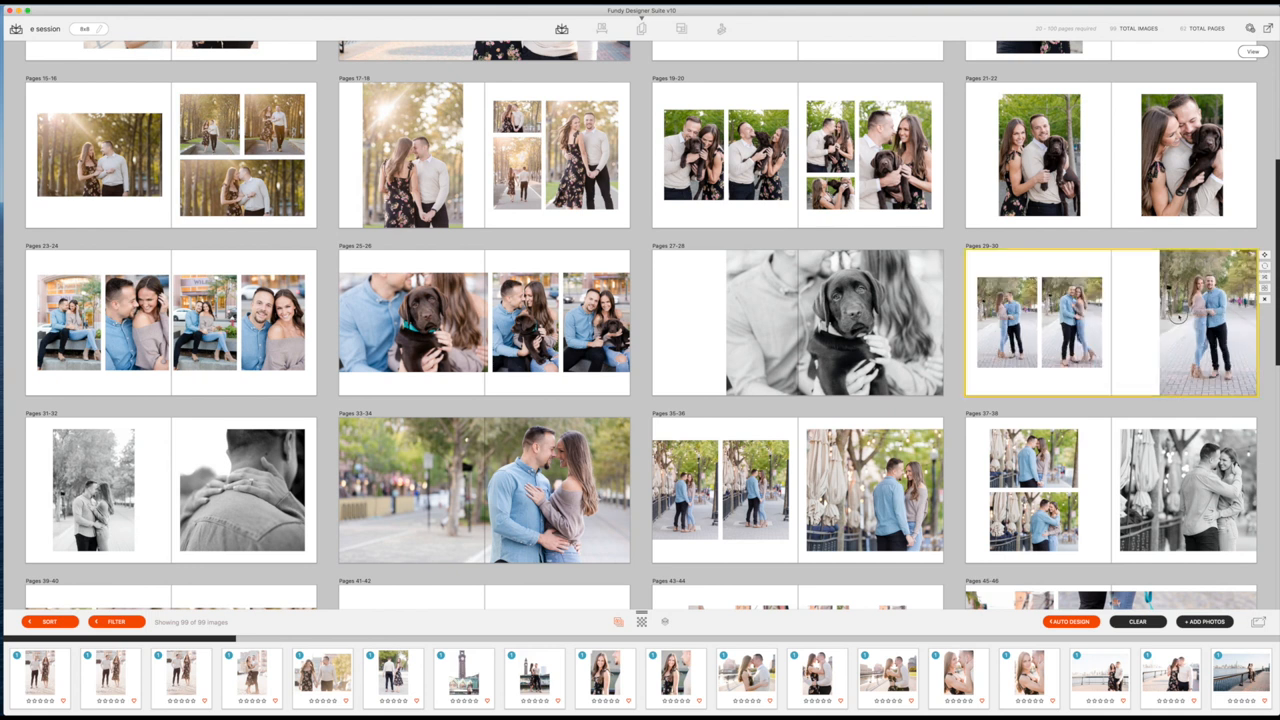
pyautogui.doubleClick(1110, 322)
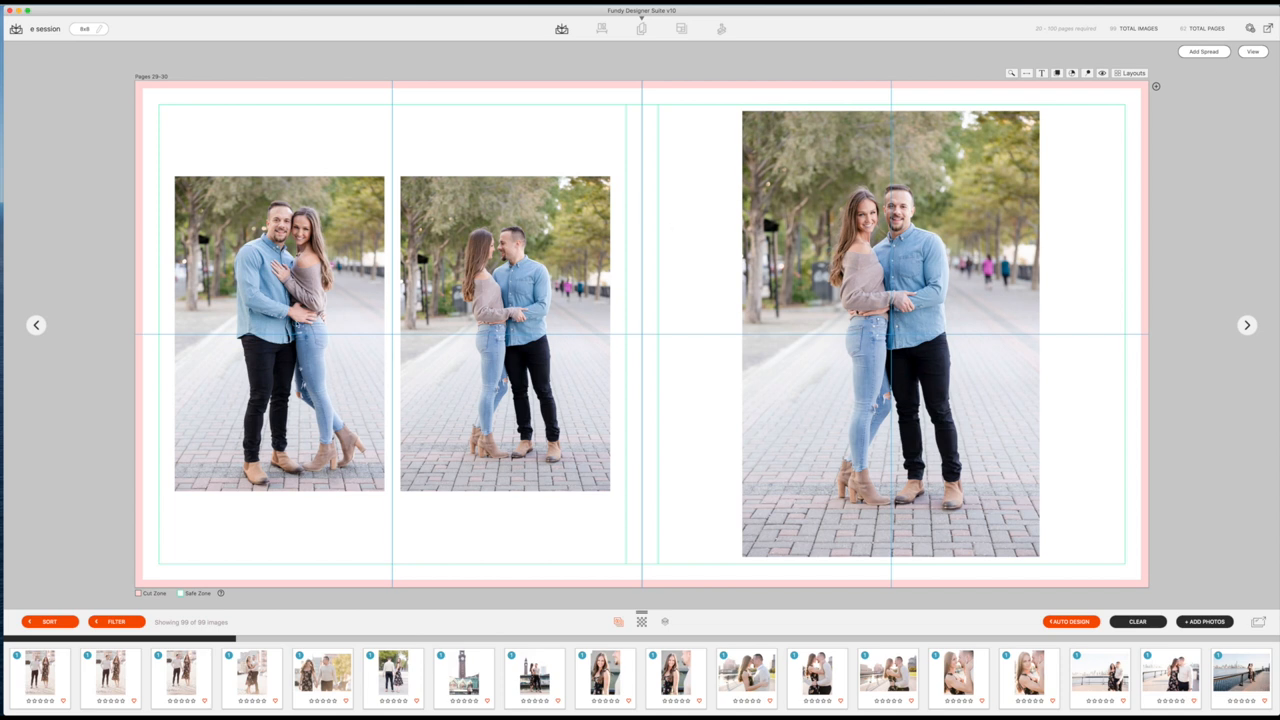
pyautogui.moveTo(1069, 190)
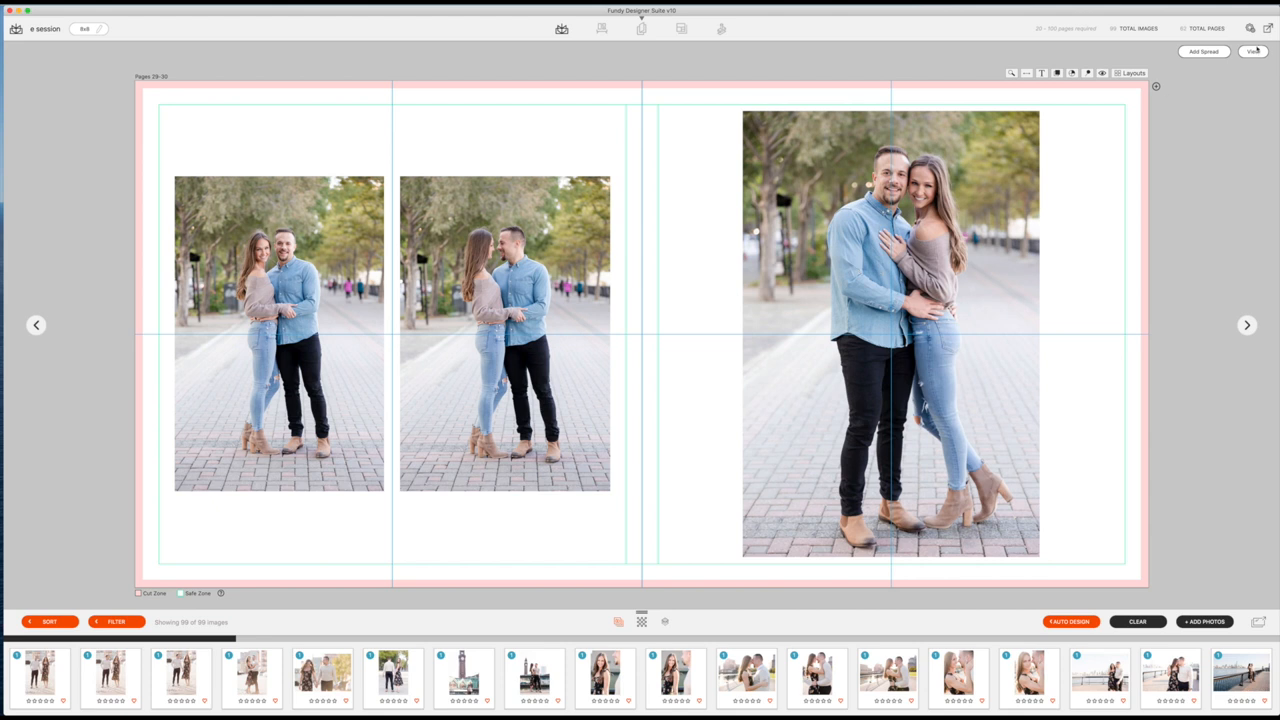
pyautogui.click(1253, 51)
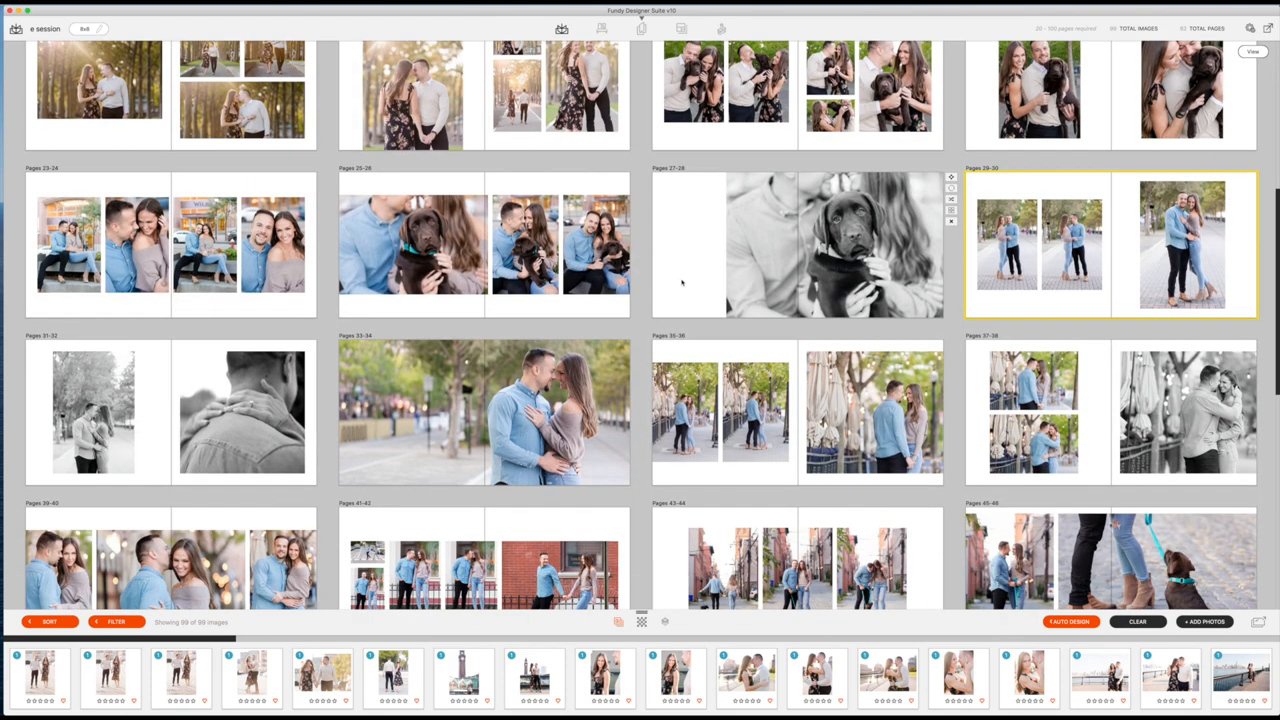
# Step: Rework pages 37–38 into a large umbrella couple photo beside one small photo
pyautogui.scroll(-3)
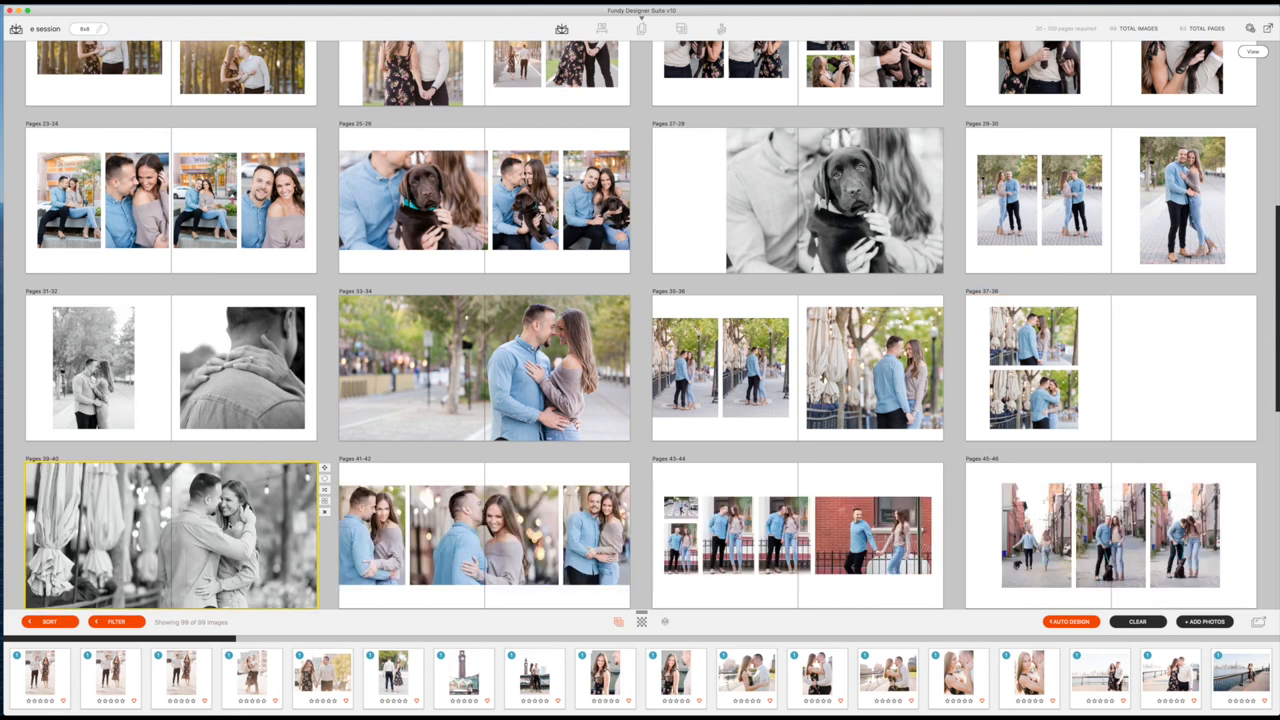
pyautogui.doubleClick(170, 535)
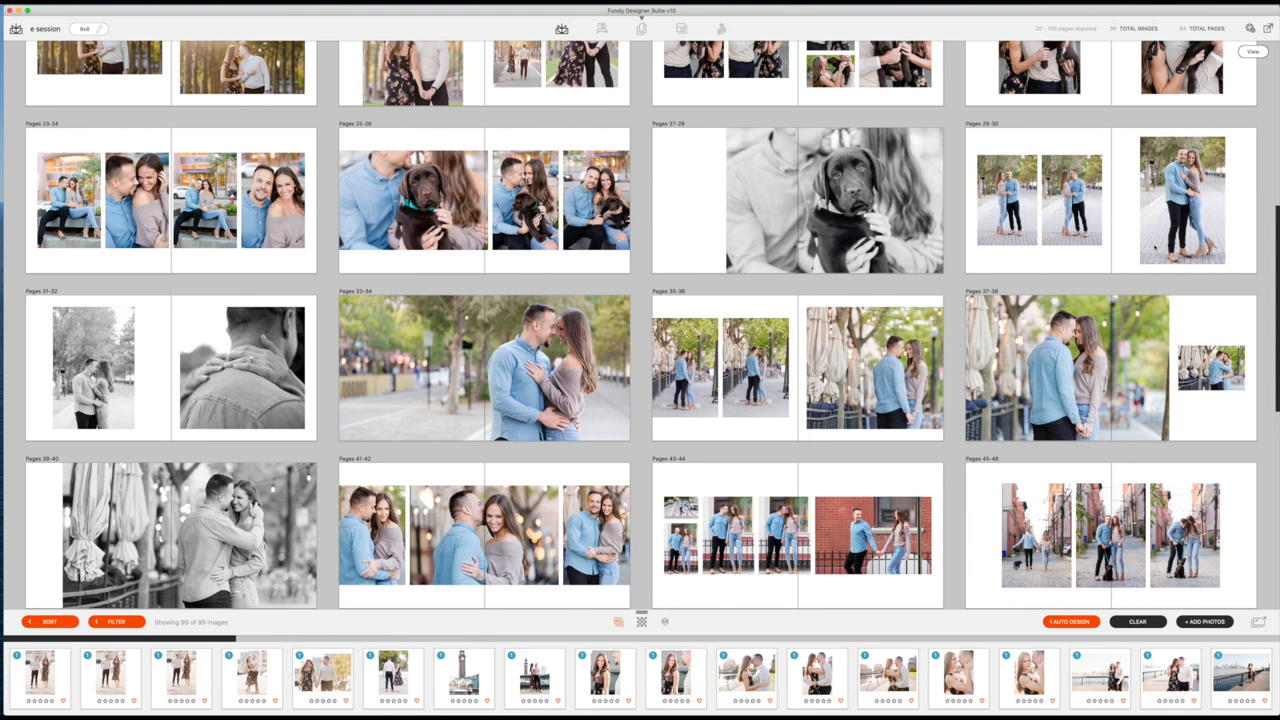
# Step: Restore colour to the umbrella embrace and pair it with three small photos on pages 35–36
pyautogui.click(170, 535)
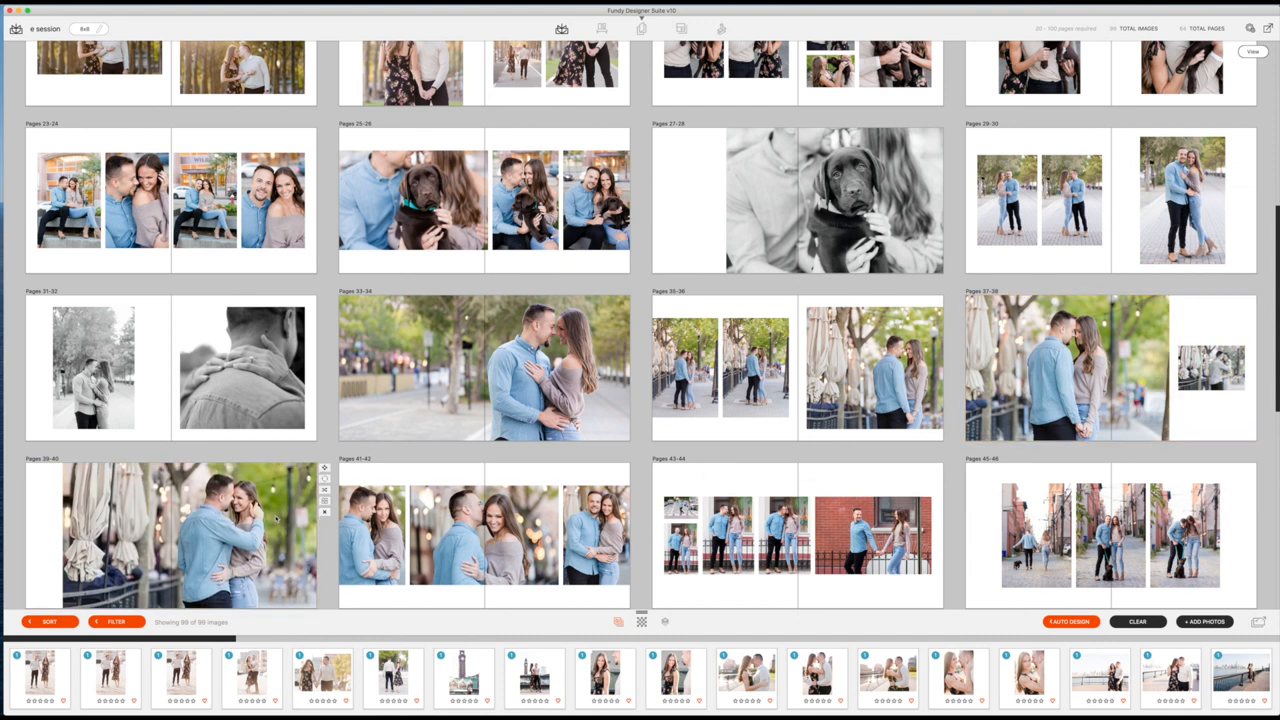
pyautogui.doubleClick(1108, 367)
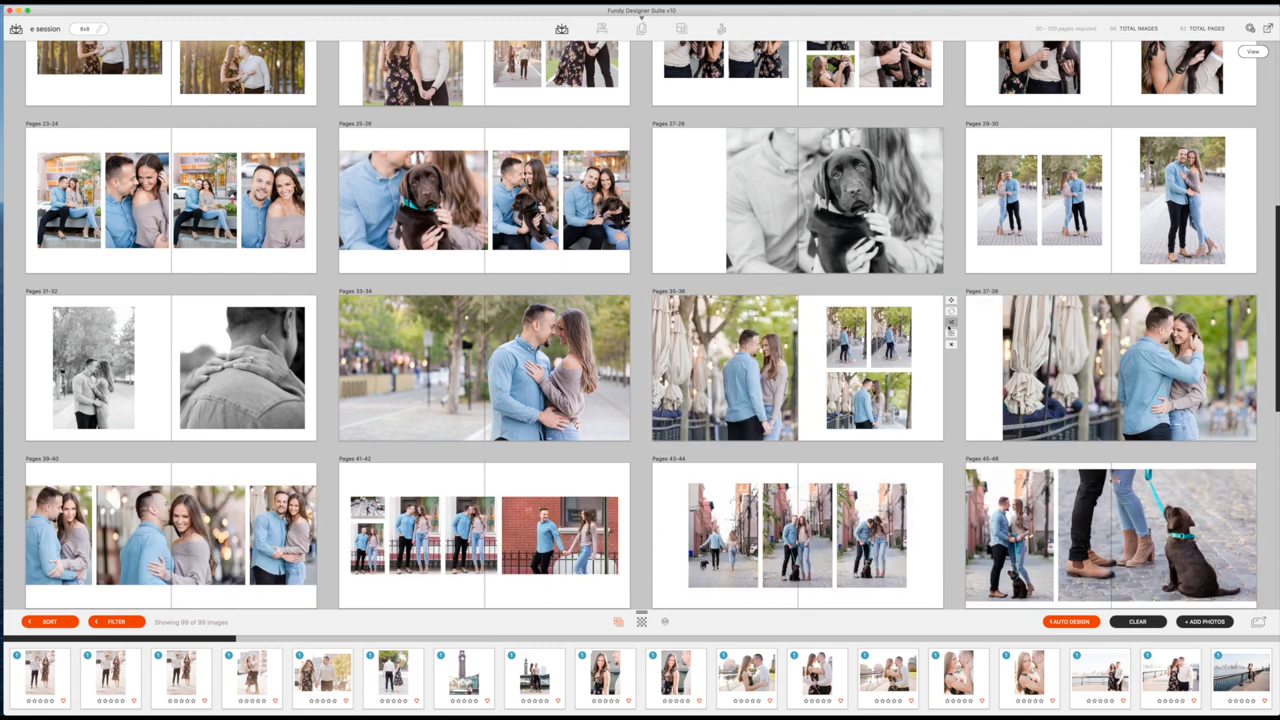
pyautogui.click(723, 367)
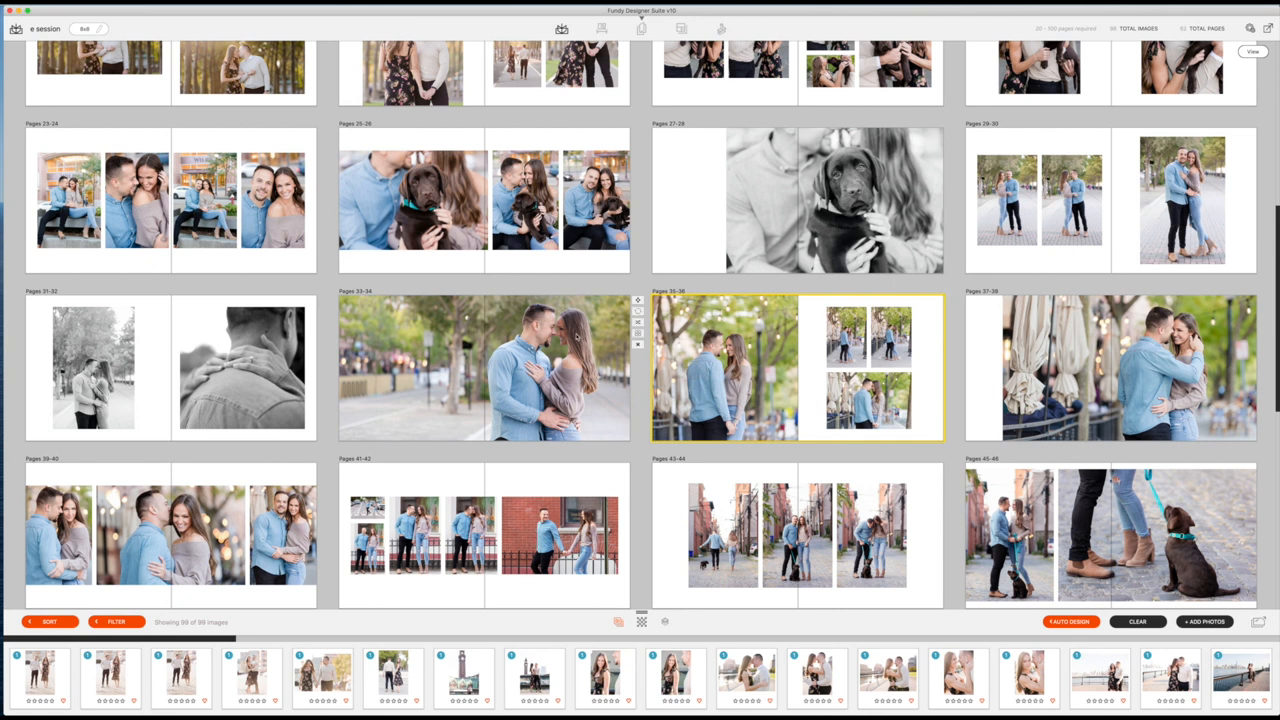
# Step: Apply the large-left, two-stacked-right layout to pages 39–40 with the bokeh kiss photo
pyautogui.scroll(-3)
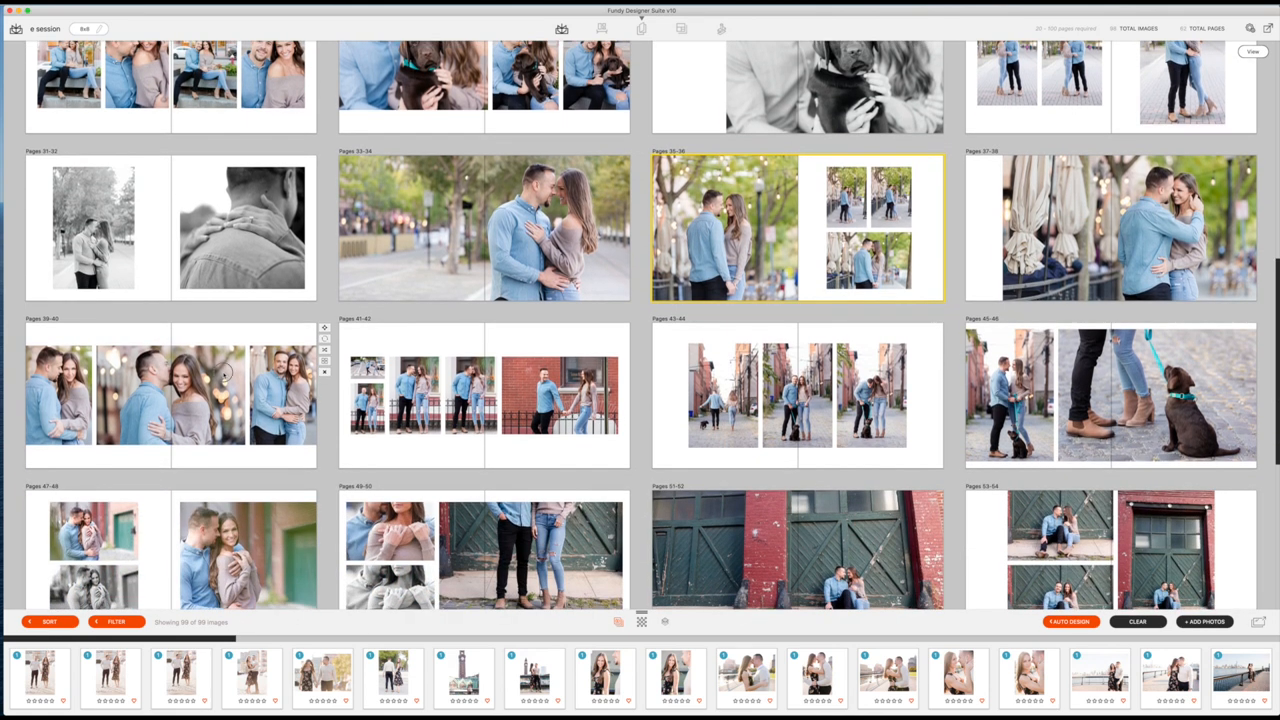
pyautogui.doubleClick(170, 395)
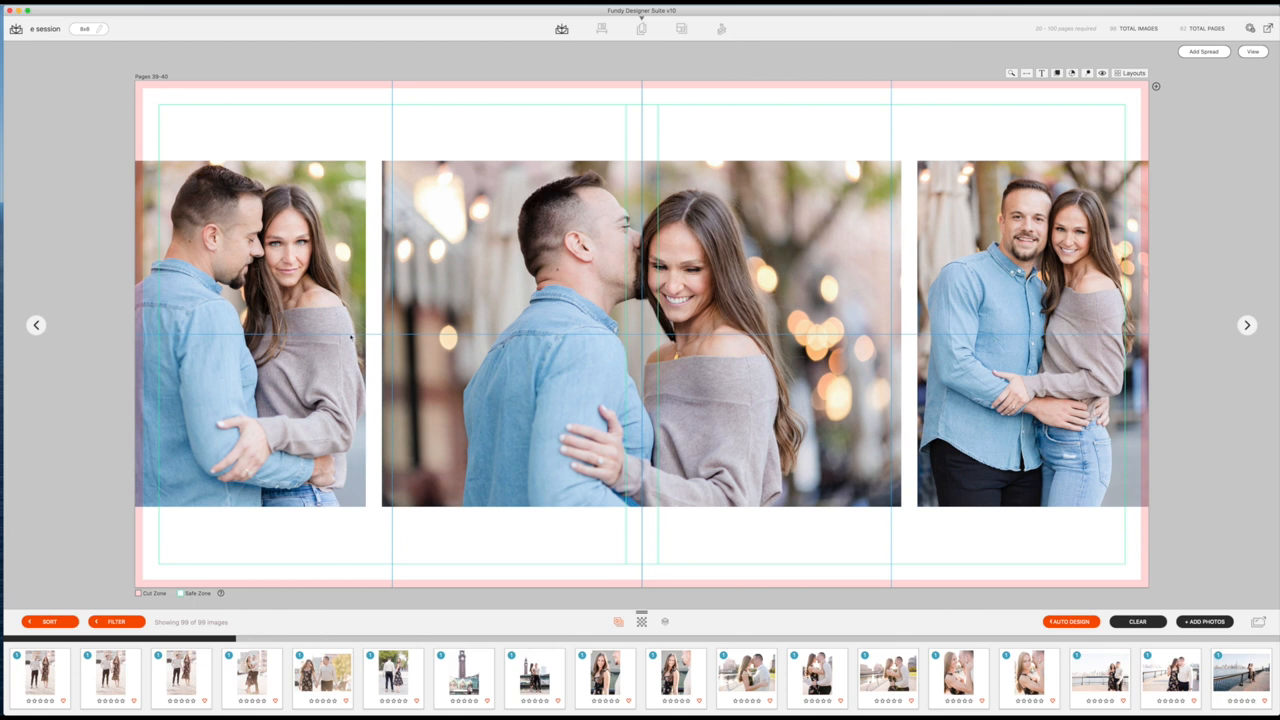
pyautogui.moveTo(645, 248)
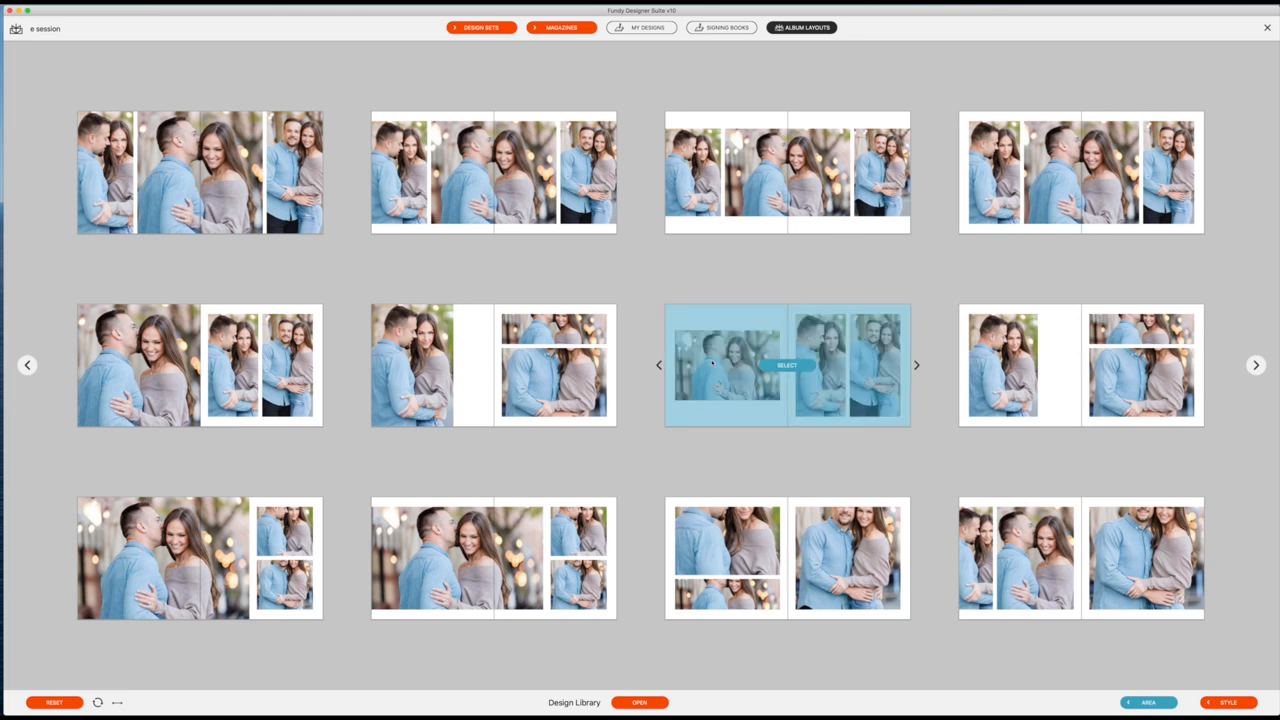
pyautogui.click(786, 364)
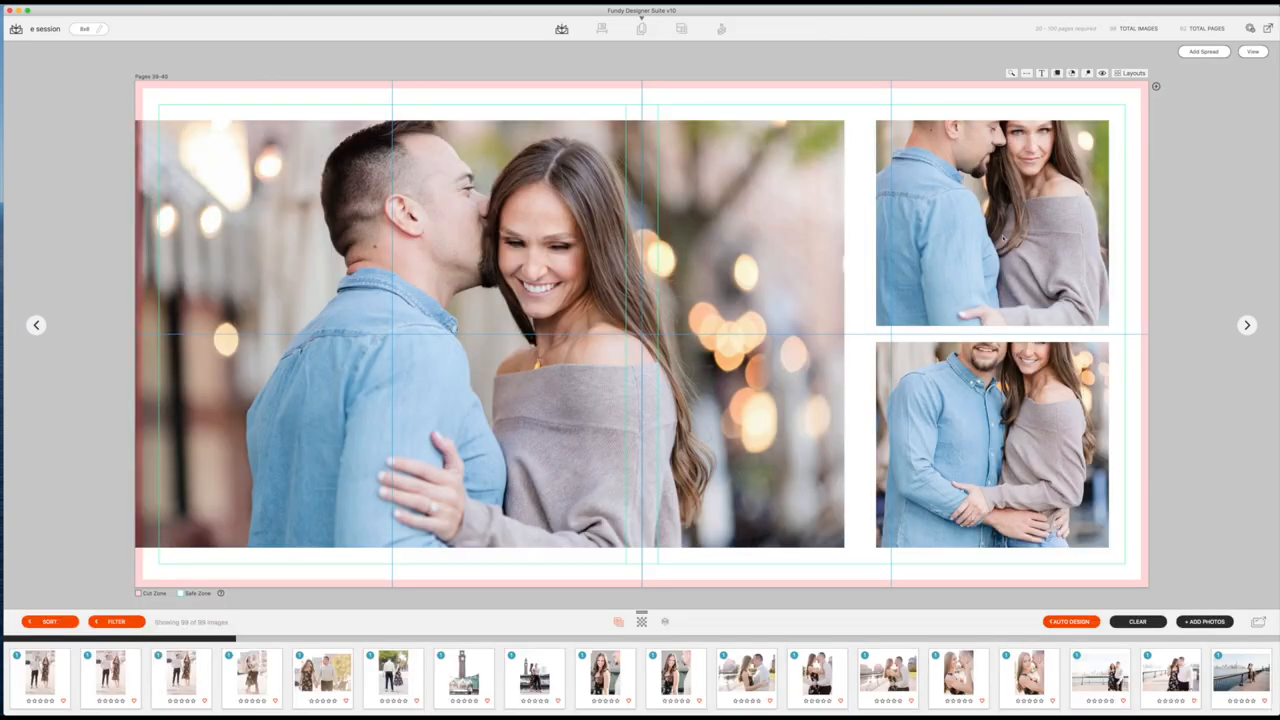
# Step: Widen the large kissing photo on pages 39-40 toward the spread's centre, then return to the spreads grid
pyautogui.click(992, 222)
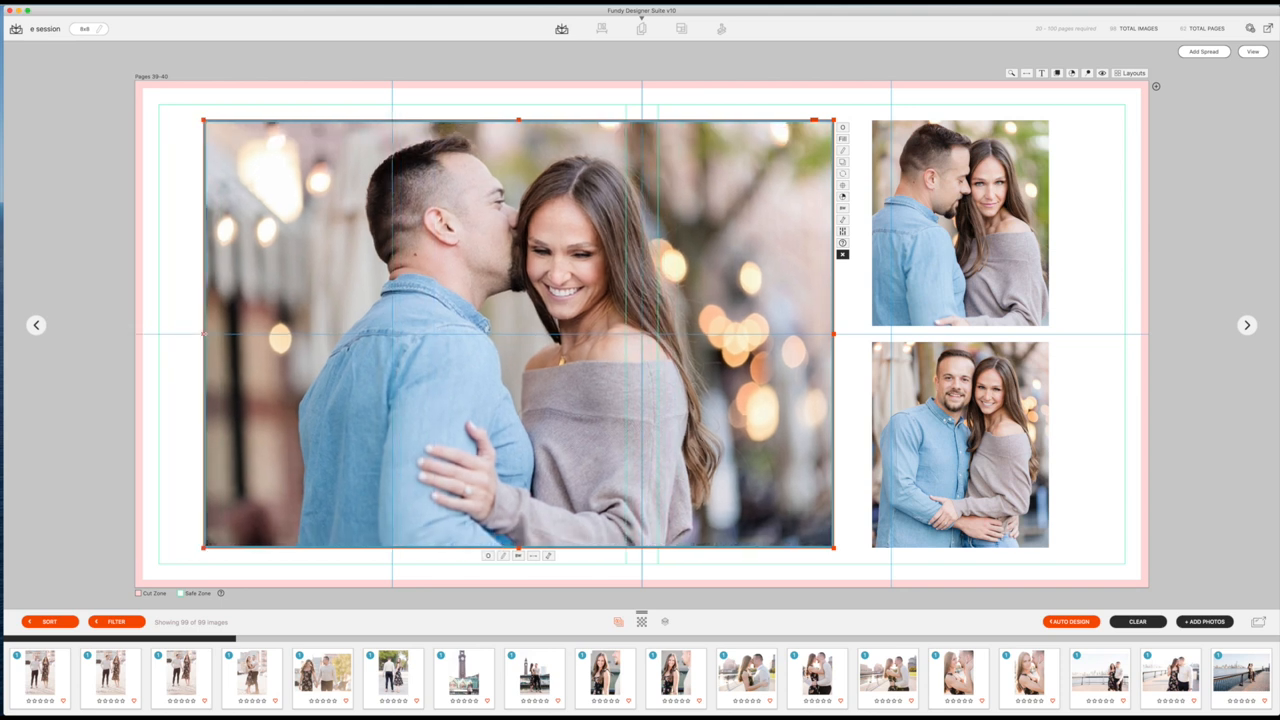
pyautogui.click(958, 222)
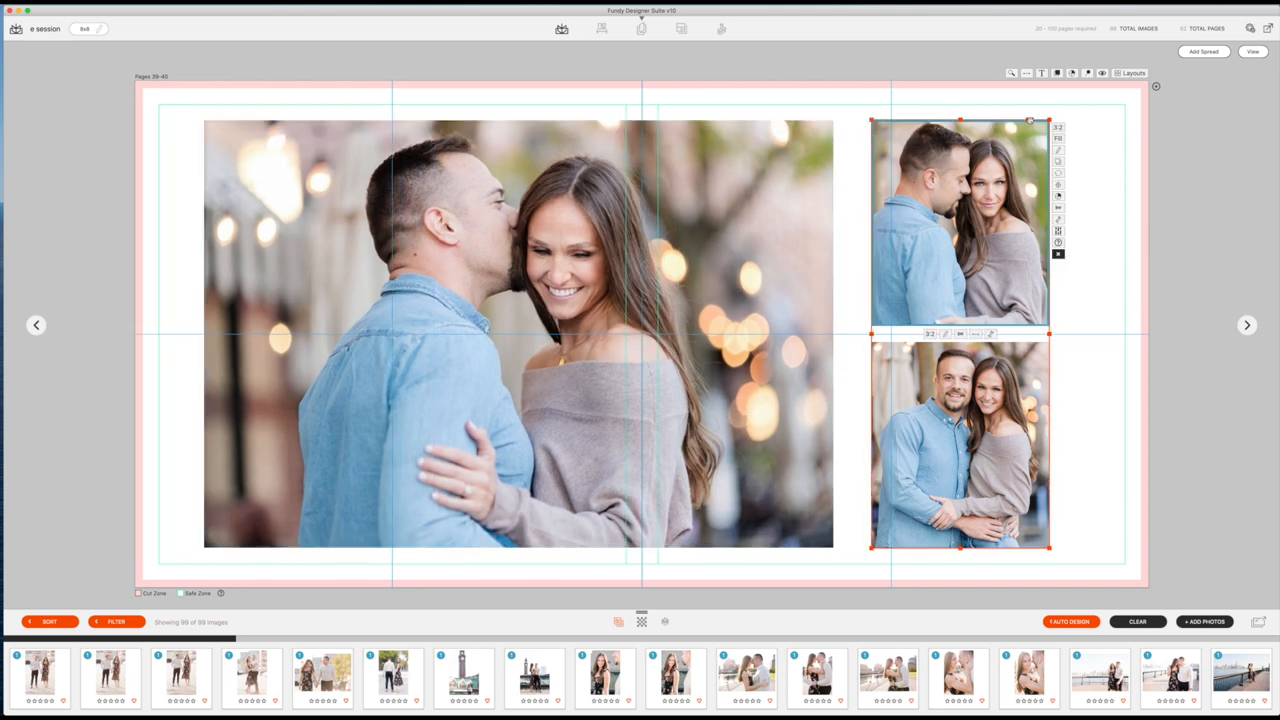
pyautogui.click(518, 333)
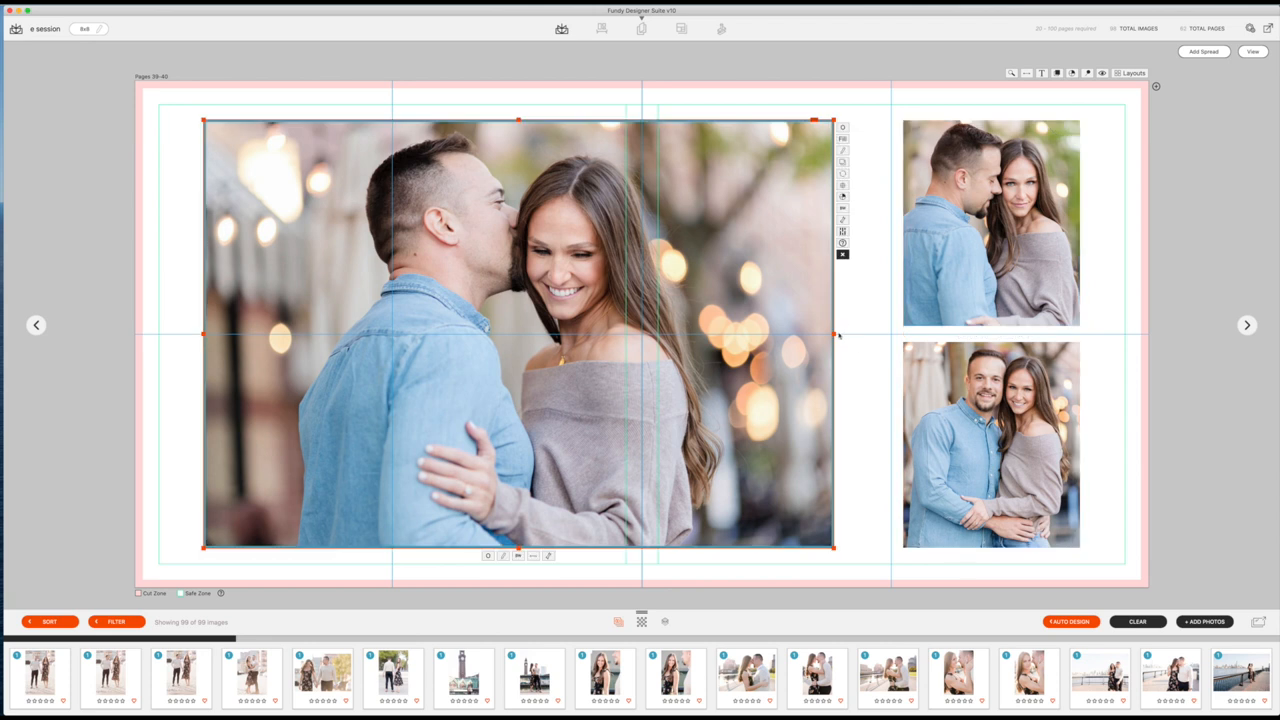
pyautogui.moveTo(833, 333); pyautogui.dragTo(863, 331)
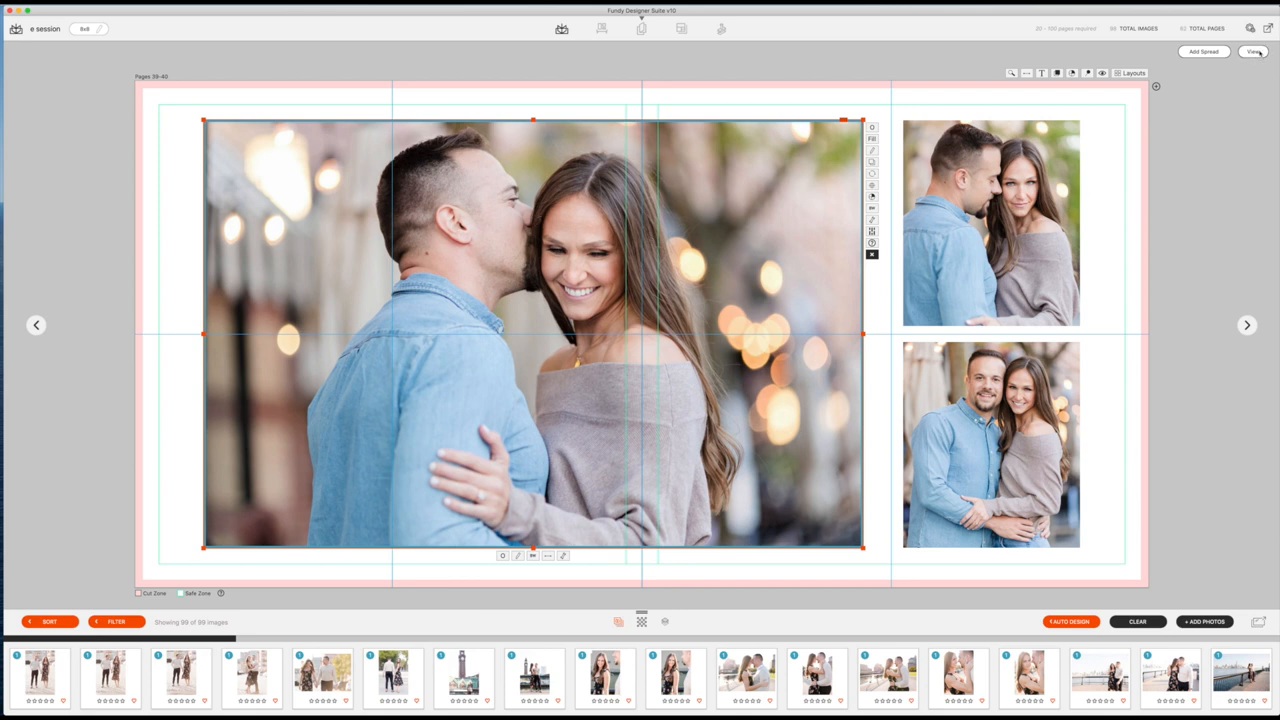
pyautogui.click(1254, 51)
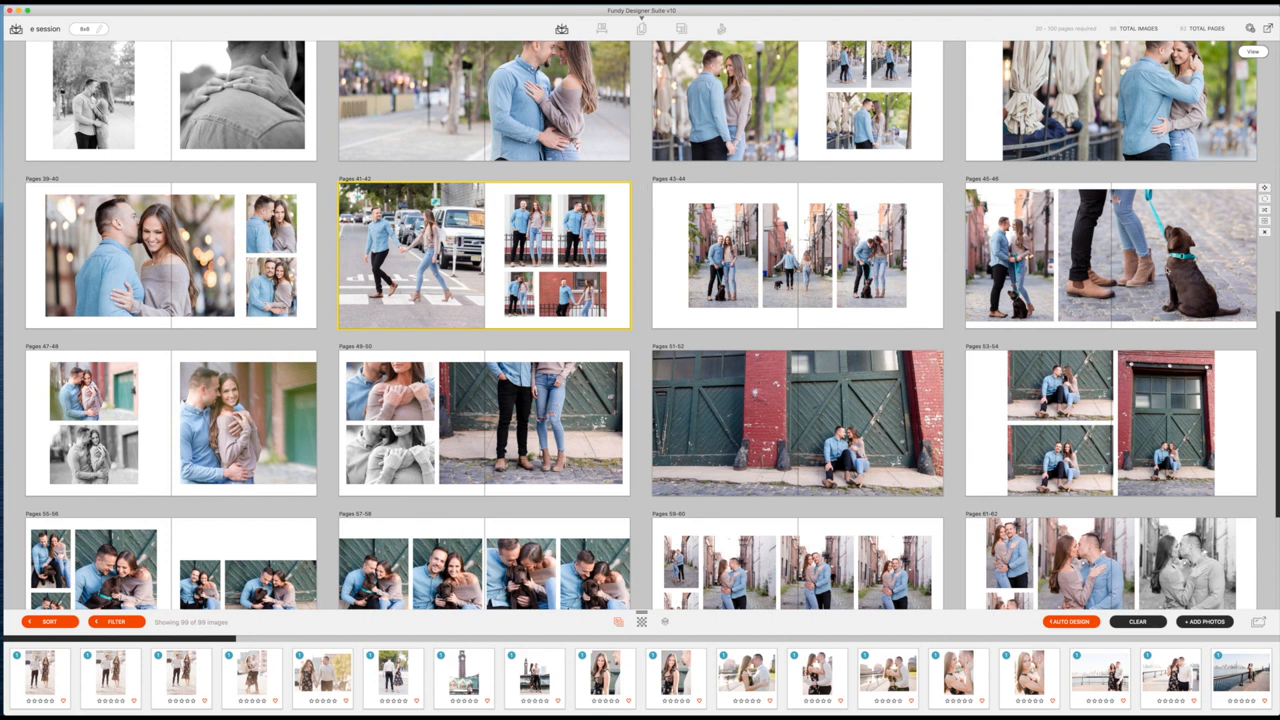
# Step: Scroll the spreads grid through pages 47-48 to 55-56 while assigning new layouts
pyautogui.scroll(-3)
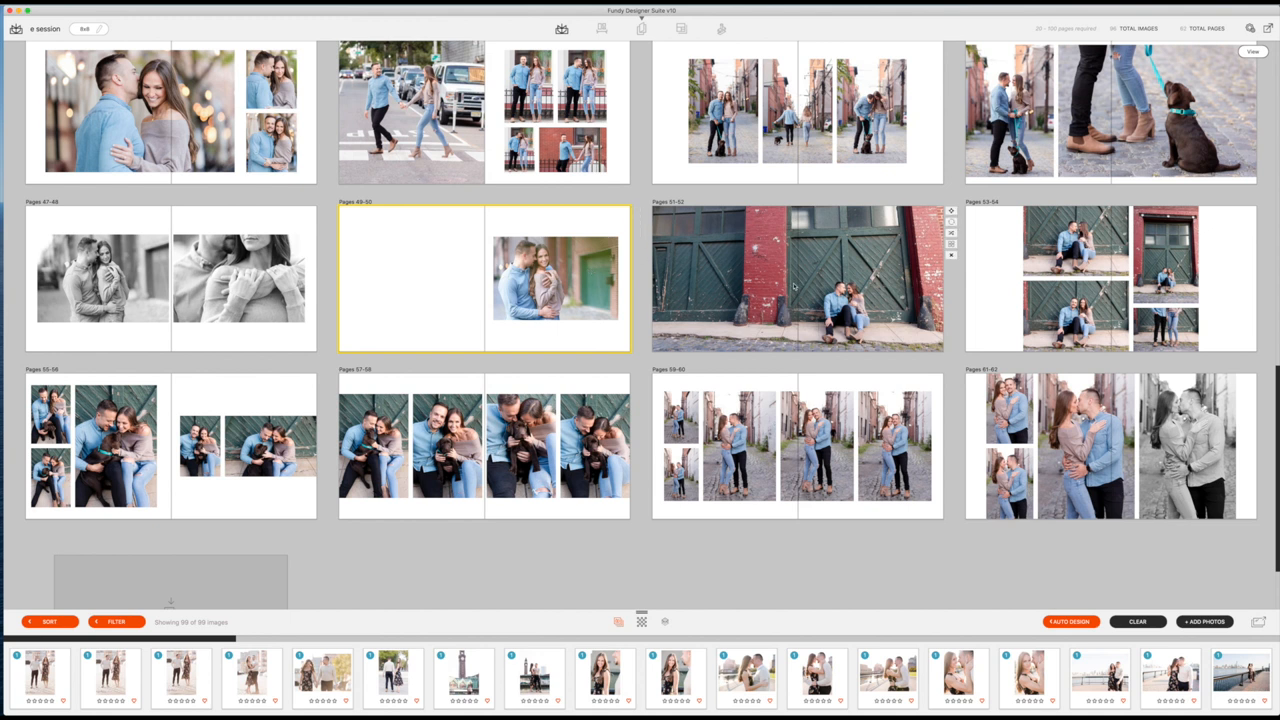
pyautogui.moveTo(1213, 272)
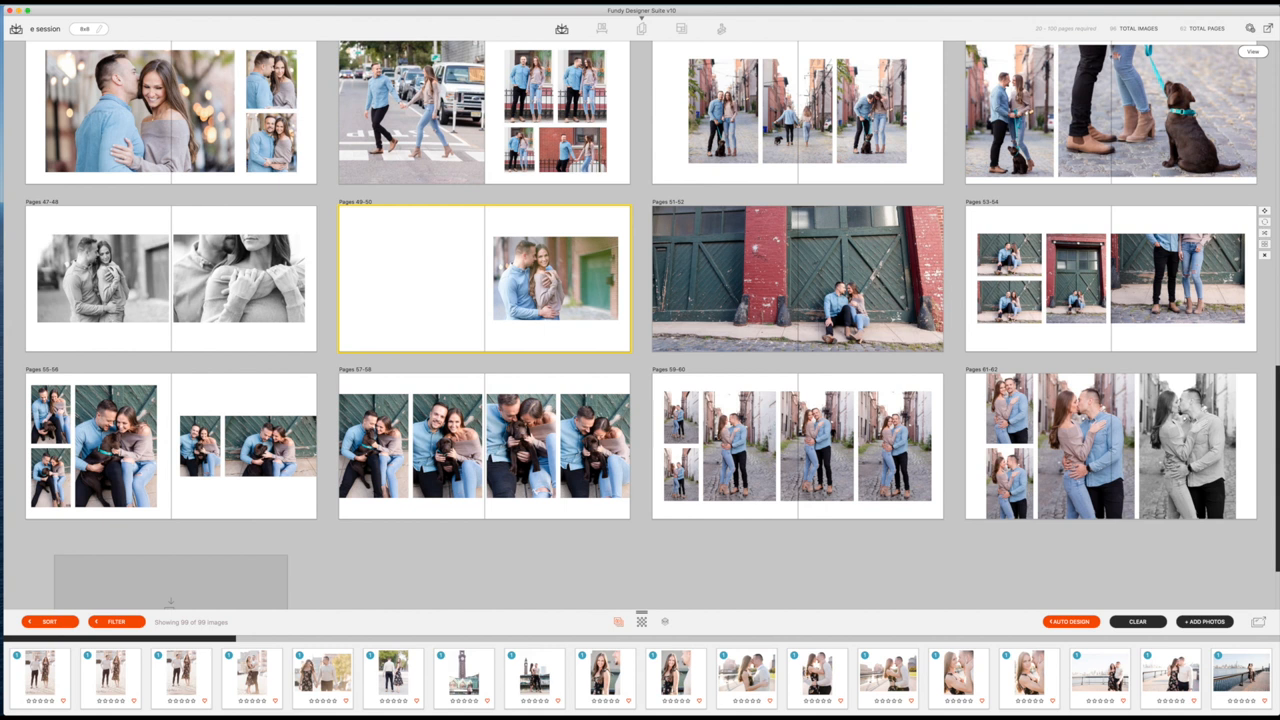
pyautogui.scroll(-3)
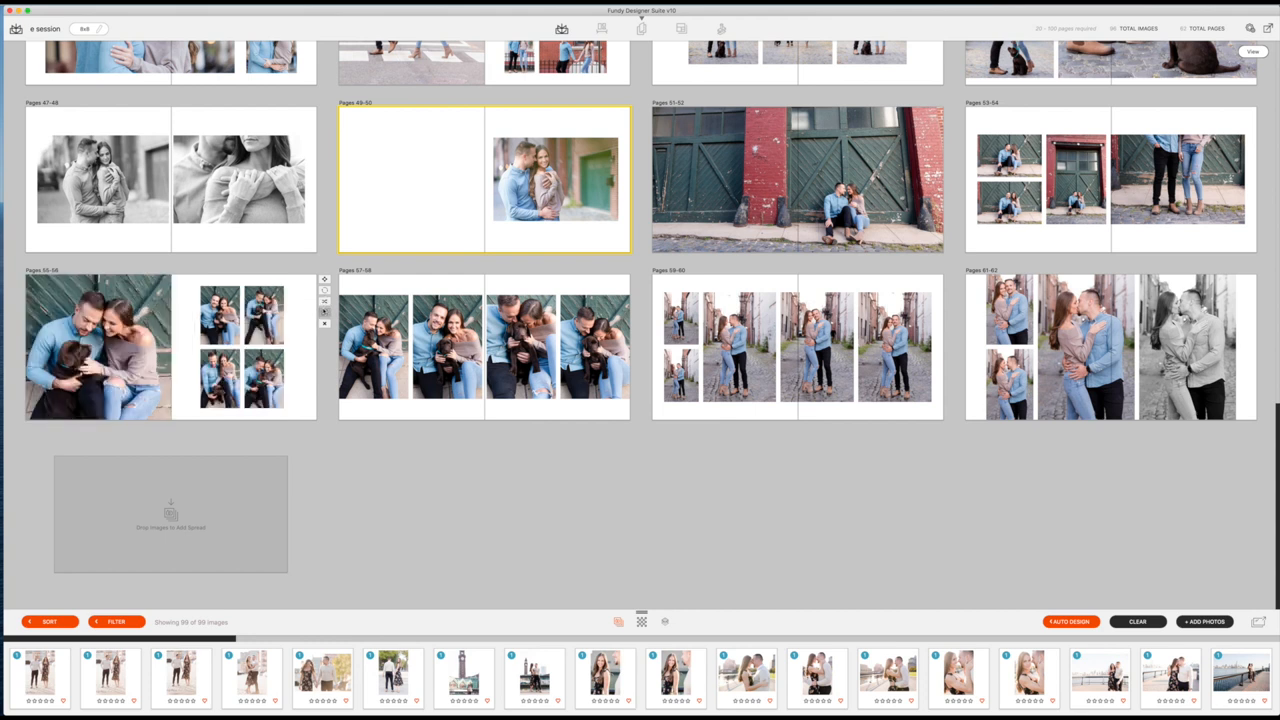
pyautogui.moveTo(324, 312)
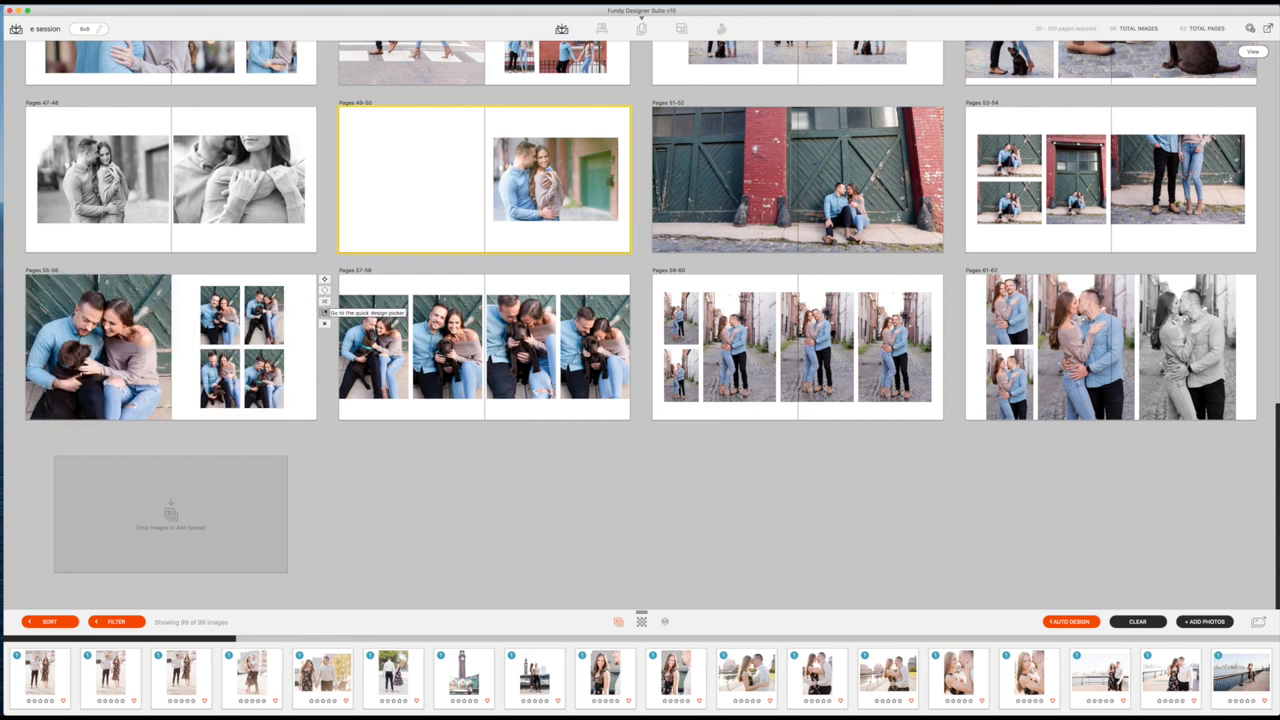
# Step: Open pages 55-56 and change the right-page layout of the dog photos
pyautogui.doubleClick(97, 347)
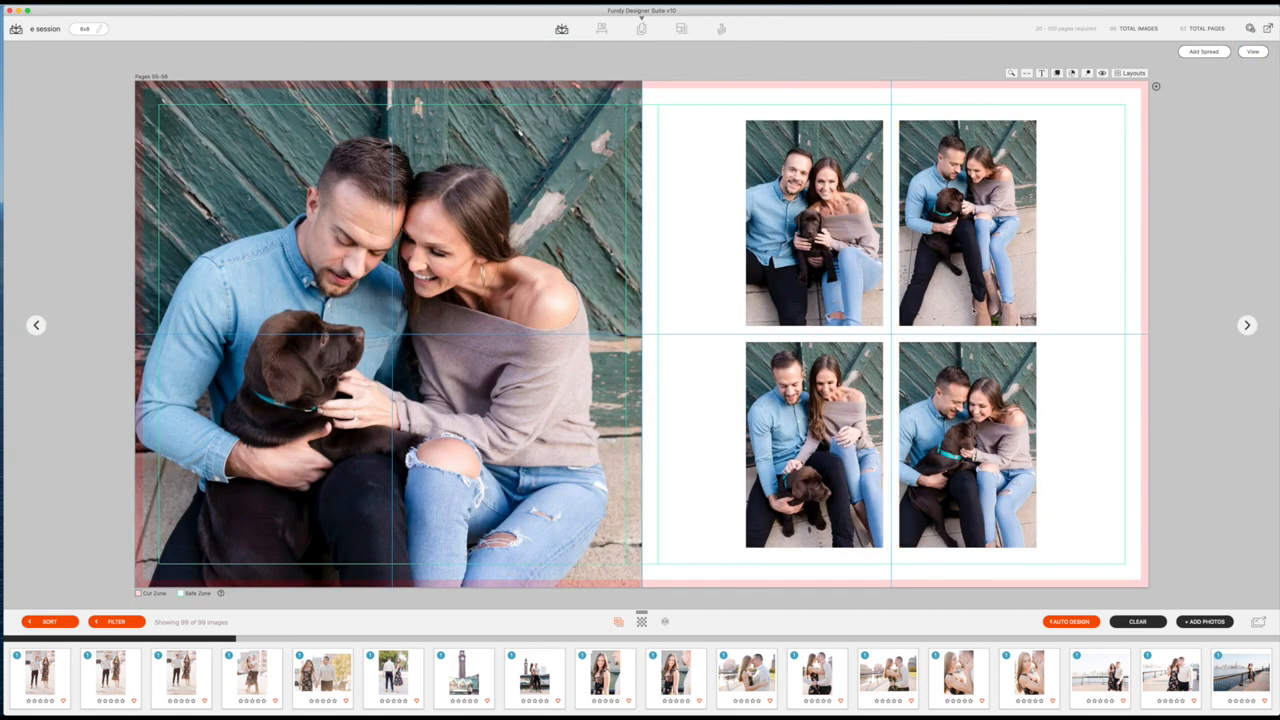
pyautogui.click(967, 222)
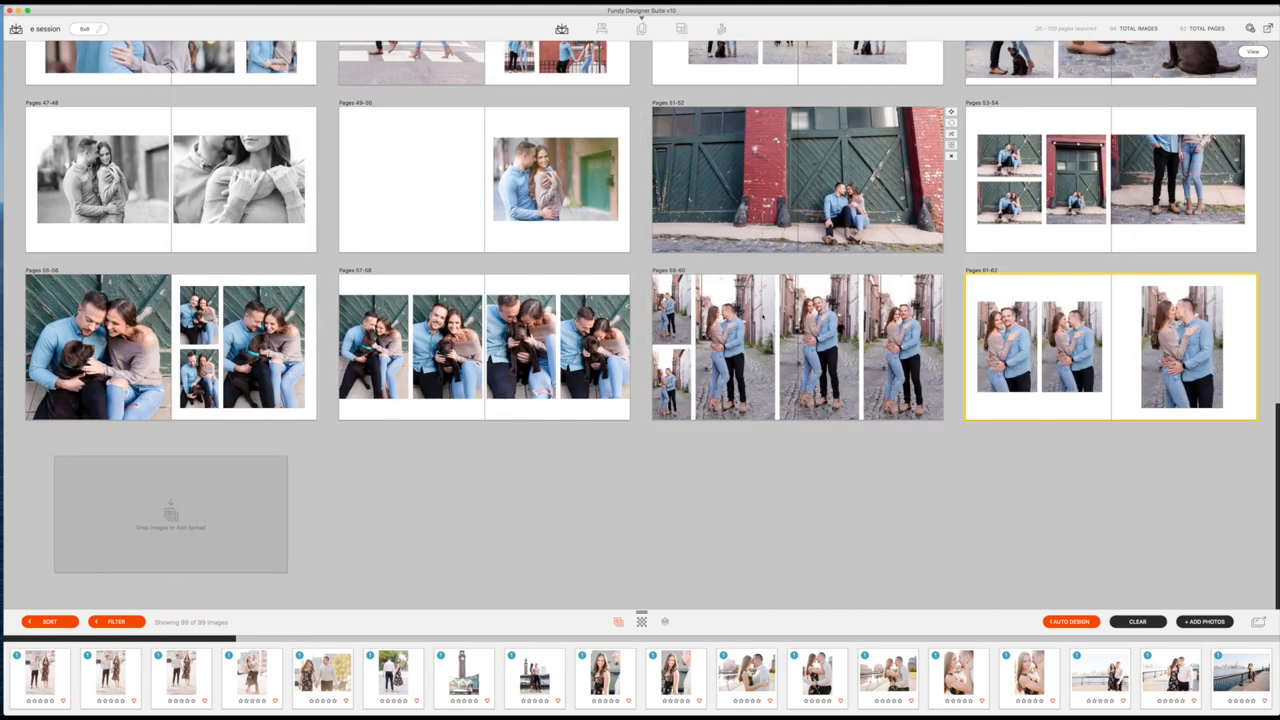
# Step: Give pages 59-60 a new alley-photo layout and scroll the grid toward the empty 49-50 spread
pyautogui.click(797, 347)
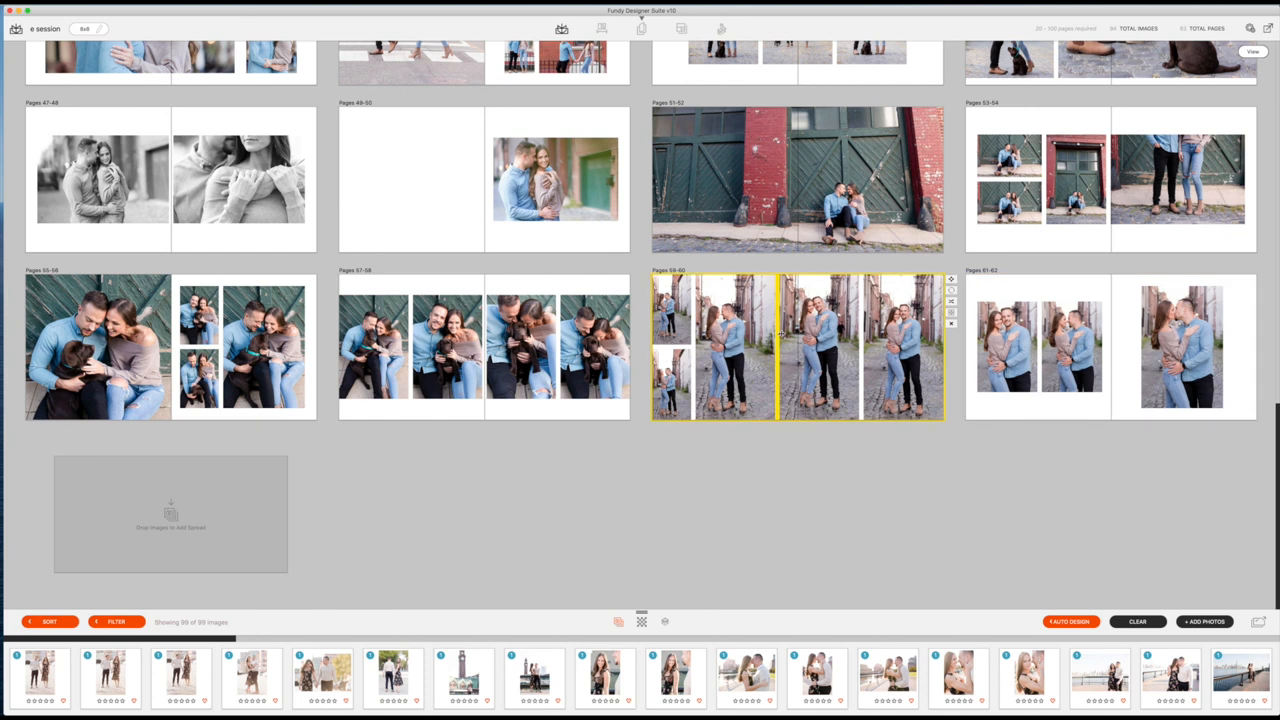
pyautogui.doubleClick(797, 347)
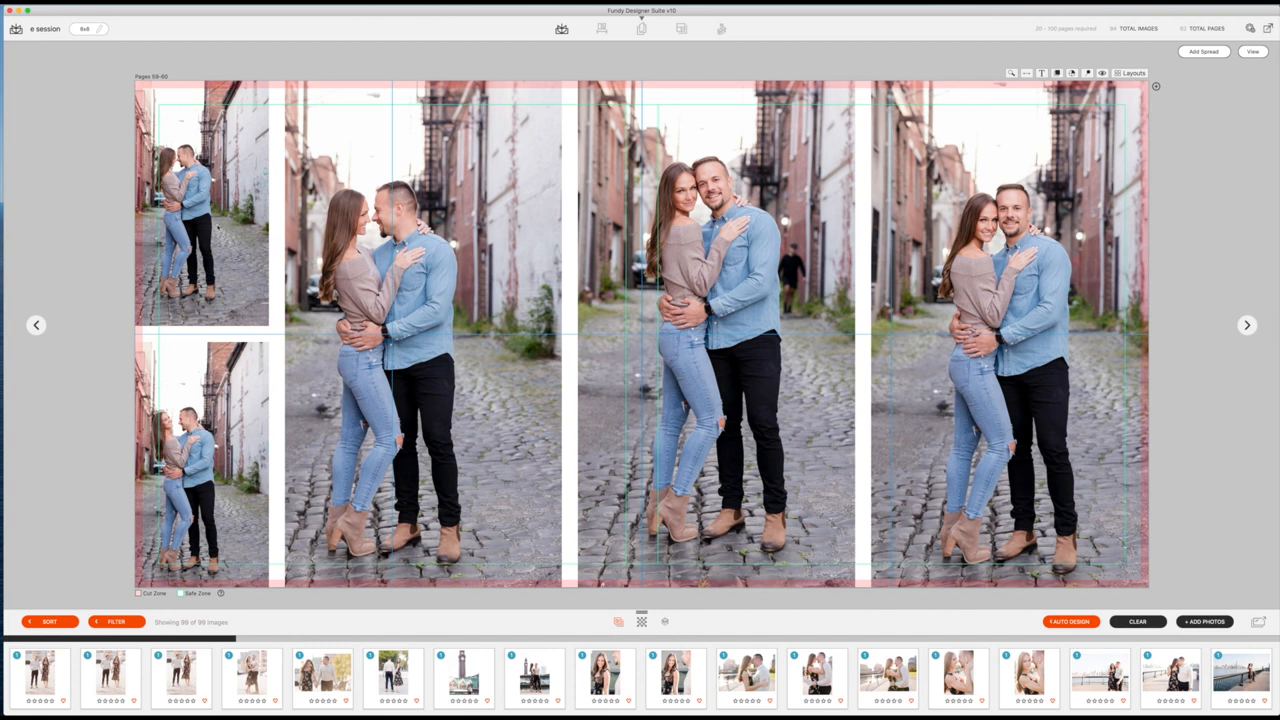
pyautogui.click(200, 205)
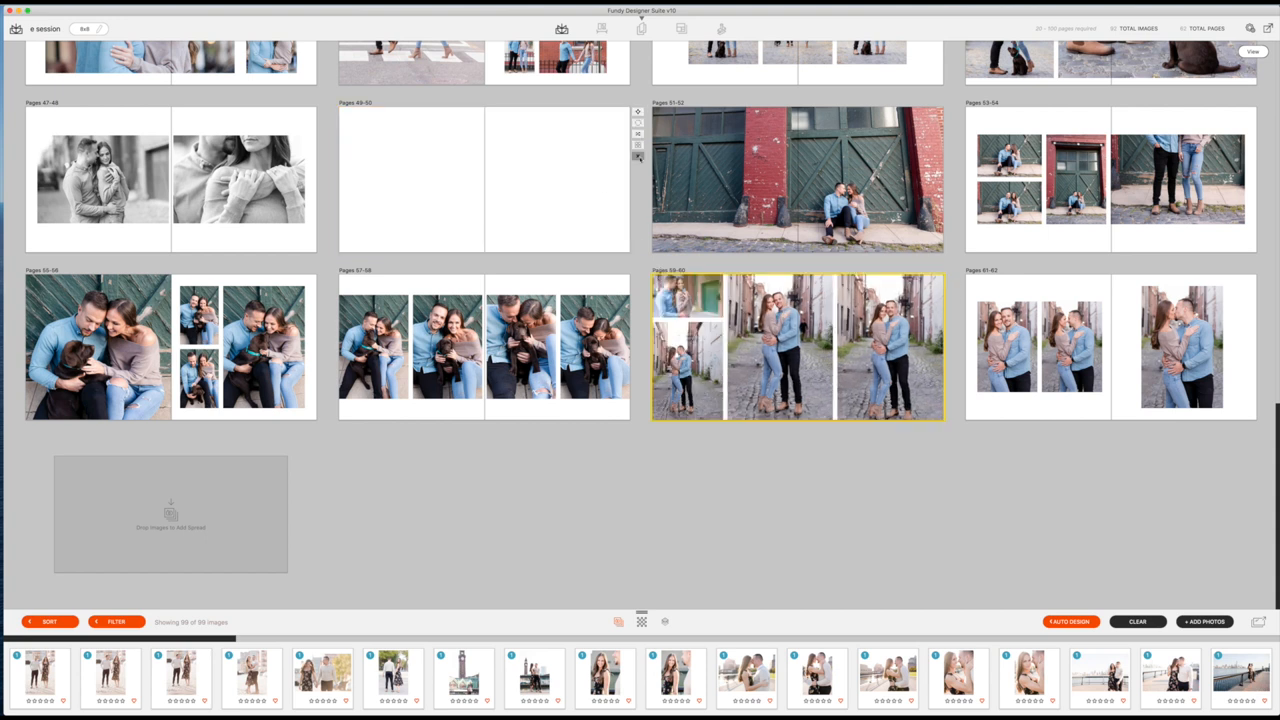
pyautogui.scroll(-3)
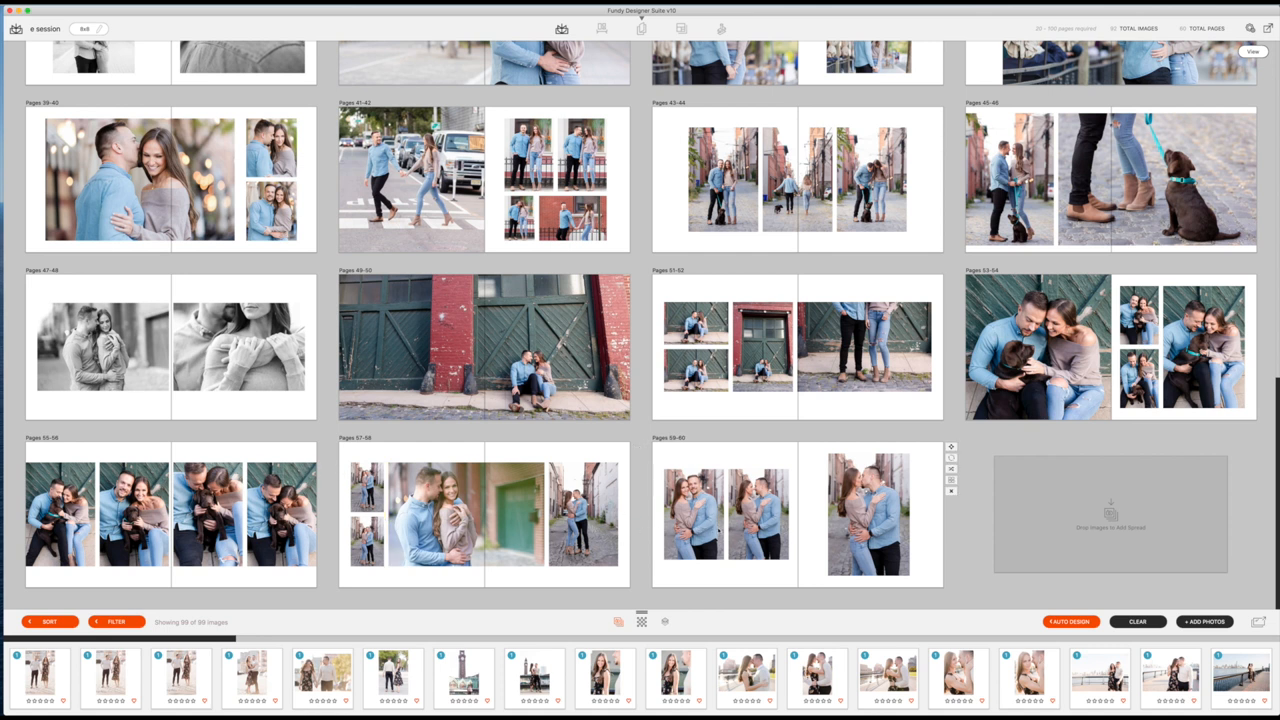
pyautogui.moveTo(923, 540)
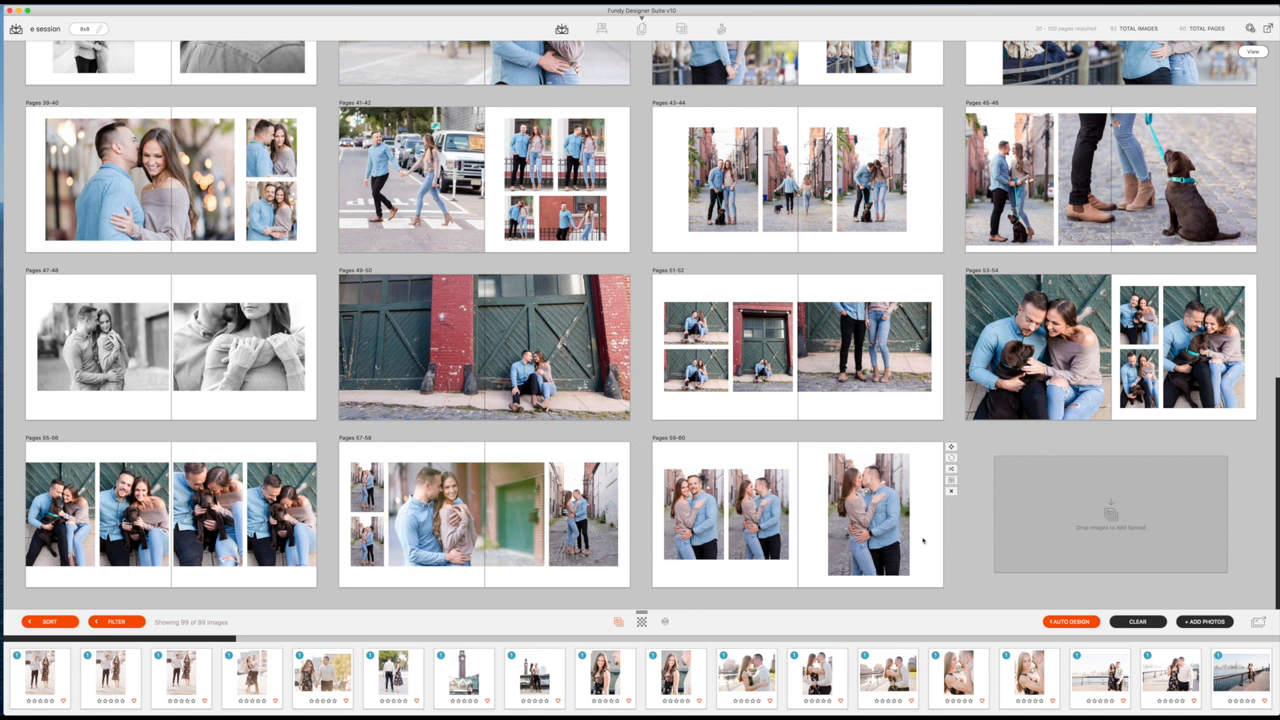
pyautogui.click(484, 515)
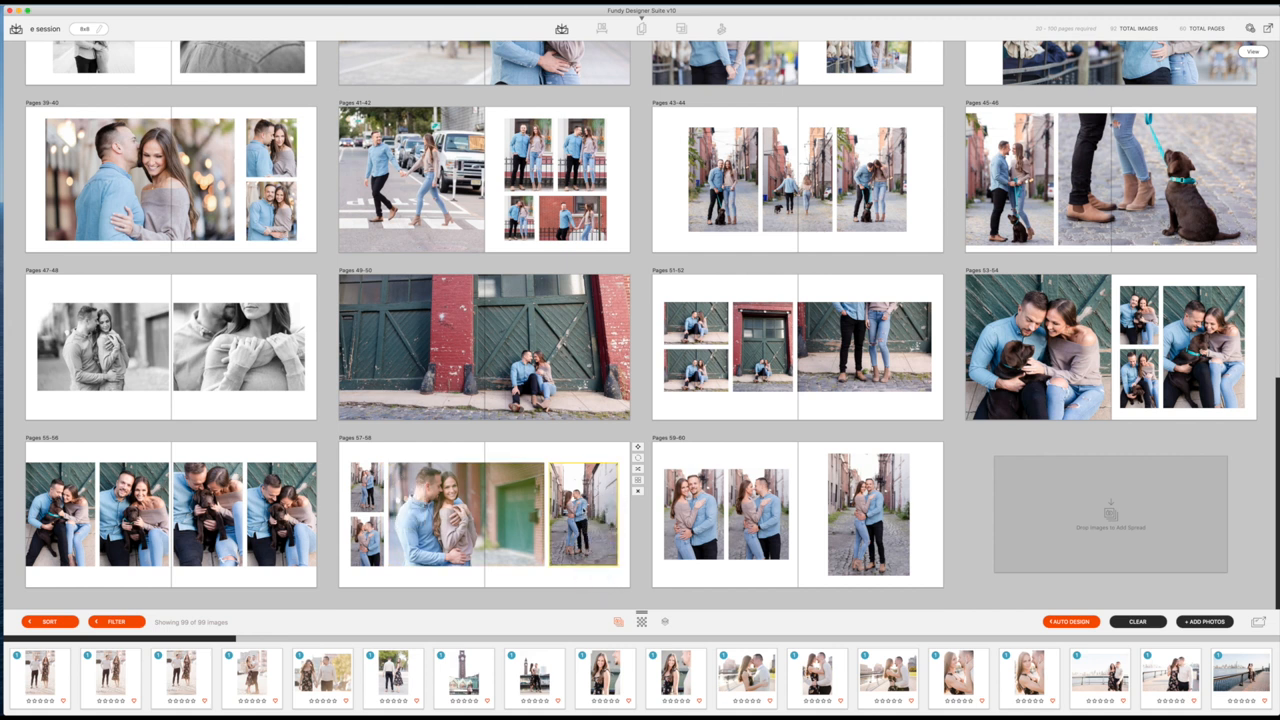
pyautogui.click(483, 513)
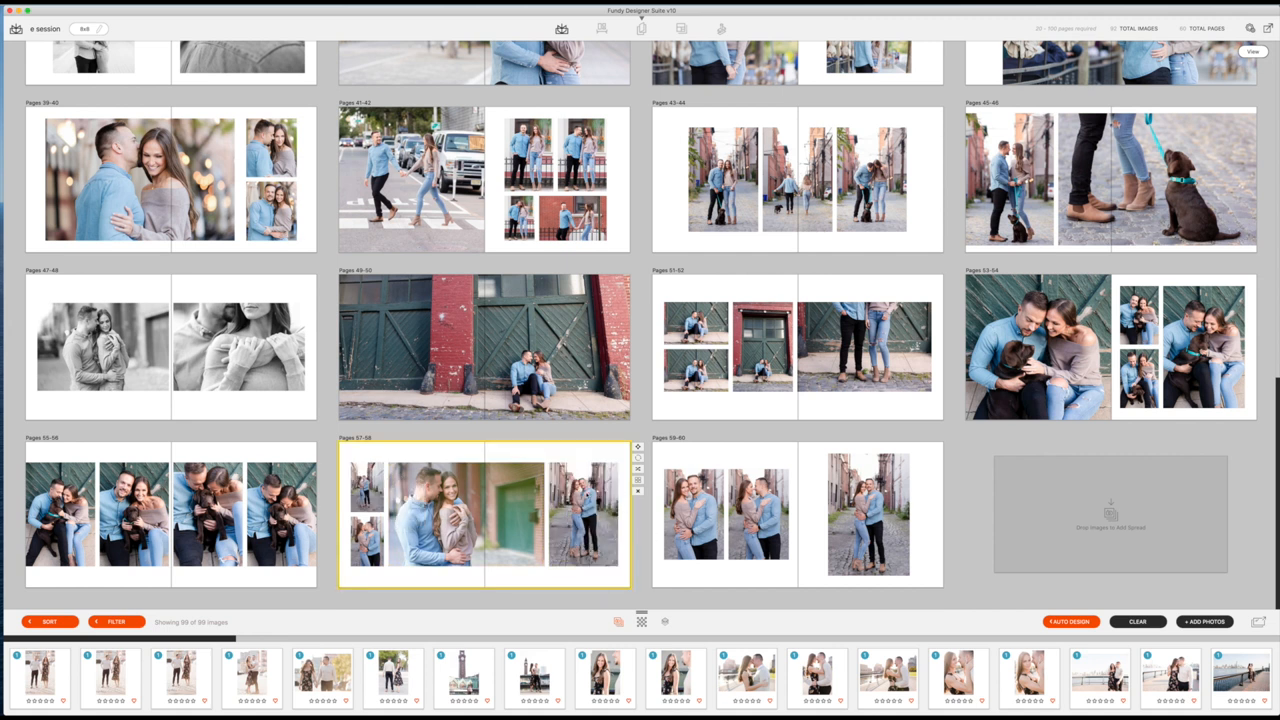
pyautogui.click(797, 514)
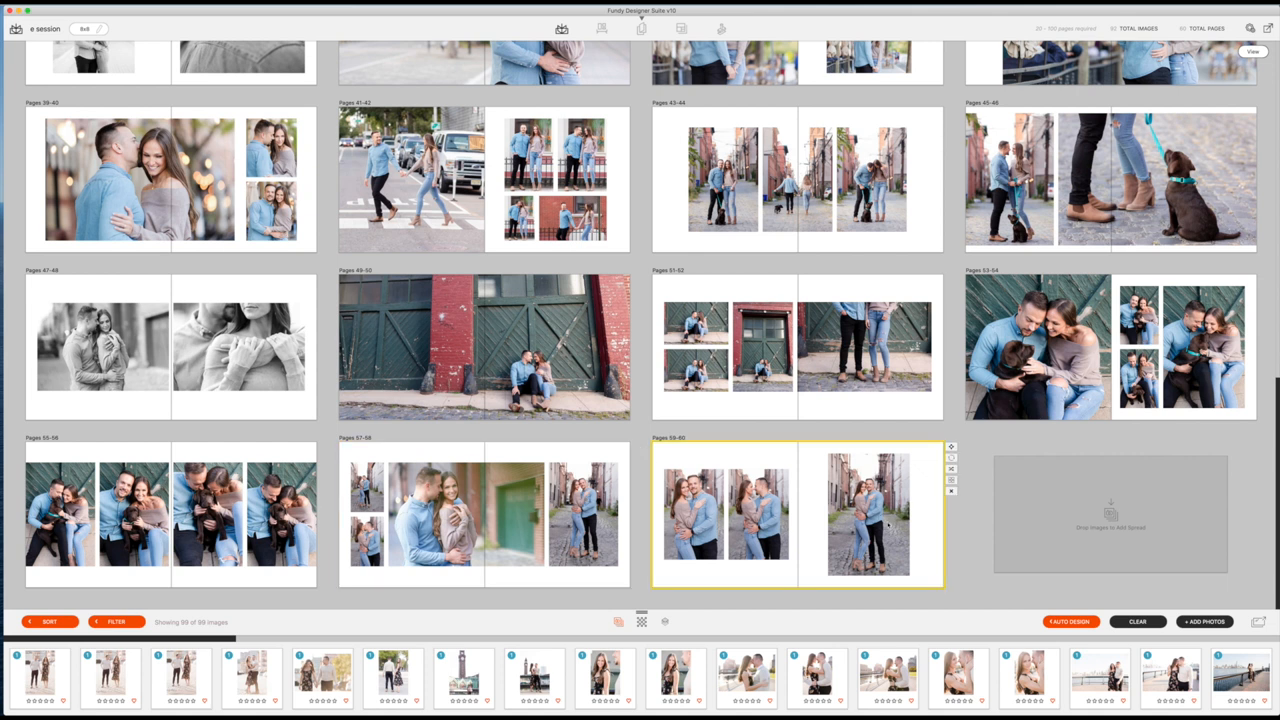
pyautogui.doubleClick(797, 513)
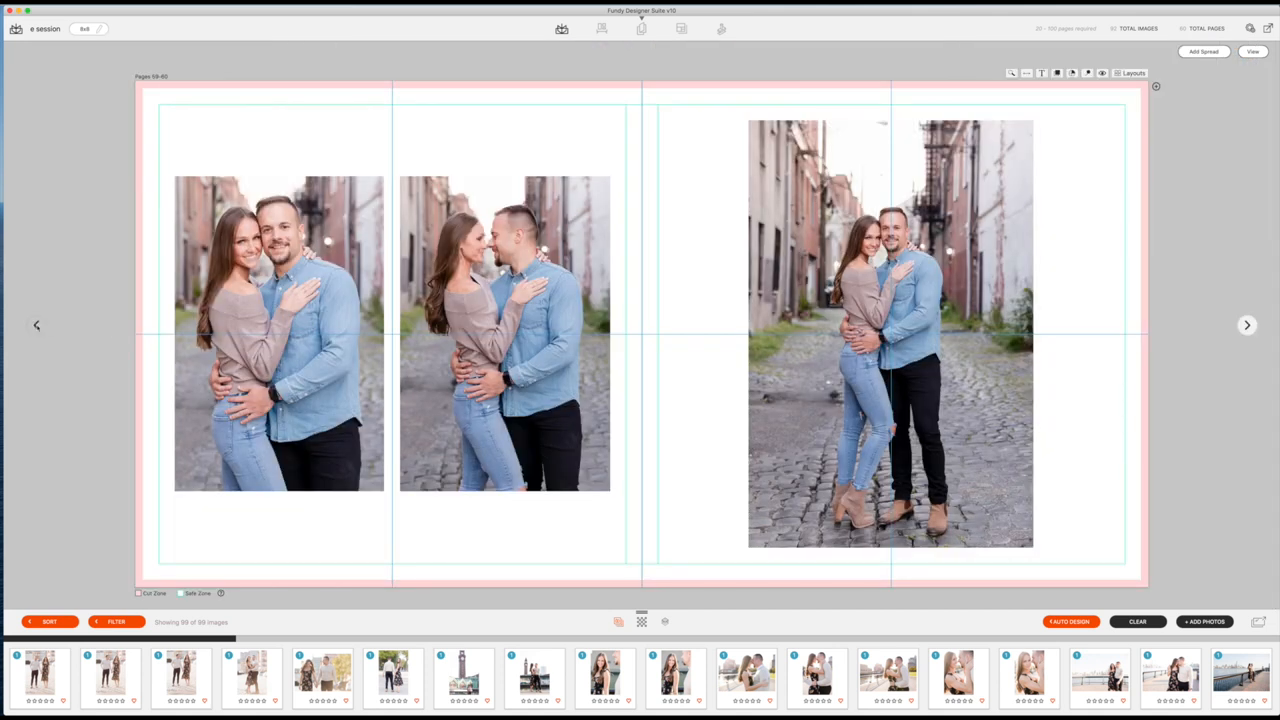
pyautogui.click(37, 325)
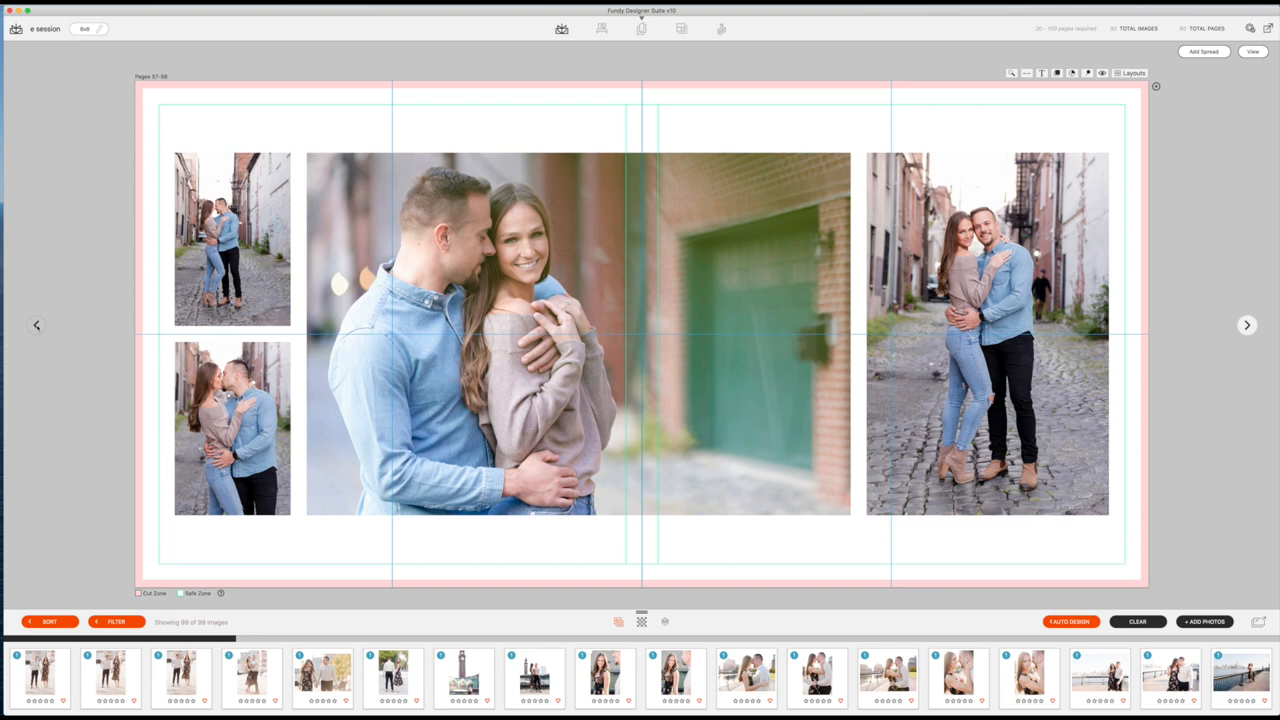
pyautogui.click(986, 333)
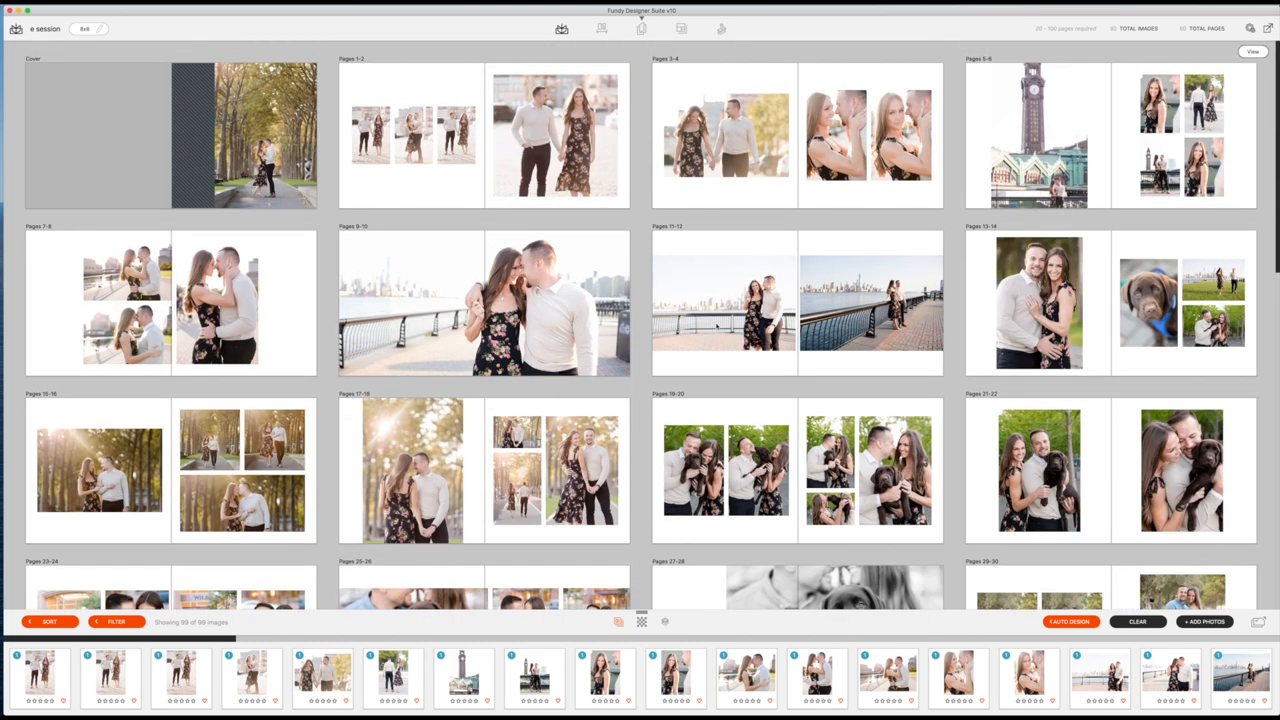
# Step: Scroll the spreads grid to move the green barn-door spread to the album's end
pyautogui.scroll(-3)
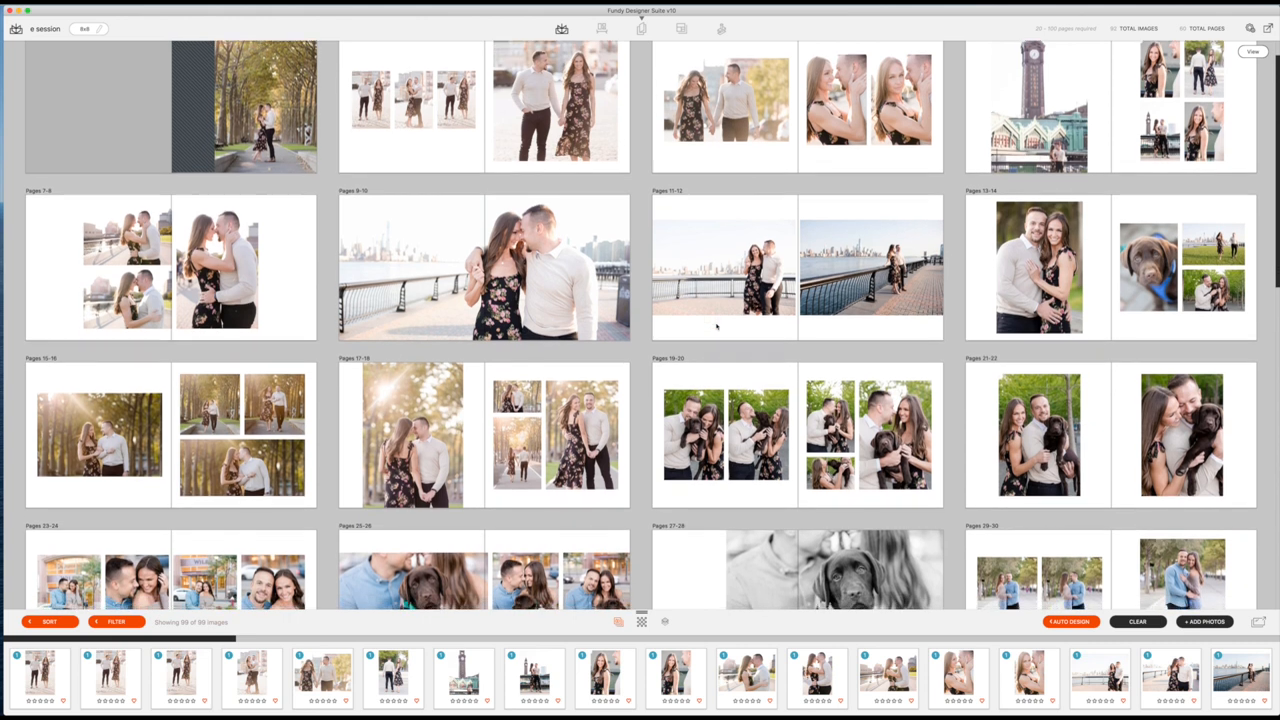
pyautogui.scroll(-3)
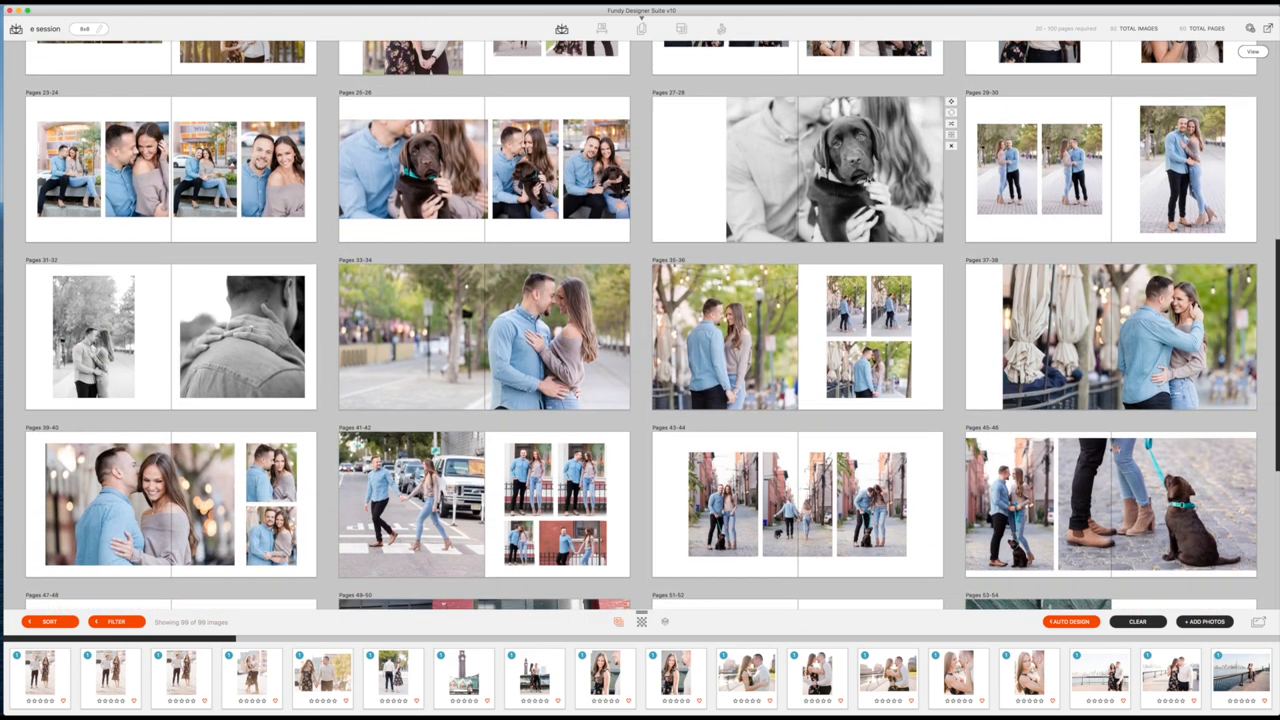
pyautogui.scroll(-3)
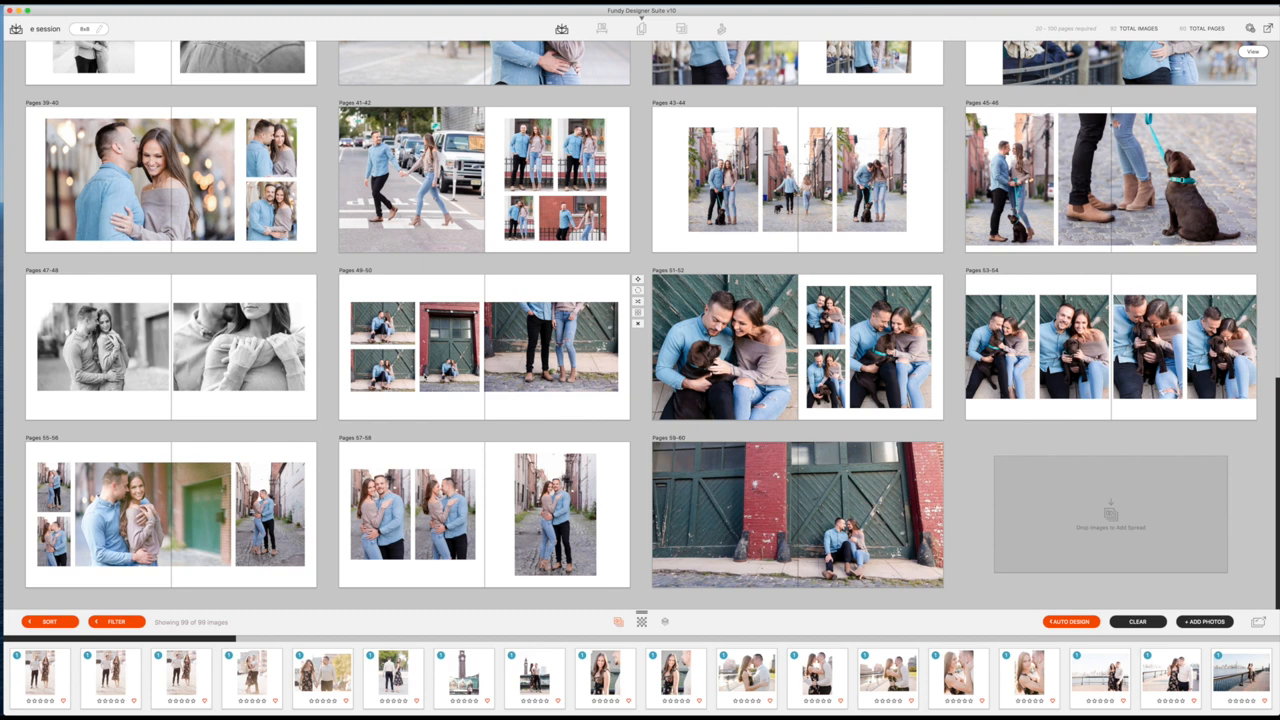
pyautogui.scroll(3)
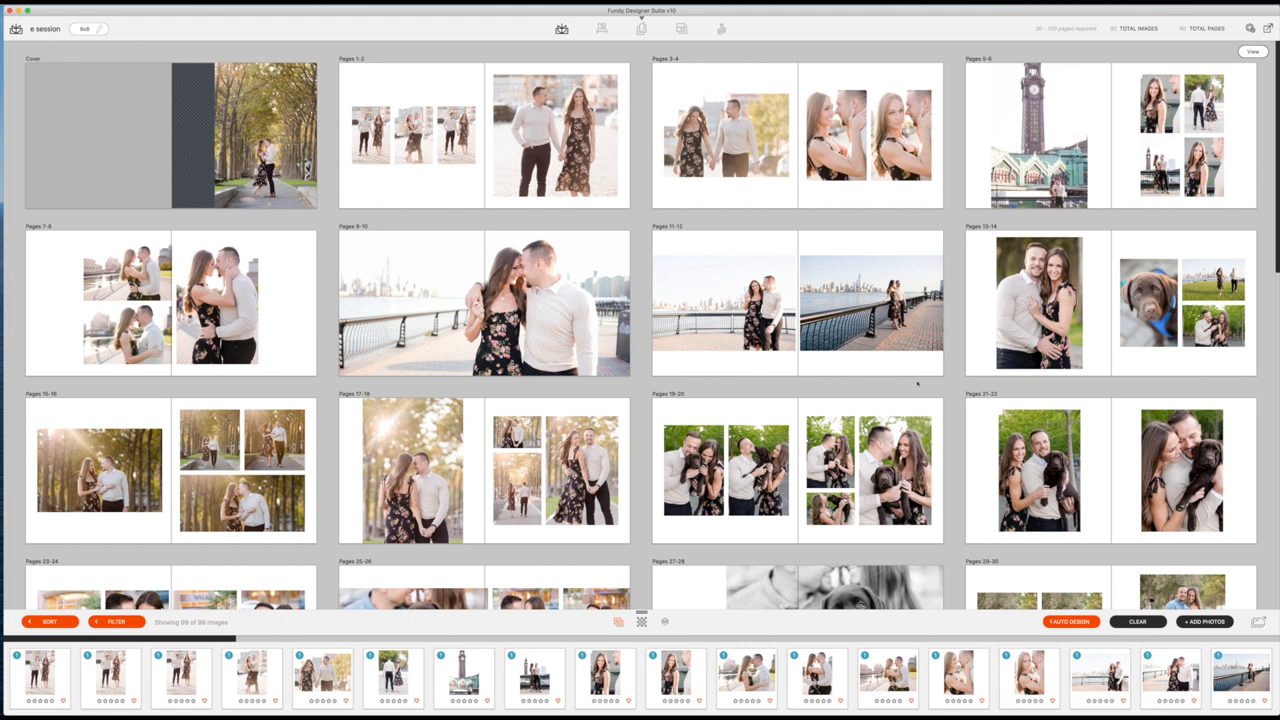
pyautogui.moveTo(729, 215)
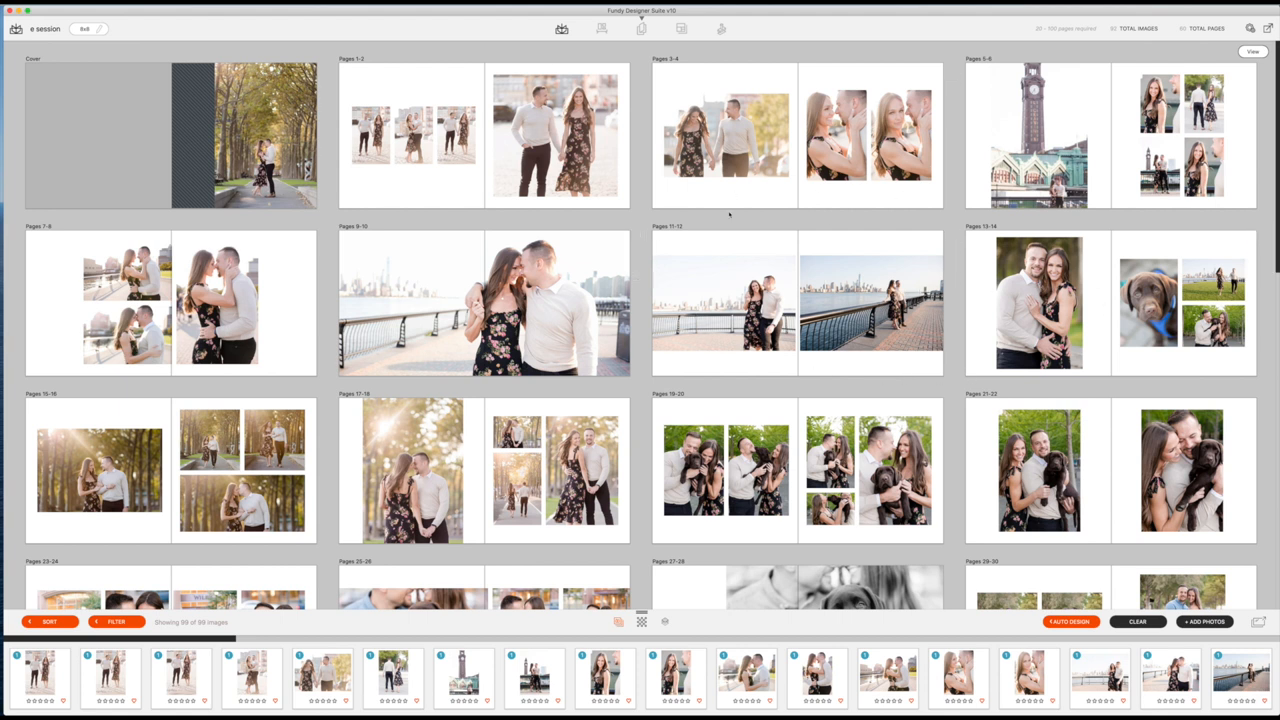
pyautogui.scroll(-3)
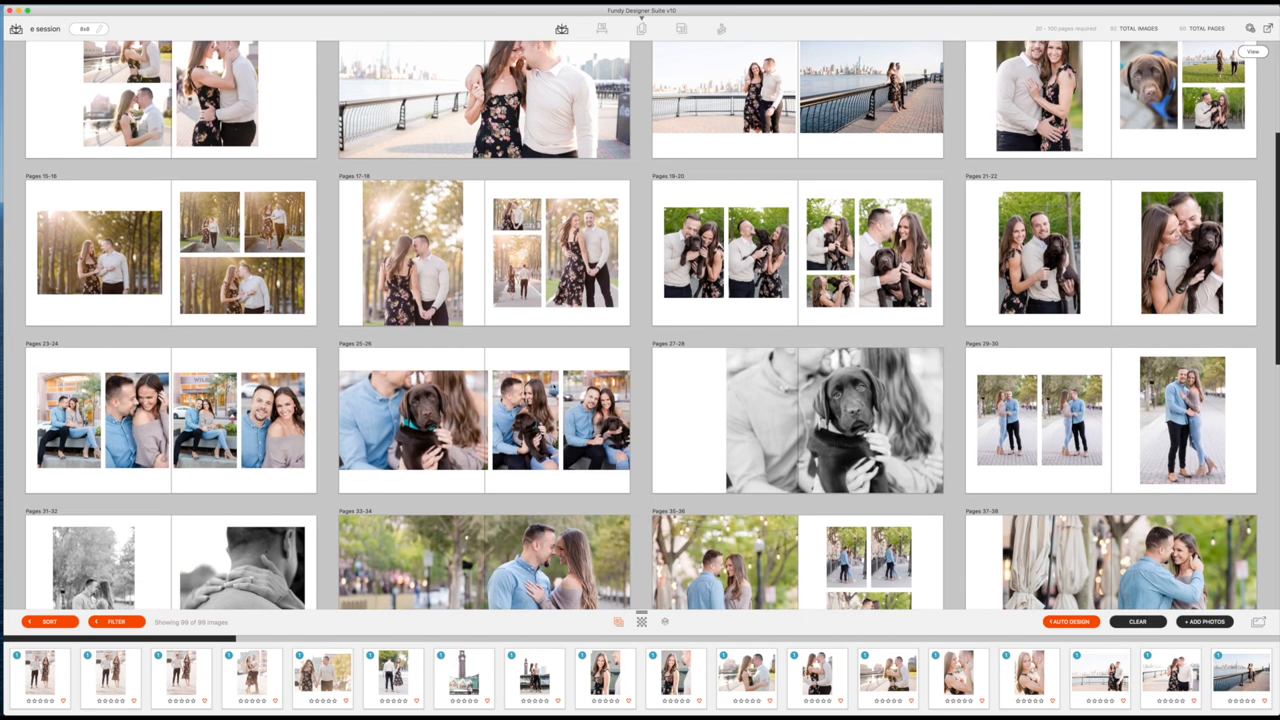
pyautogui.scroll(-3)
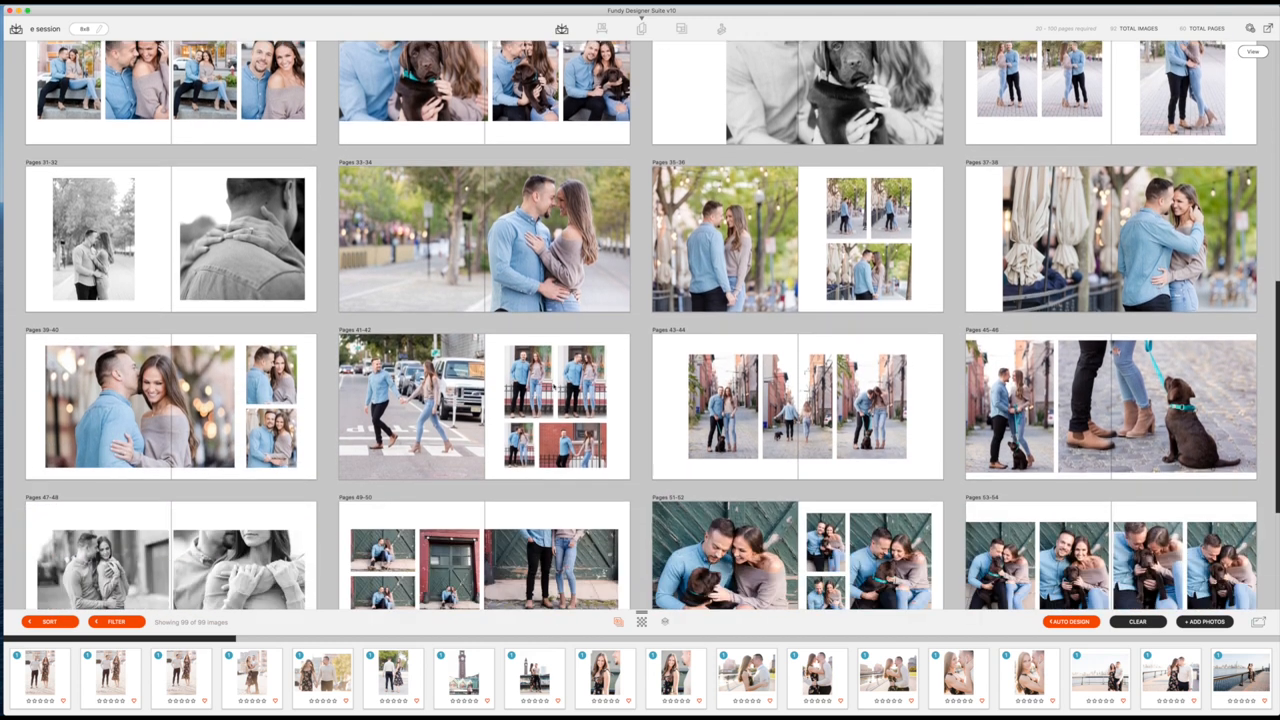
pyautogui.scroll(-3)
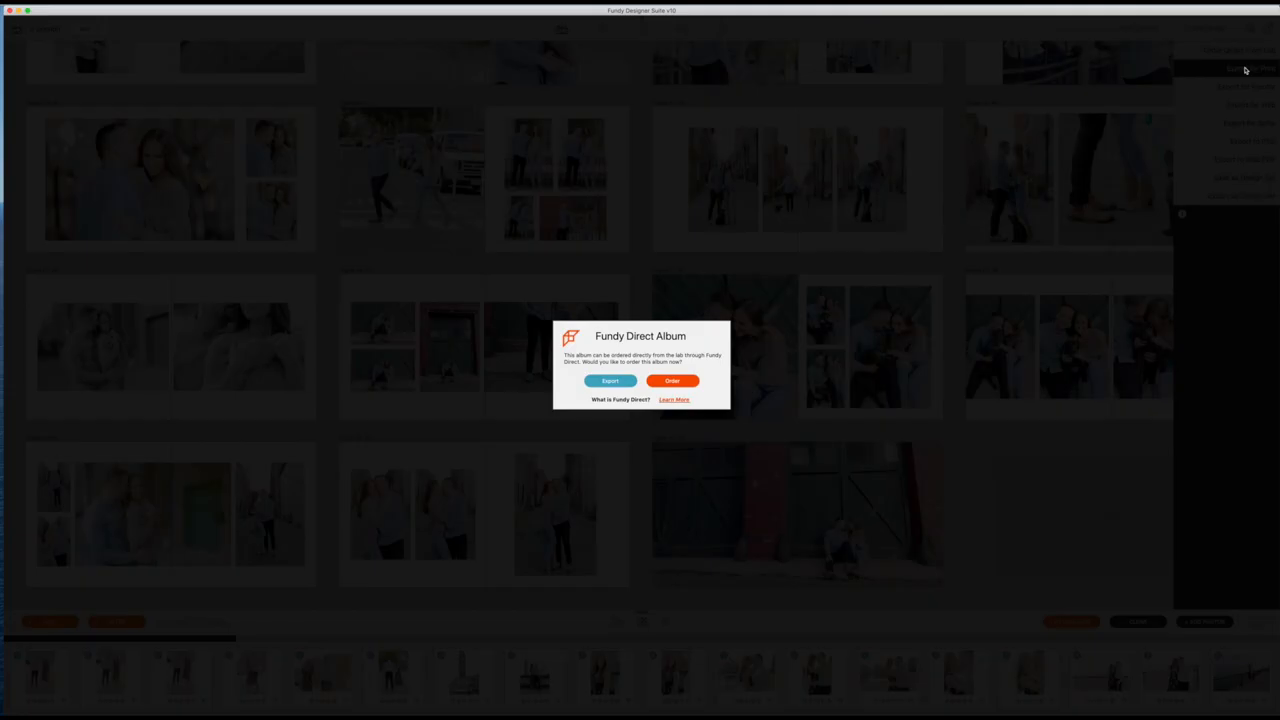
# Step: Export all album pages as sRGB JPGs and check the exported files in the folder
pyautogui.click(610, 381)
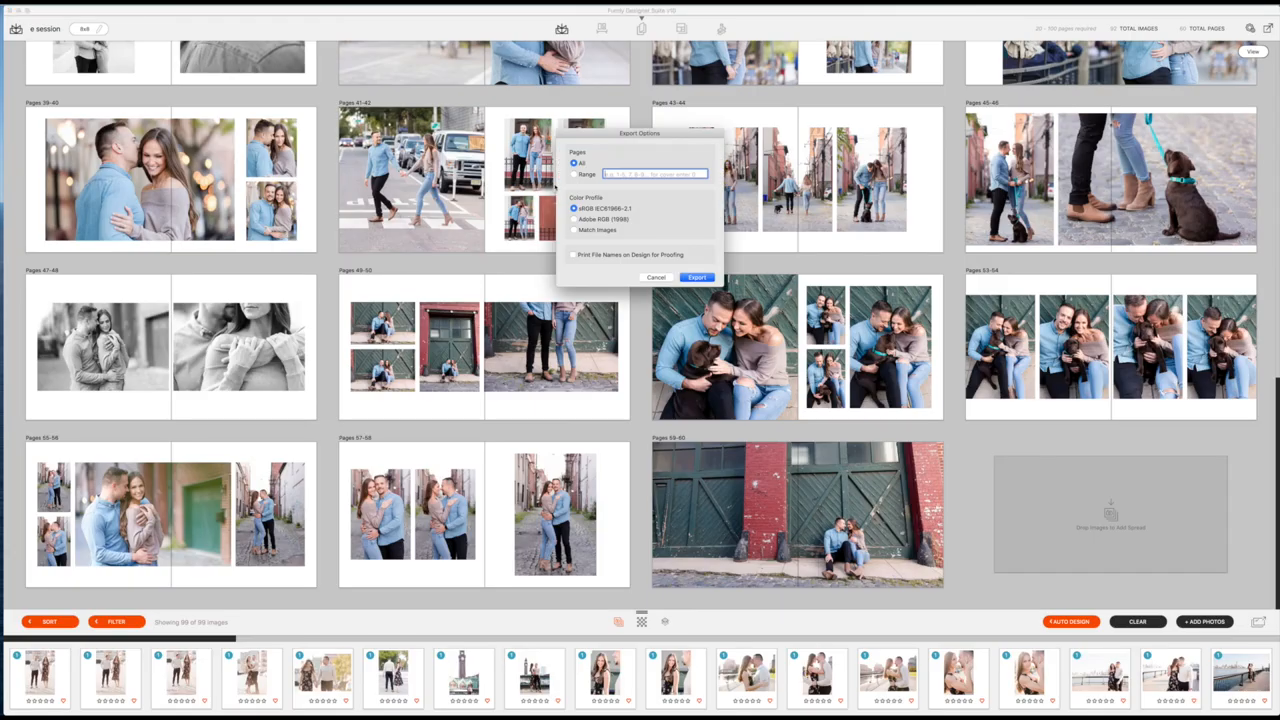
pyautogui.click(697, 277)
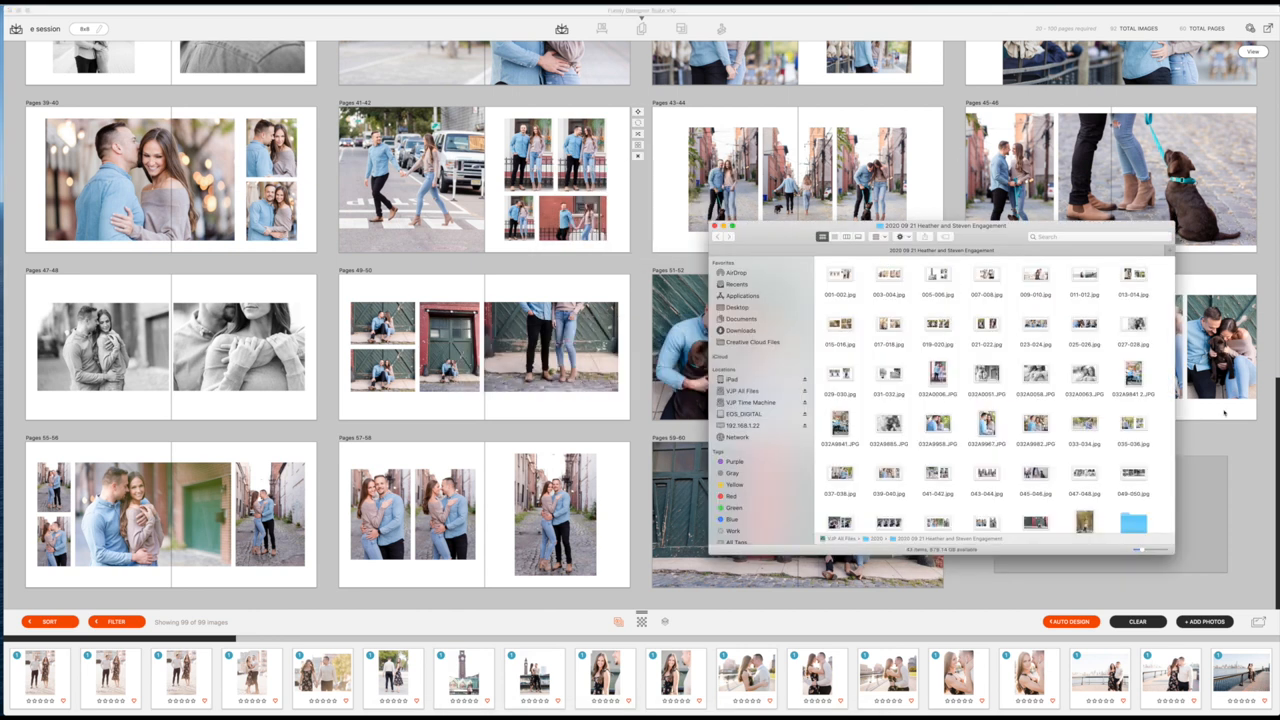
pyautogui.scroll(-3)
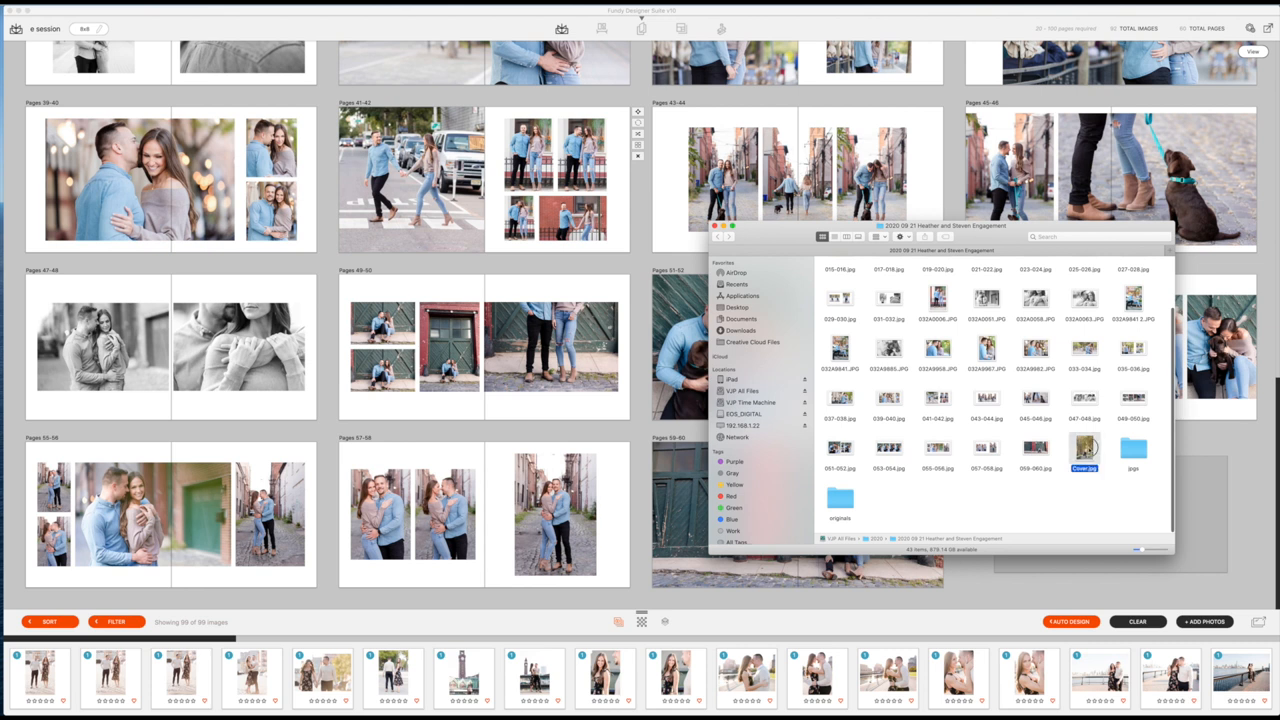